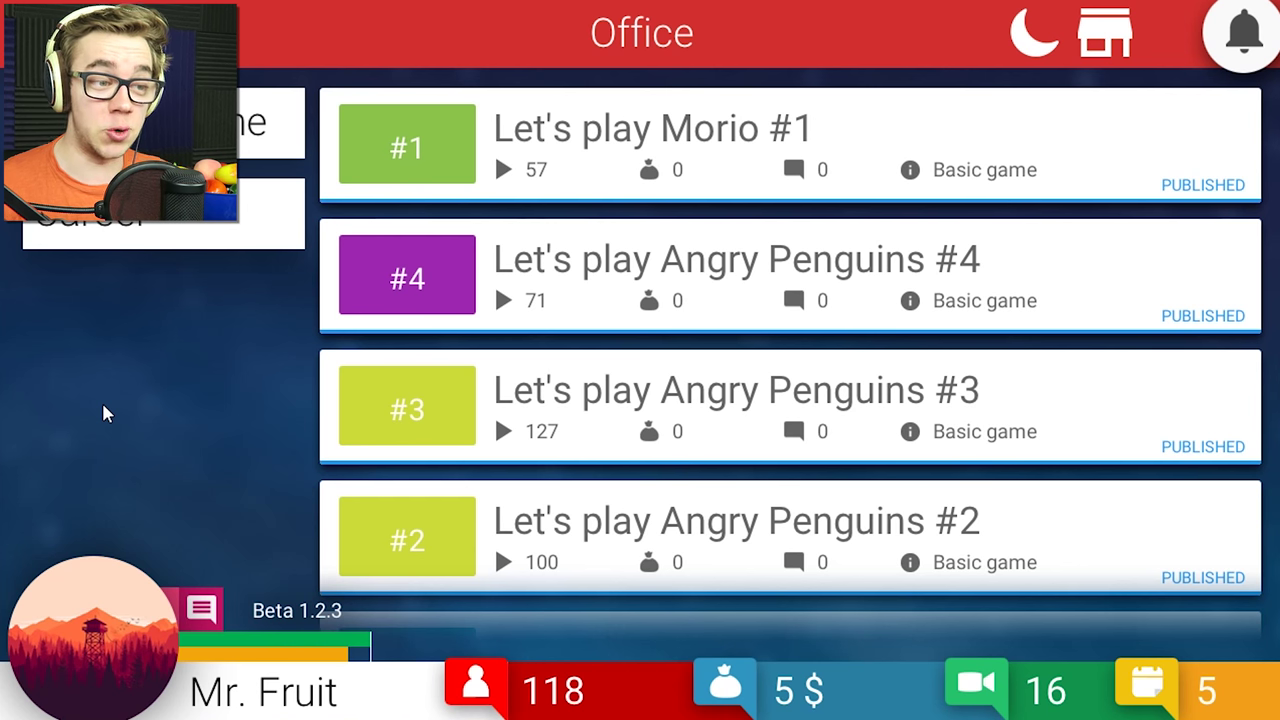
mouse_move(190, 413)
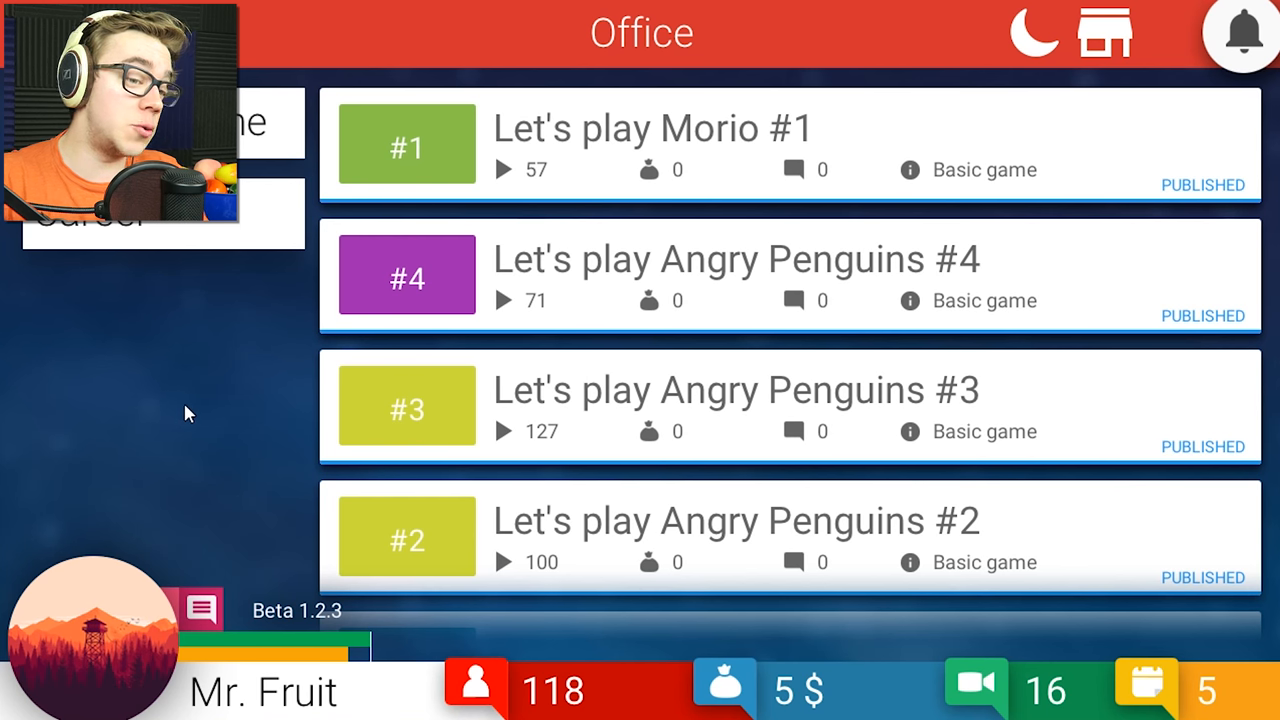
mouse_move(228, 347)
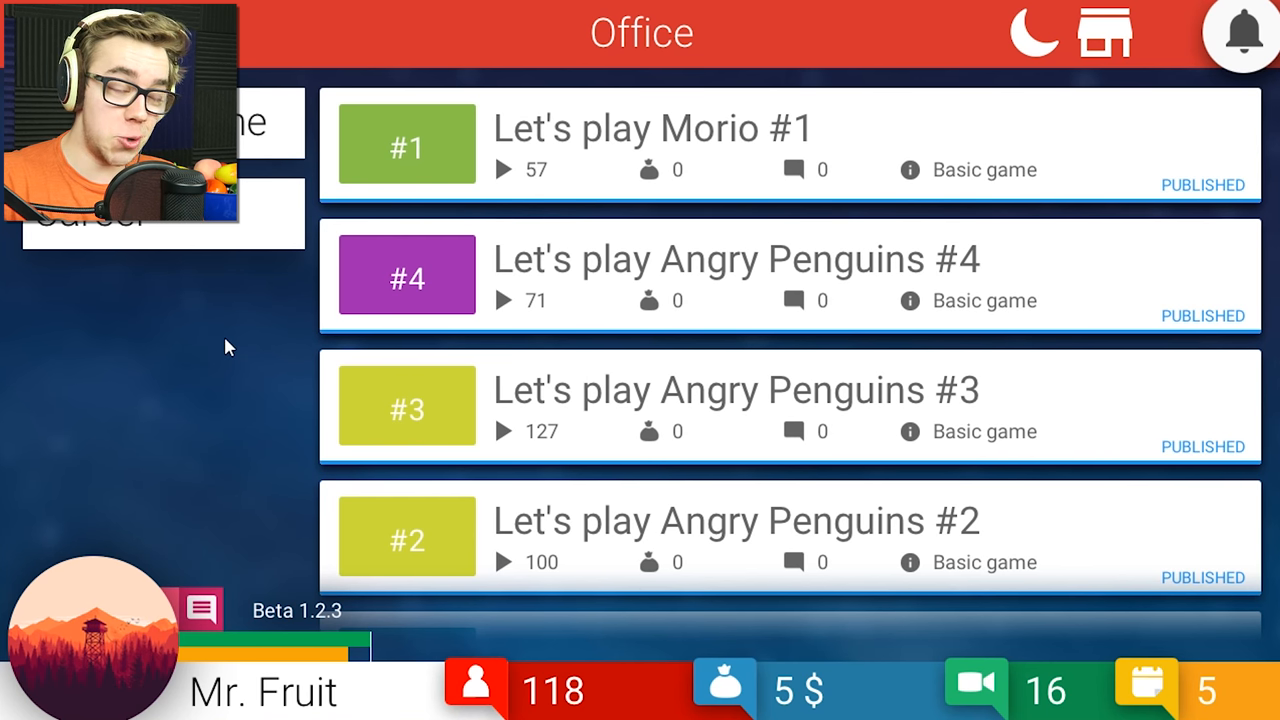
mouse_move(248, 362)
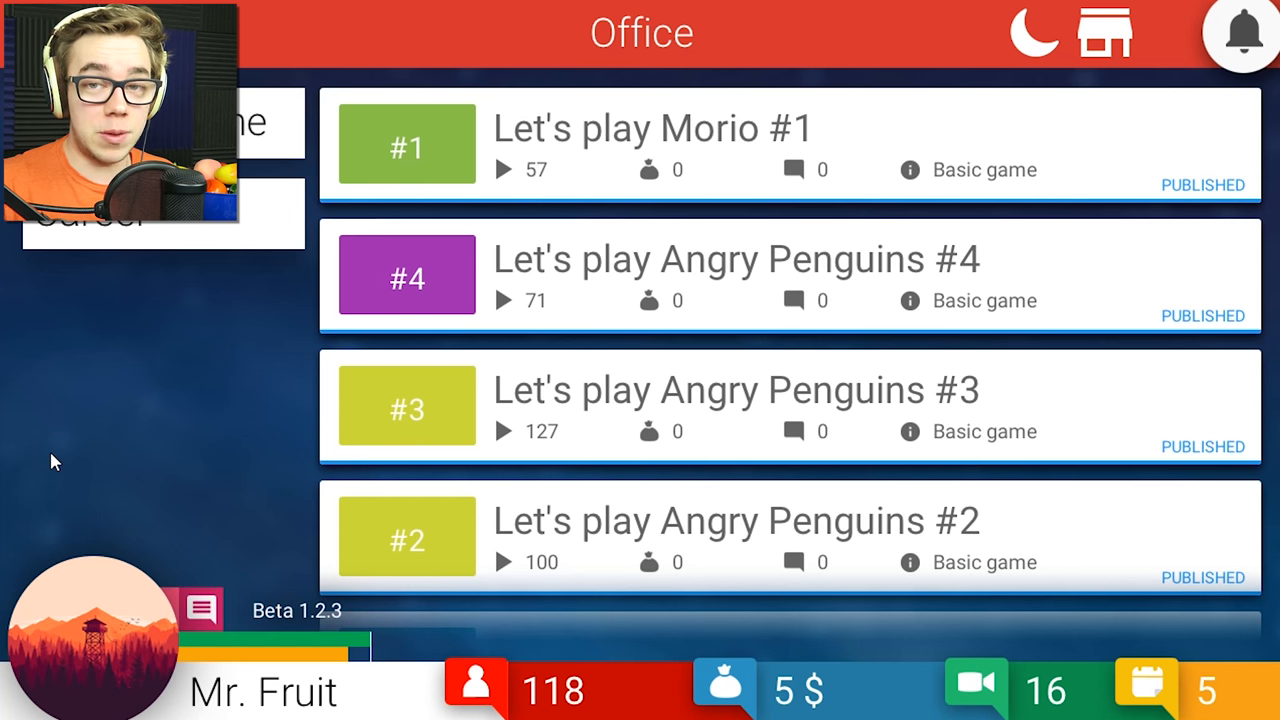
mouse_move(53, 443)
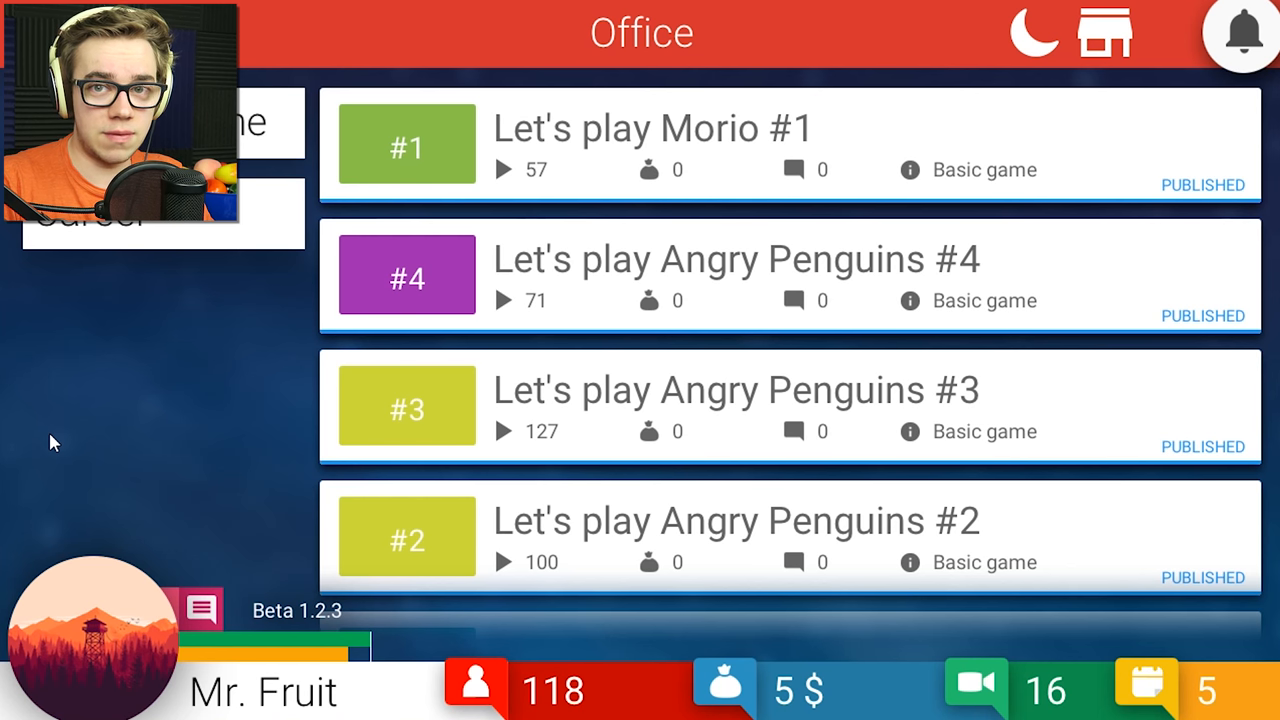
mouse_move(78, 441)
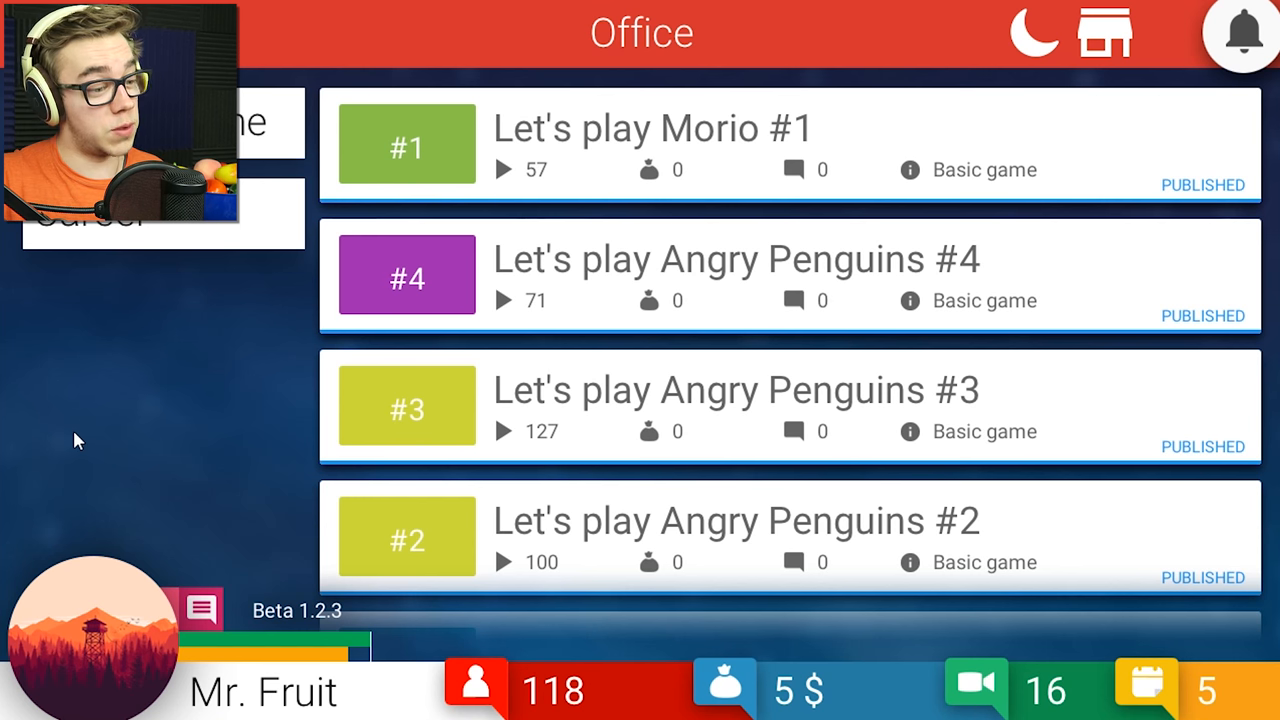
mouse_move(26, 520)
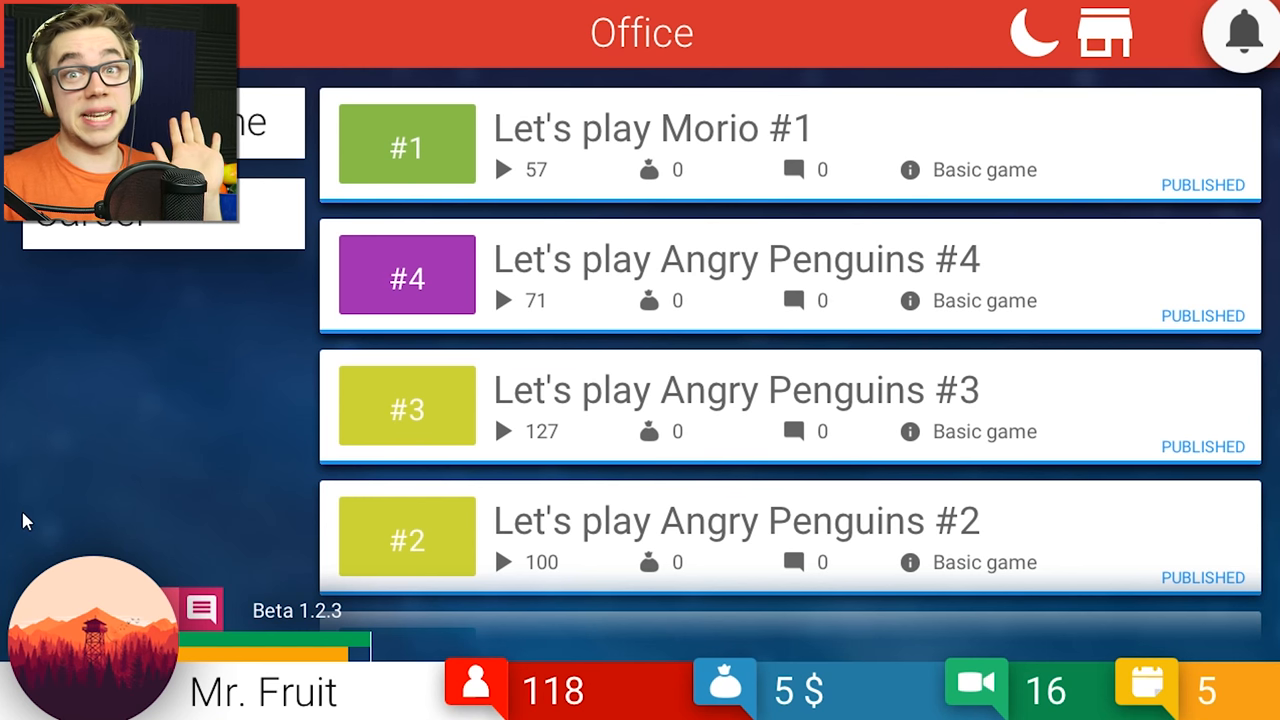
mouse_move(62, 552)
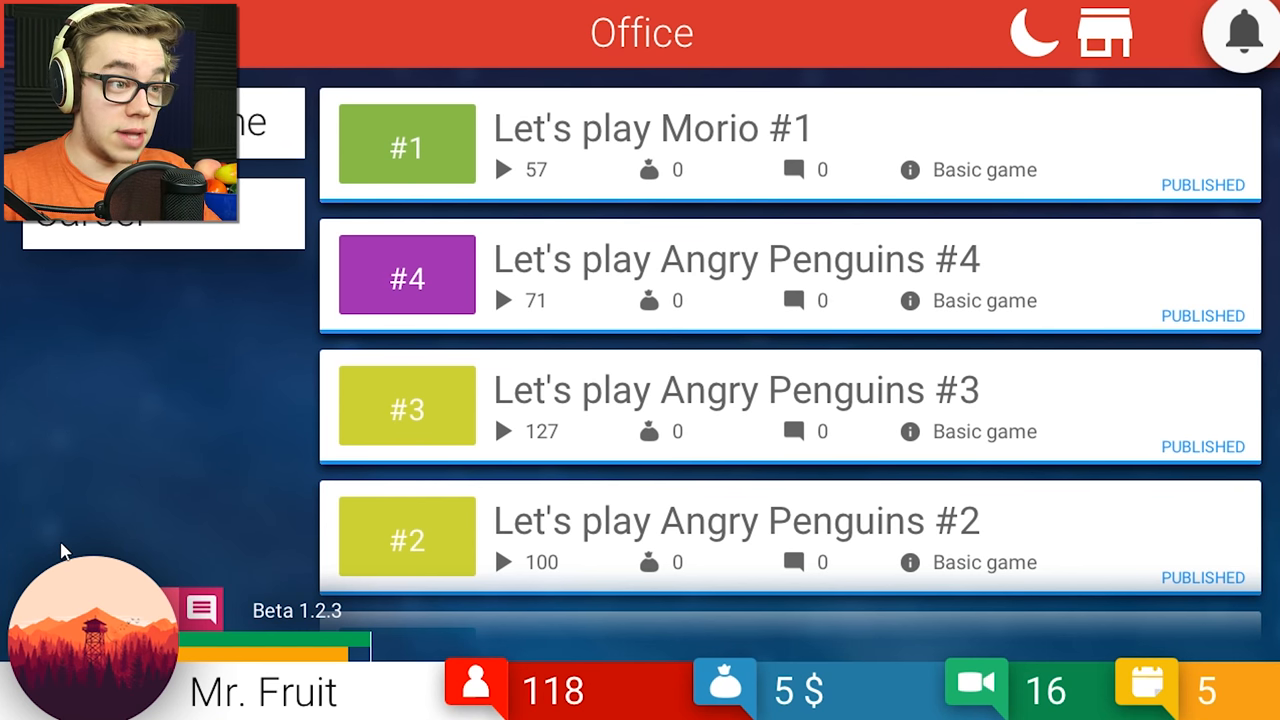
mouse_move(145, 396)
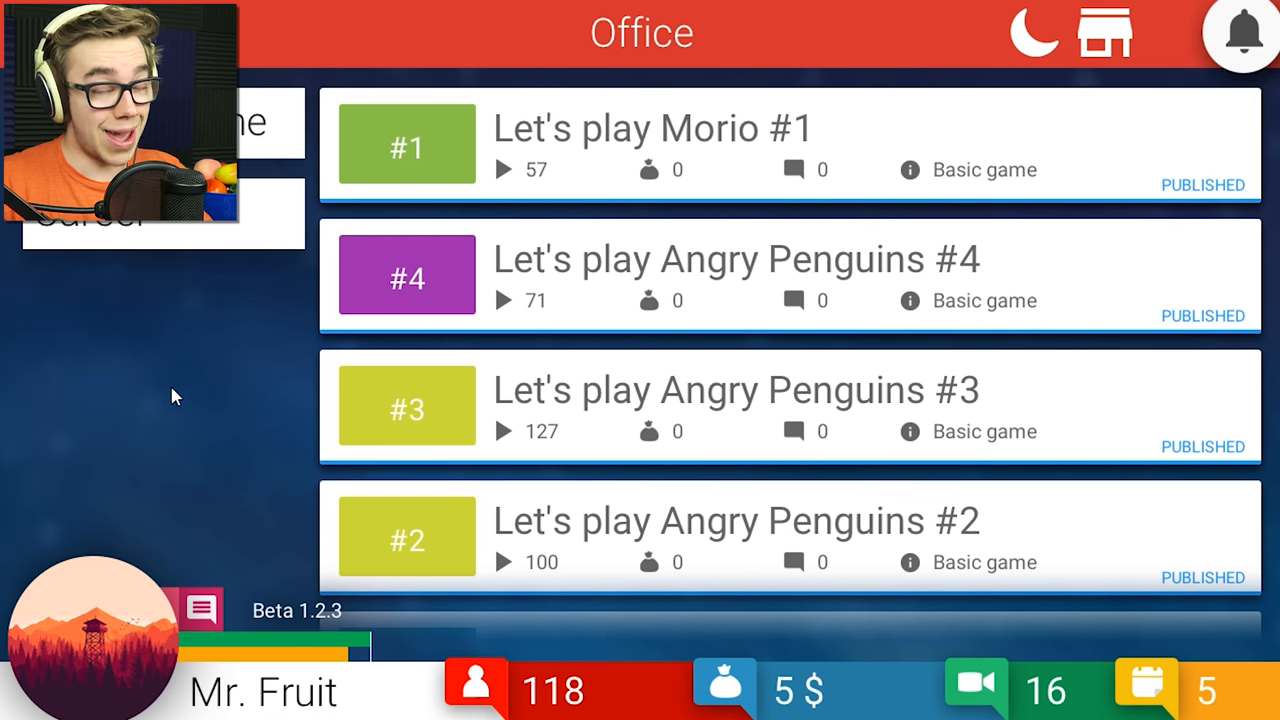
mouse_move(157, 382)
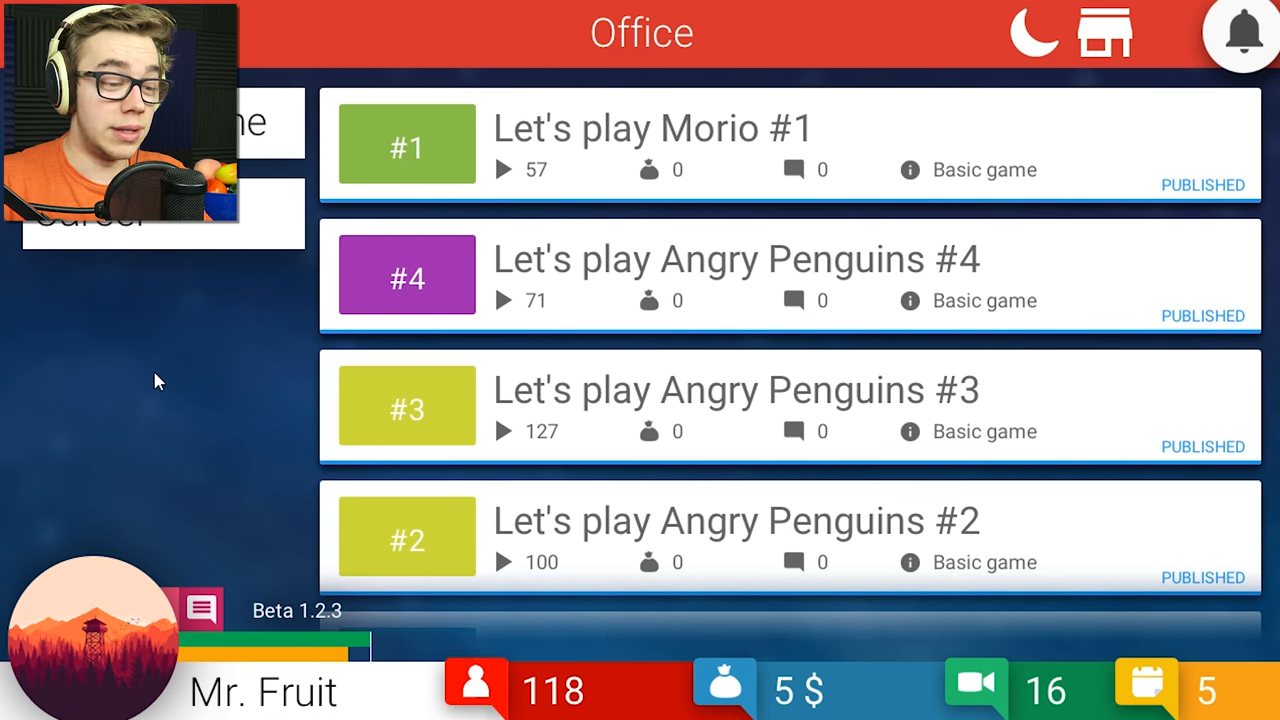
mouse_move(220, 447)
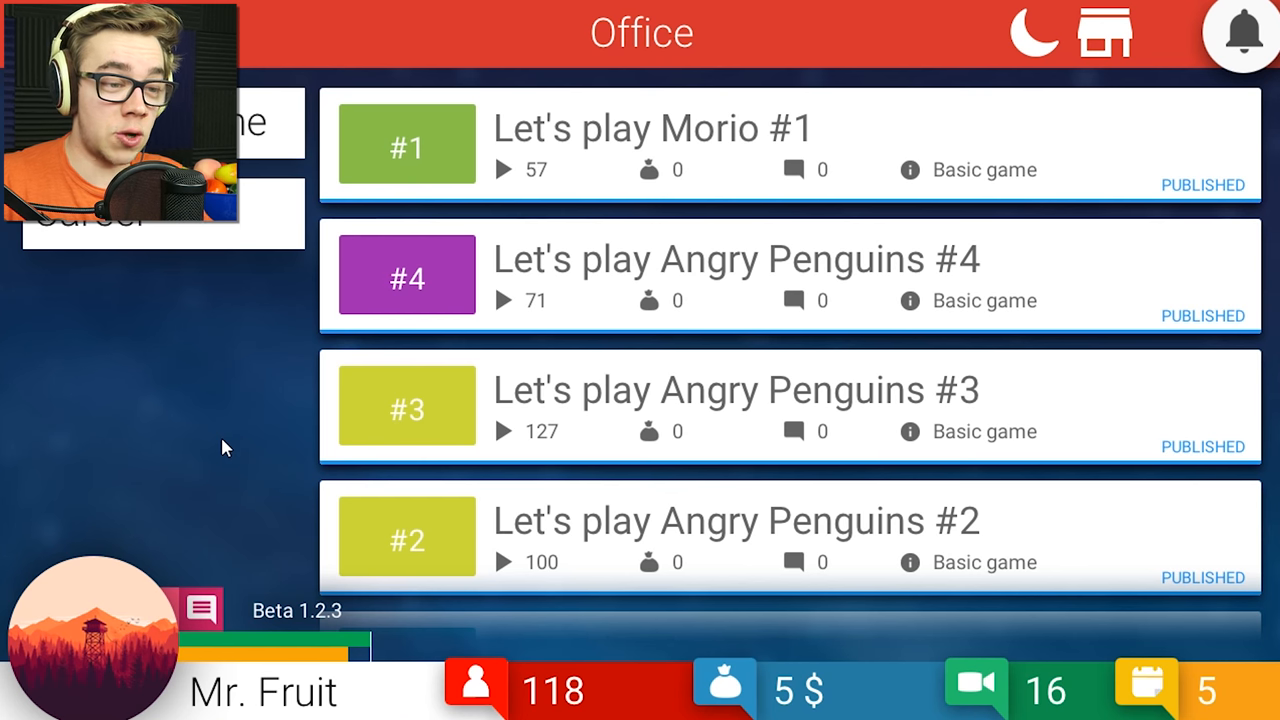
mouse_move(1088, 330)
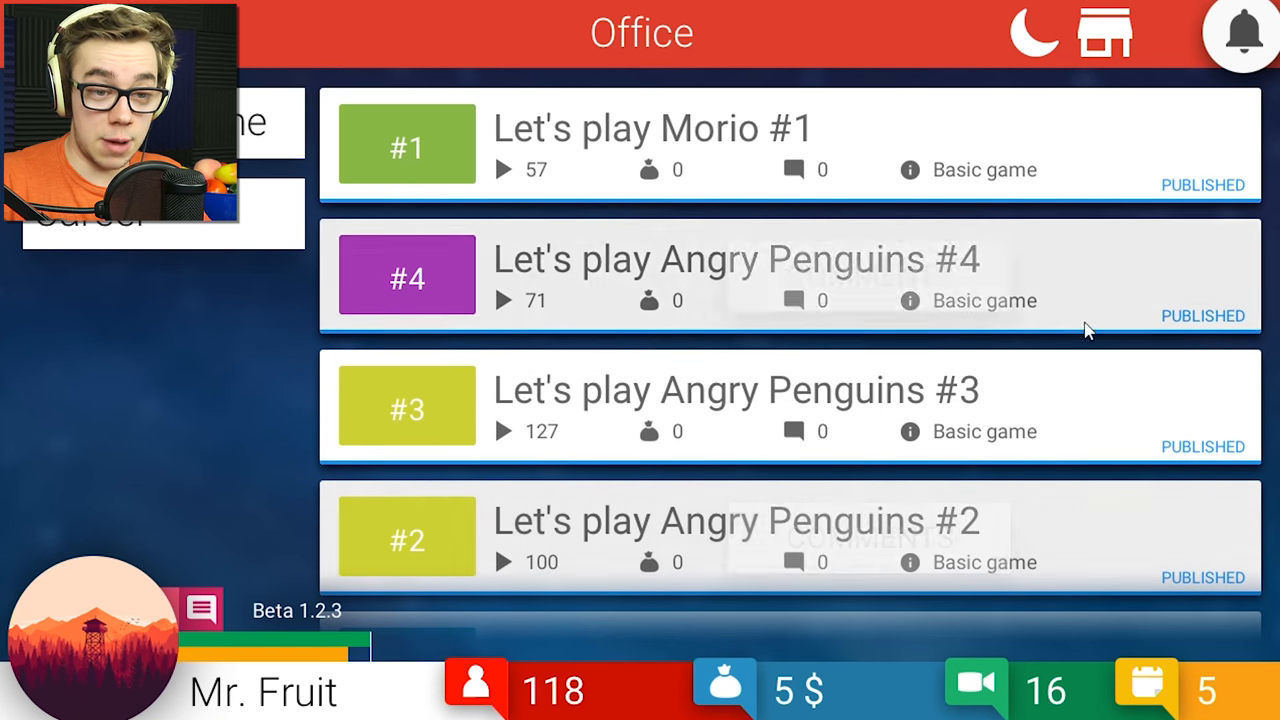
mouse_move(860, 538)
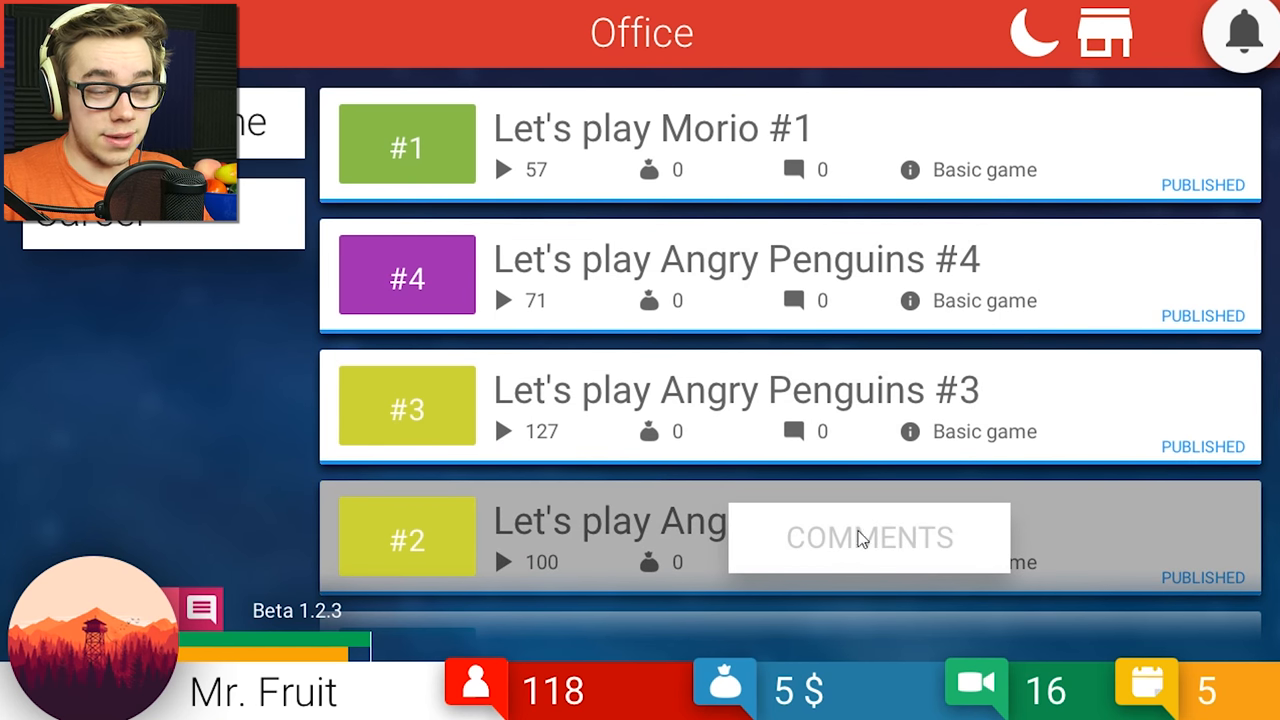
mouse_move(958, 305)
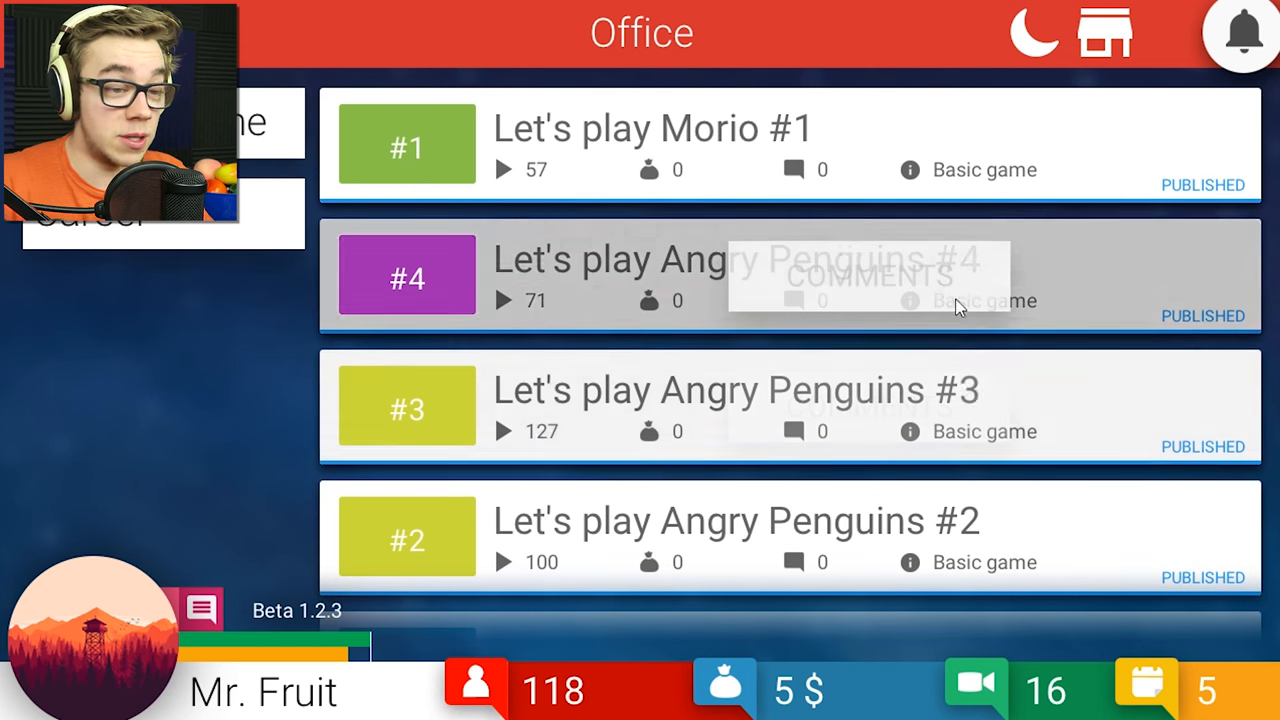
mouse_move(295, 455)
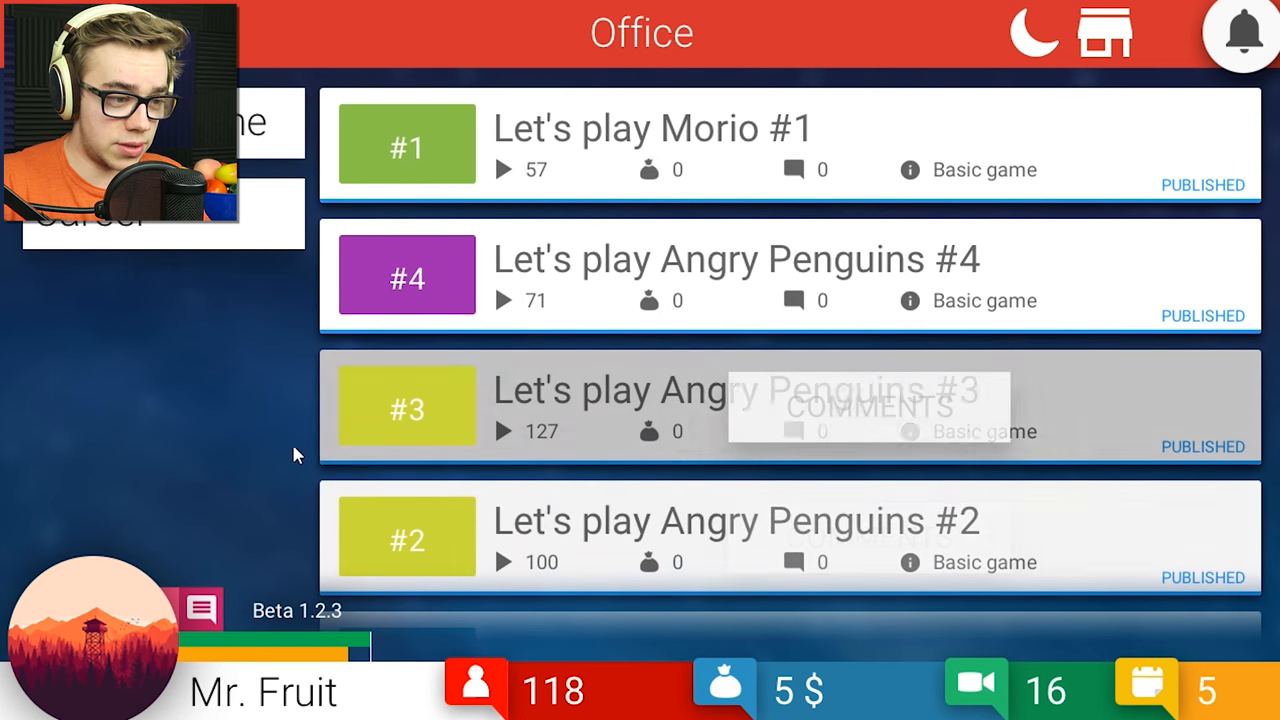
mouse_move(725, 545)
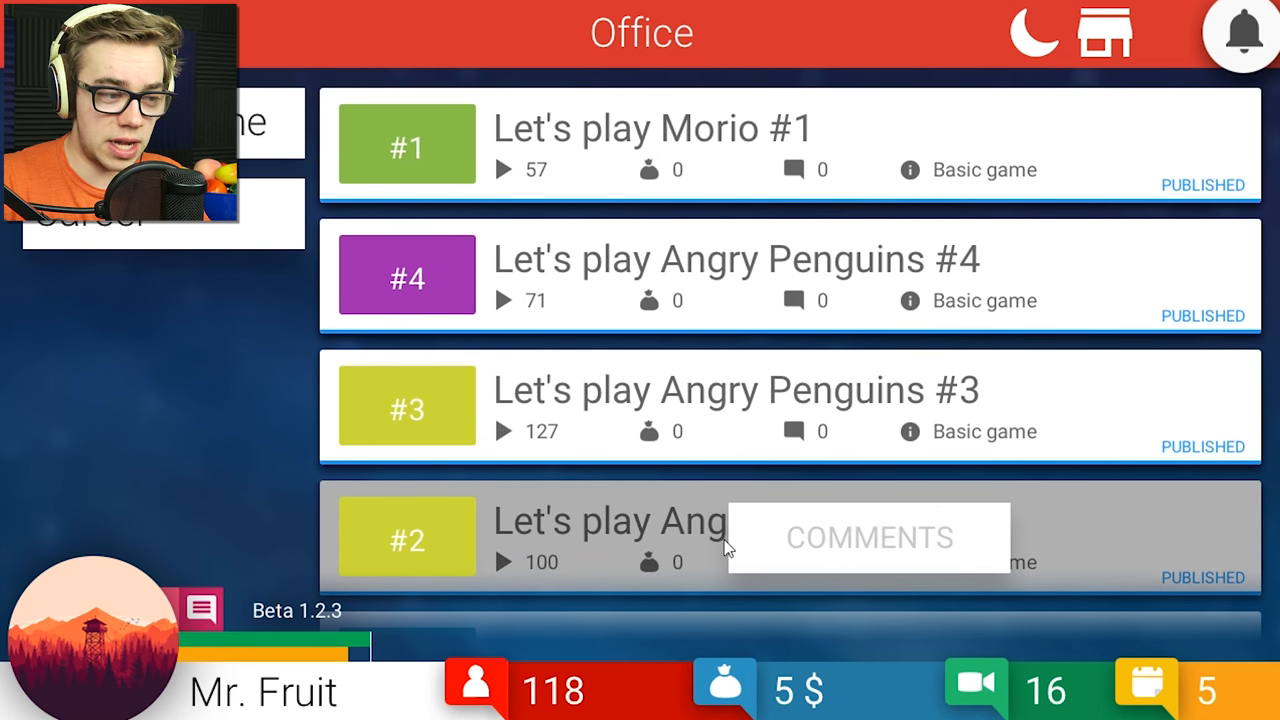
mouse_move(225, 610)
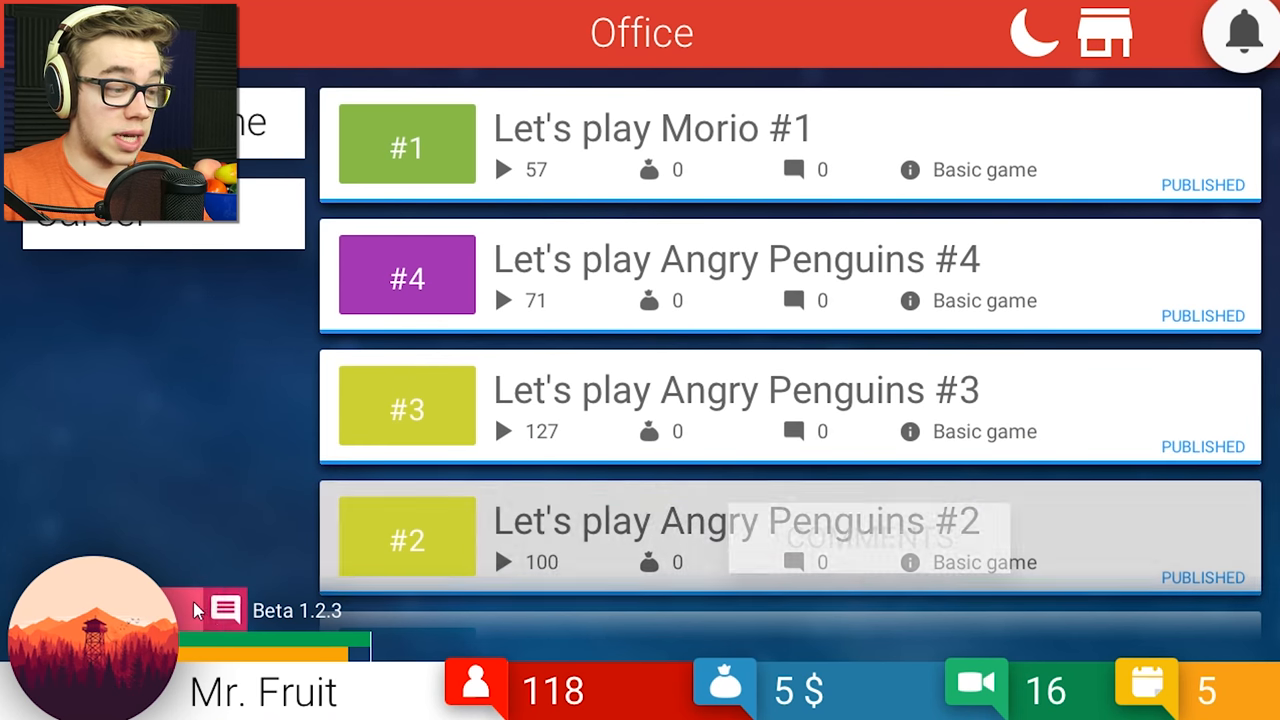
mouse_move(293, 335)
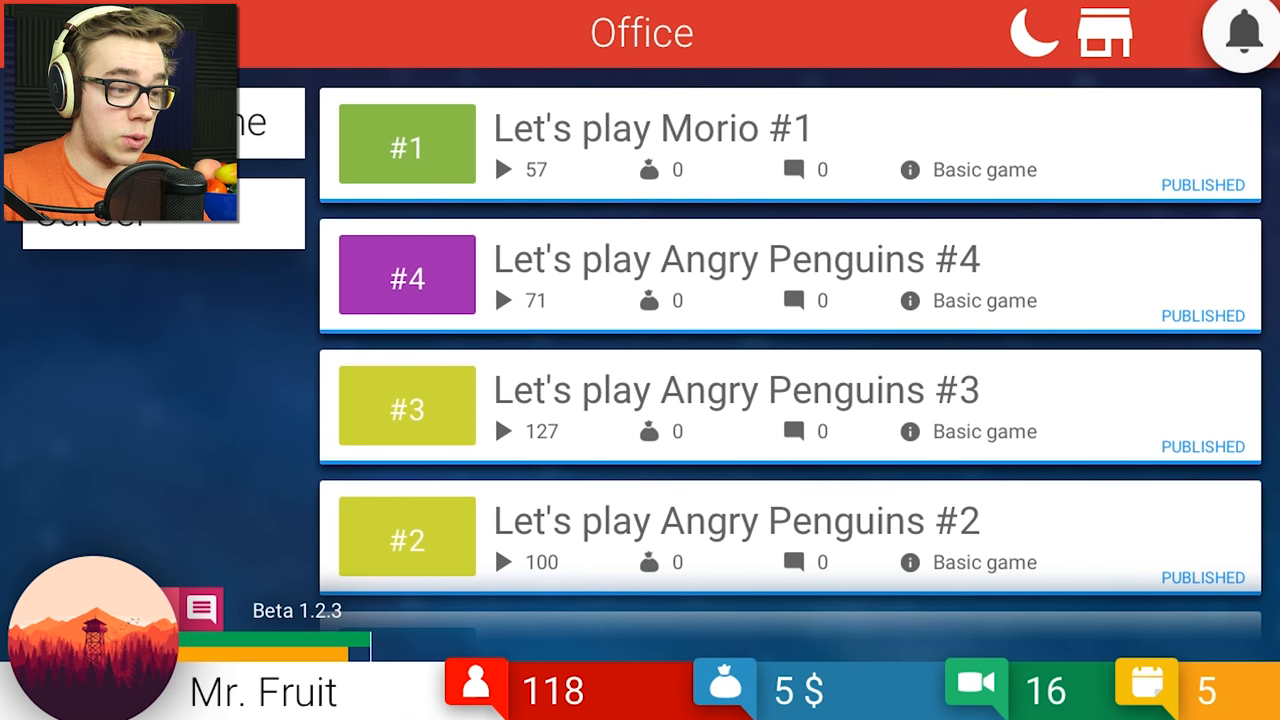
Browse the Career skill tree and buy Daily vlogs with the last skill point.
click(95, 215)
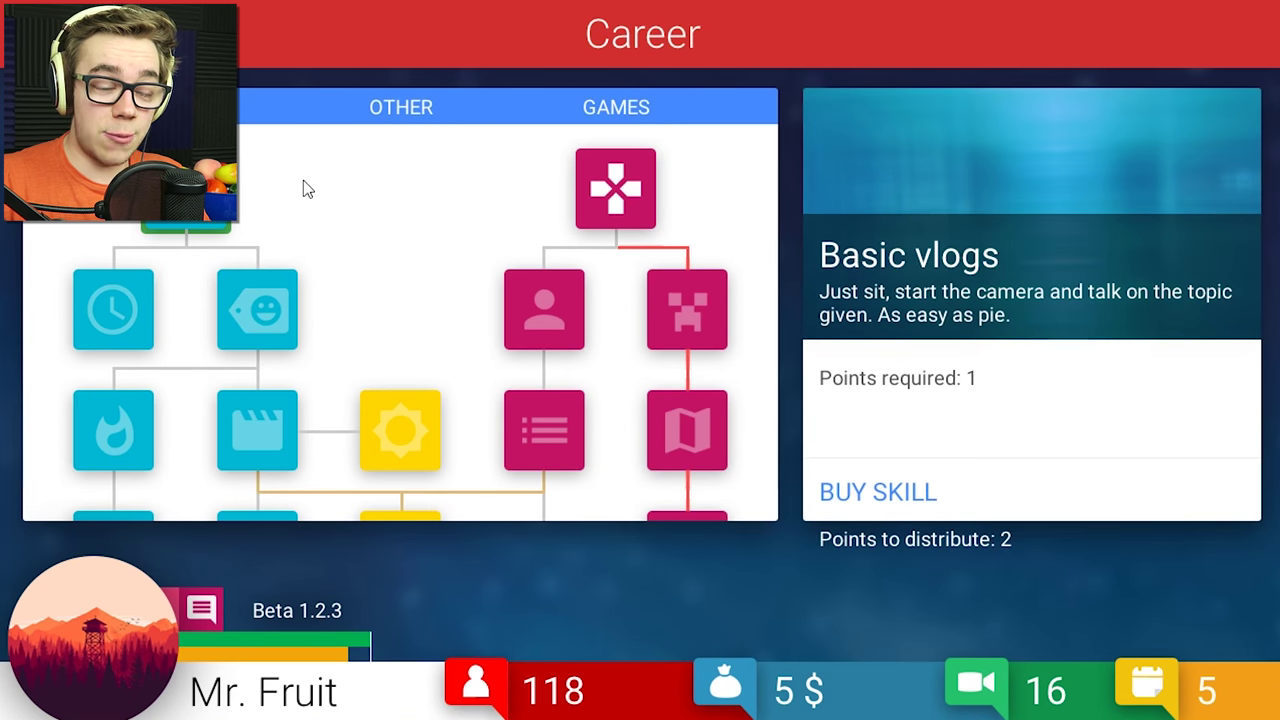
mouse_move(1086, 555)
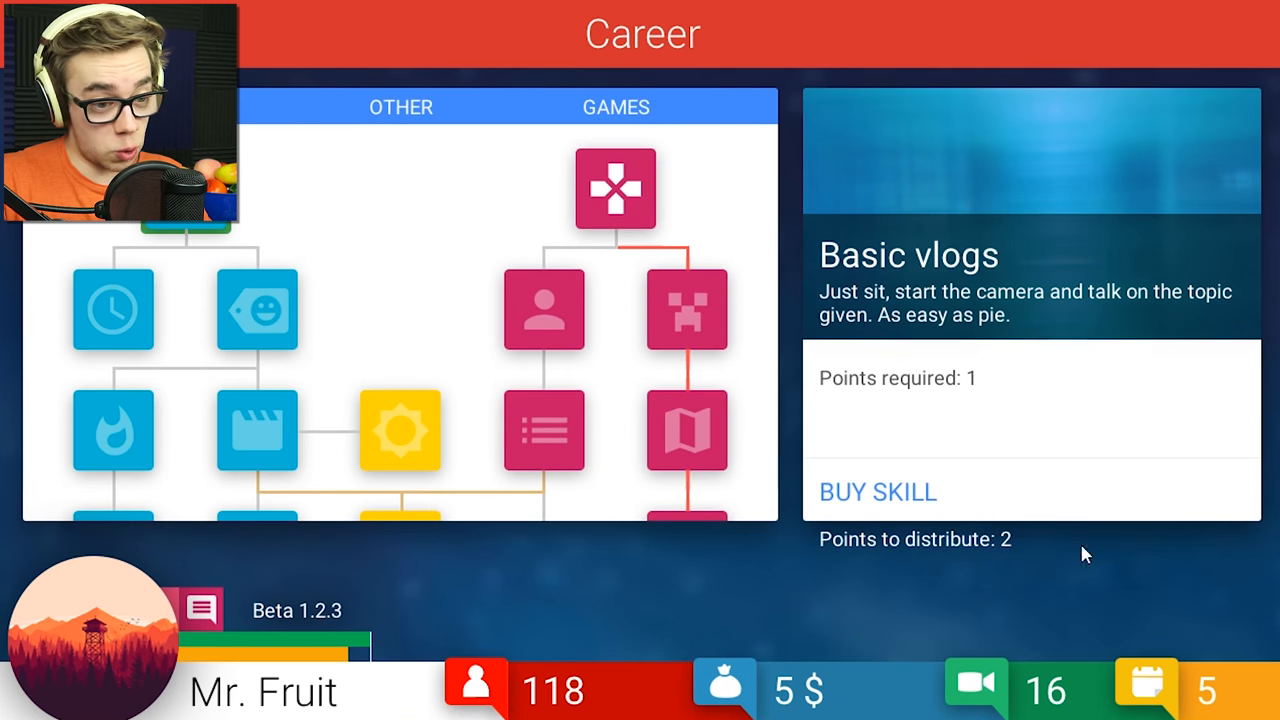
mouse_move(940, 540)
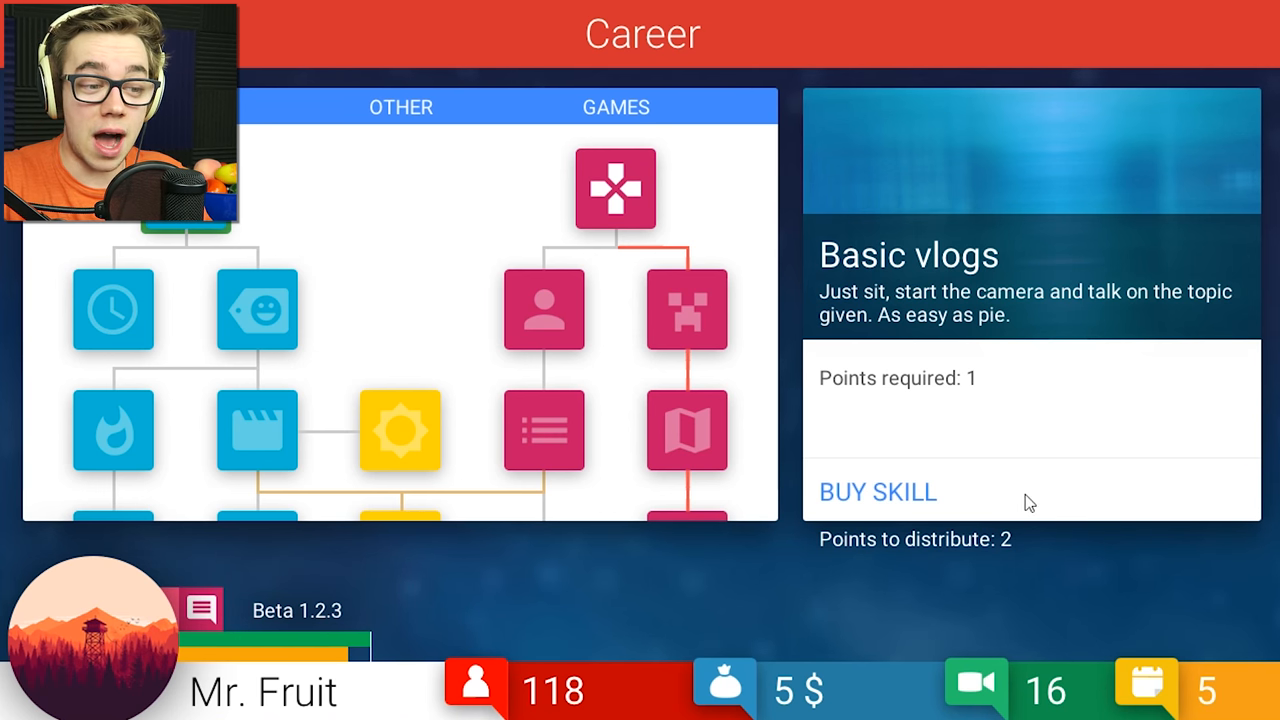
click(877, 491)
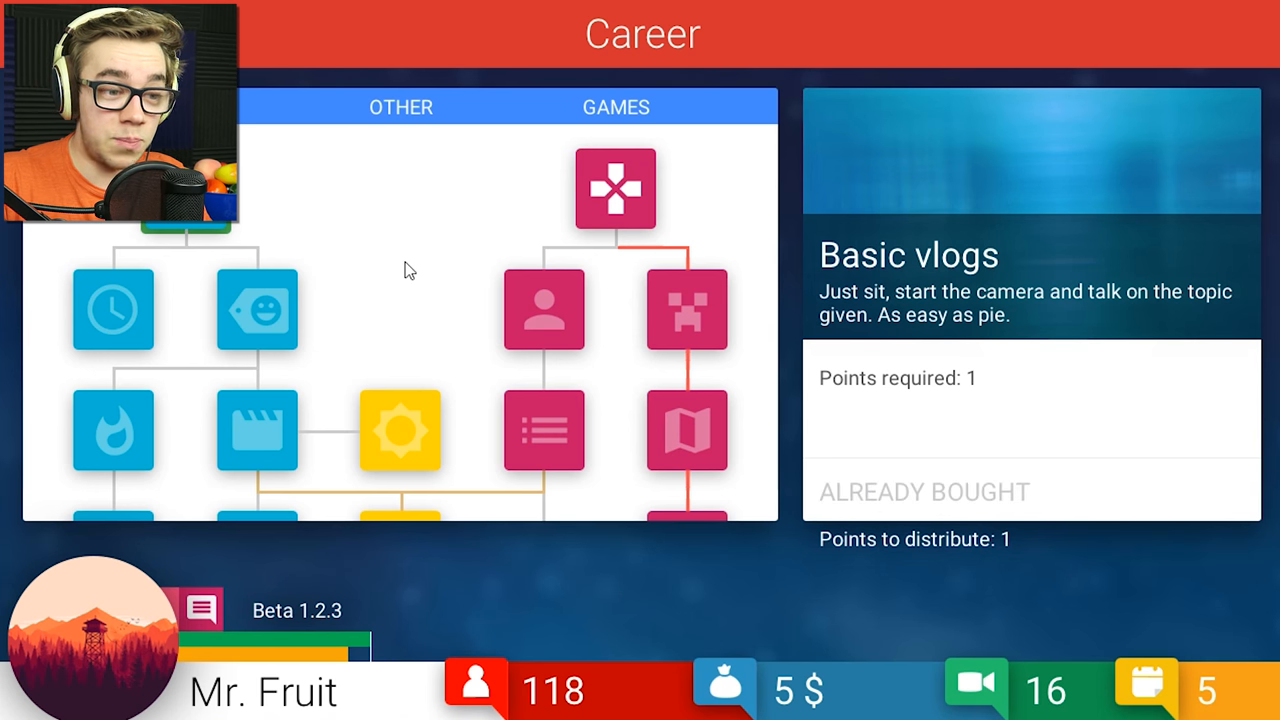
click(543, 310)
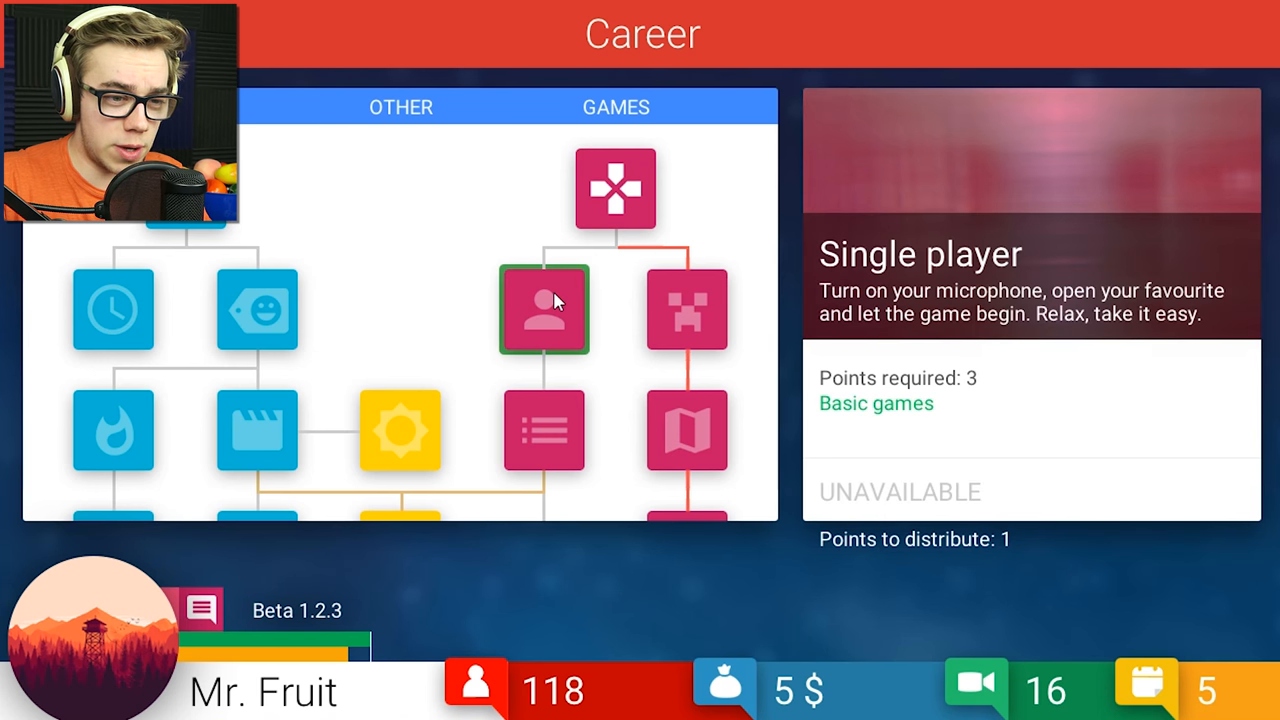
mouse_move(737, 324)
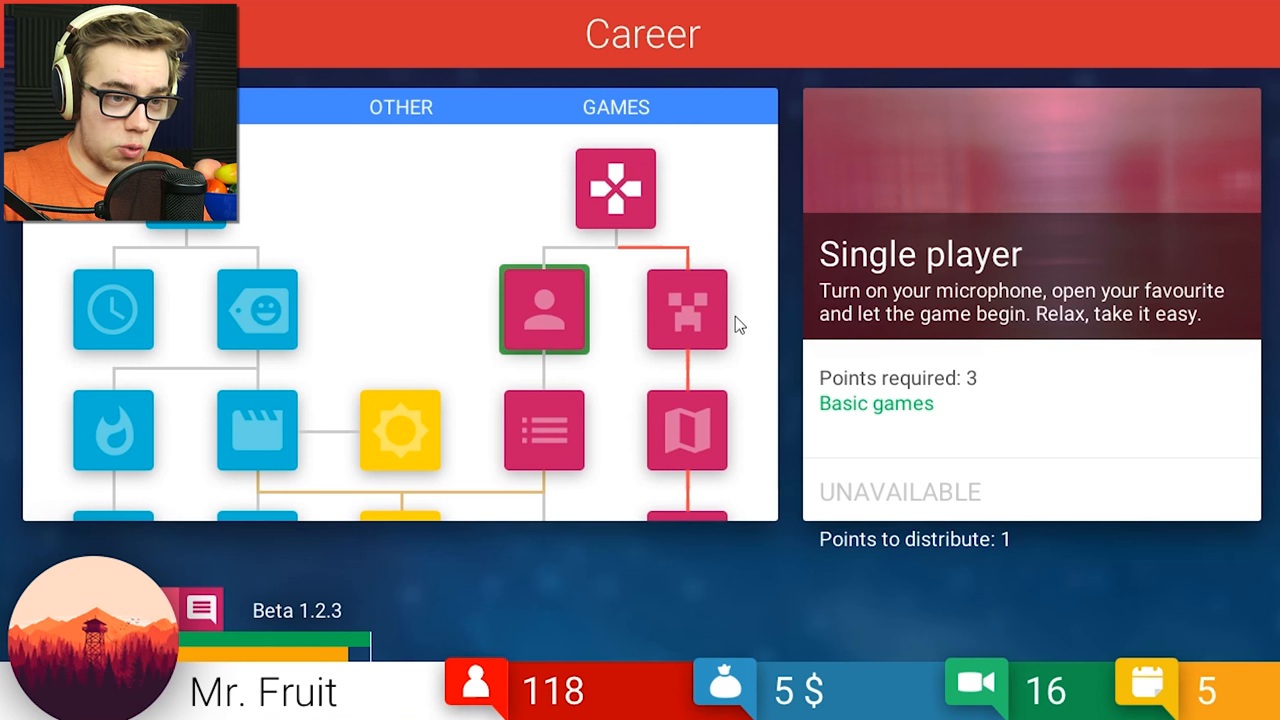
click(256, 310)
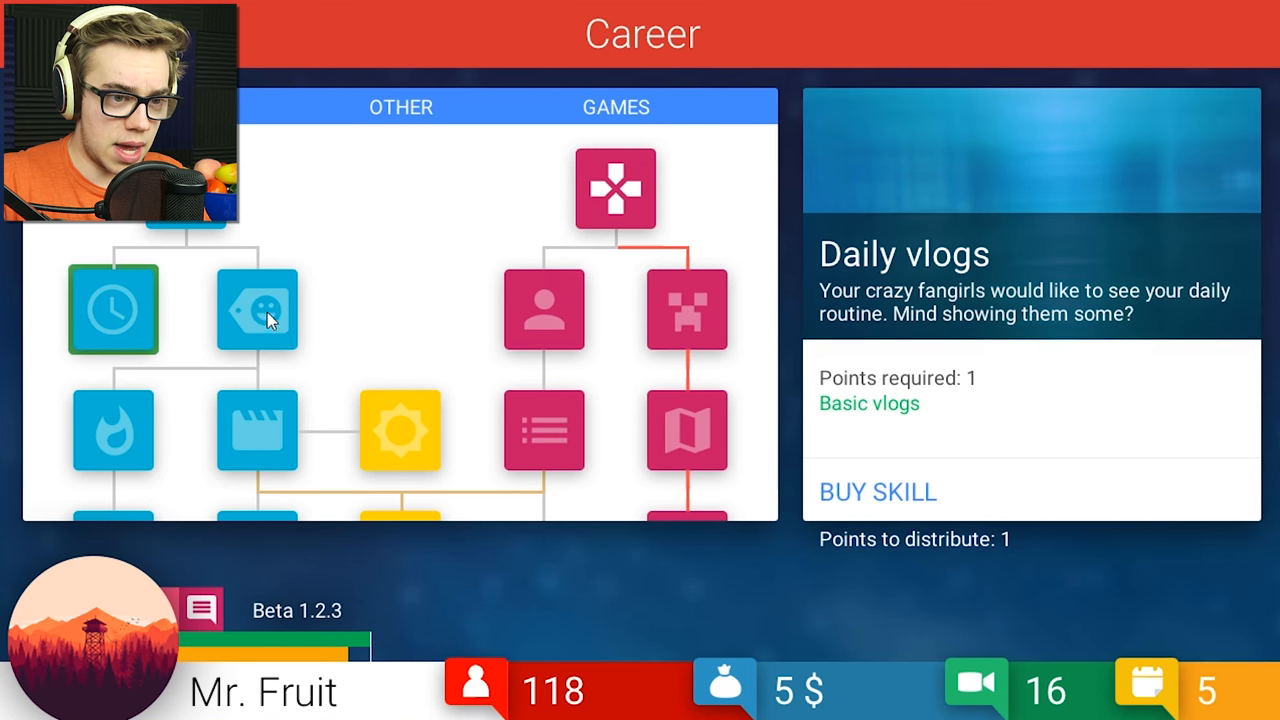
mouse_move(113, 310)
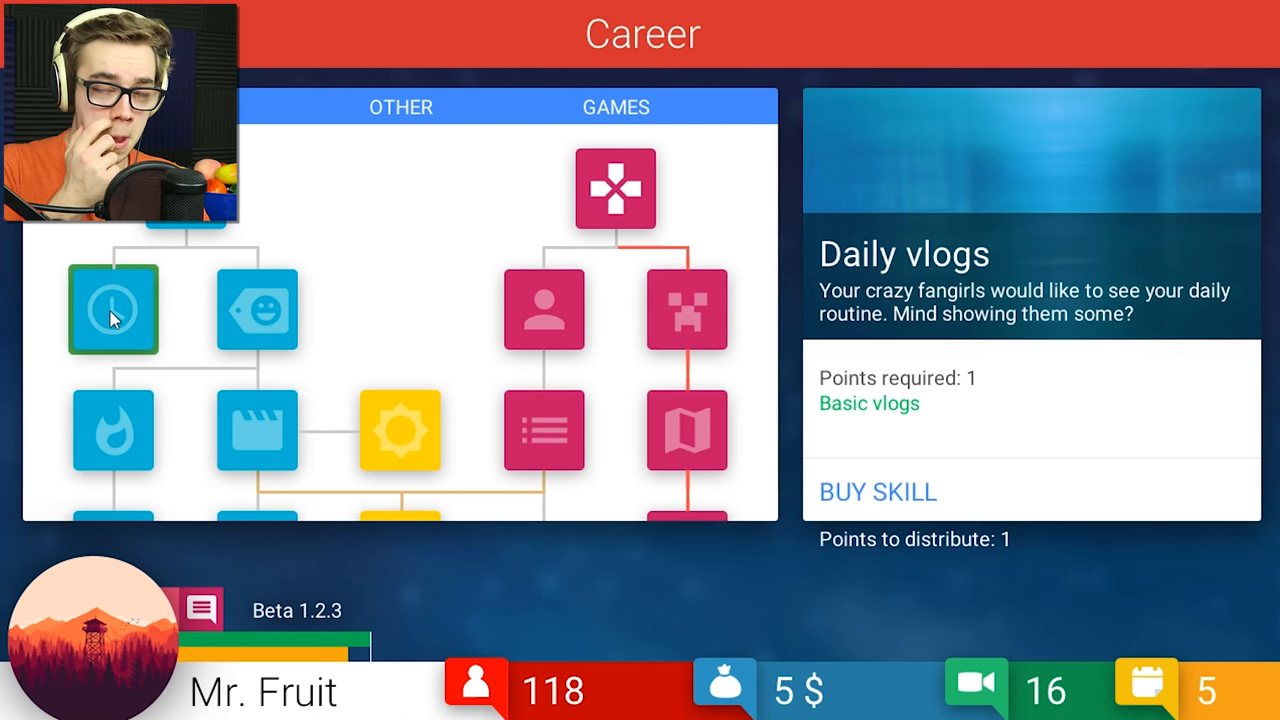
click(256, 308)
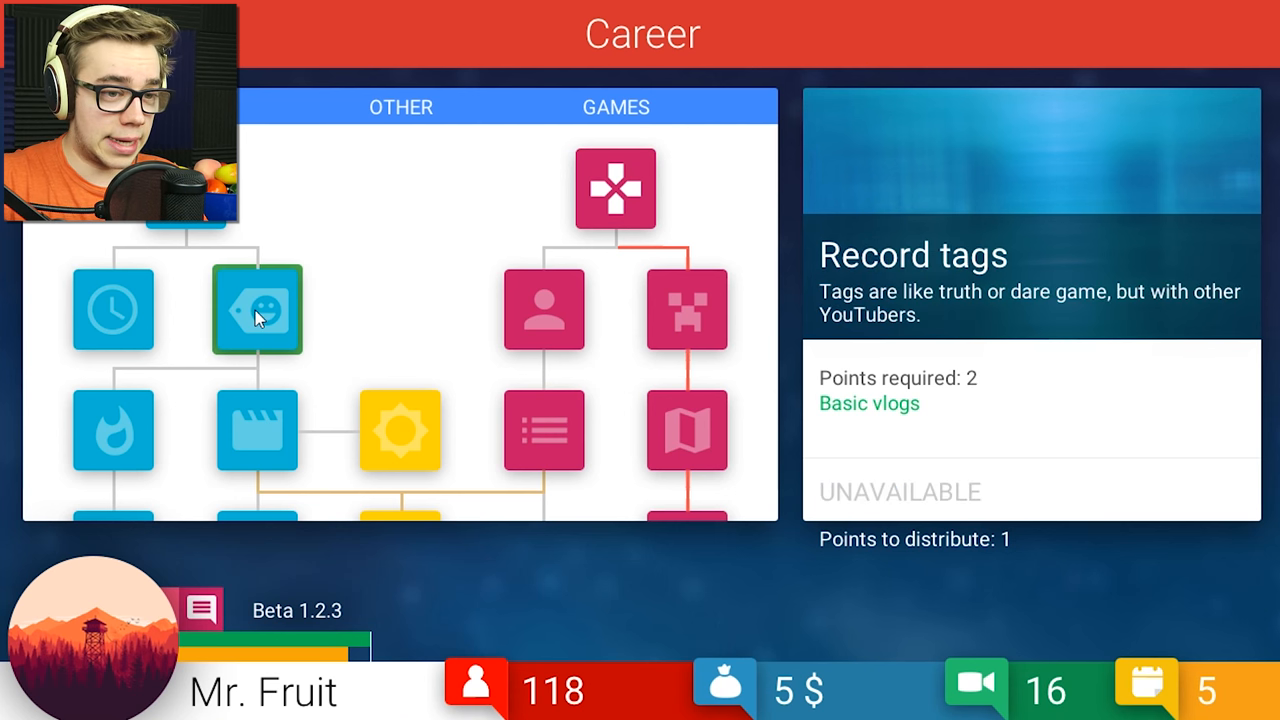
click(113, 430)
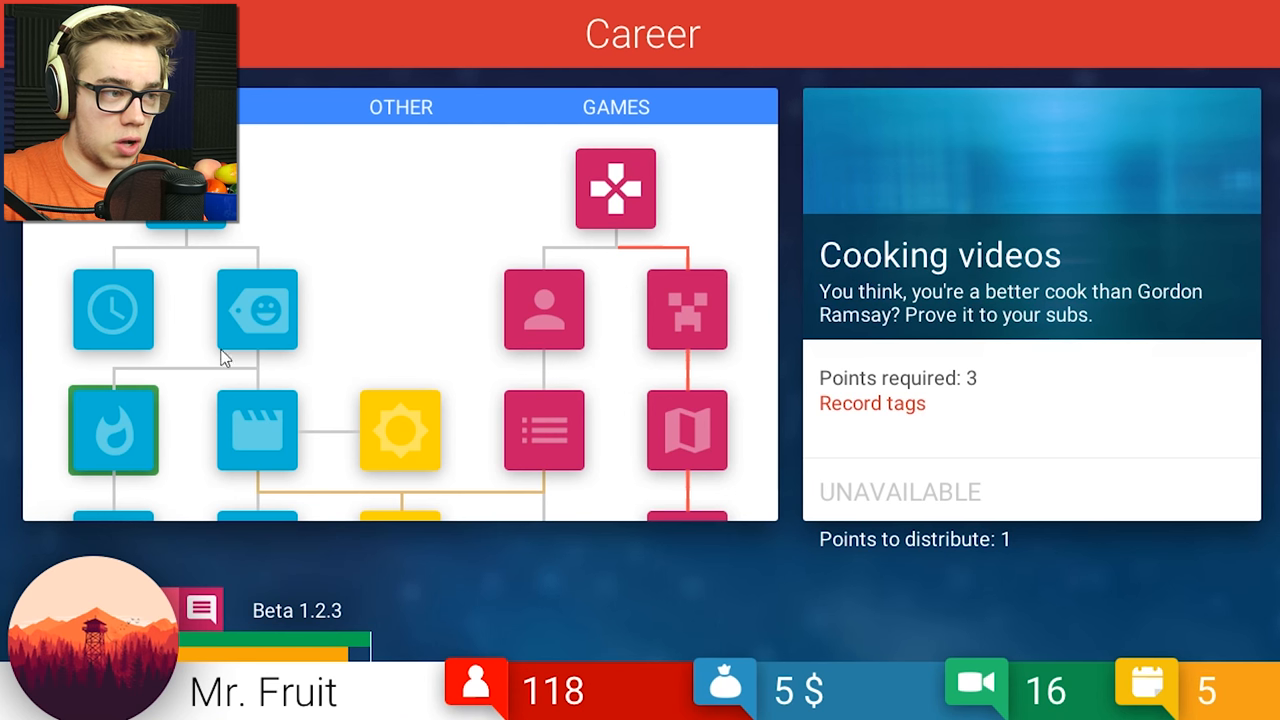
click(112, 309)
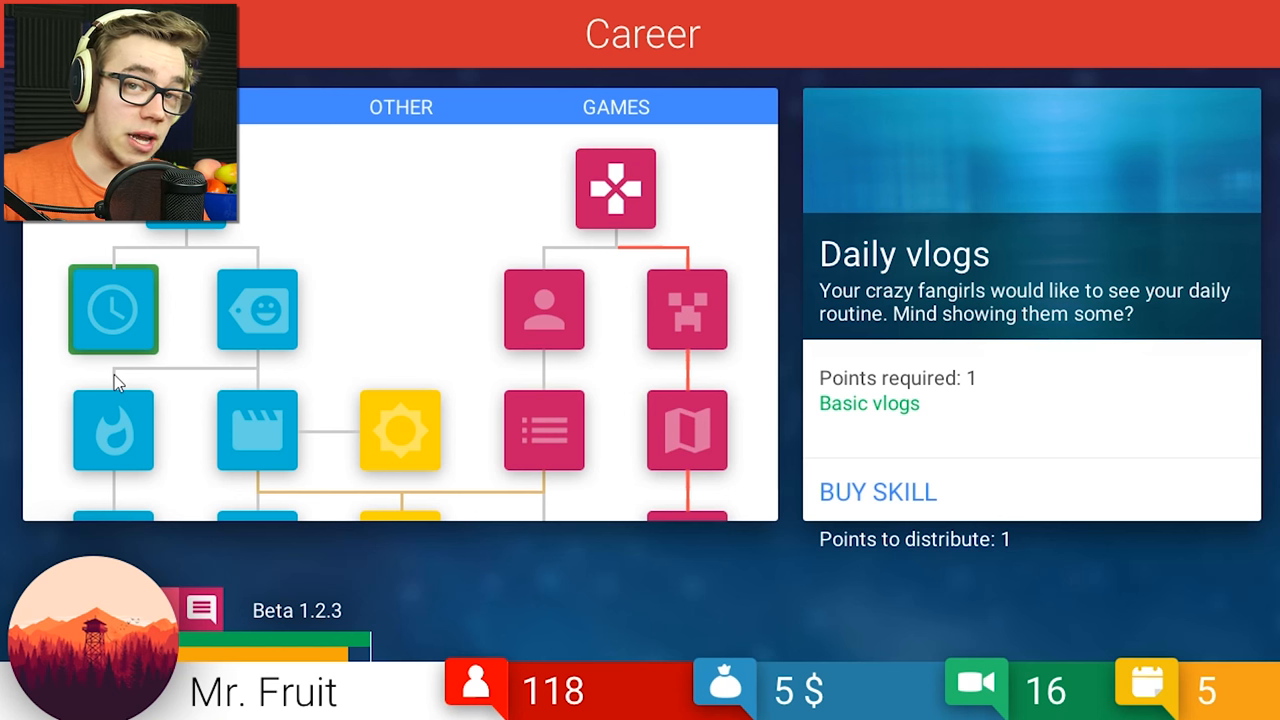
mouse_move(232, 372)
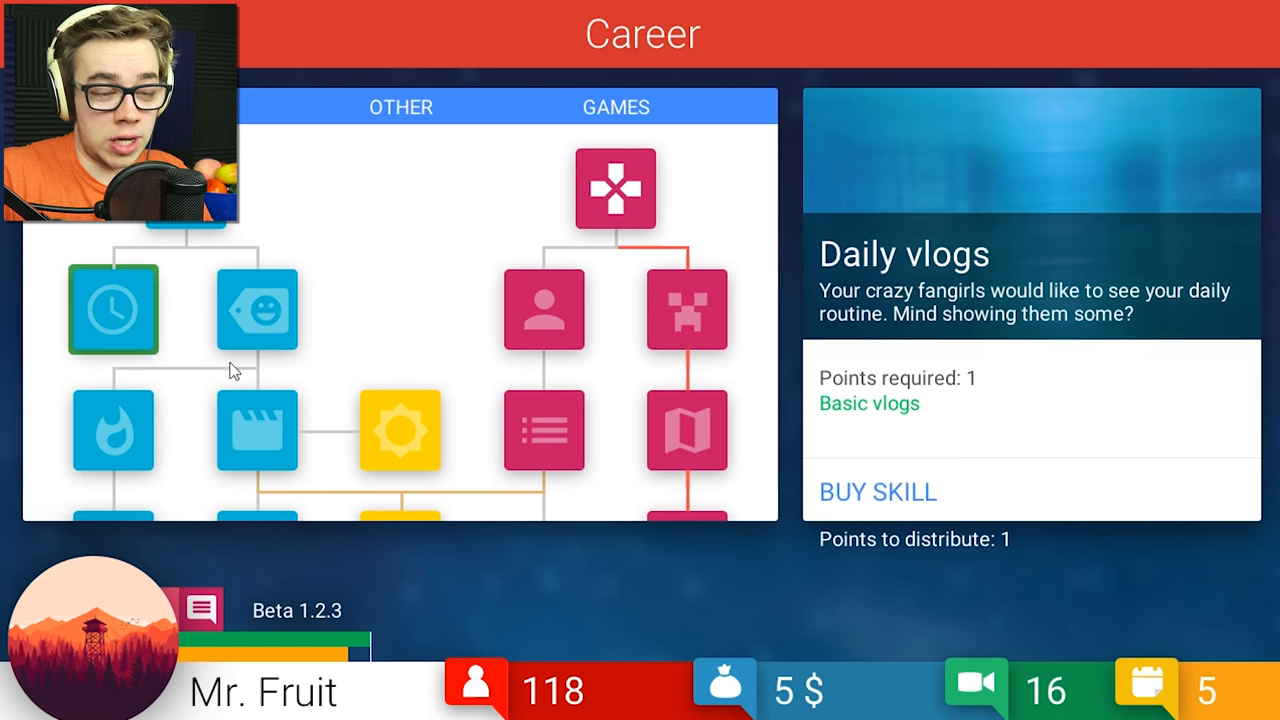
click(877, 491)
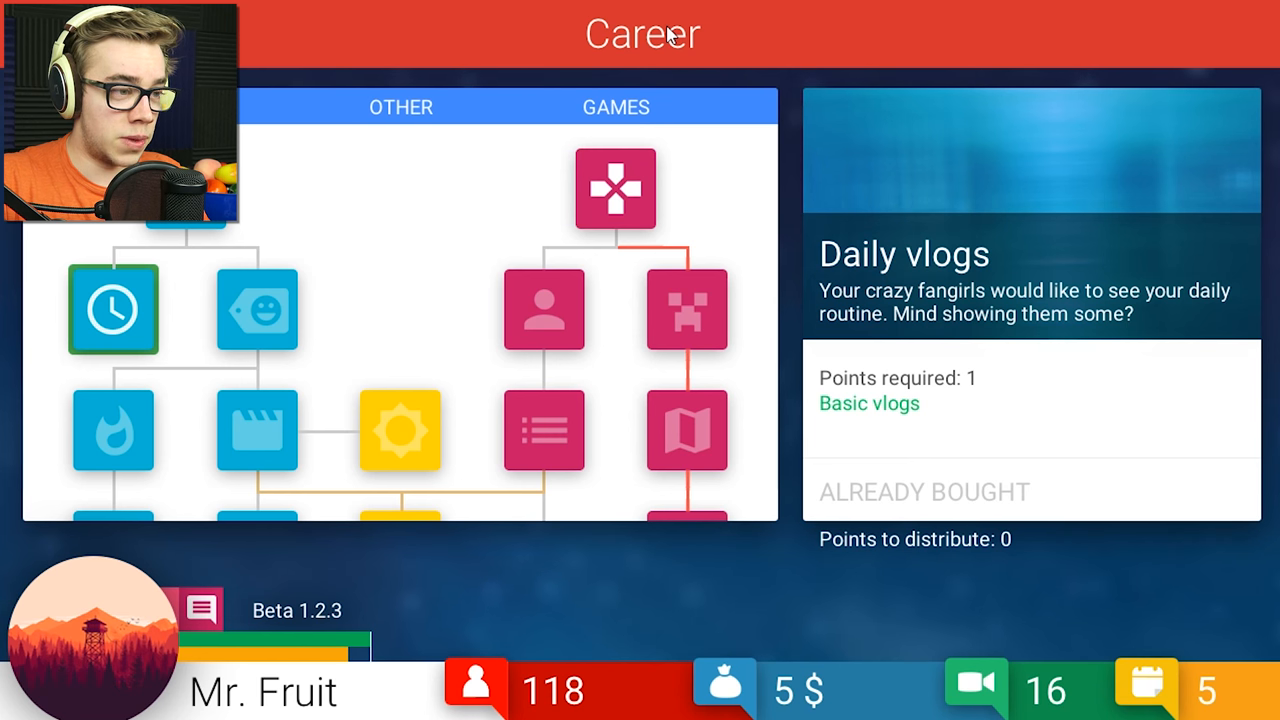
mouse_move(445, 68)
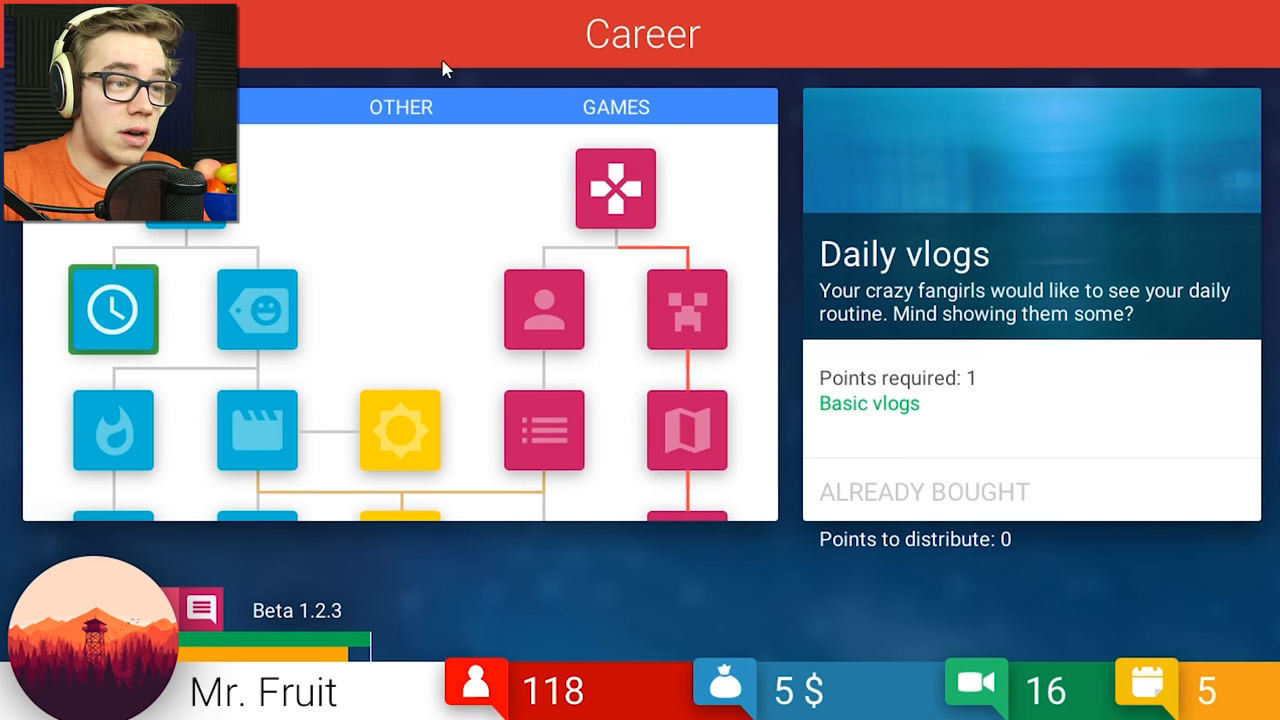
mouse_move(384, 138)
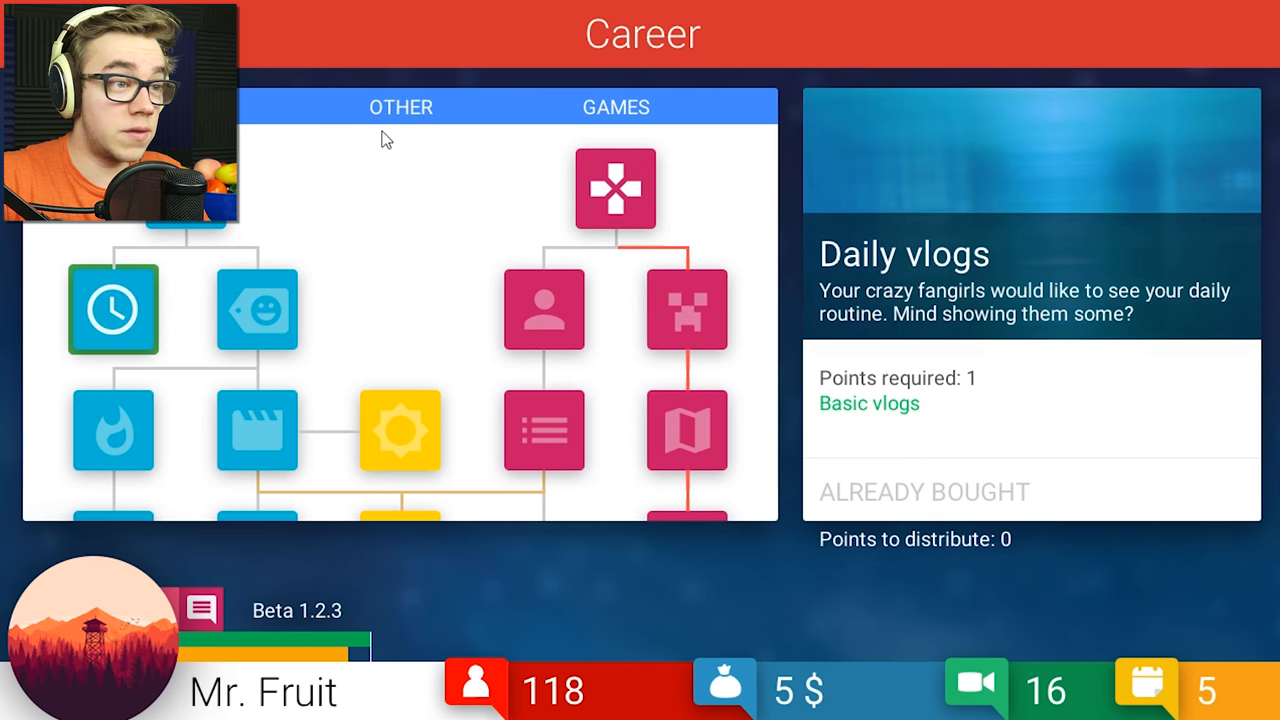
mouse_move(623, 72)
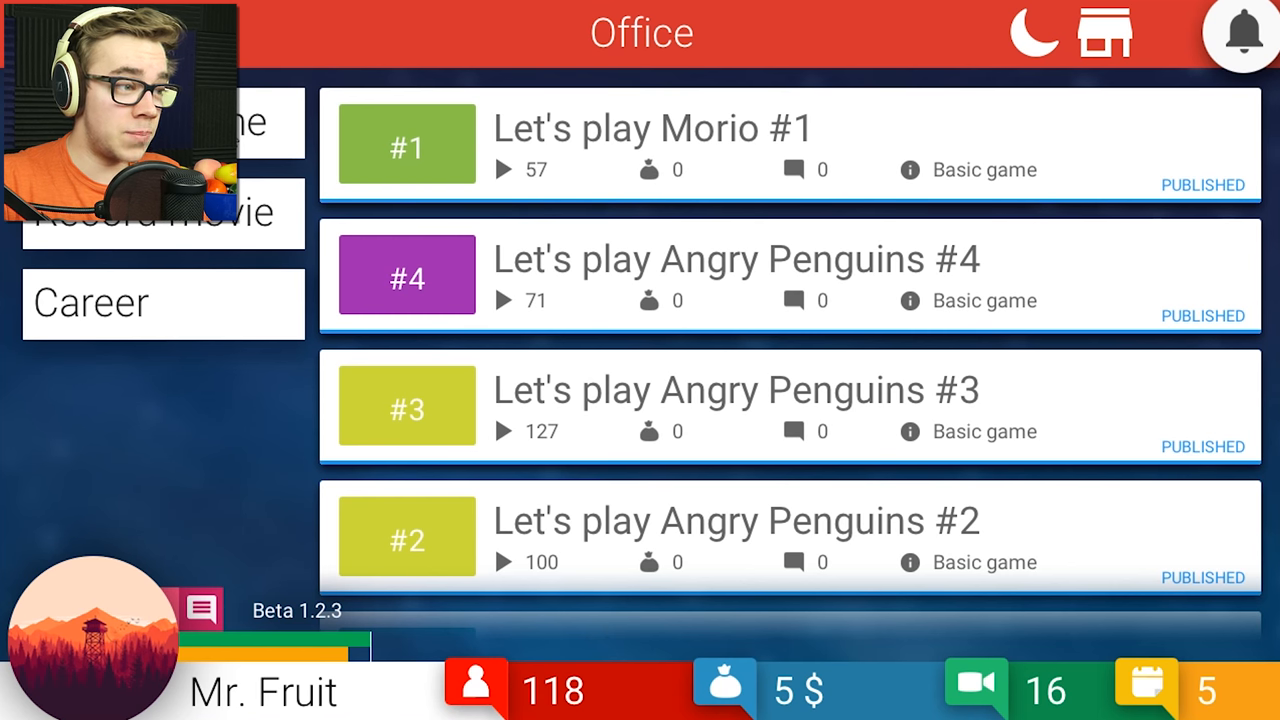
Record a Basic vlog on the 'About respectable salad' topic.
click(160, 211)
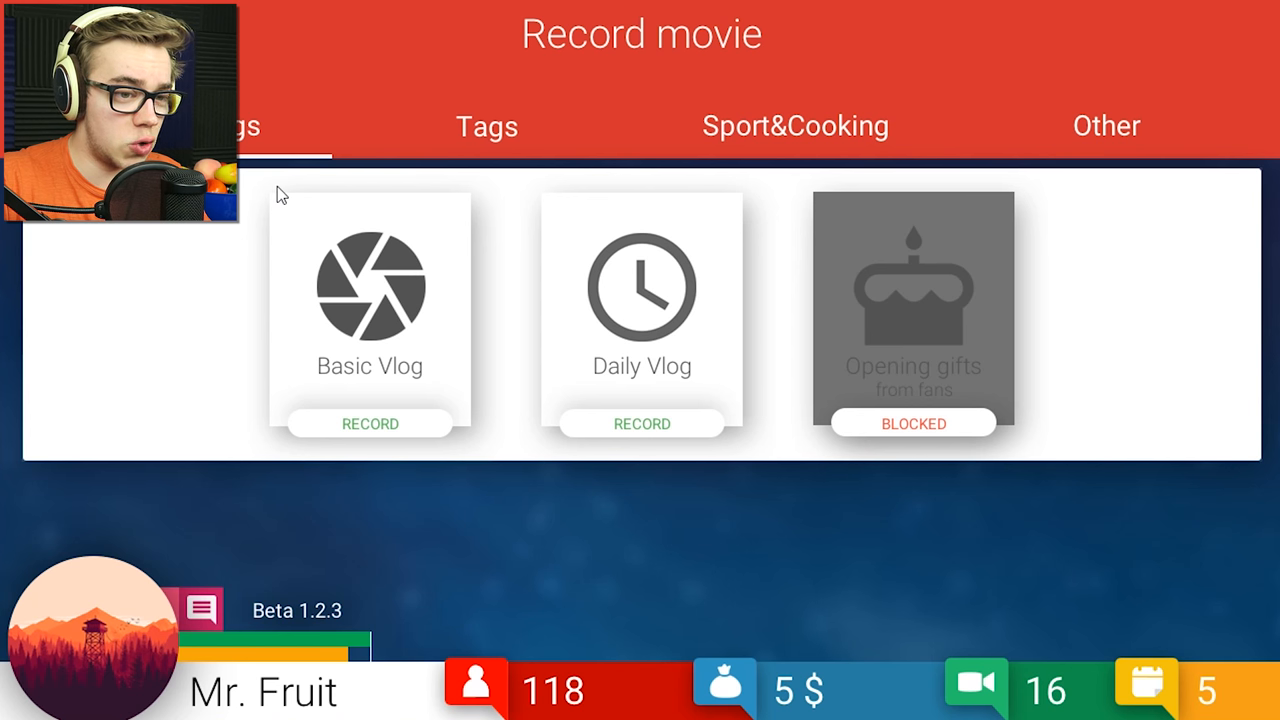
mouse_move(819, 334)
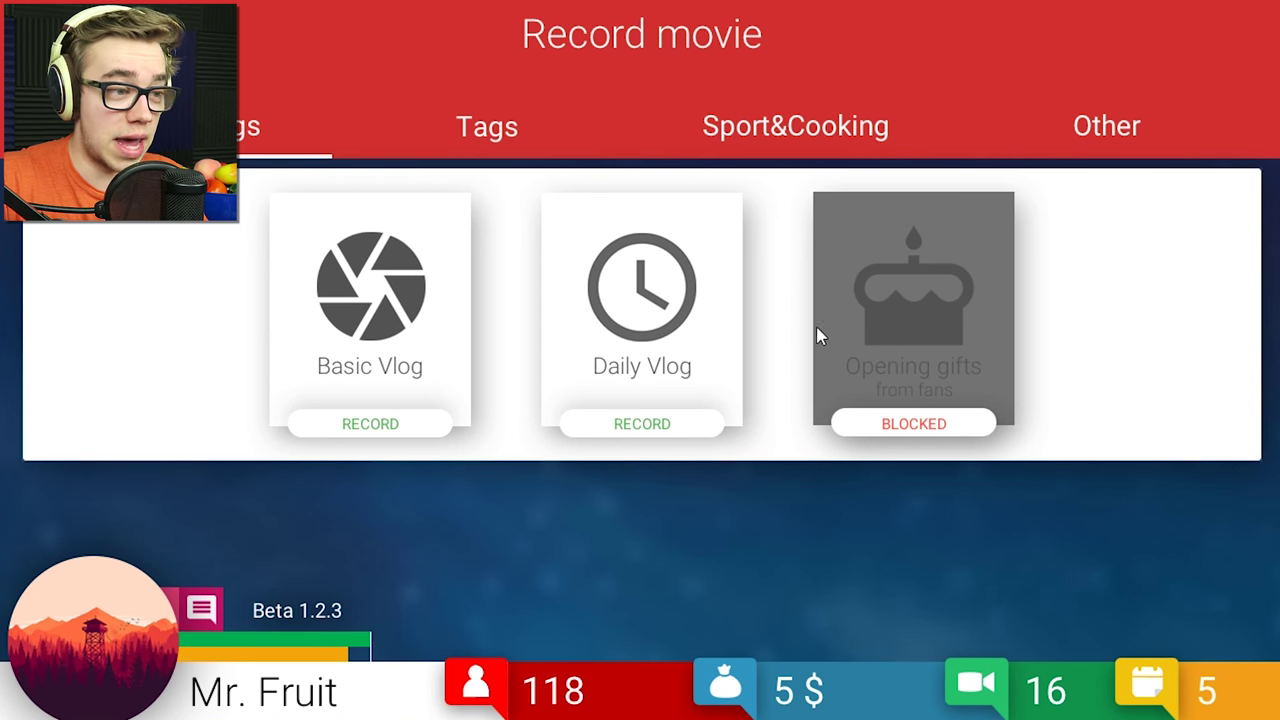
click(369, 423)
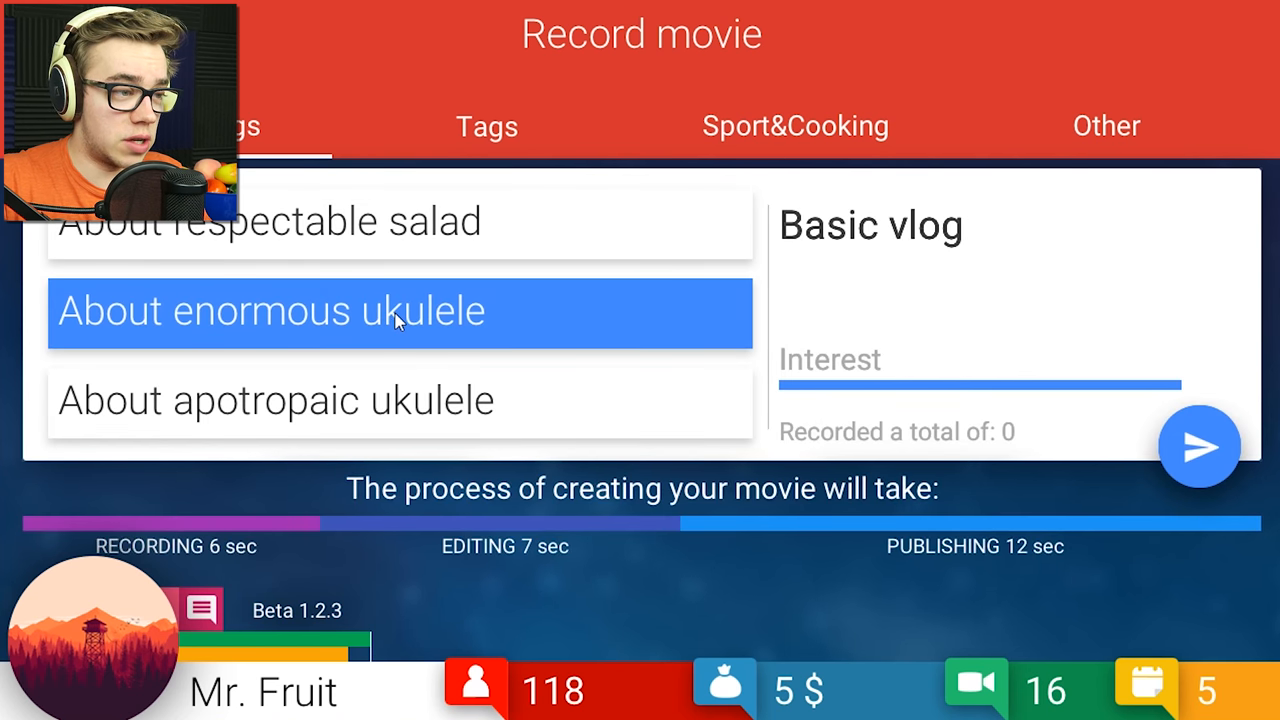
mouse_move(418, 348)
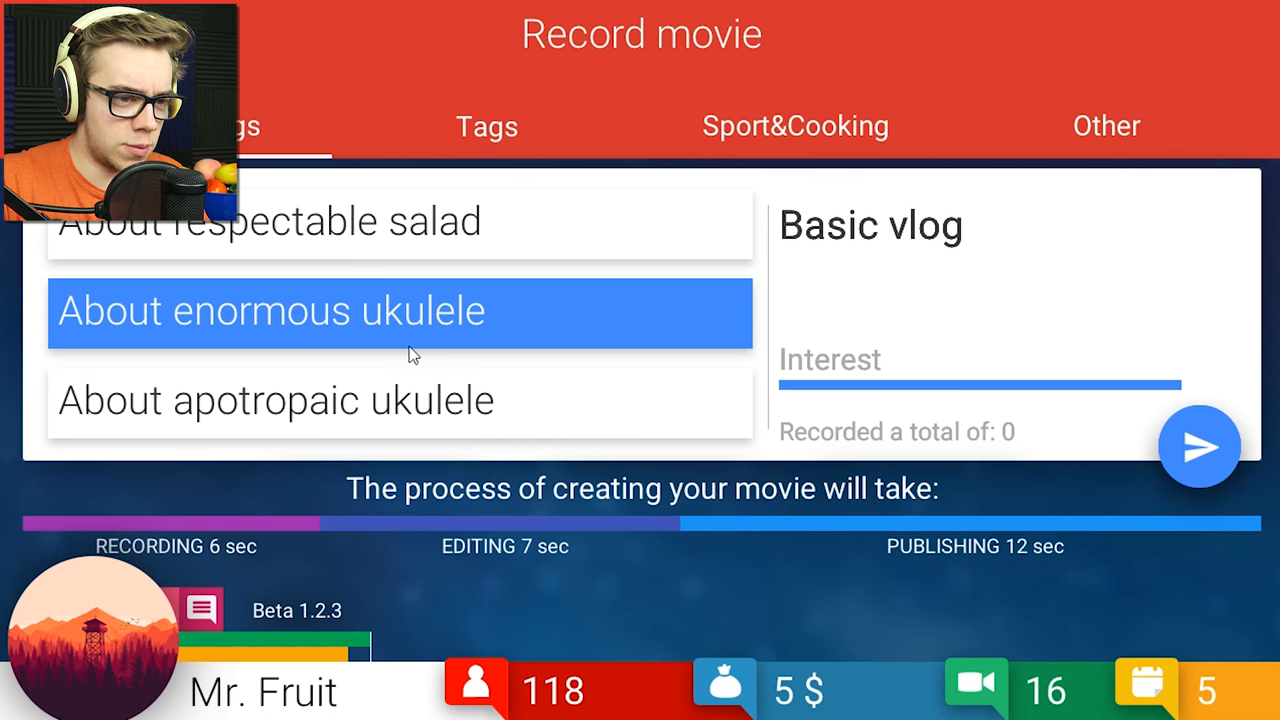
mouse_move(930, 366)
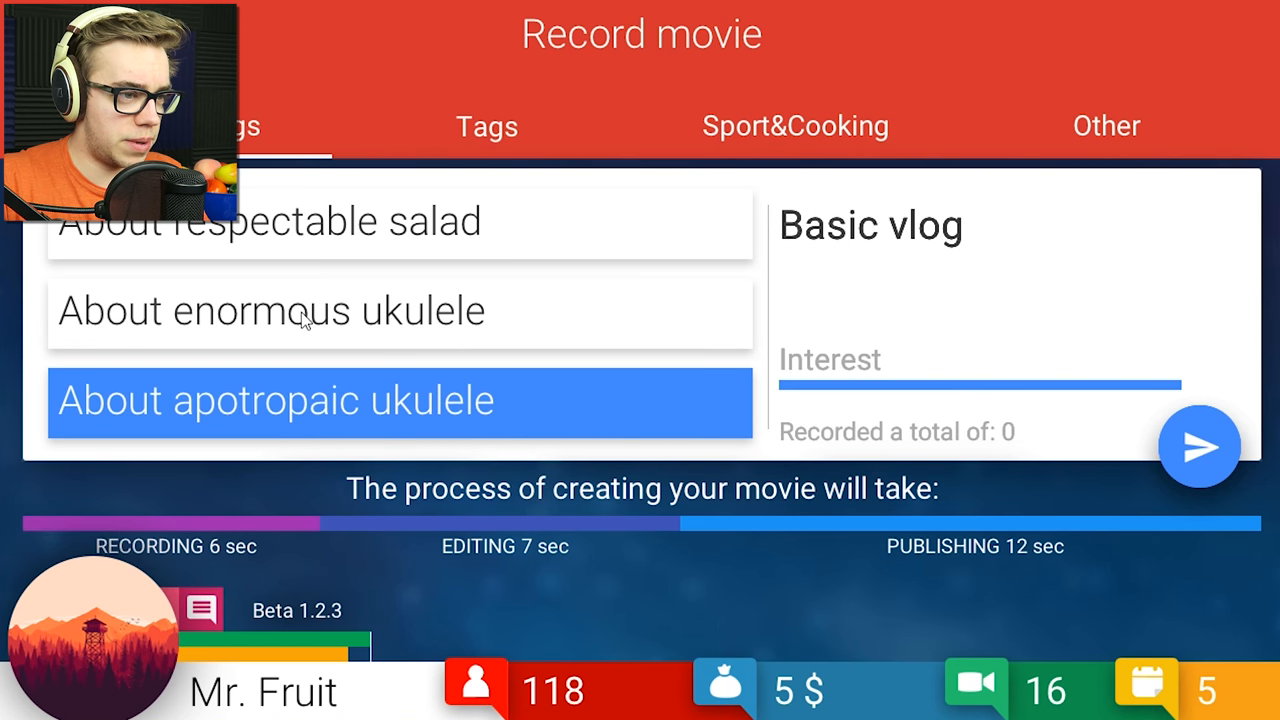
click(400, 222)
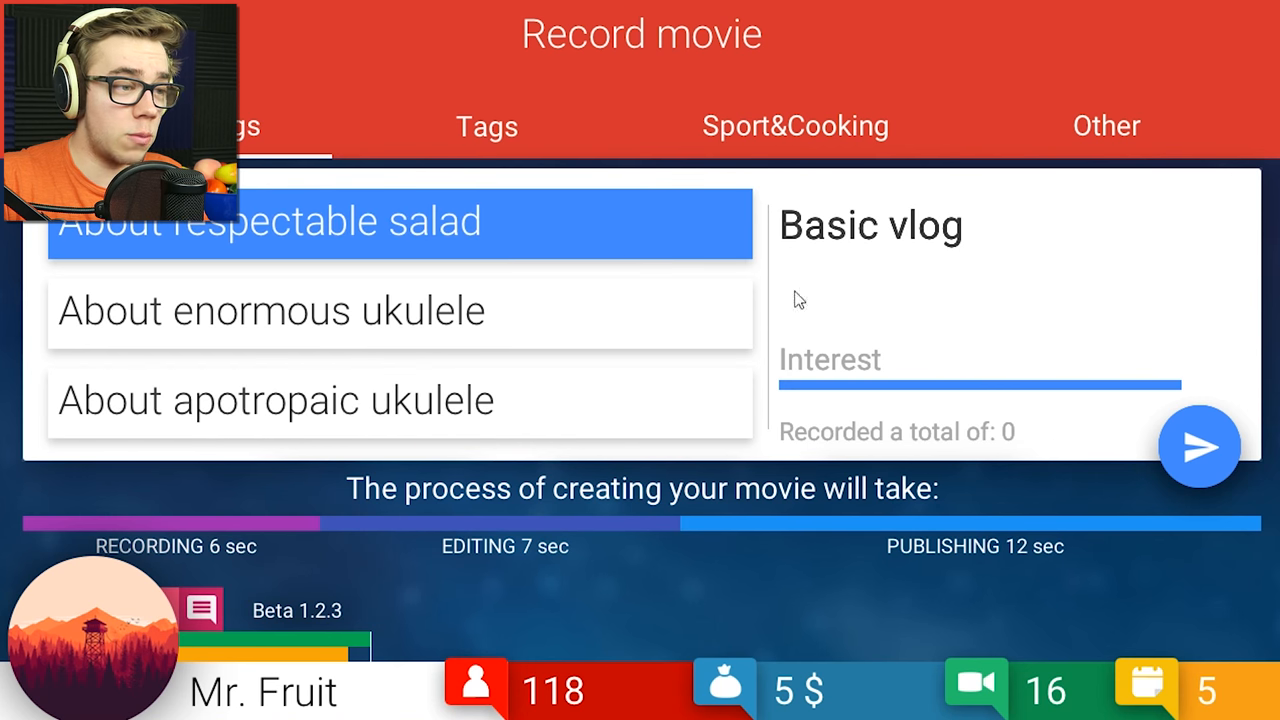
click(1199, 446)
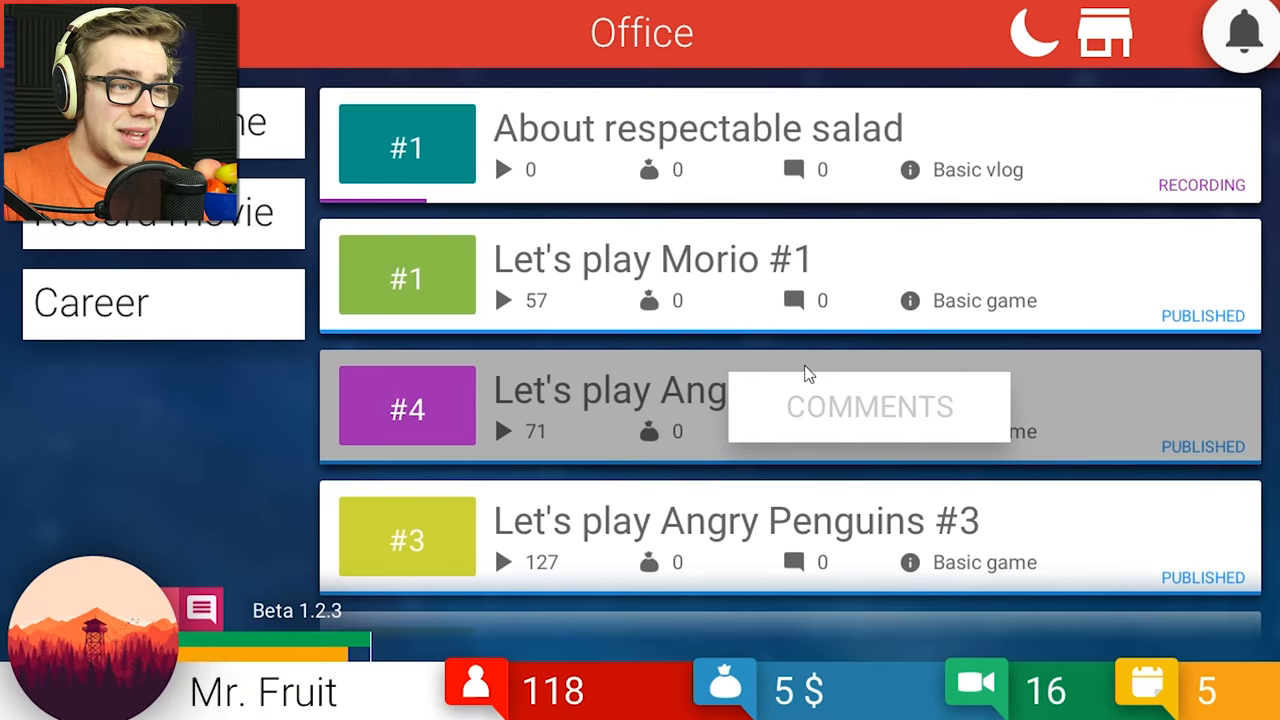
mouse_move(65, 608)
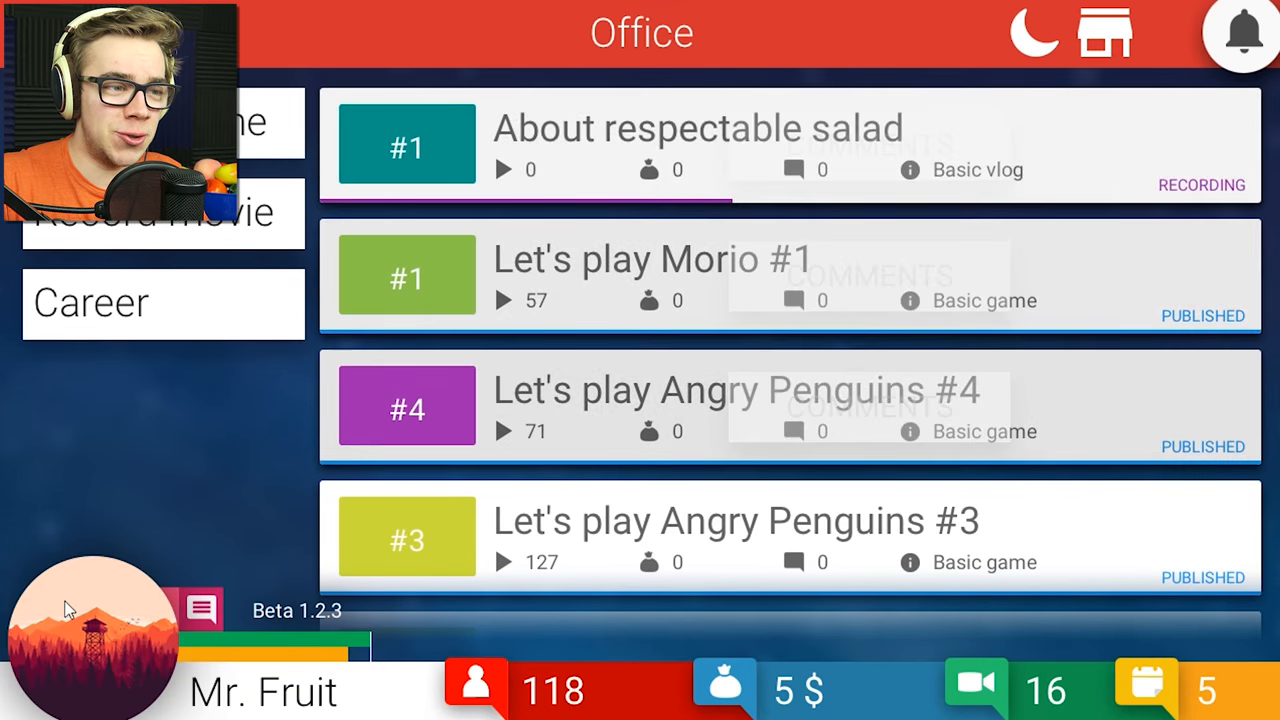
Record Let's play Morio #2 as the final episode of the series.
click(160, 210)
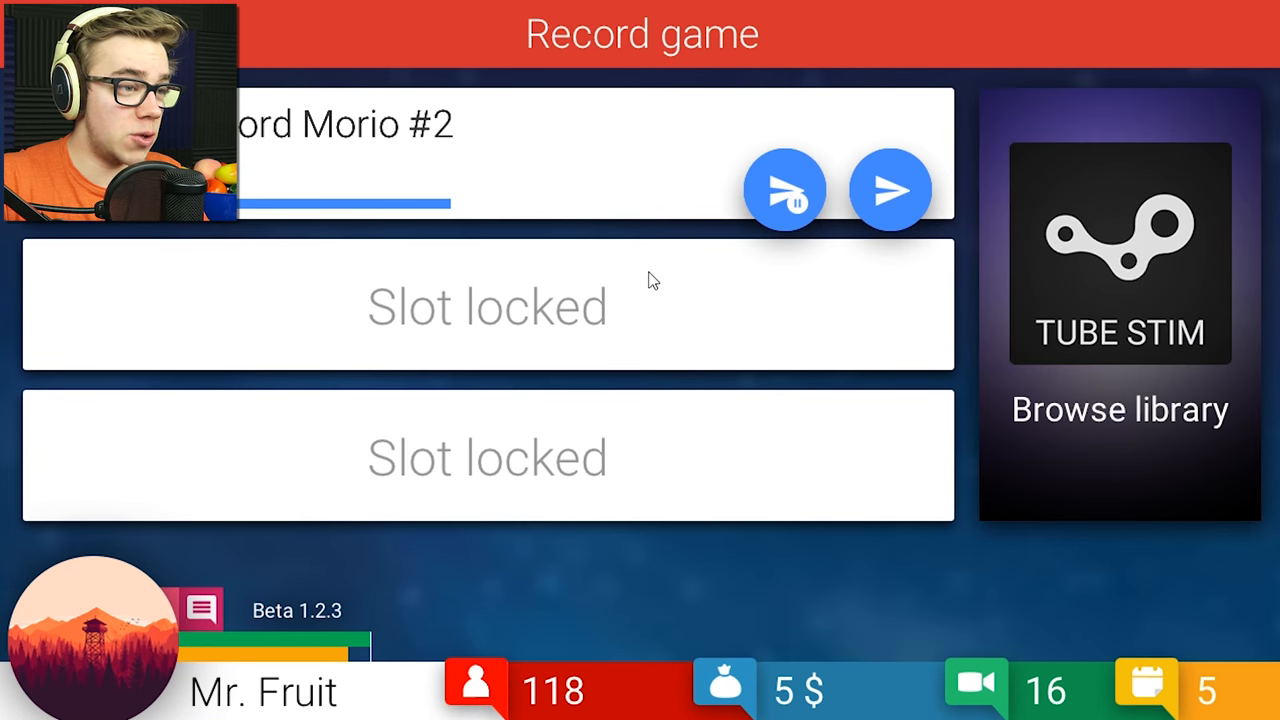
mouse_move(325, 570)
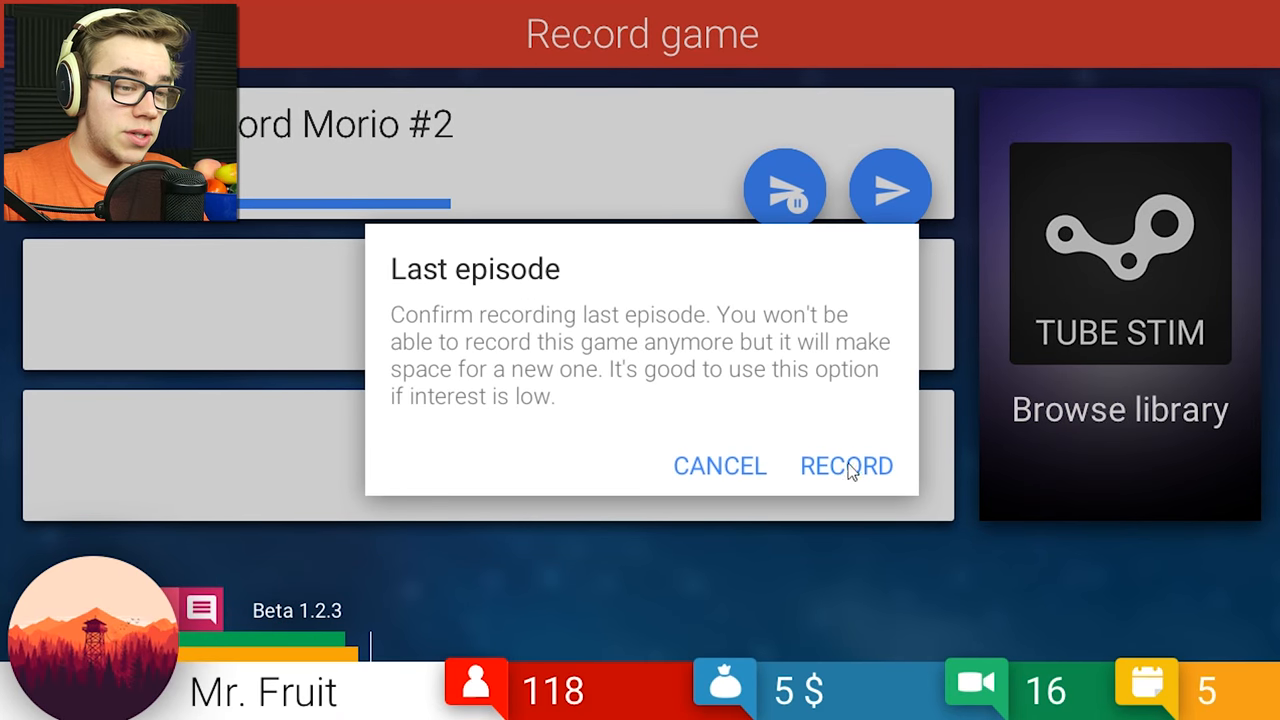
mouse_move(810, 511)
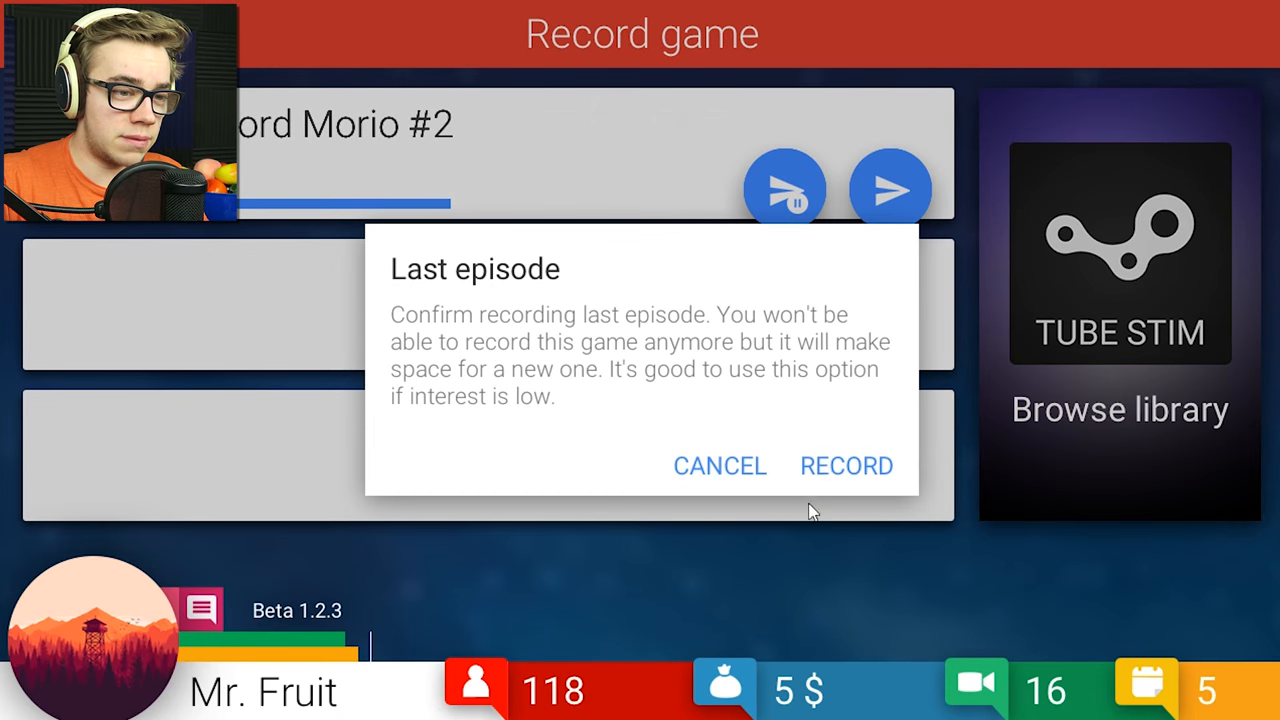
click(846, 465)
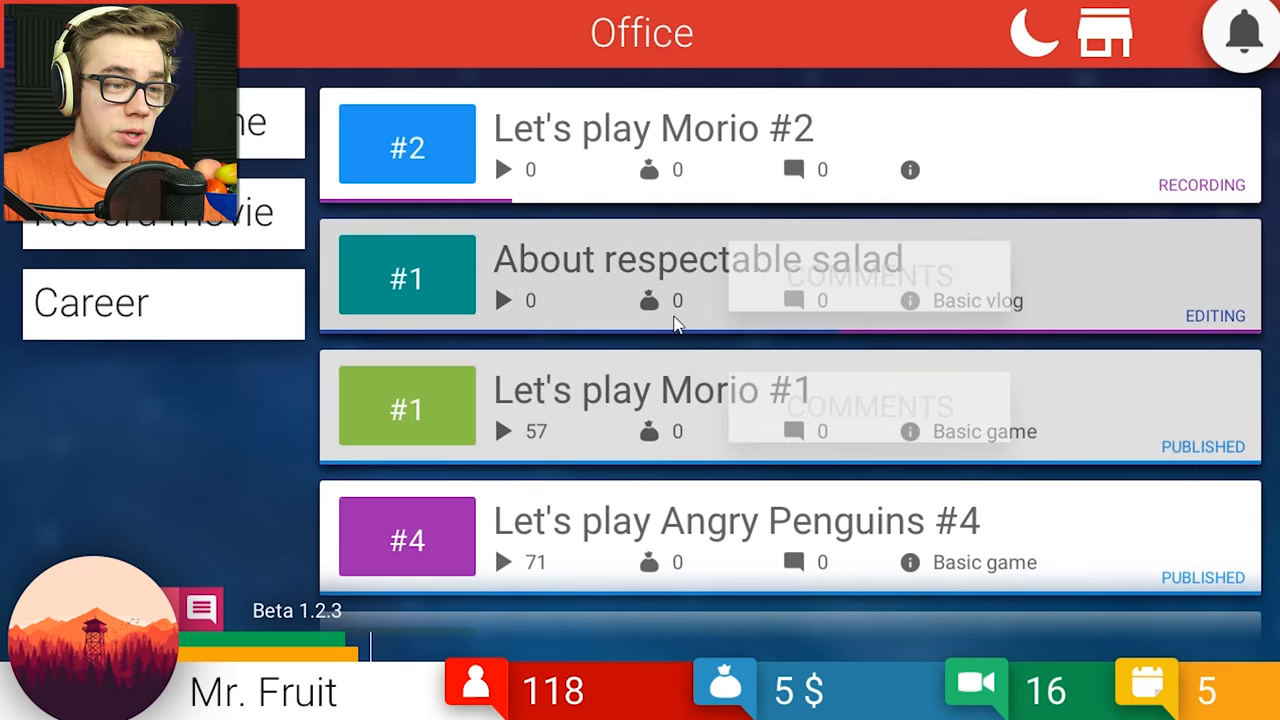
mouse_move(197, 493)
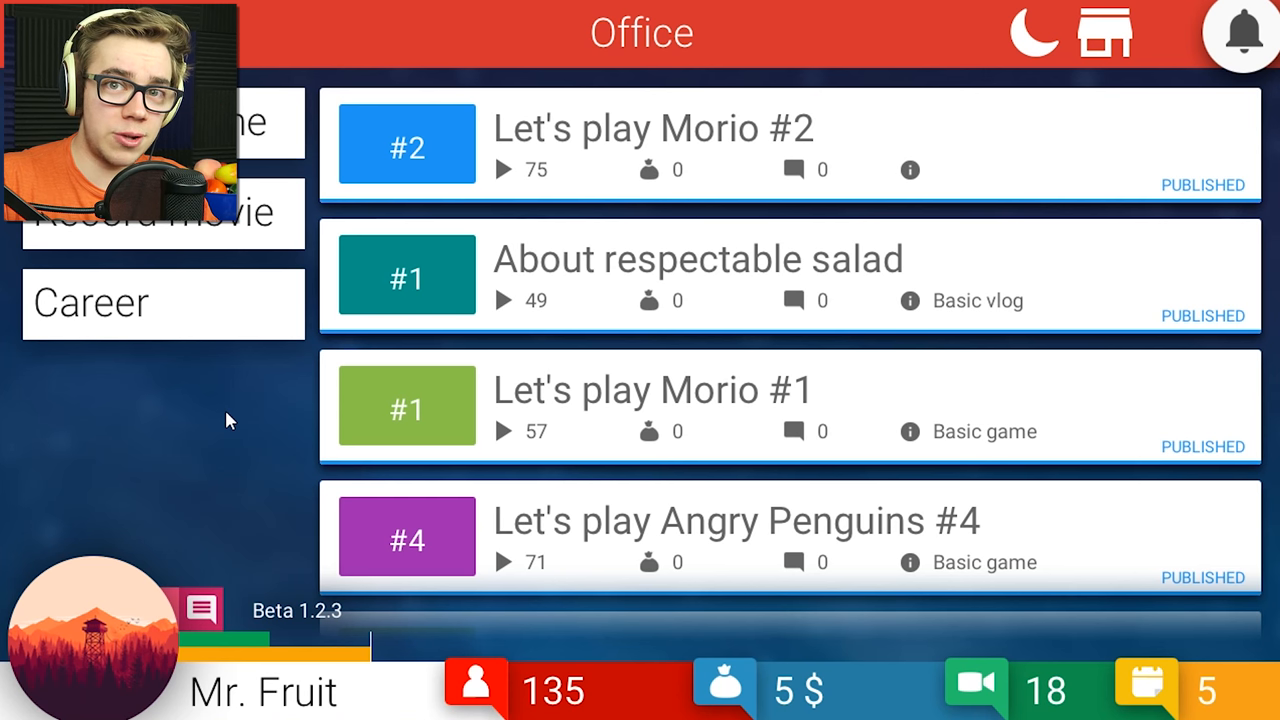
mouse_move(248, 425)
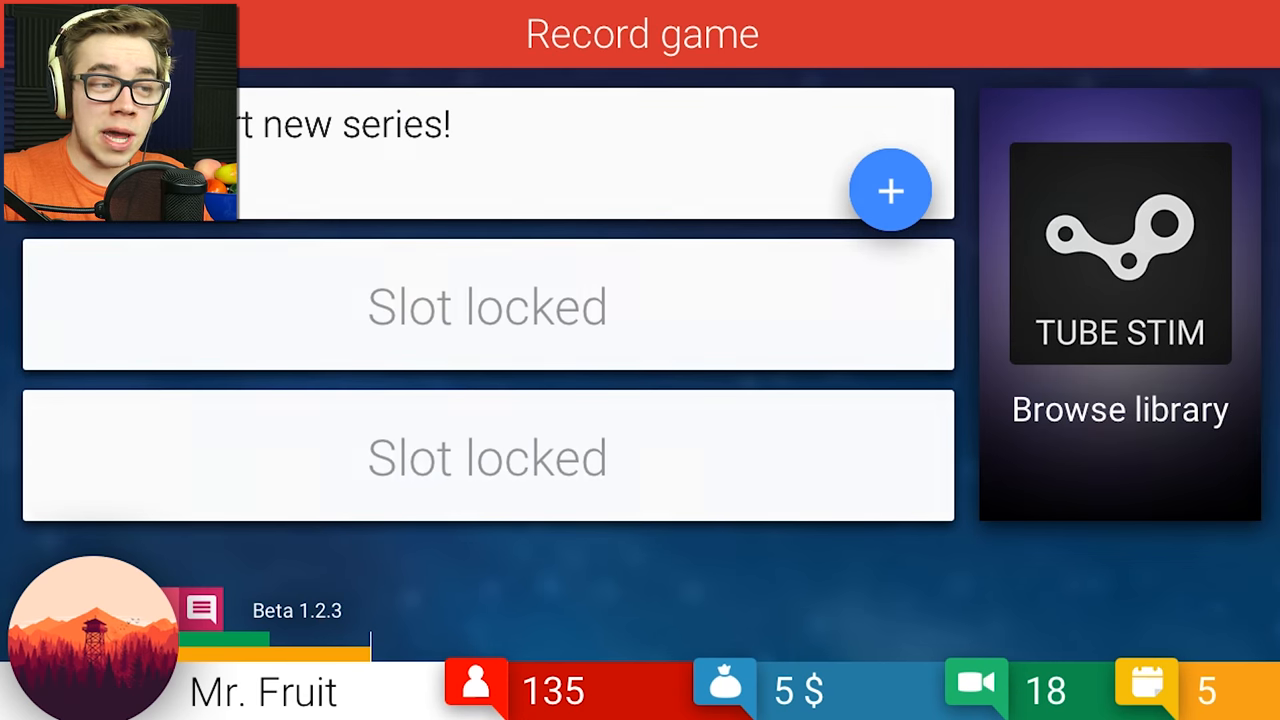
Pick Morio from the game library for a new series and record episode #3.
click(1119, 300)
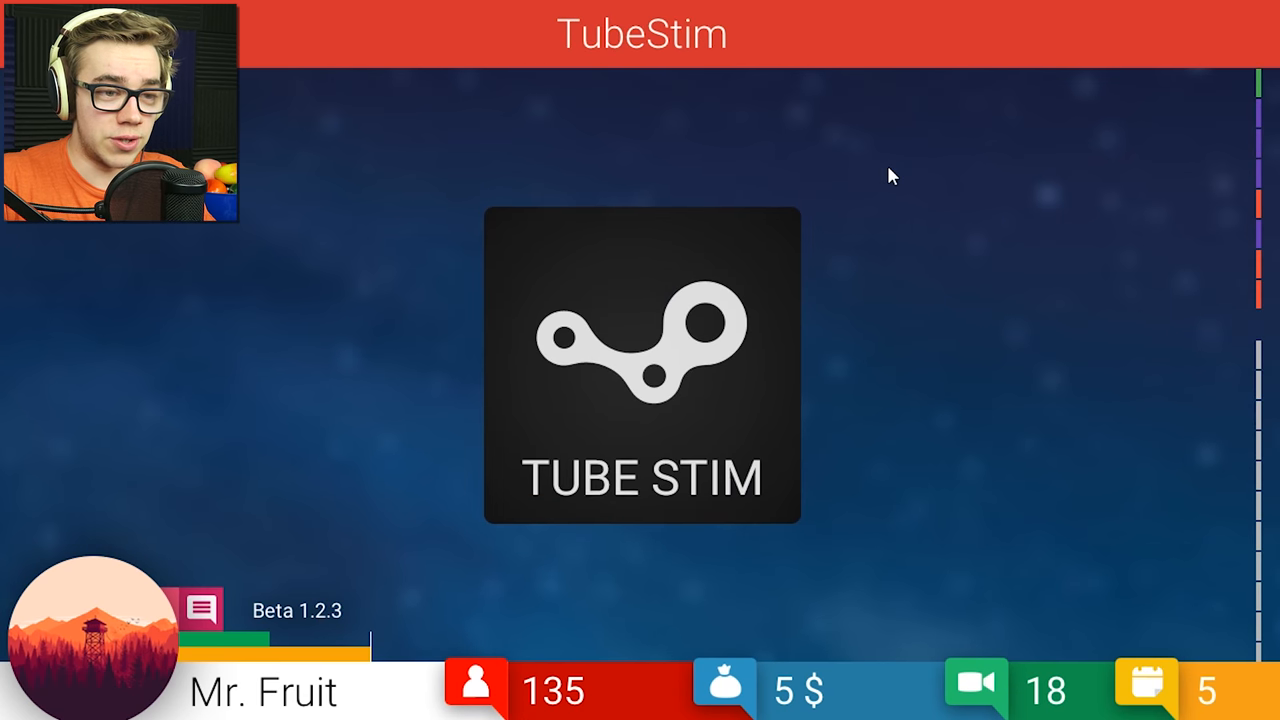
click(640, 365)
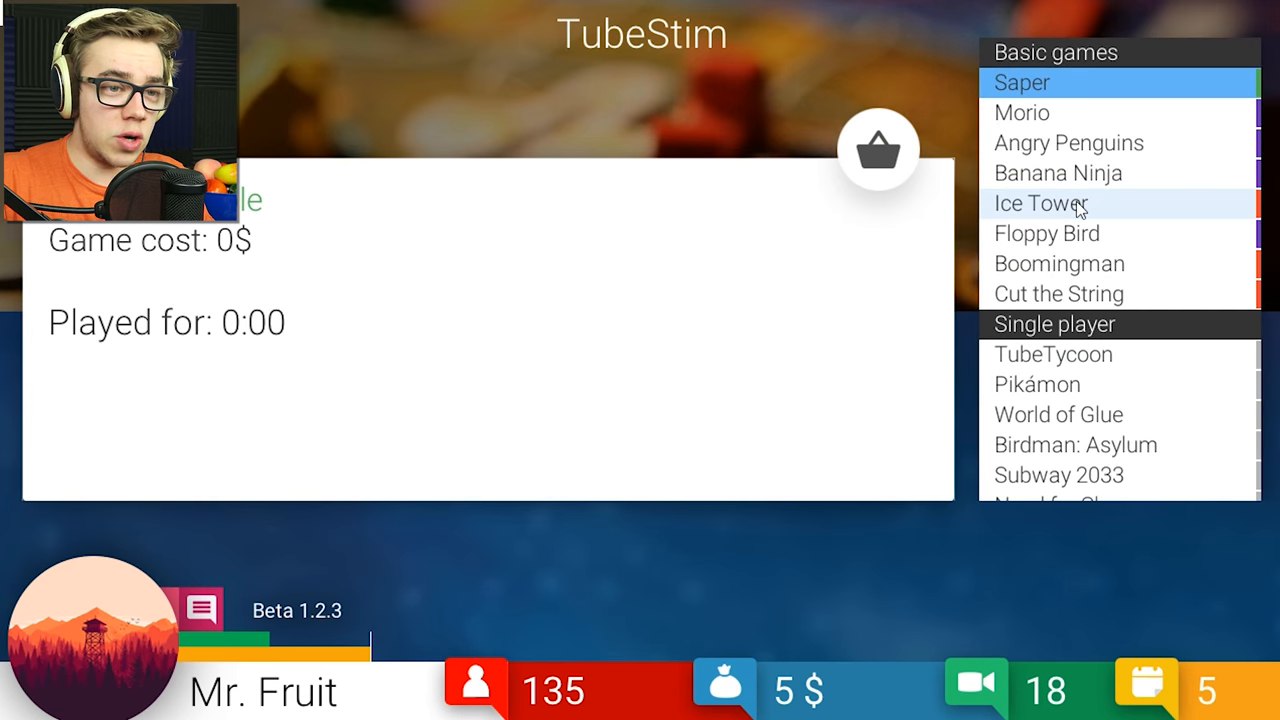
click(1059, 263)
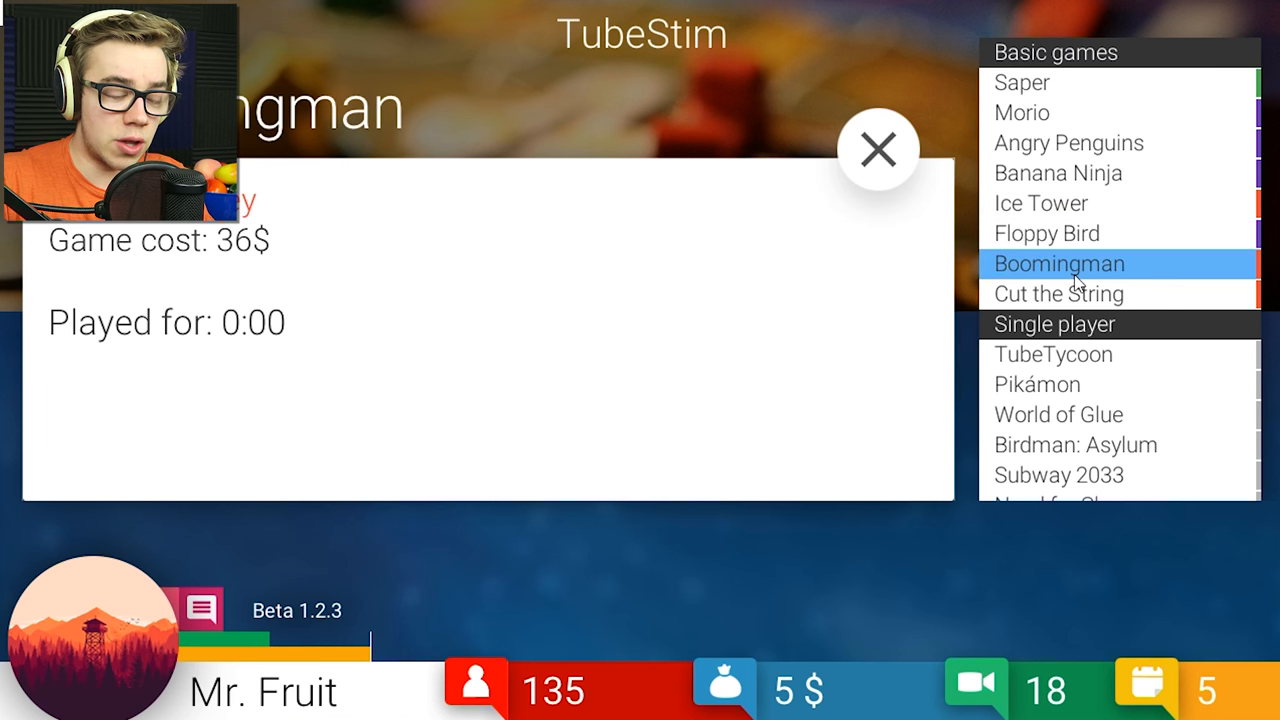
click(1057, 173)
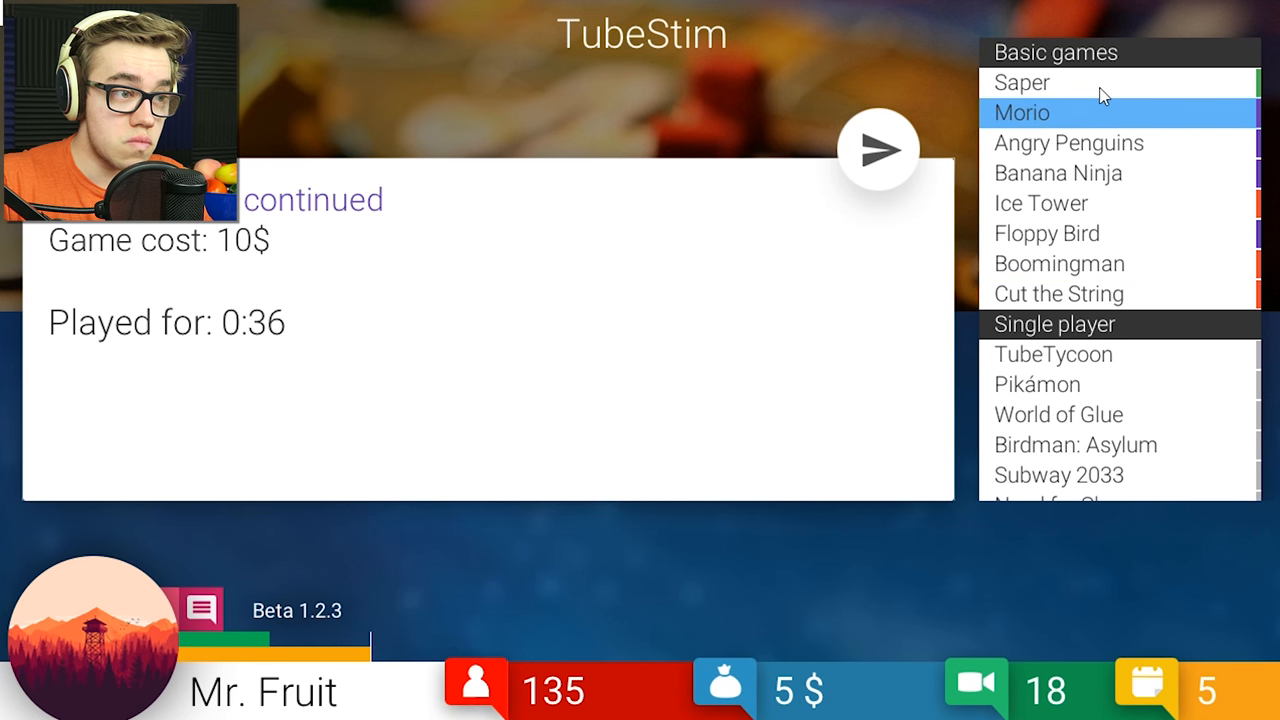
mouse_move(1087, 118)
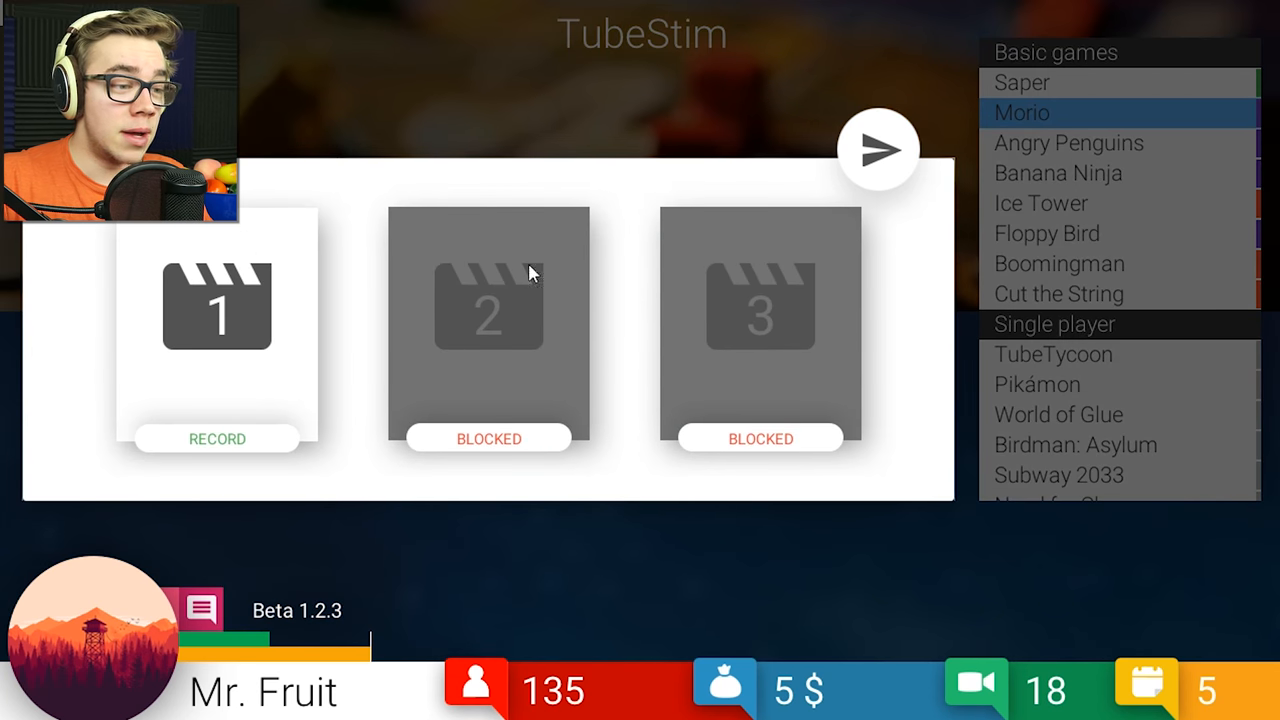
click(877, 148)
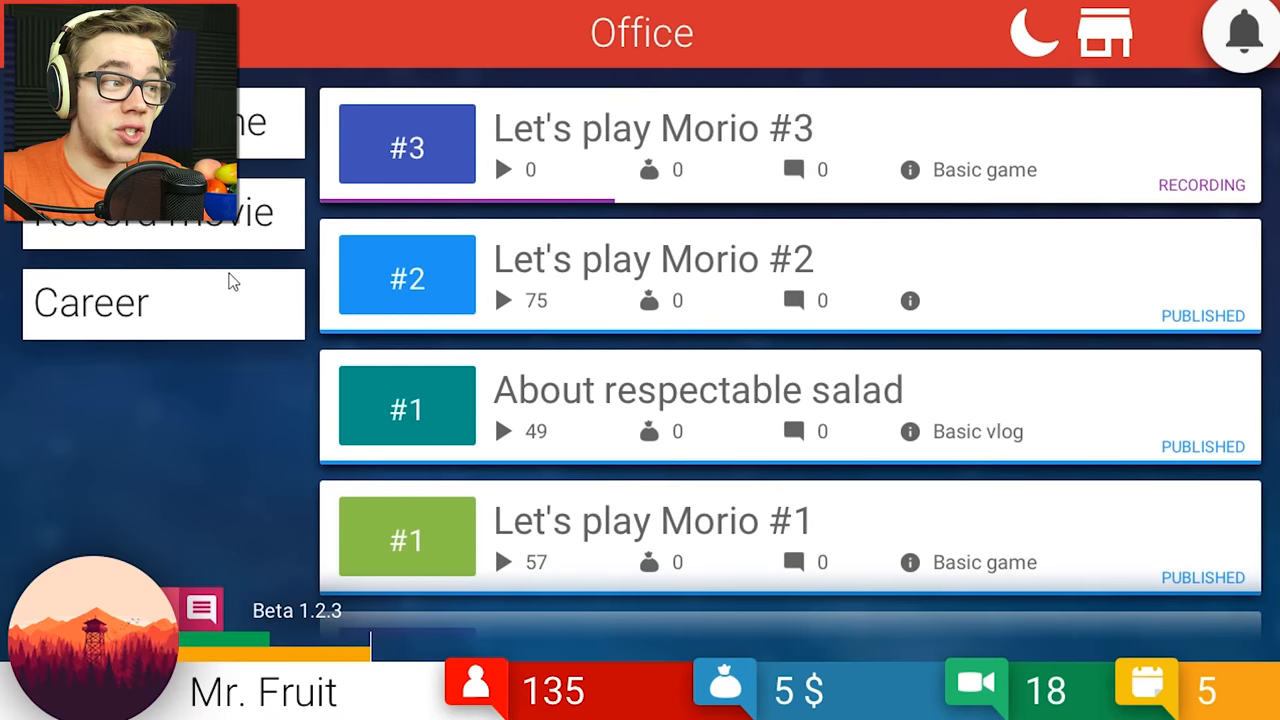
Publish daily vlog 'THE TITLE OF MY SEX TAPE' and start recording Let's play Morio #4.
click(160, 212)
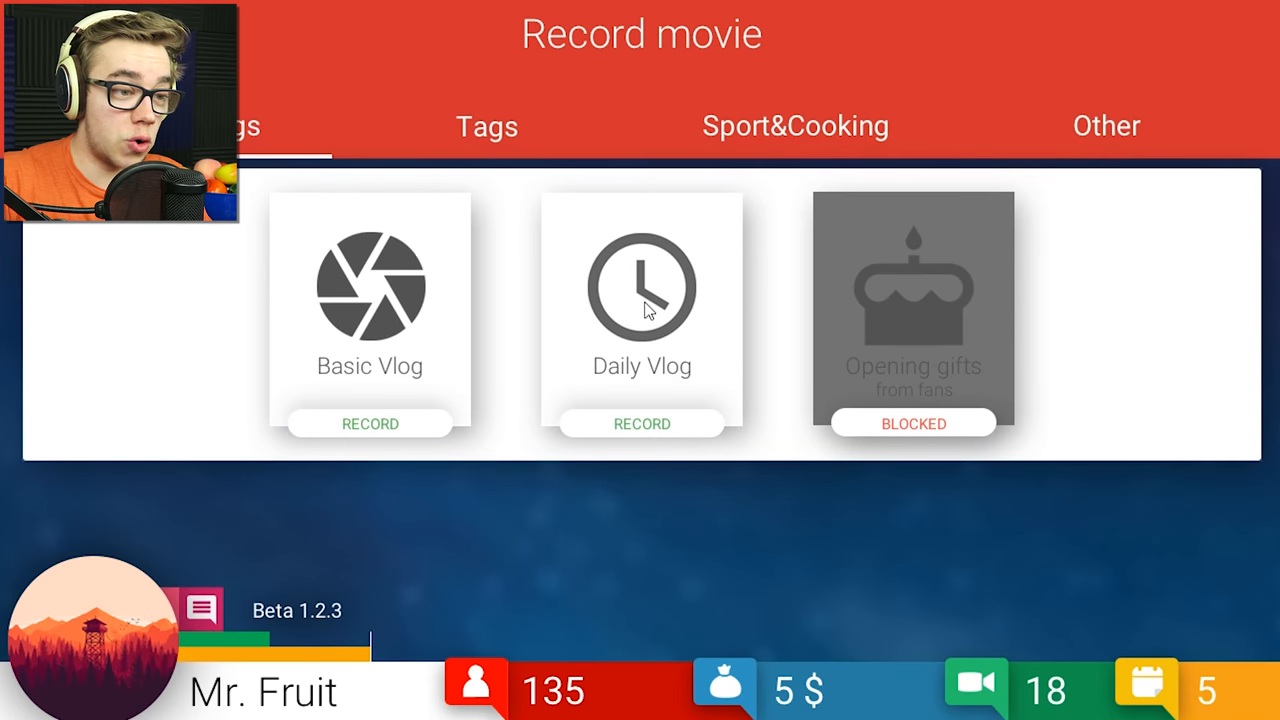
click(642, 423)
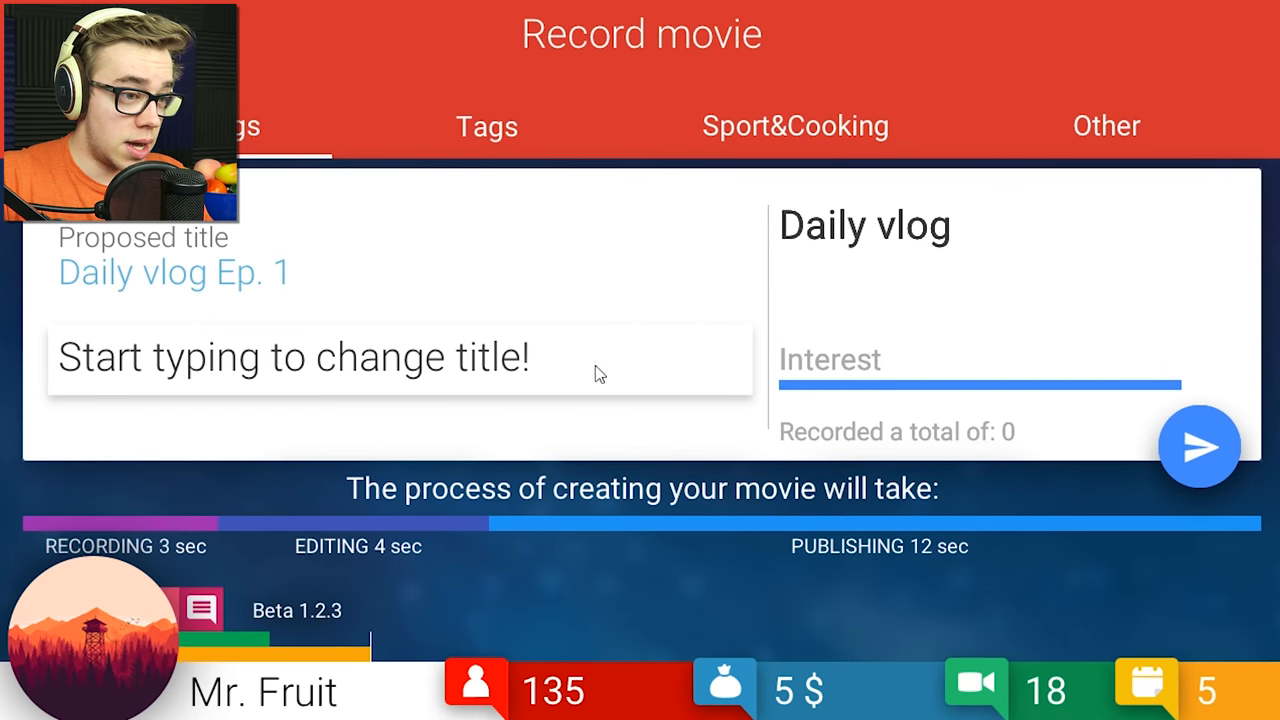
mouse_move(235, 358)
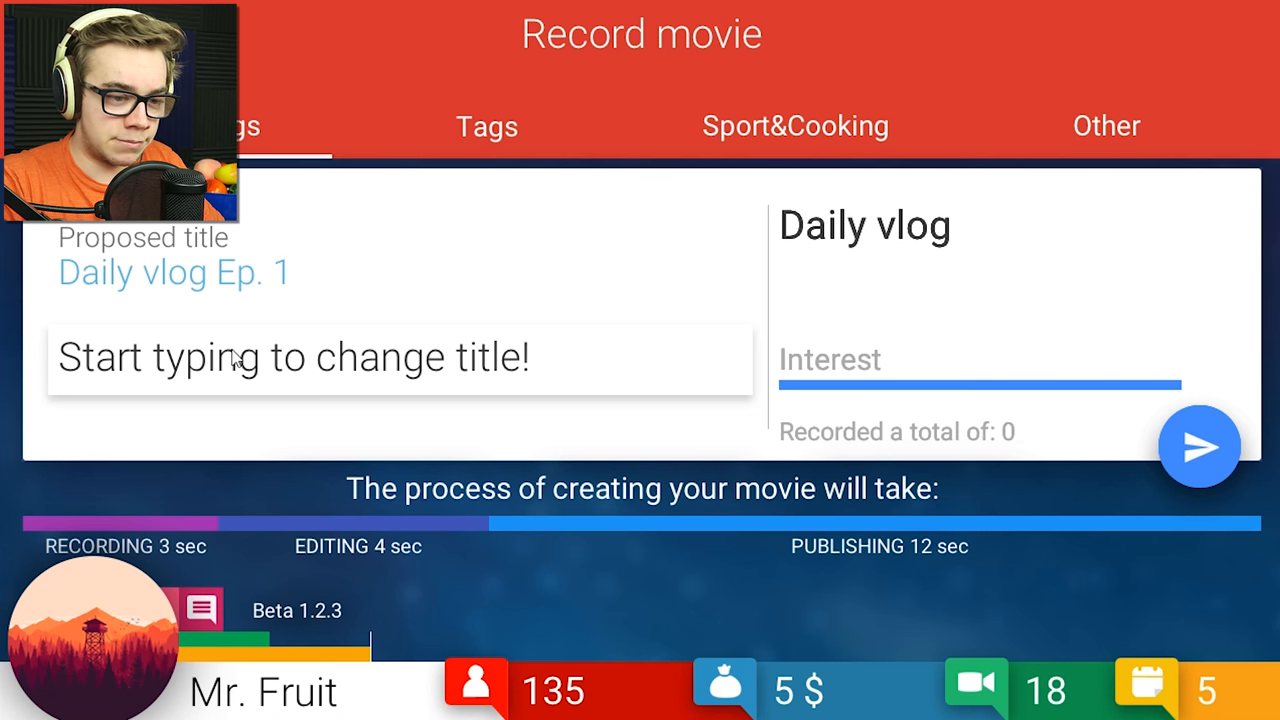
text(THE TITLE OF MY SEX)
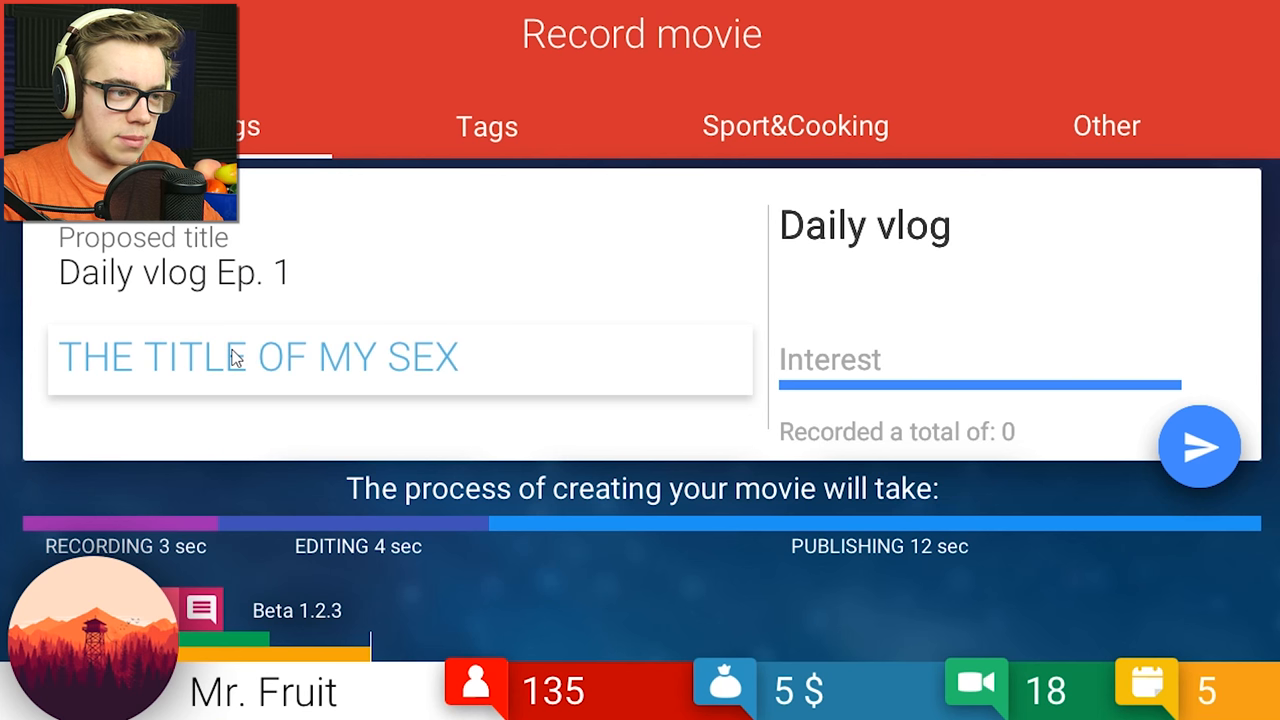
text(TAPE)
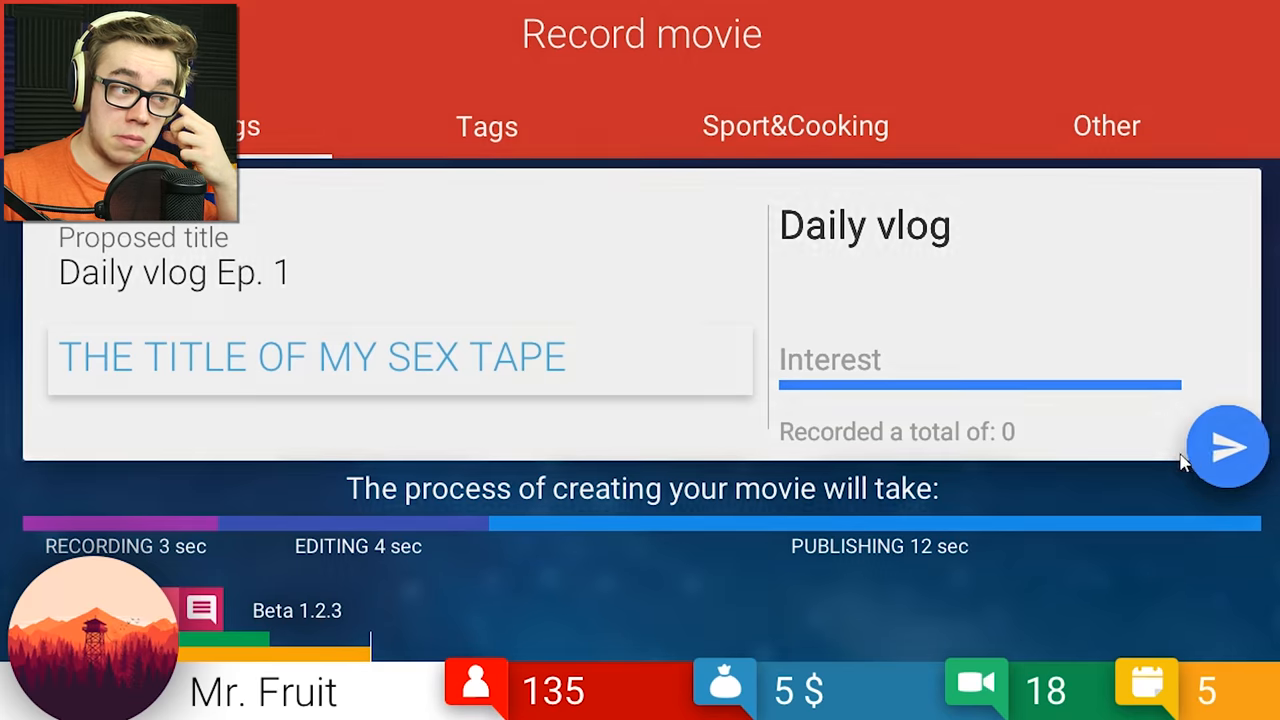
click(1229, 446)
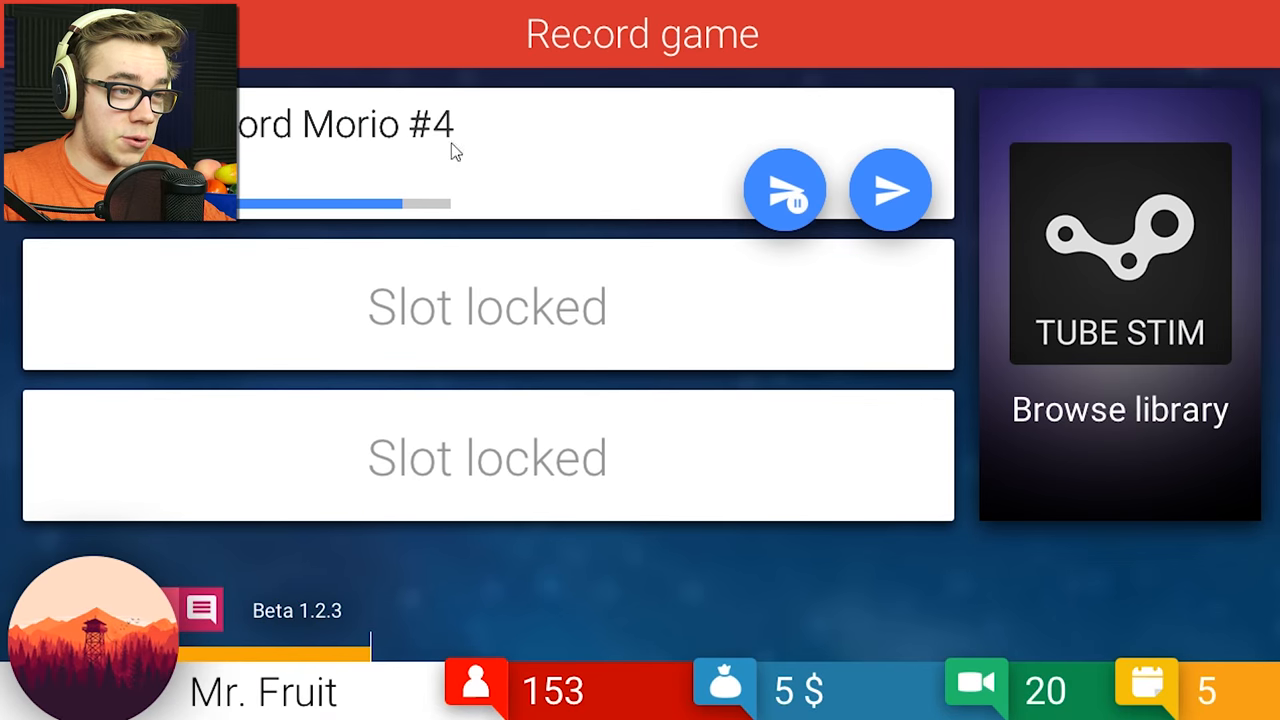
click(890, 189)
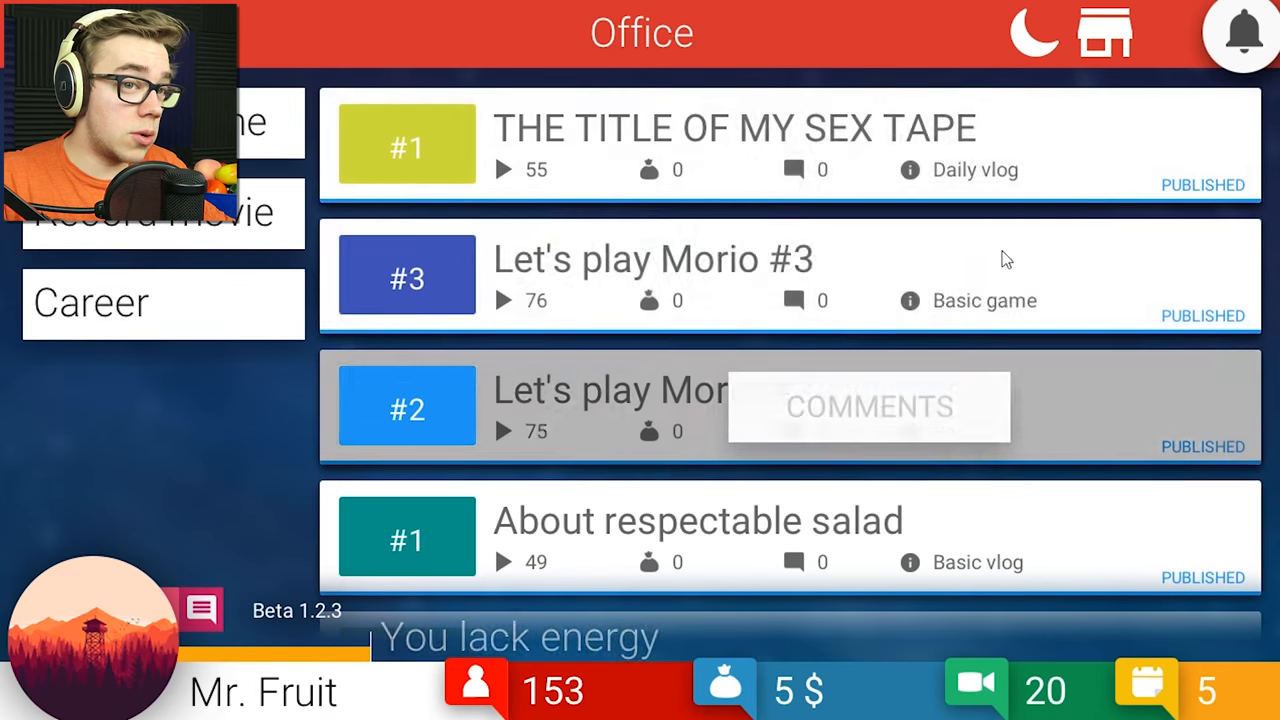
End day 5 and read the partnership mail about video ads in notifications.
click(1035, 33)
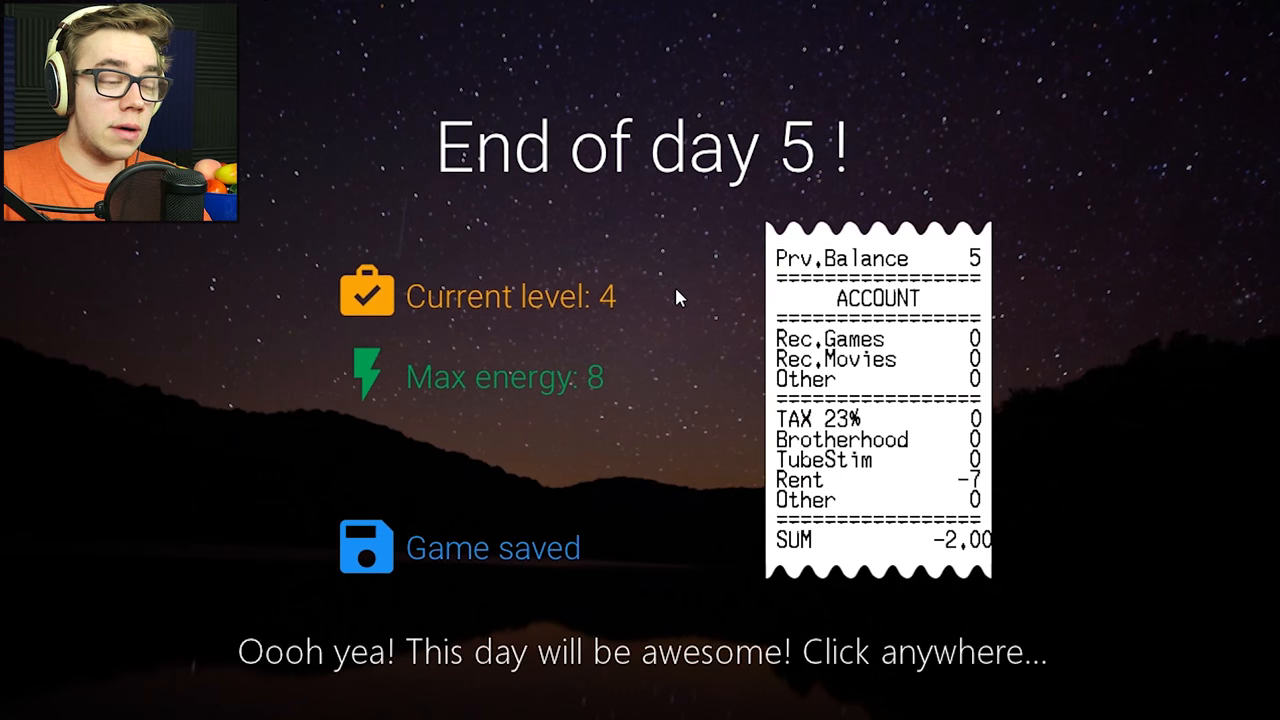
mouse_move(658, 318)
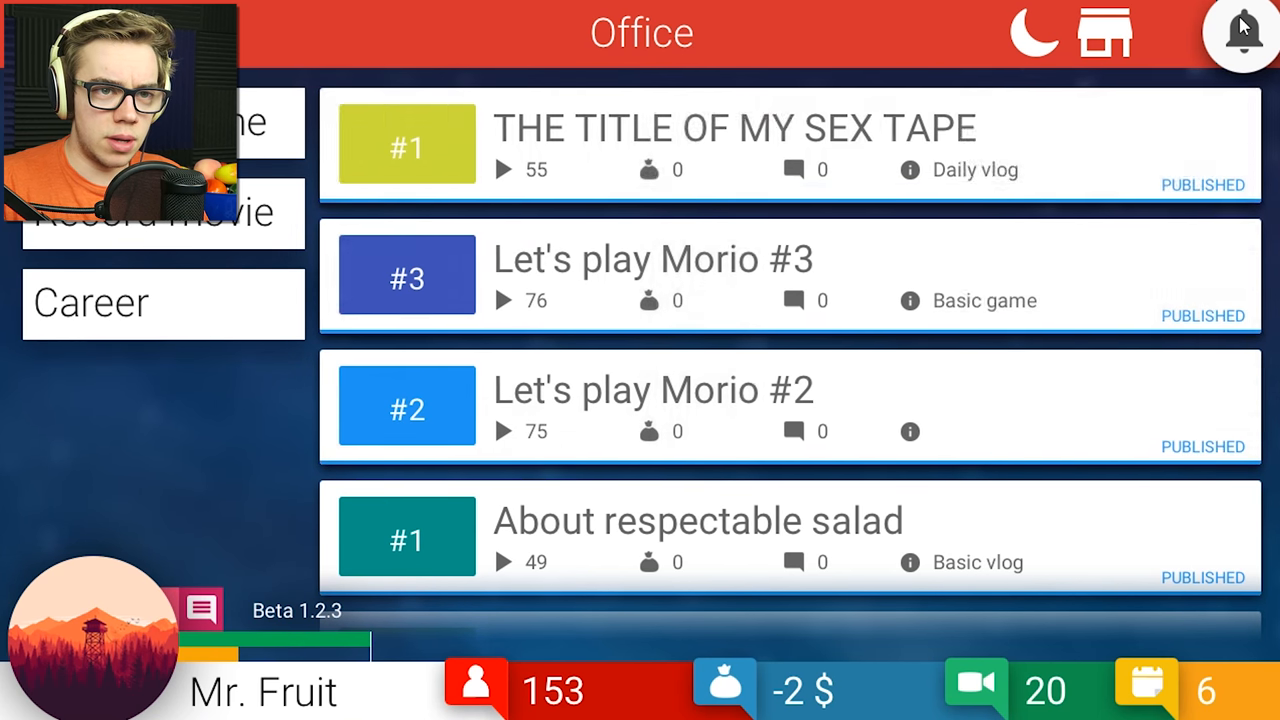
click(1242, 33)
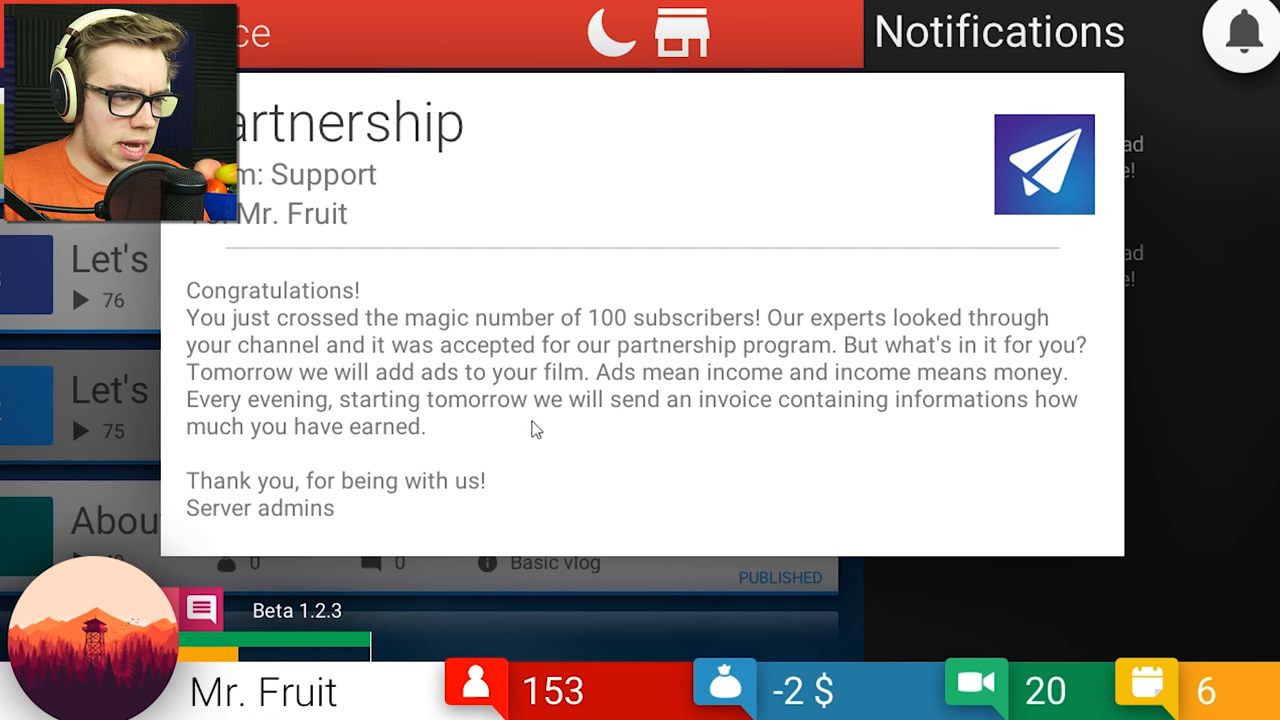
mouse_move(1220, 360)
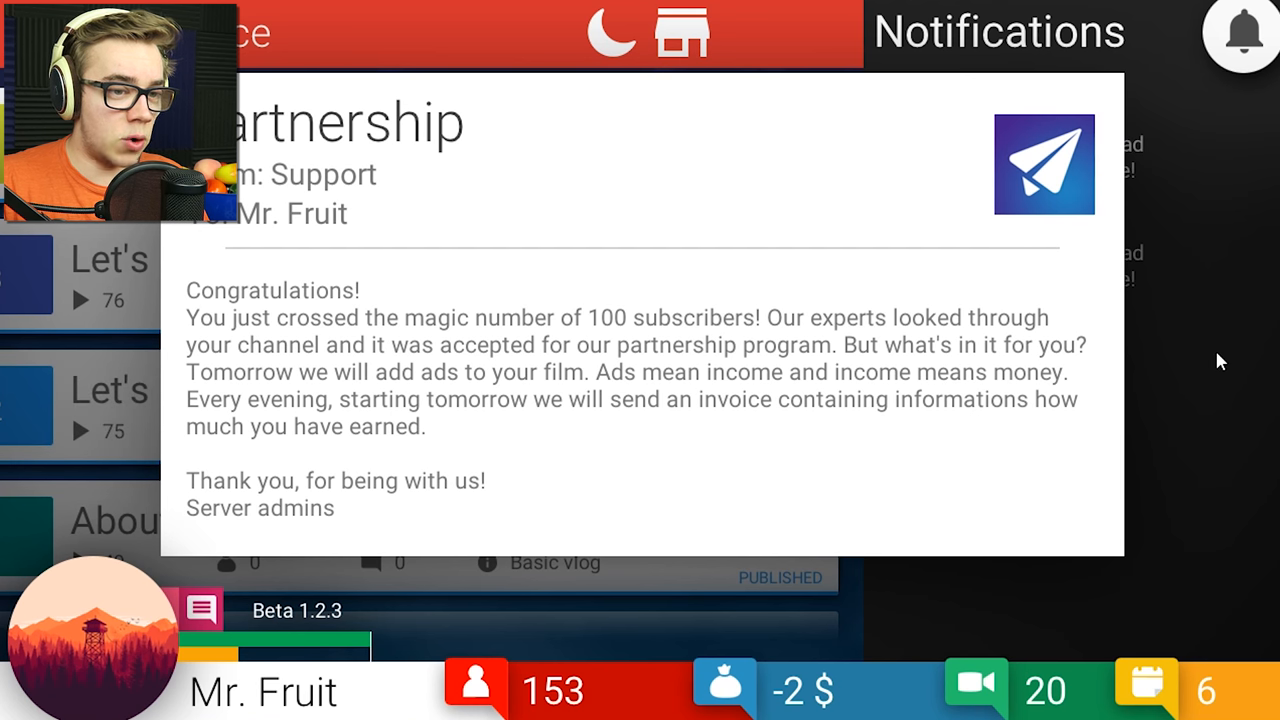
mouse_move(1203, 364)
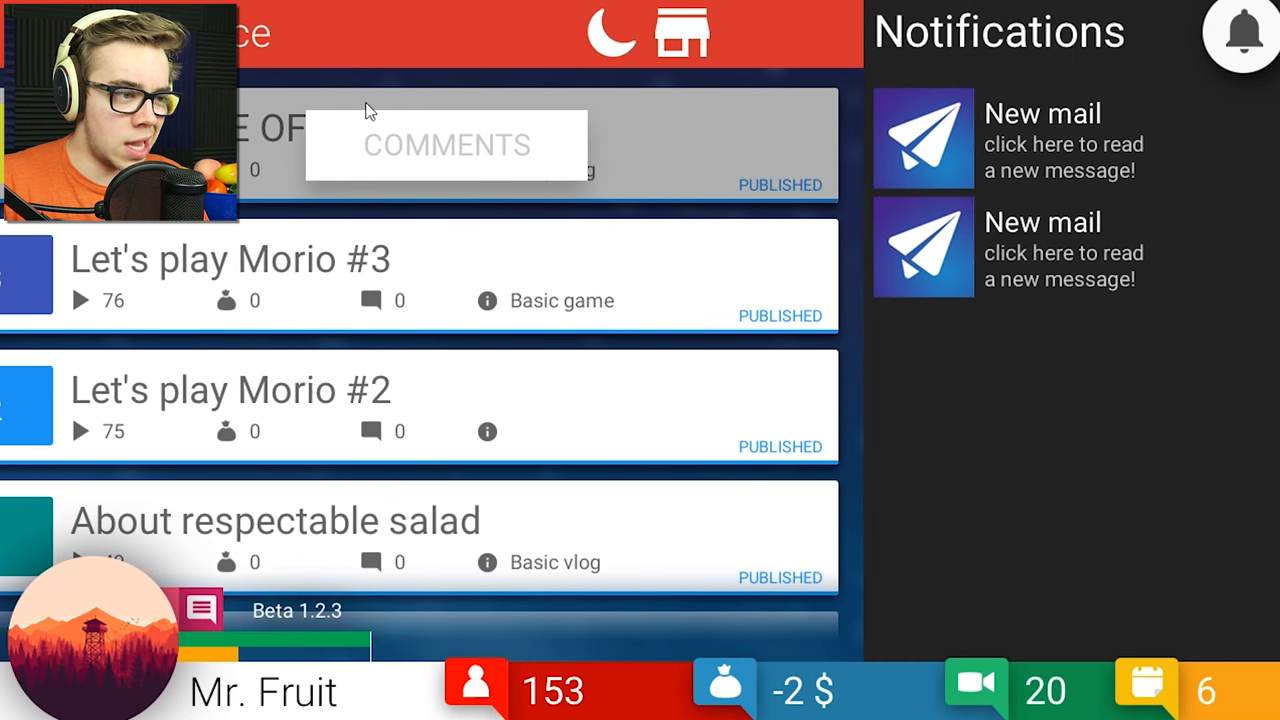
click(1242, 35)
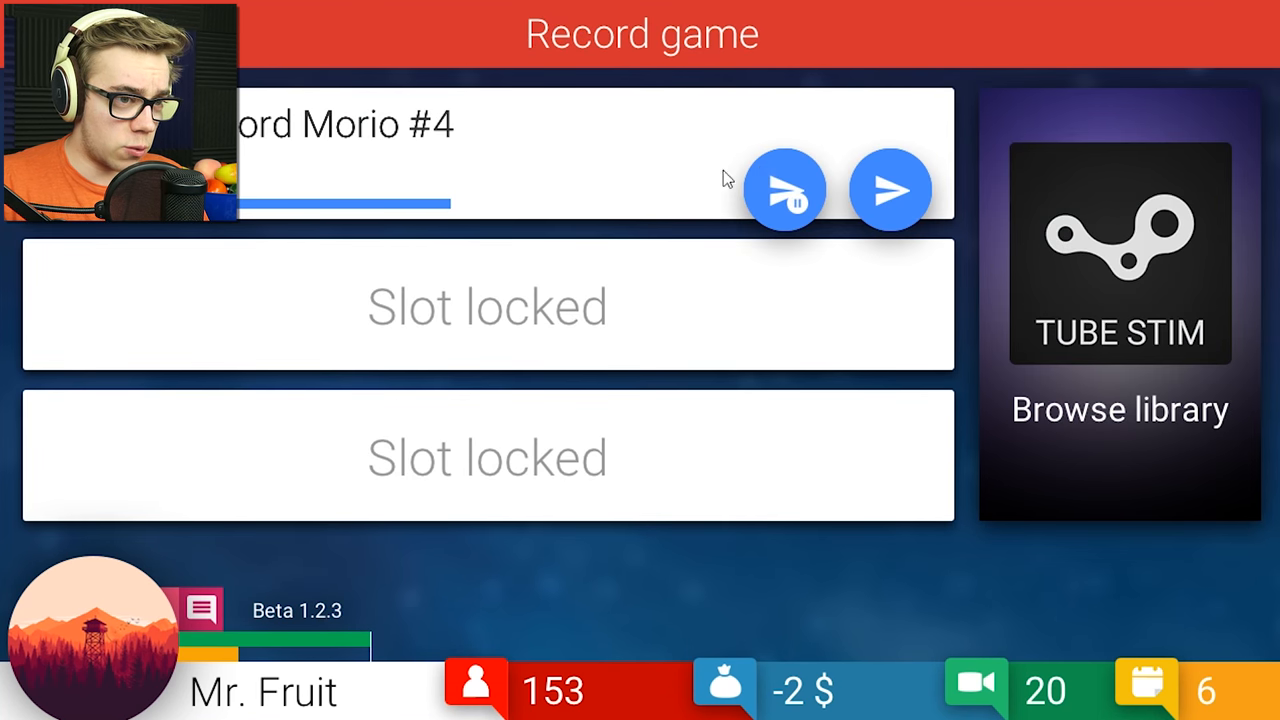
mouse_move(890, 190)
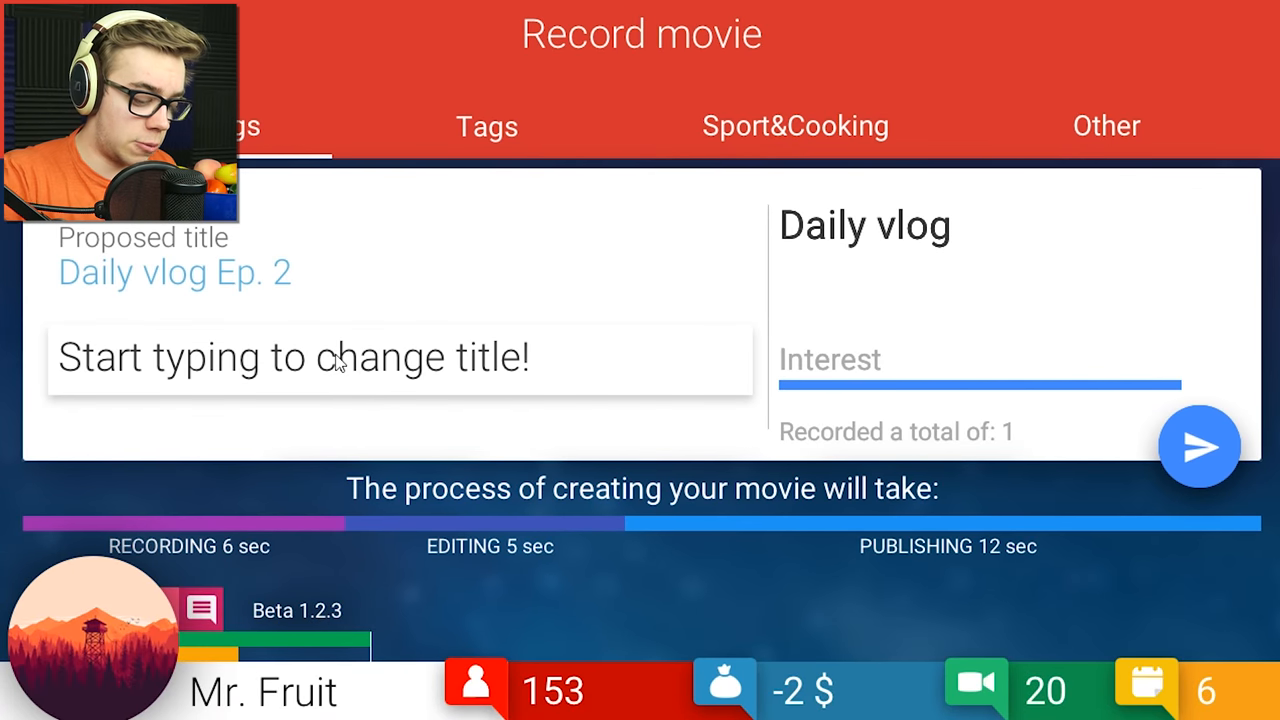
Publish a daily vlog titled 'WHY DIDN'T YOU LIKE MY SEX TAPE'.
text(W)
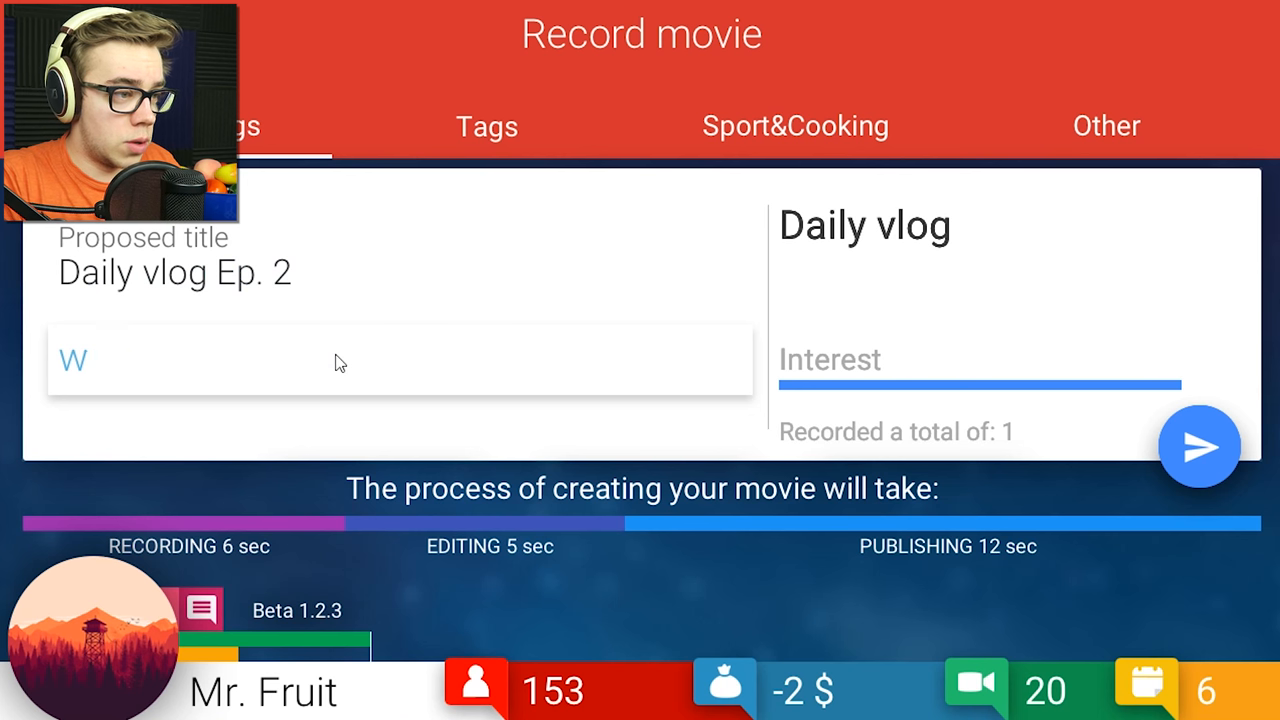
text(HY DIDN'T Y)
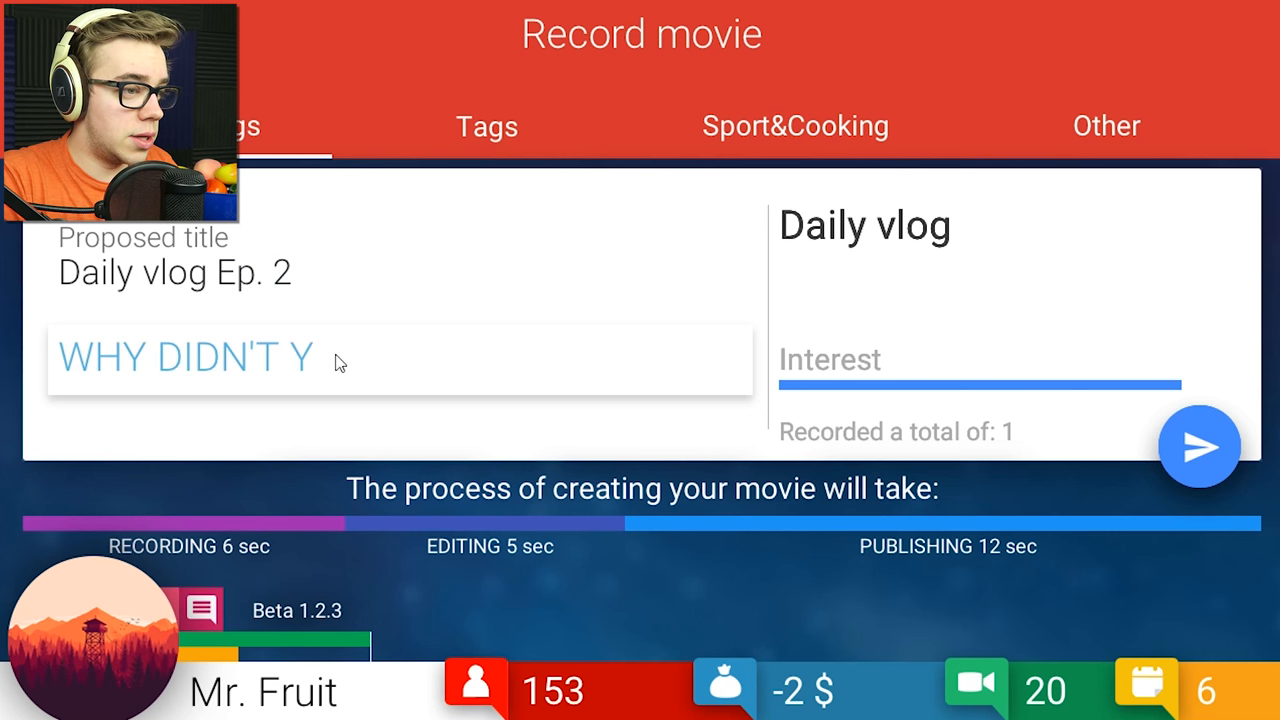
text(OU LIKE MY SEX TAP)
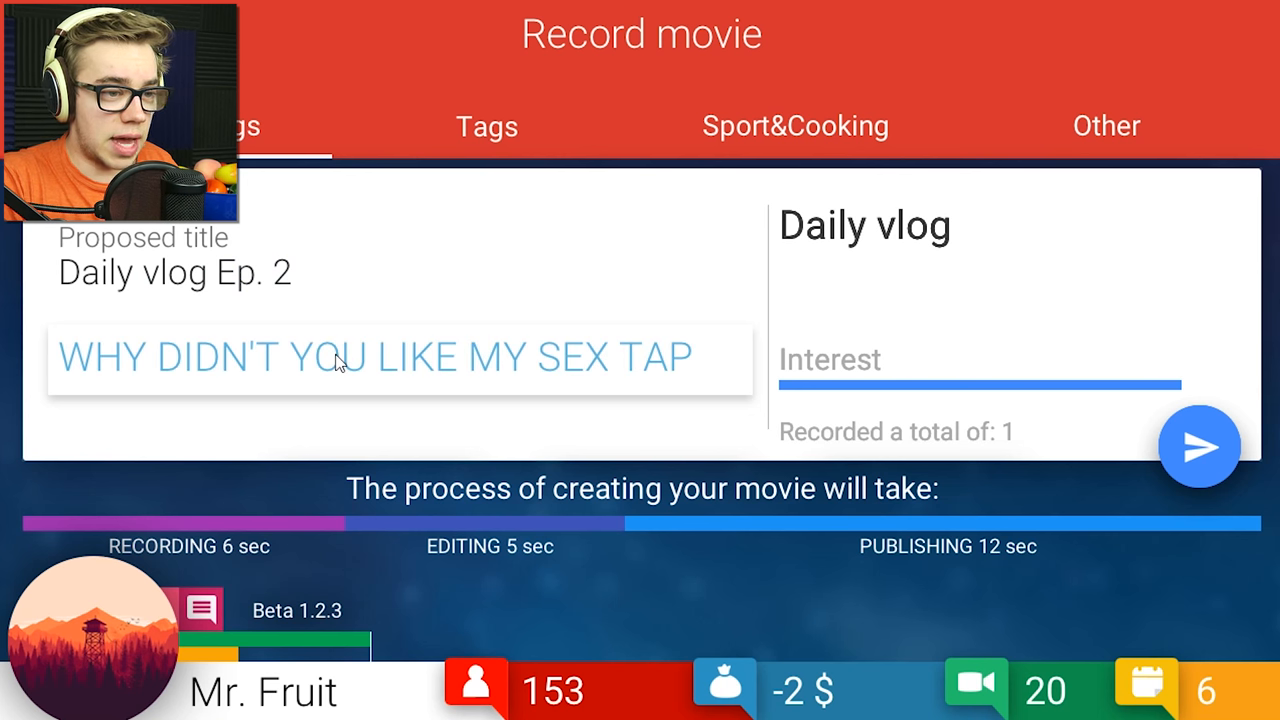
click(1199, 446)
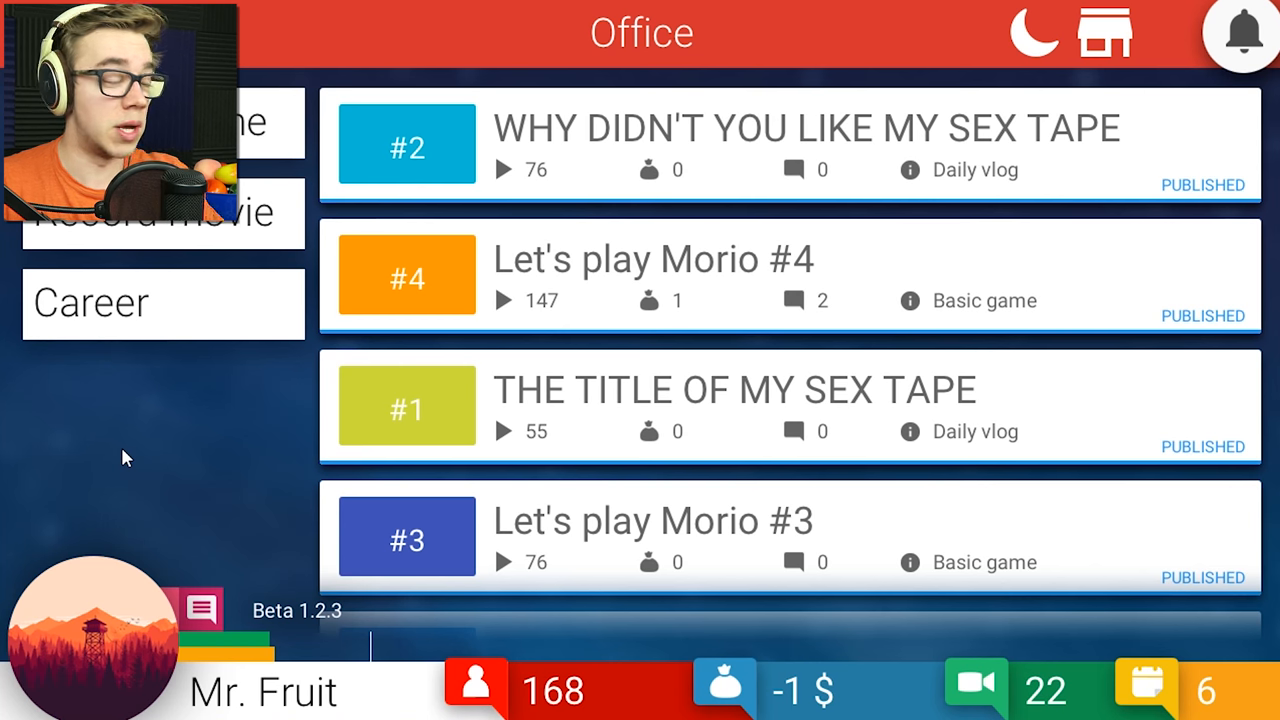
mouse_move(10, 375)
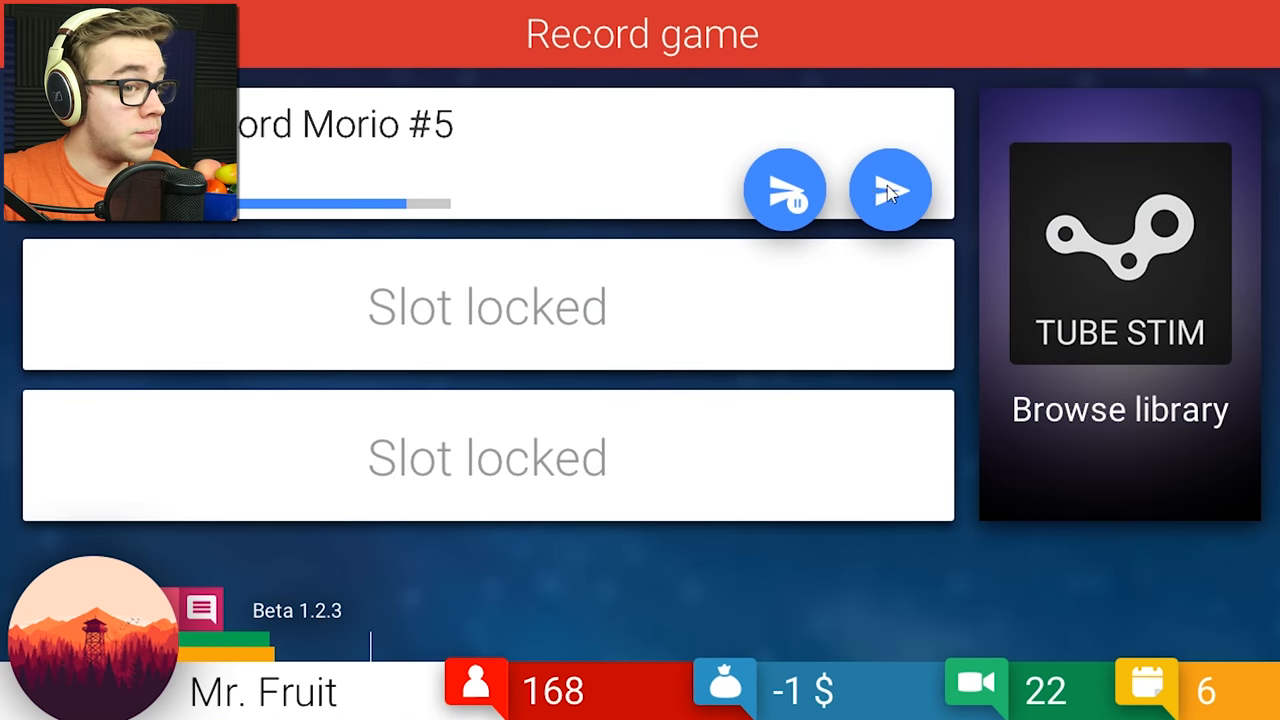
Start recording Let's play Morio #5, then return to the recording options.
click(888, 189)
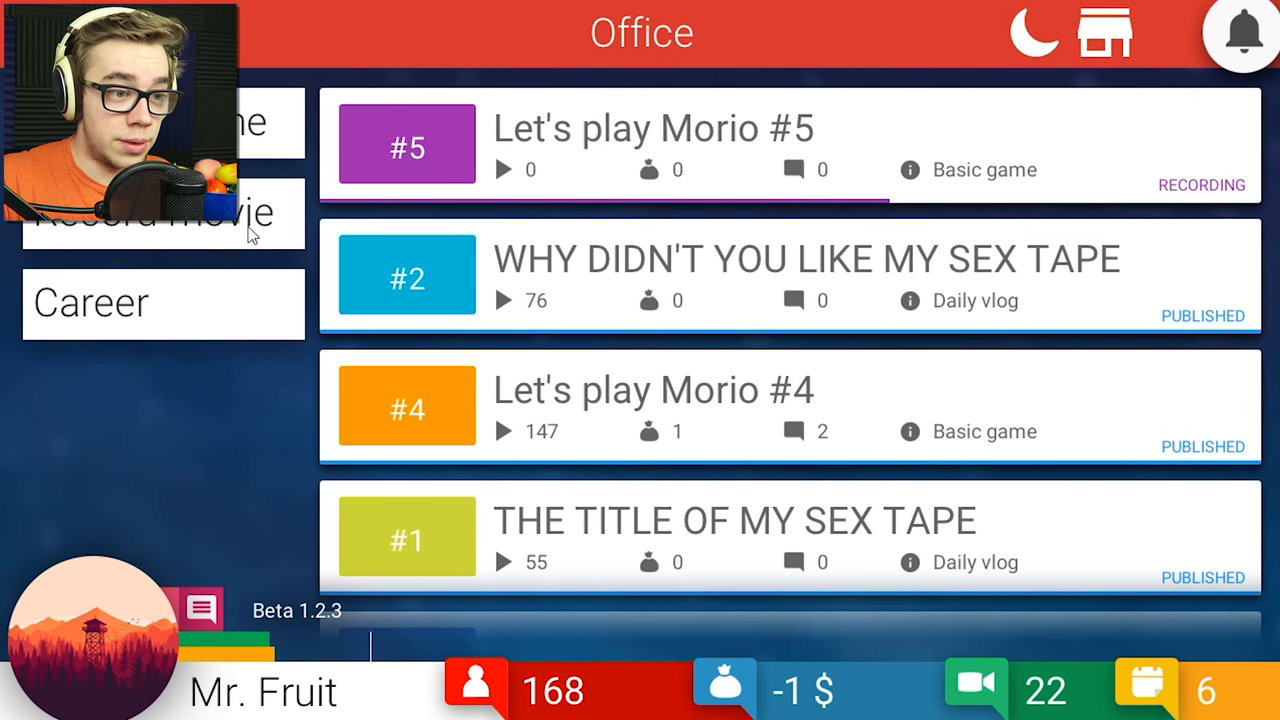
mouse_move(238, 448)
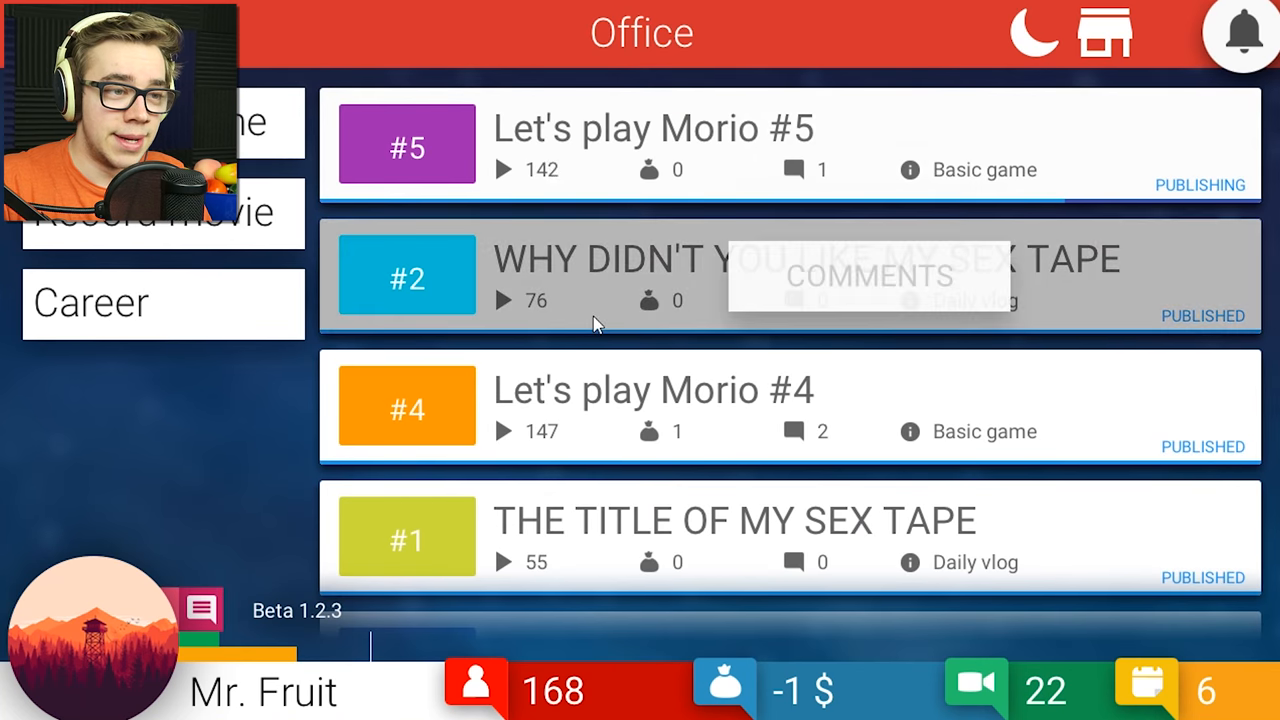
mouse_move(197, 535)
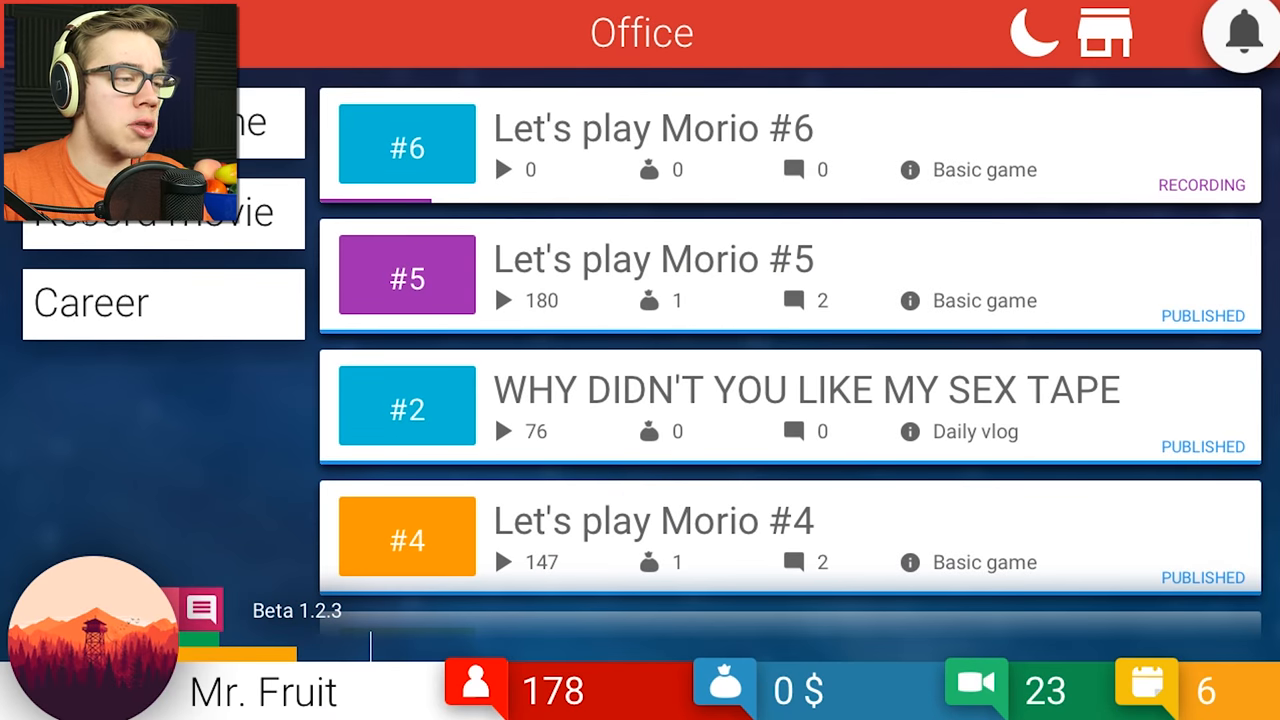
click(162, 211)
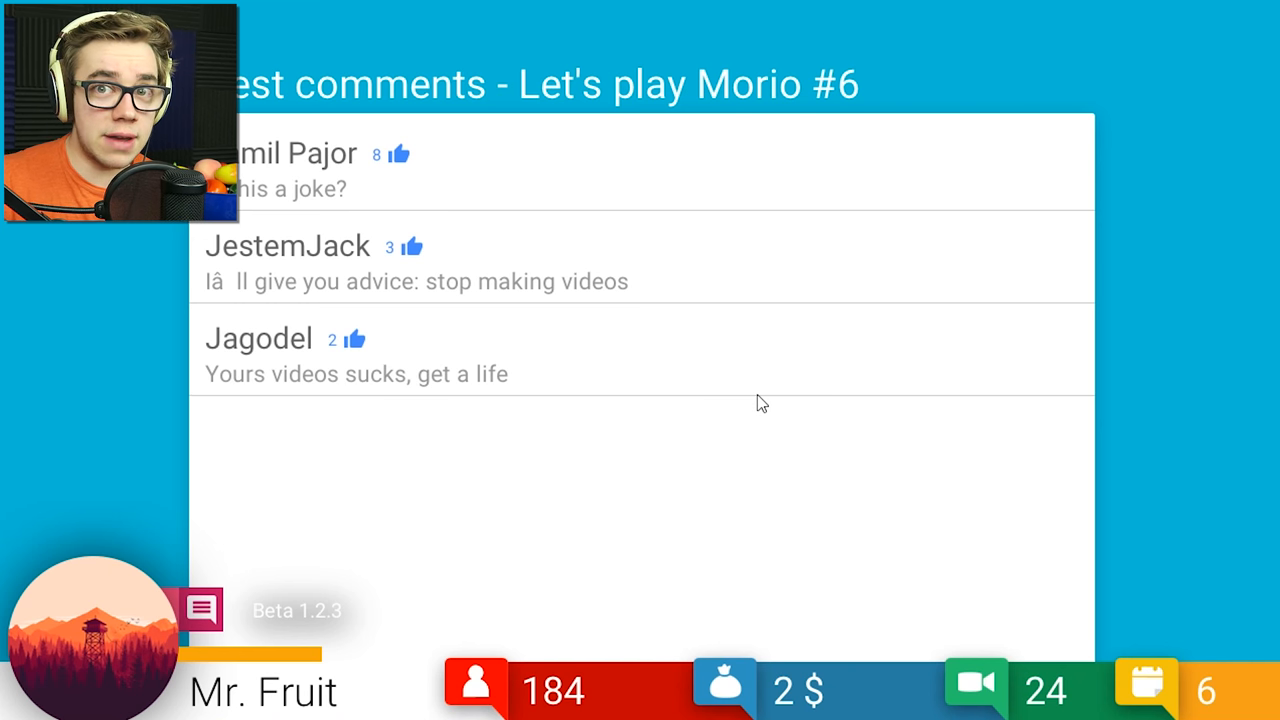
mouse_move(619, 389)
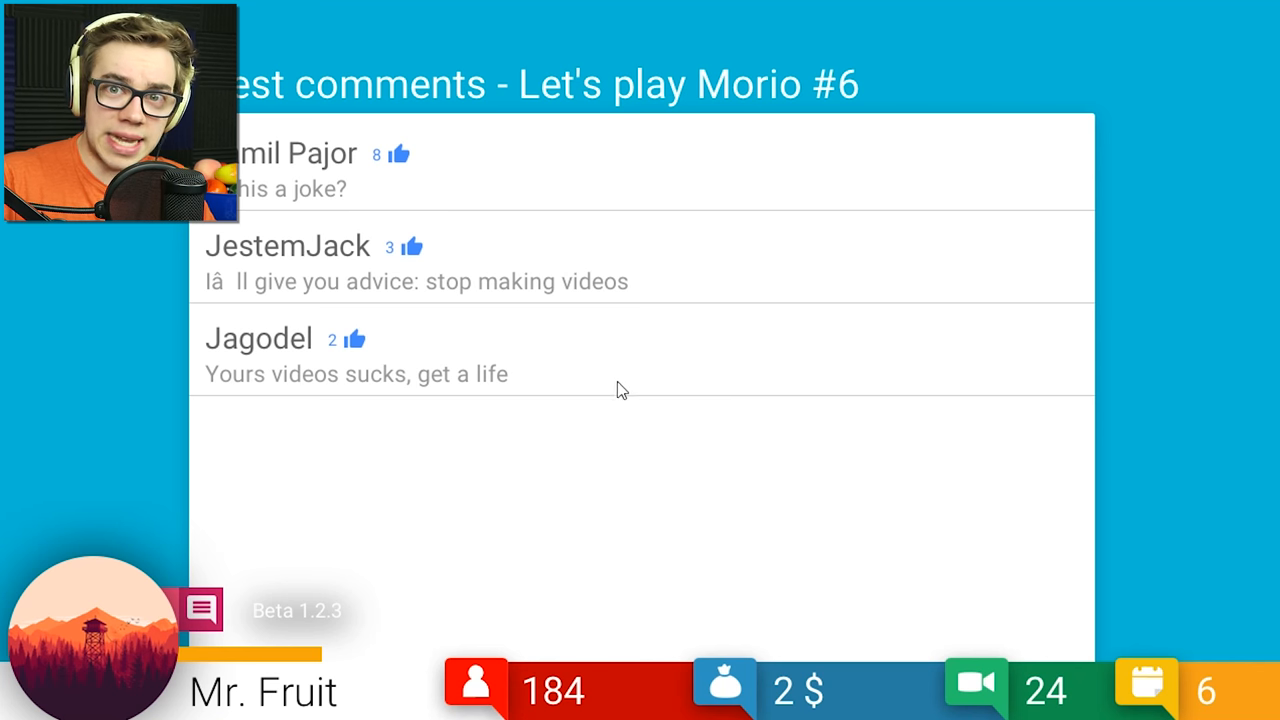
mouse_move(500, 326)
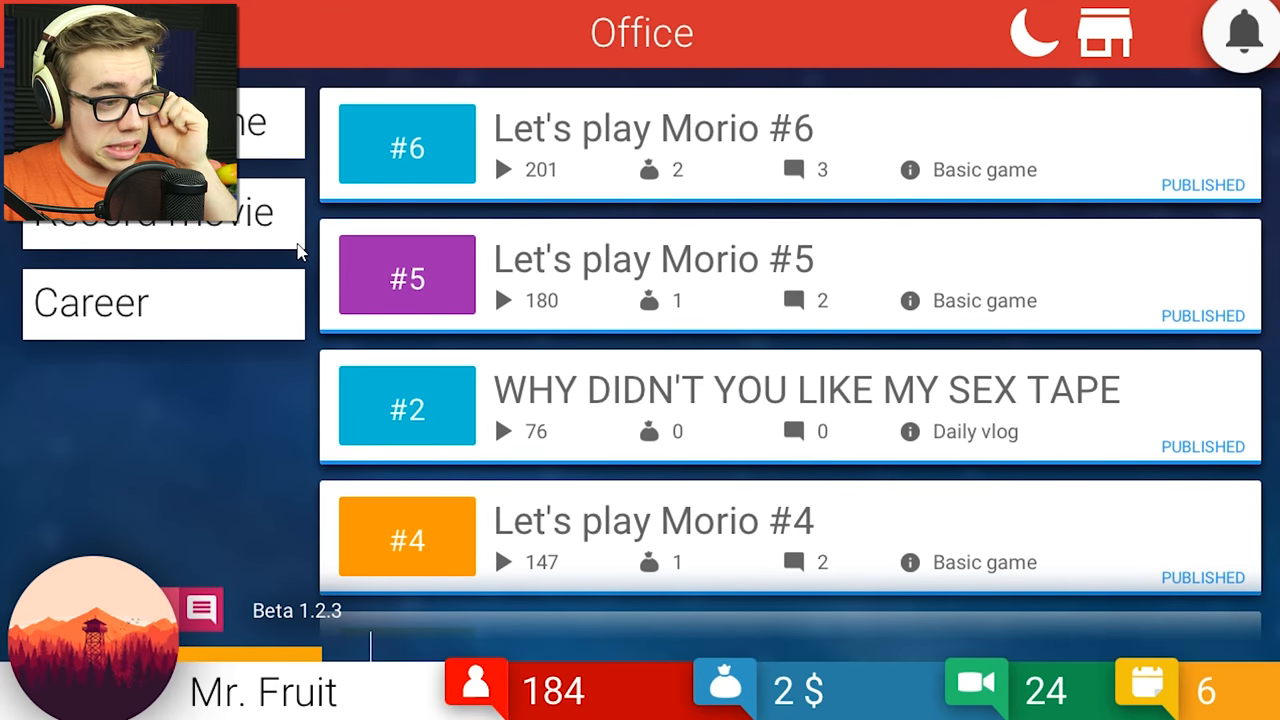
Check the career tree, return to the office and end the day.
click(90, 303)
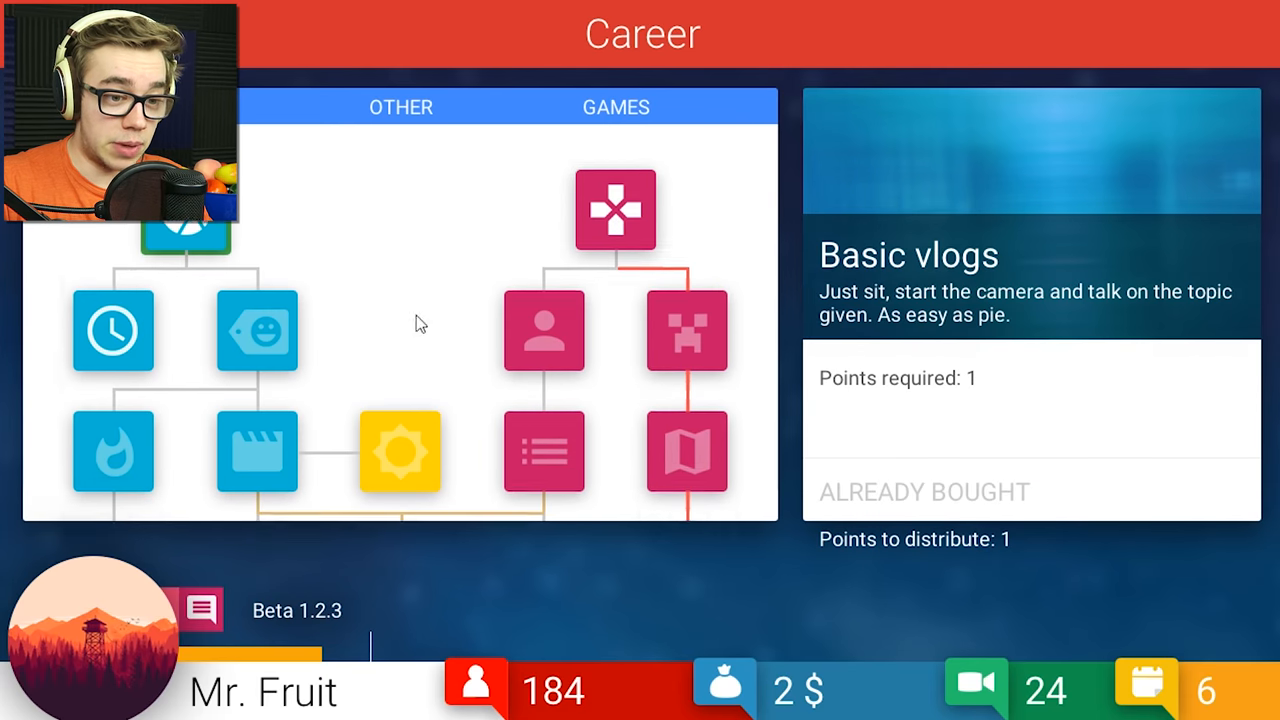
click(255, 330)
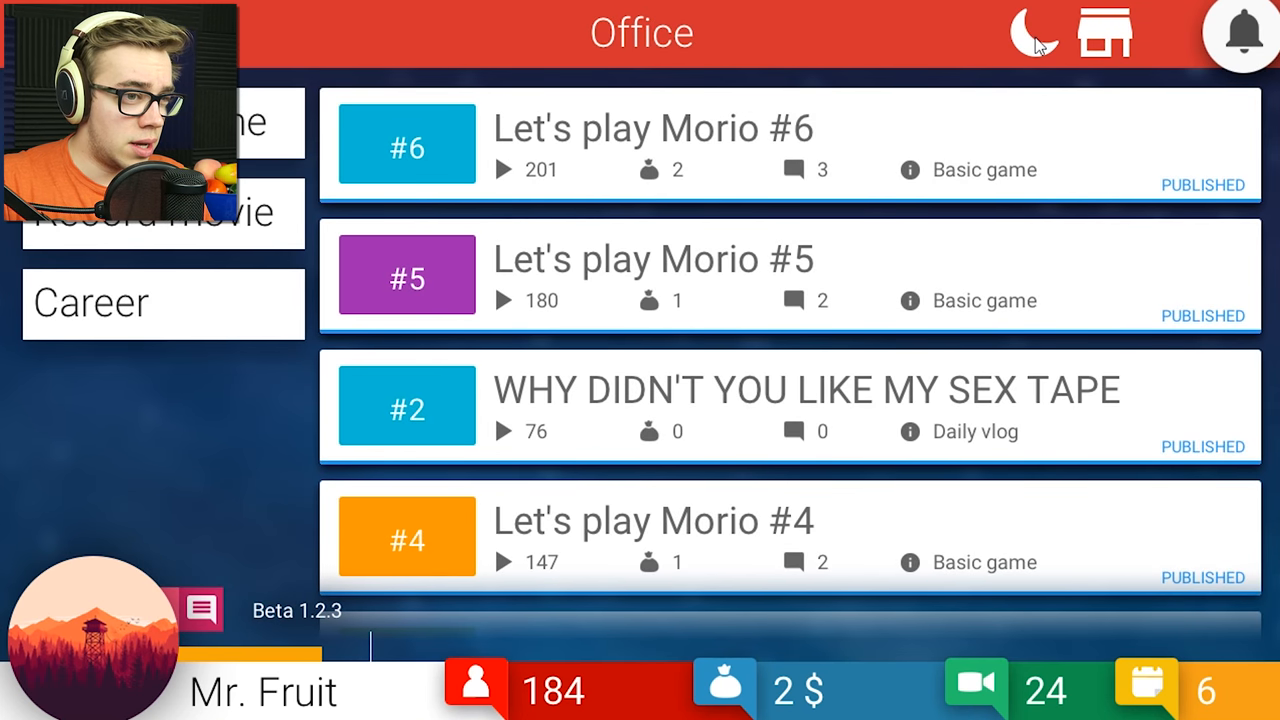
click(1032, 33)
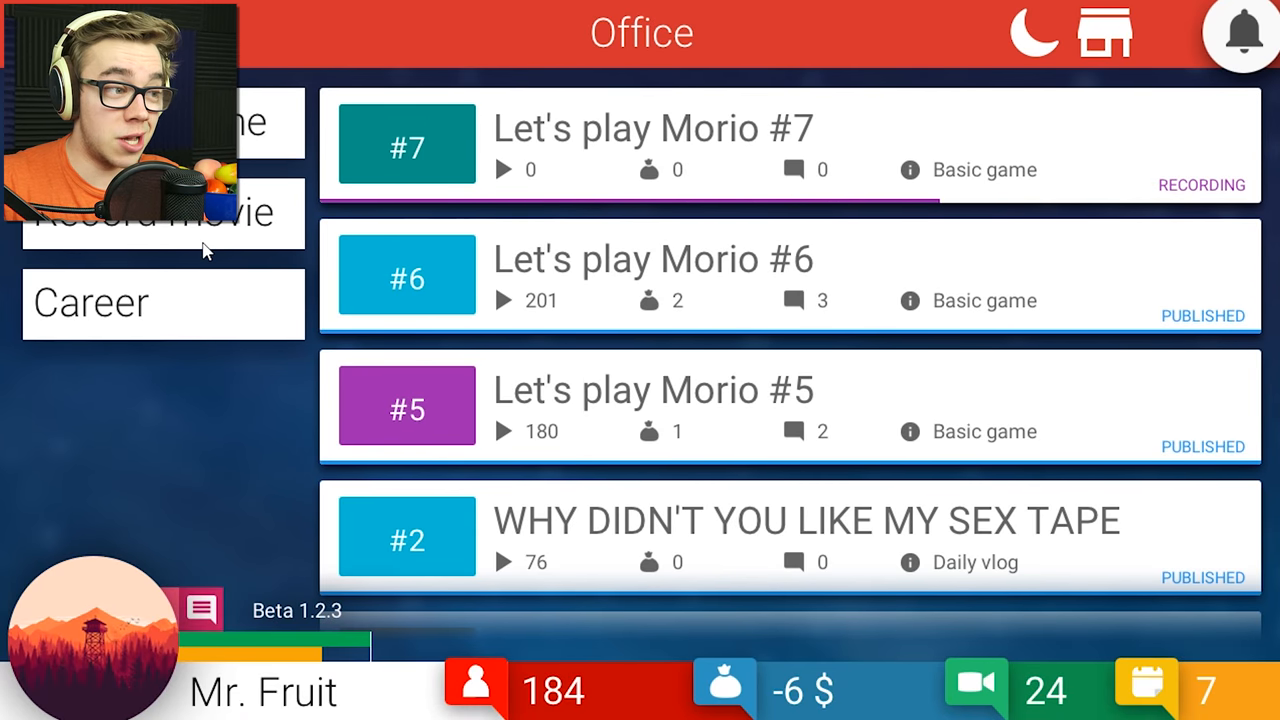
Record a daily vlog titled 'WHERE TO FIND MY SEX TAPE'.
click(160, 211)
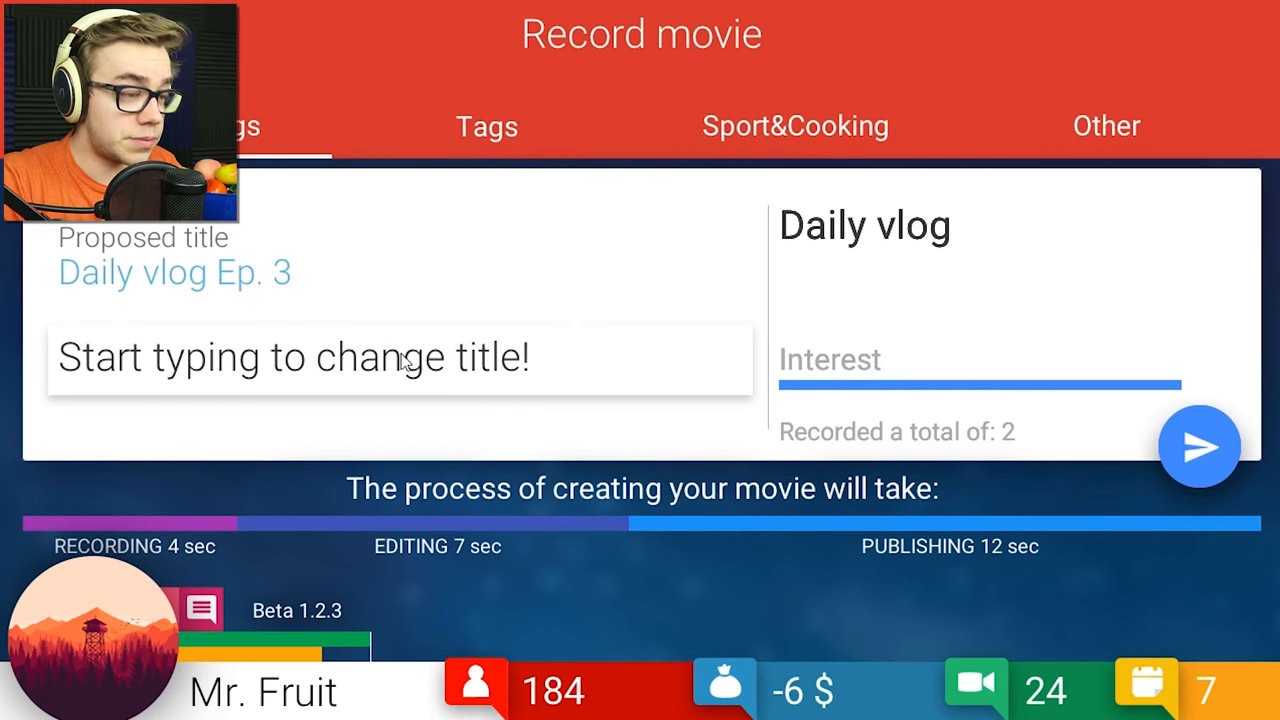
text(HERE TO M)
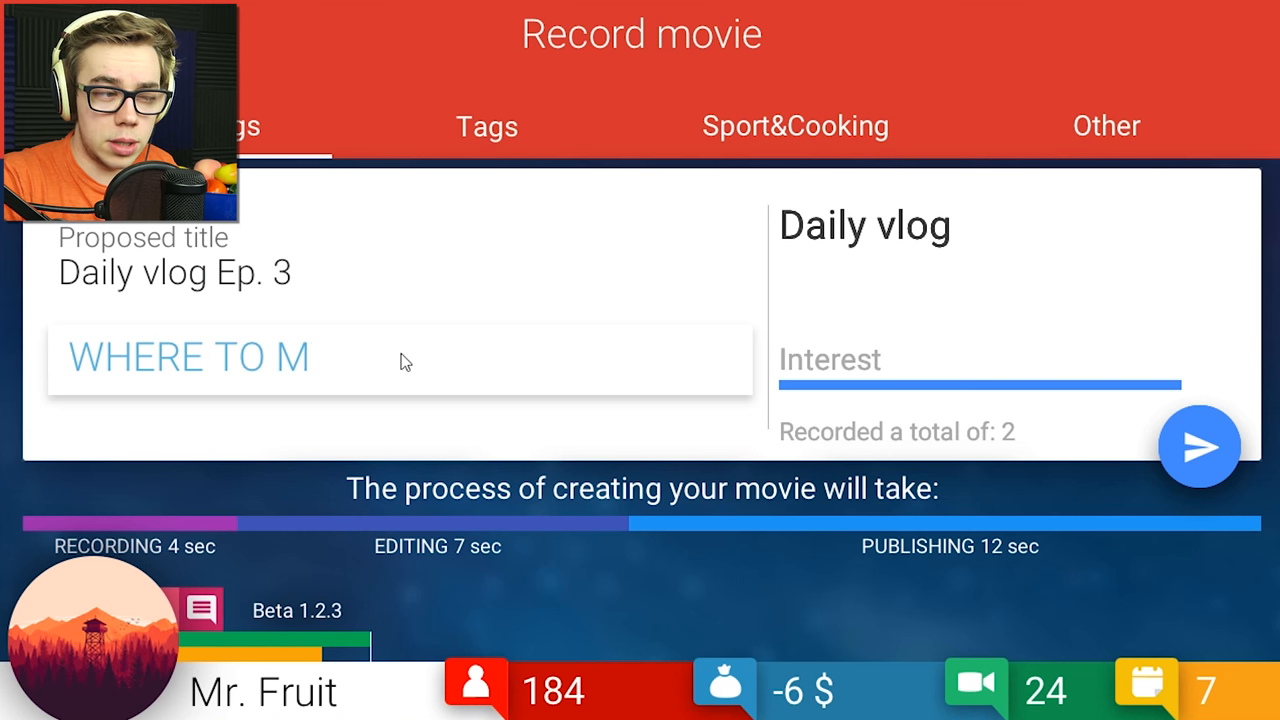
text(FIND MY SEX TAP)
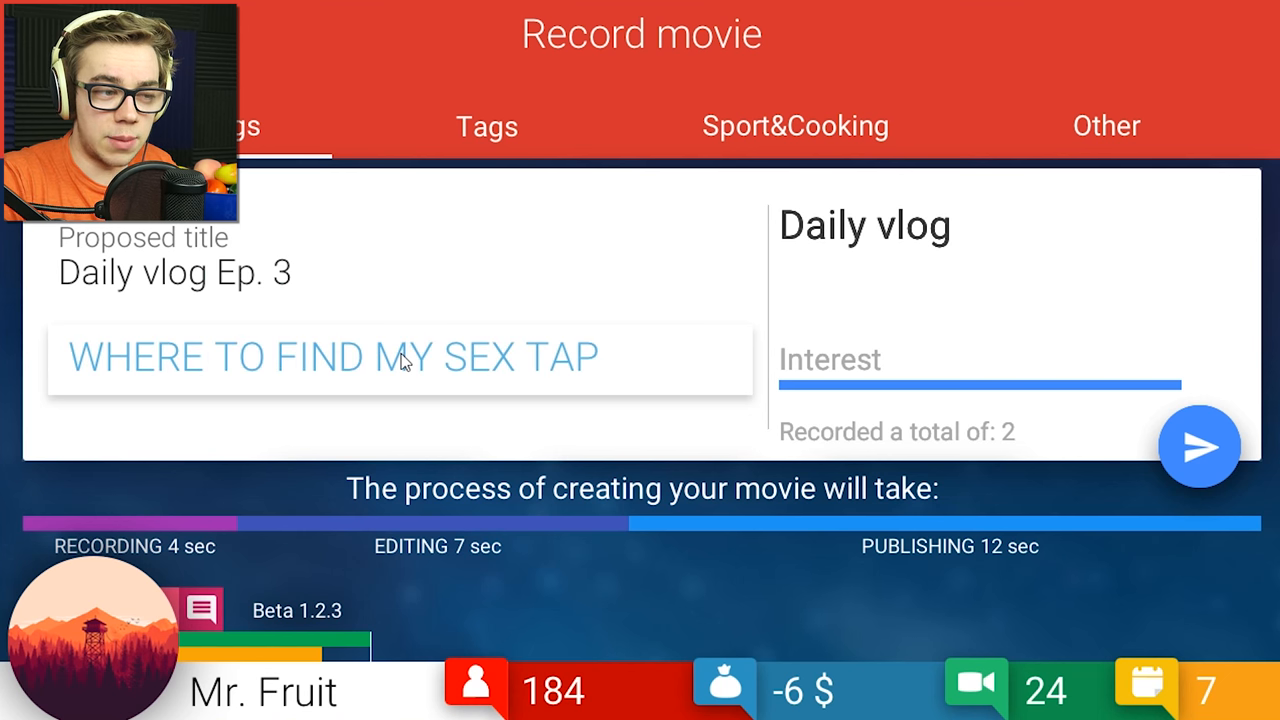
click(1199, 445)
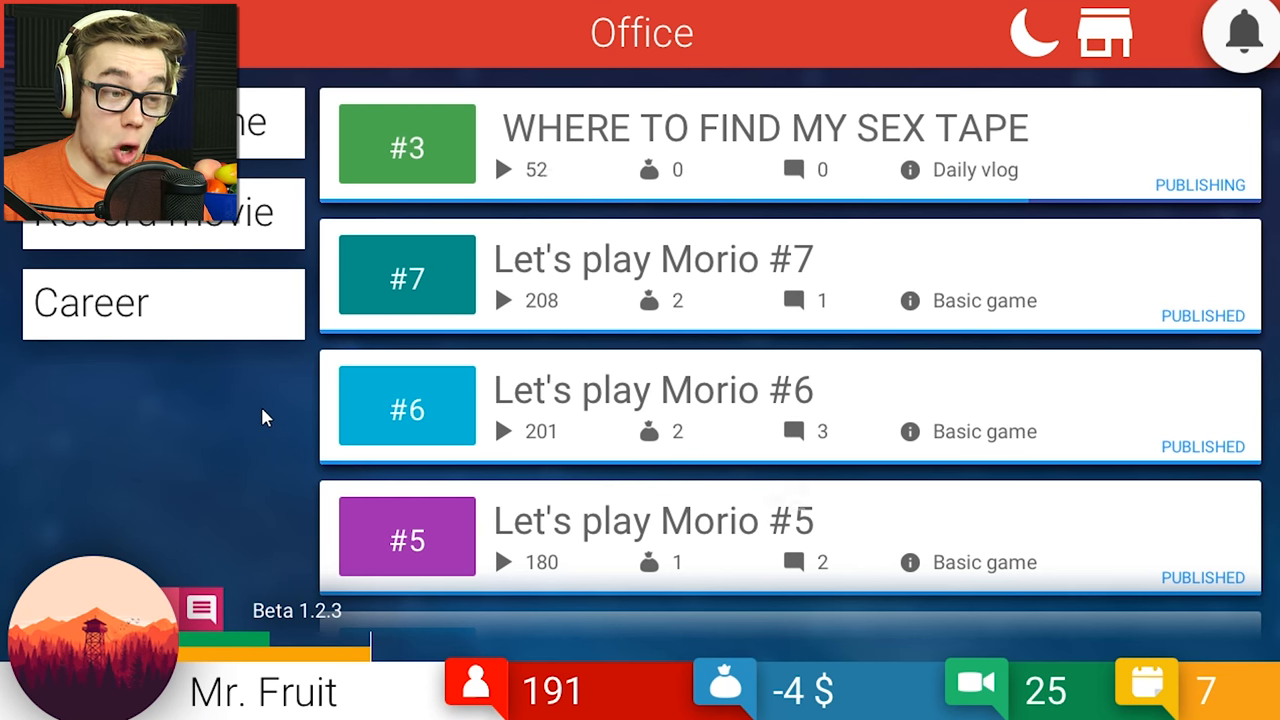
click(805, 300)
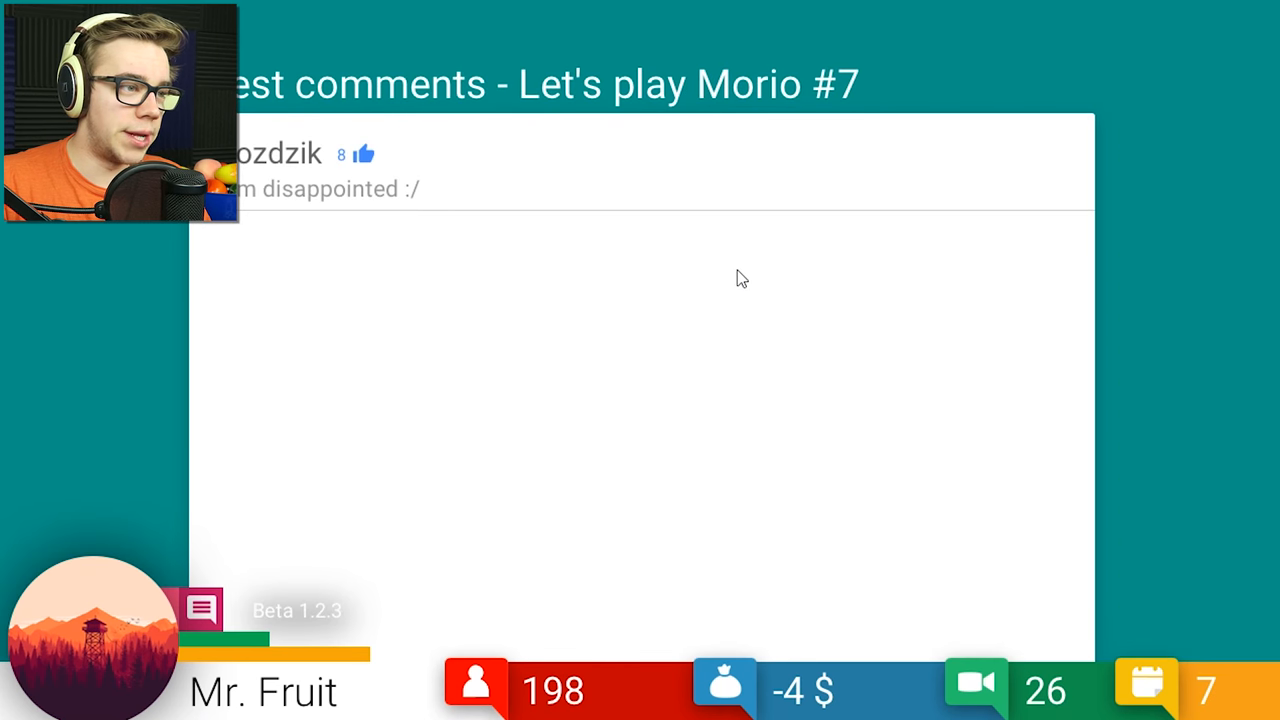
mouse_move(700, 280)
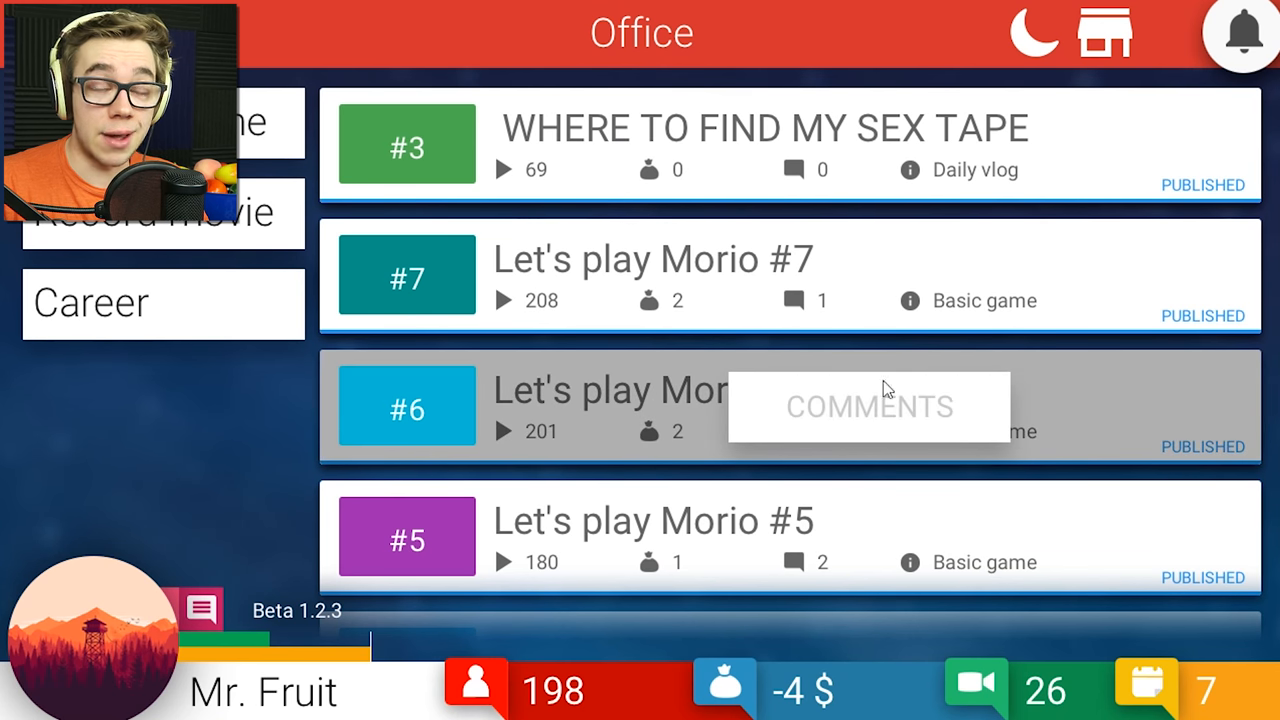
mouse_move(600, 470)
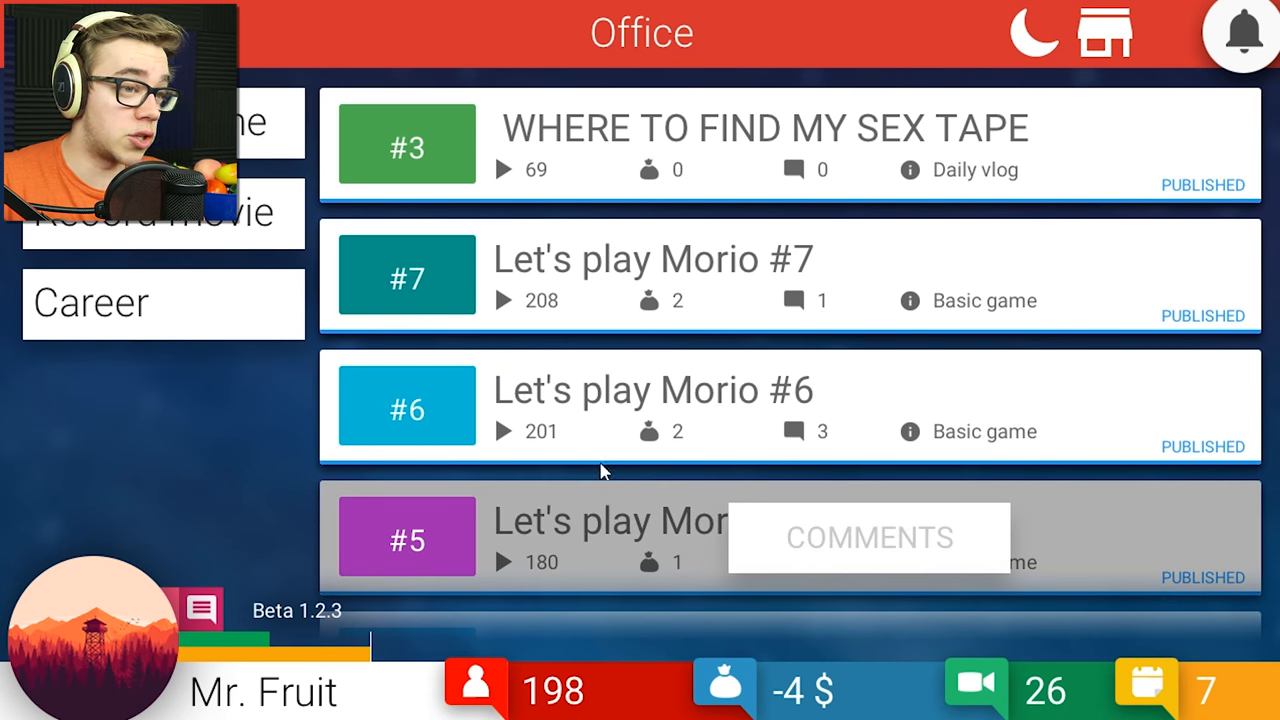
mouse_move(265, 477)
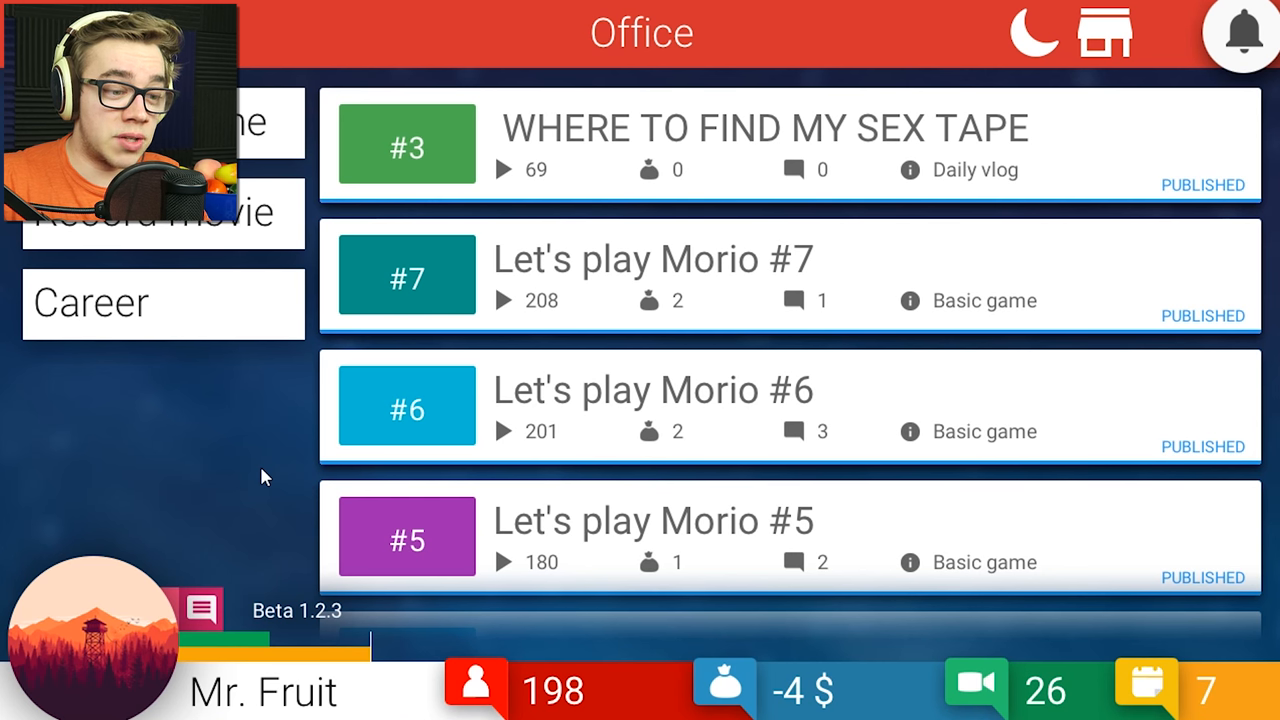
mouse_move(204, 474)
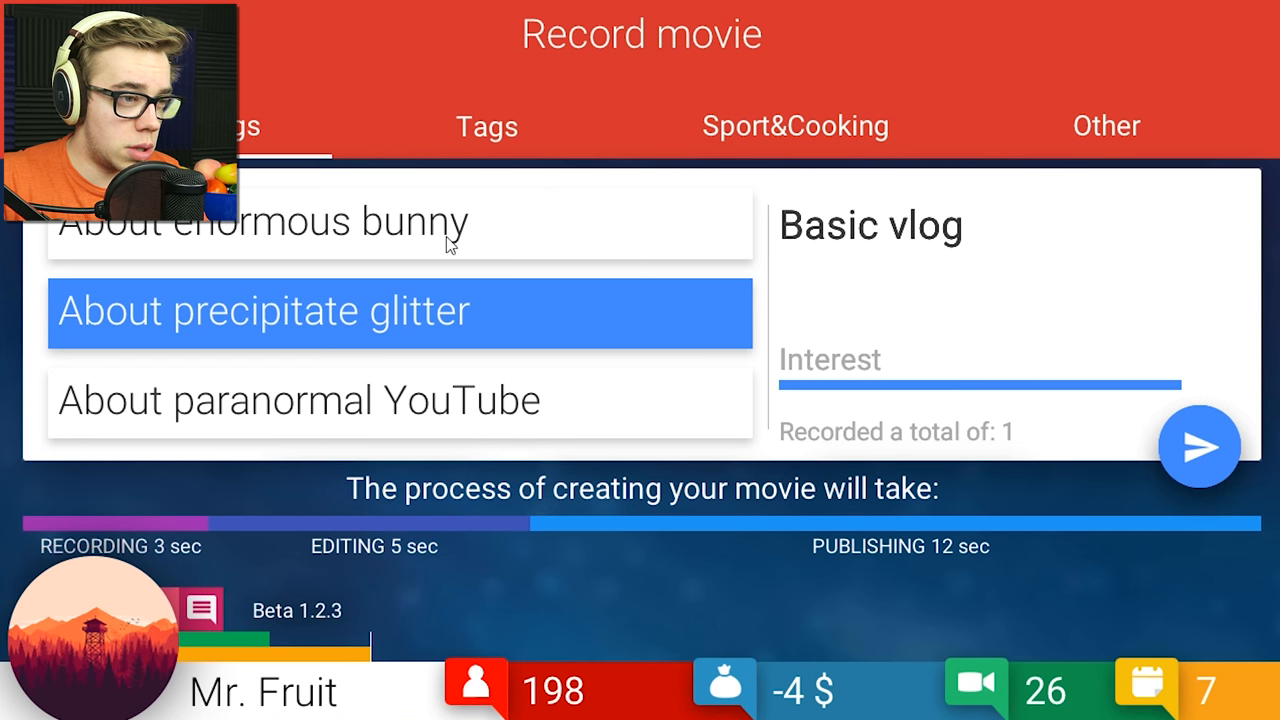
mouse_move(446, 418)
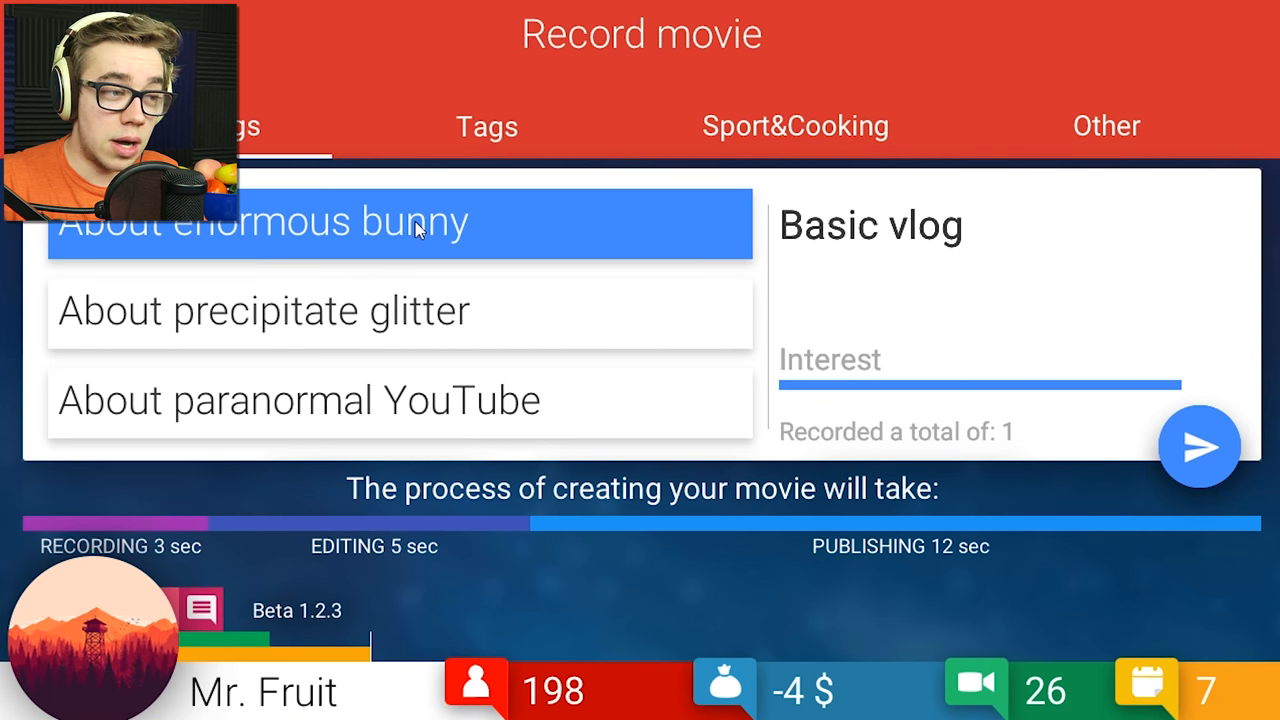
Send the 'About enormous bunny' basic vlog to recording.
click(1199, 446)
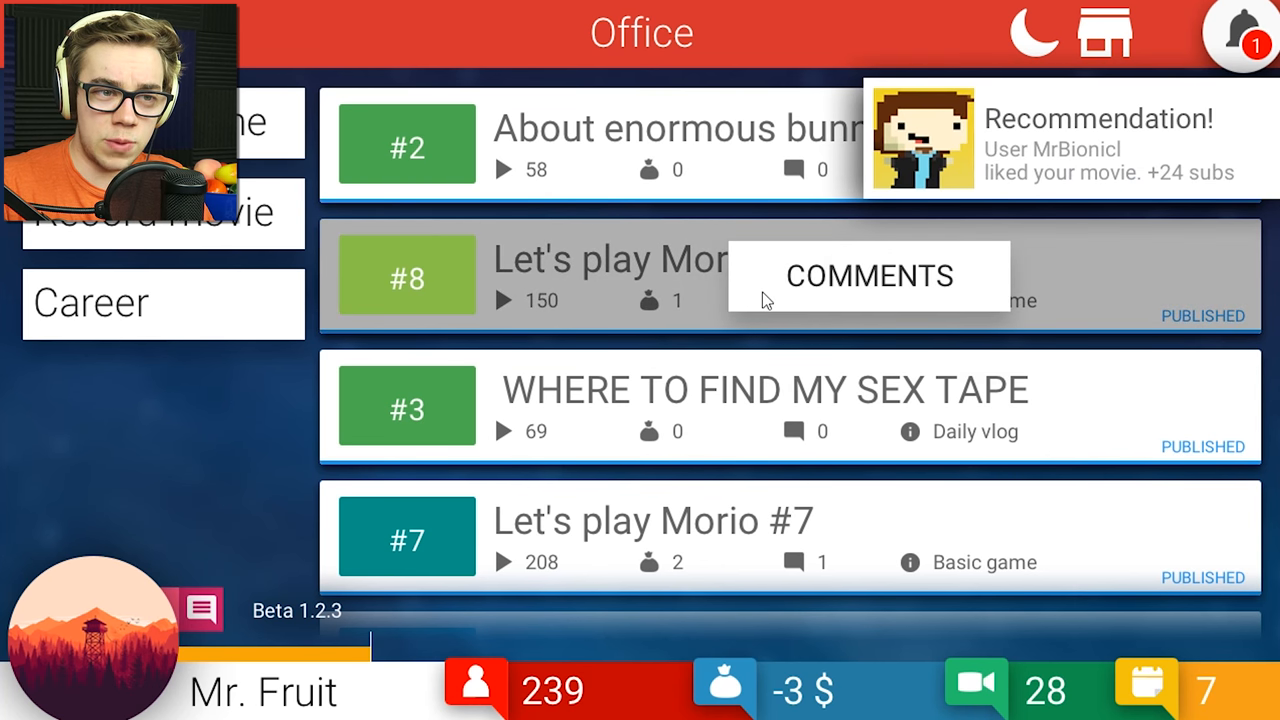
Glance at the notifications panel, then sleep to end day 7.
click(1240, 38)
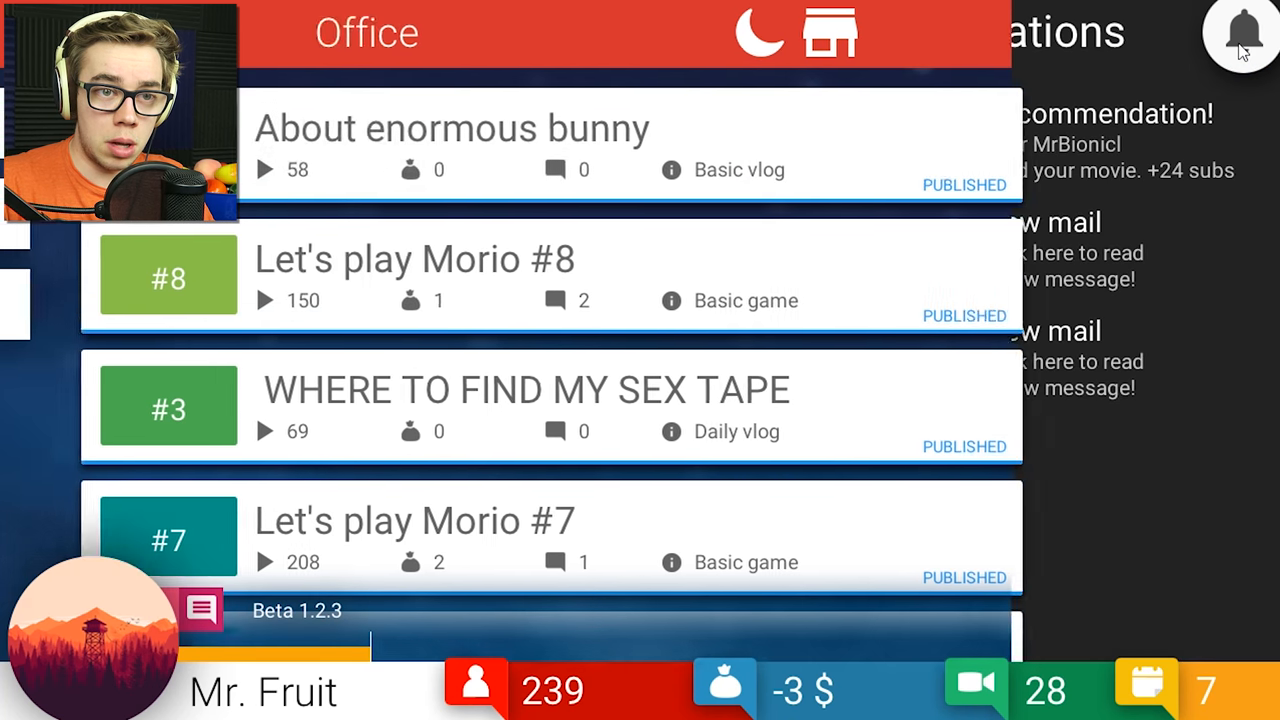
click(1242, 33)
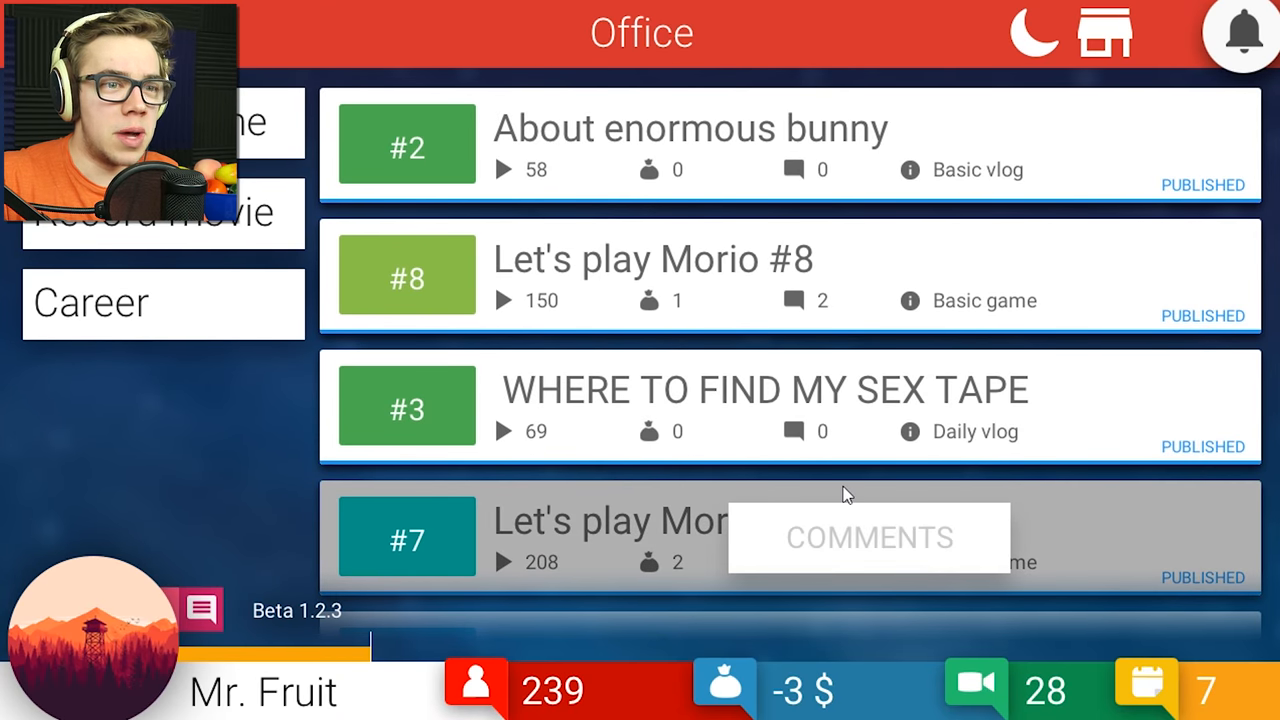
mouse_move(380, 545)
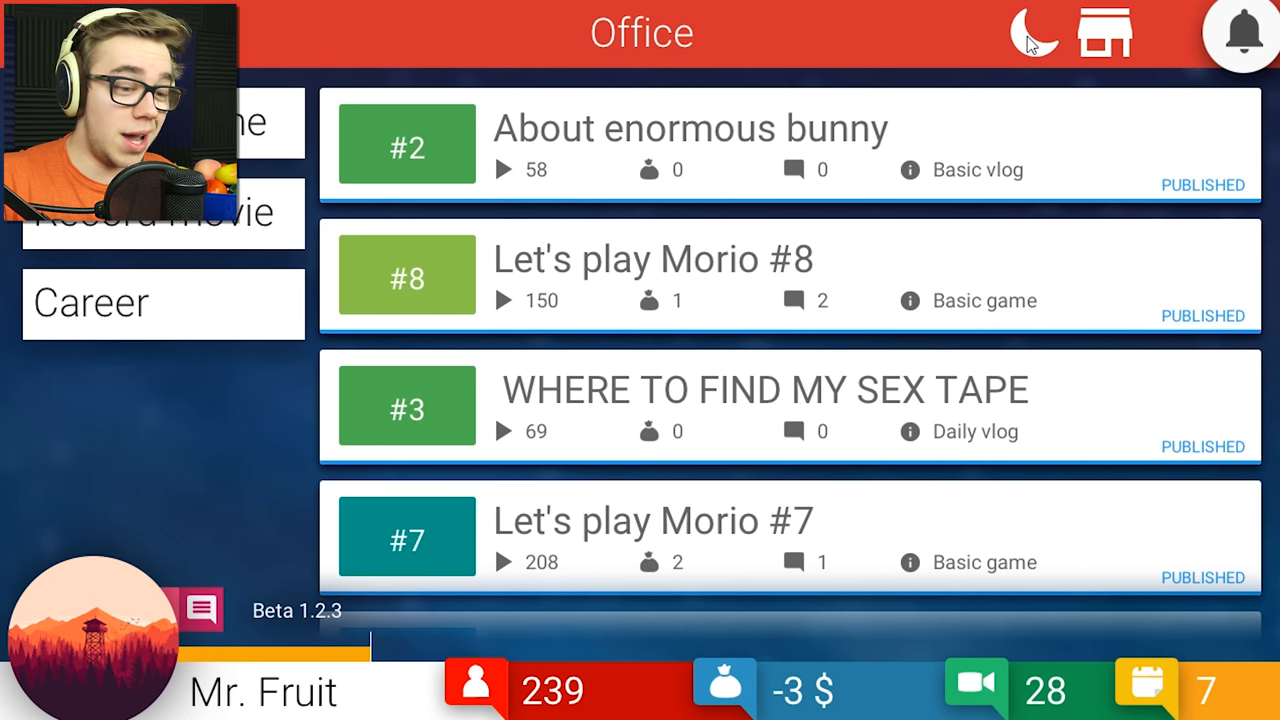
click(1035, 33)
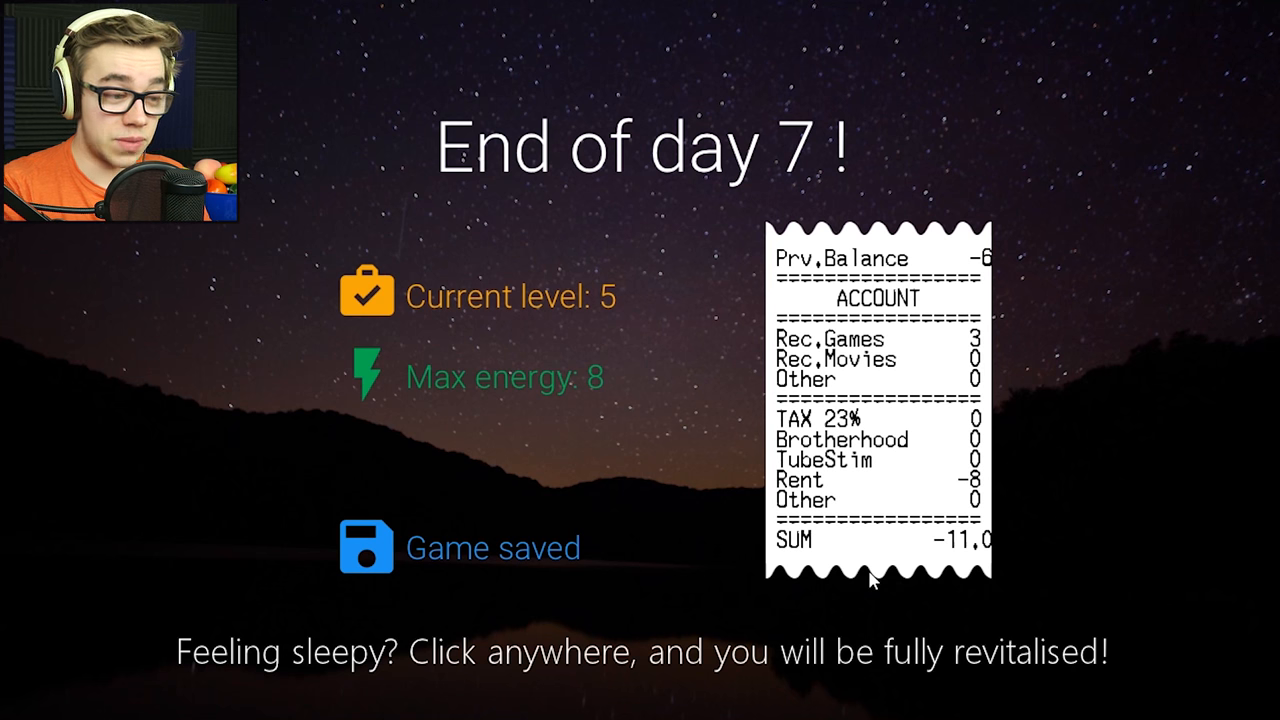
mouse_move(682, 500)
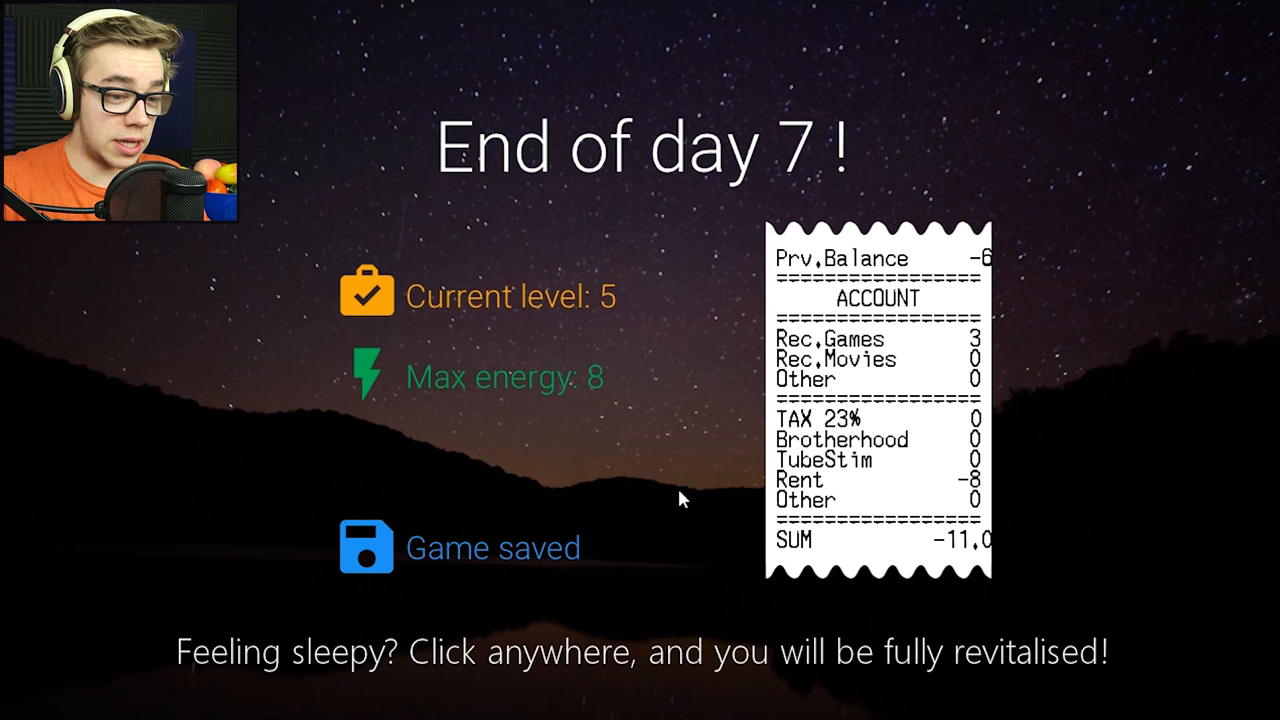
Dismiss the end-of-day-7 summary to start day 8.
click(683, 499)
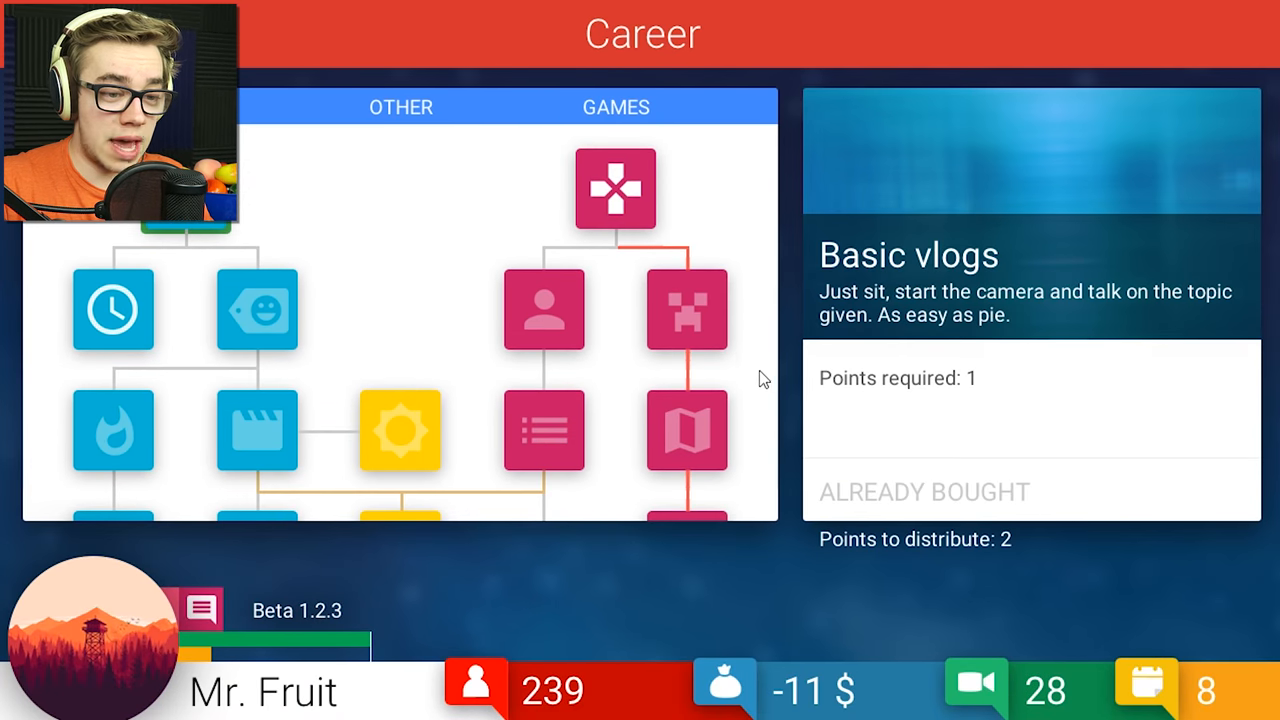
Compare the career skill nodes, then buy the Record tags skill.
click(543, 430)
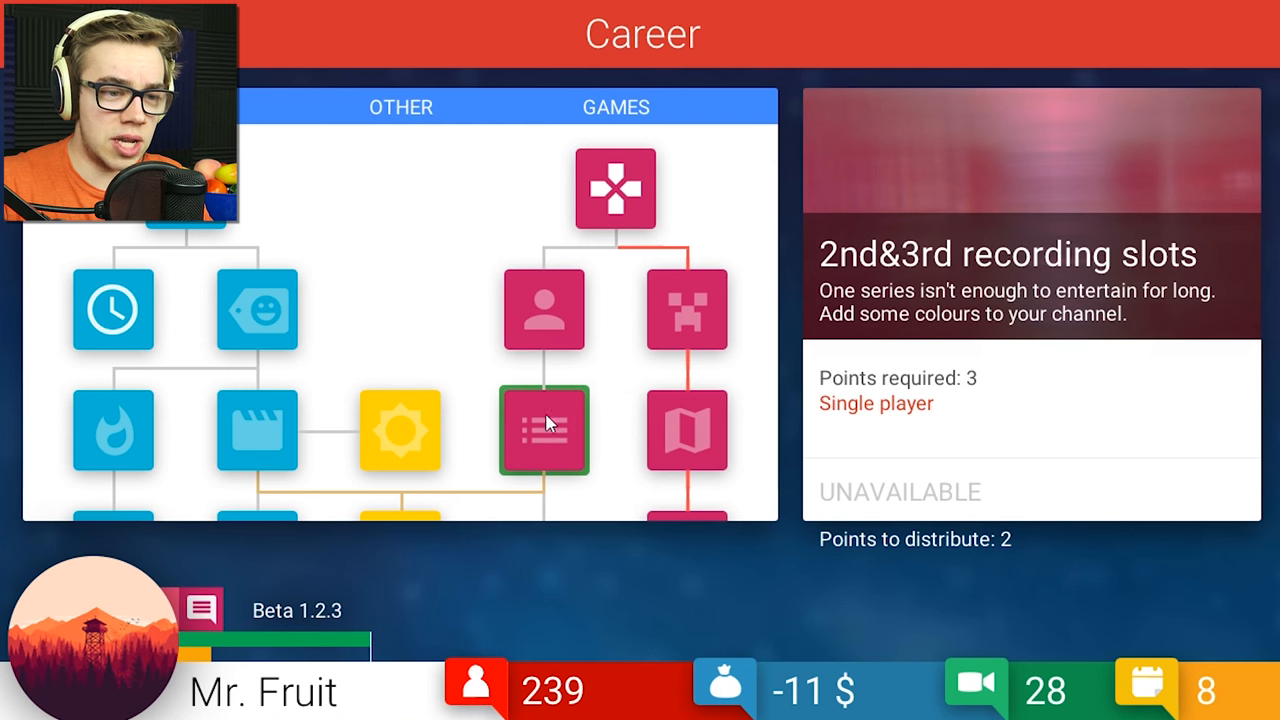
click(544, 310)
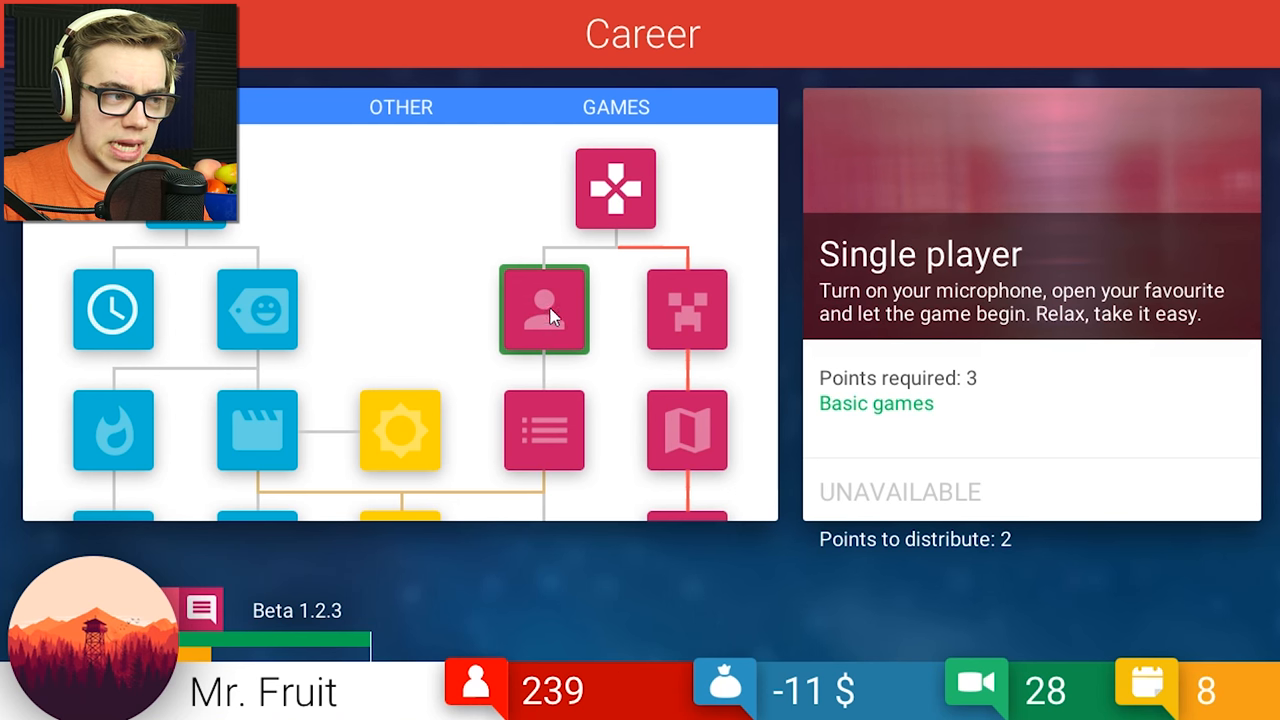
click(256, 310)
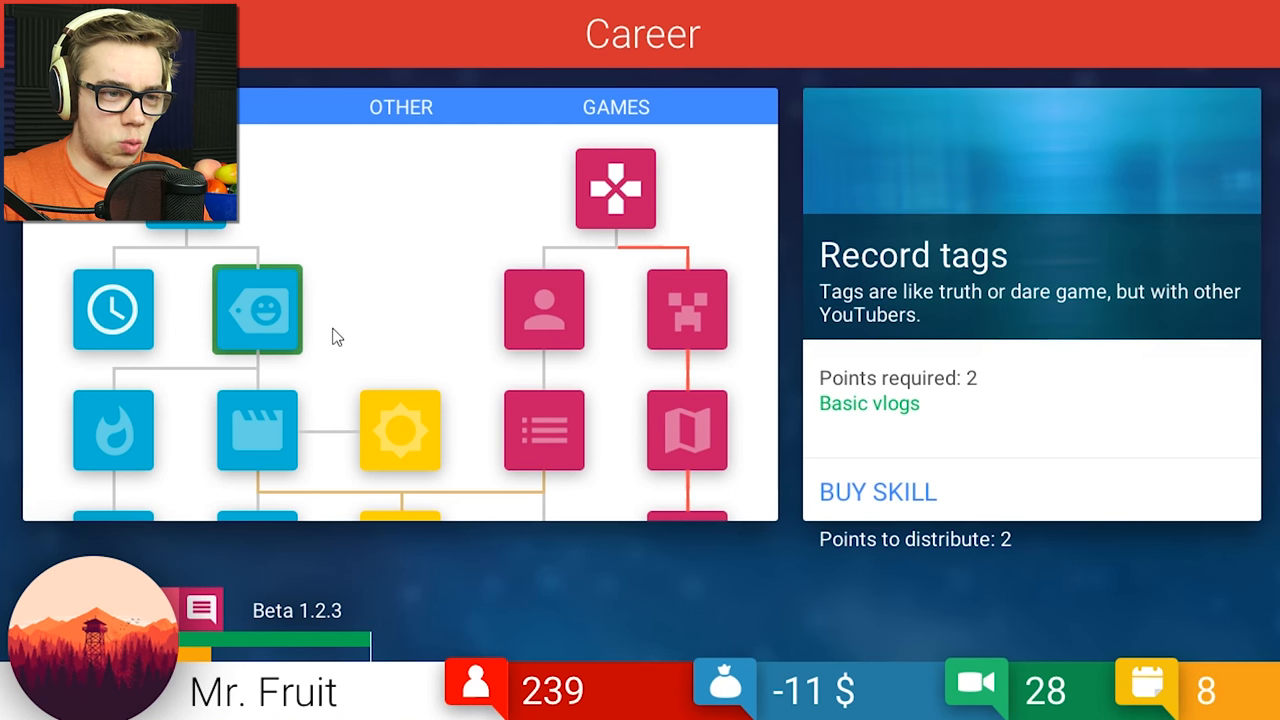
mouse_move(352, 316)
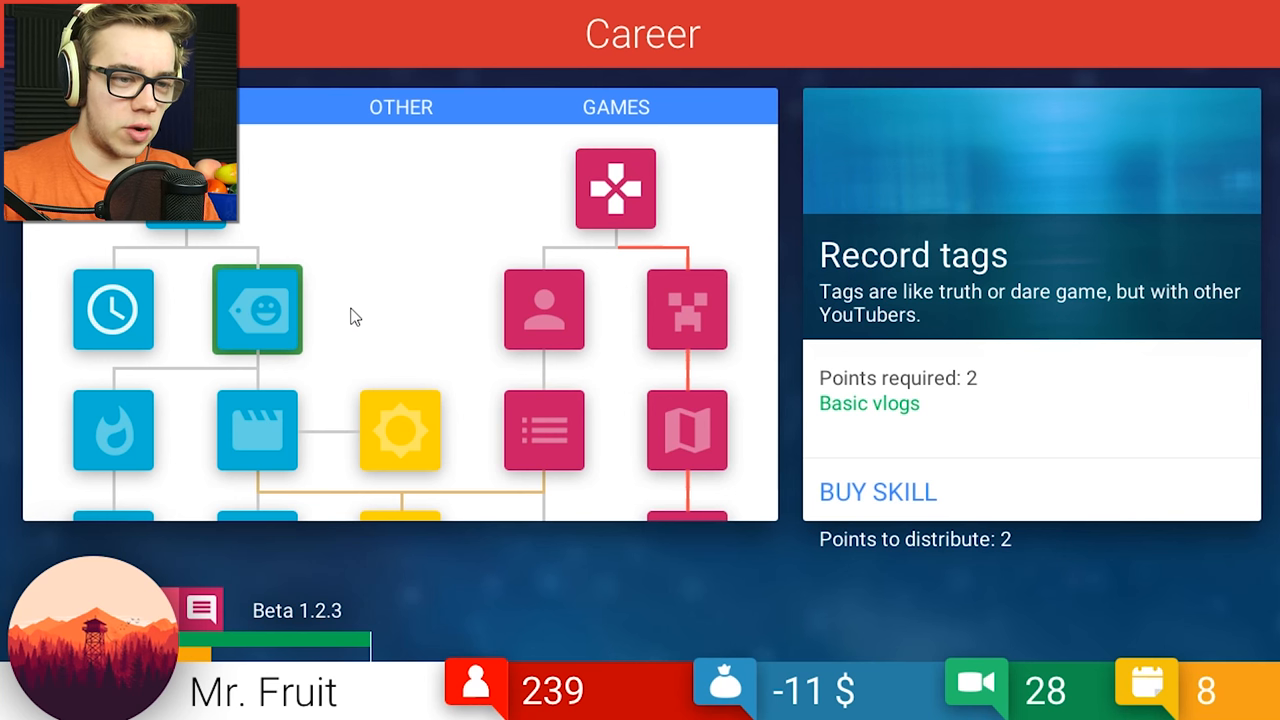
click(255, 430)
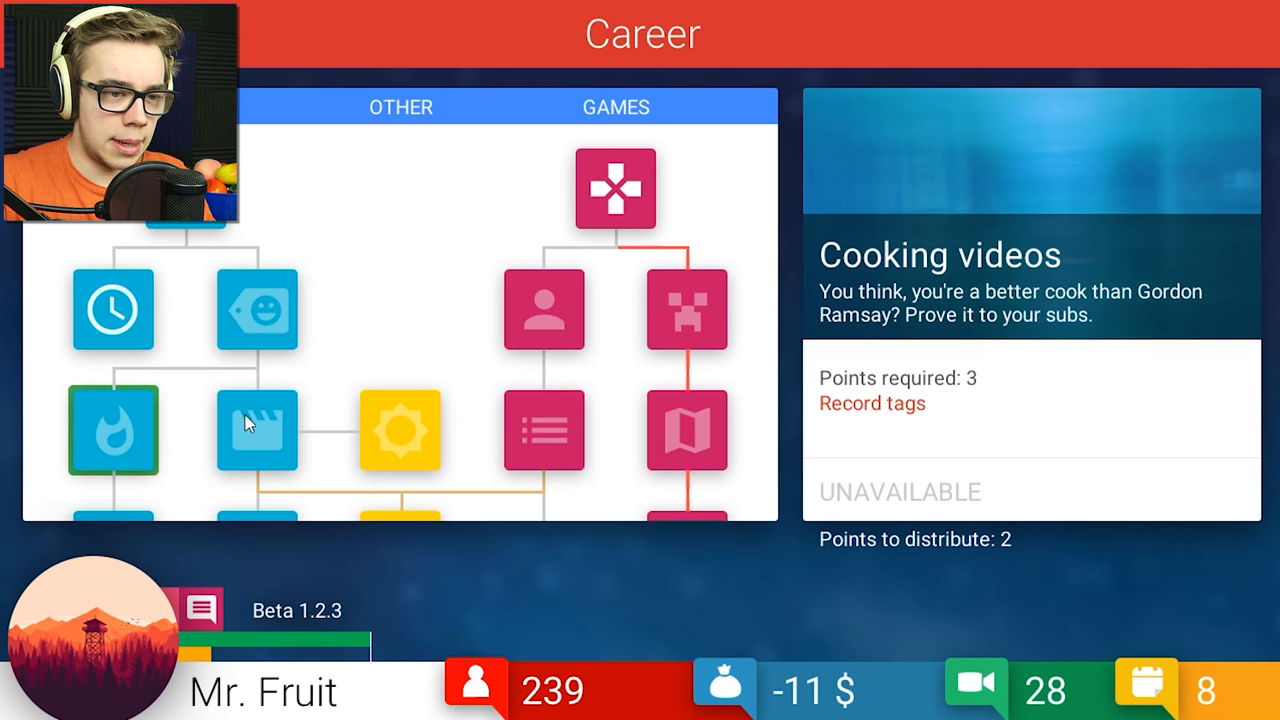
click(256, 310)
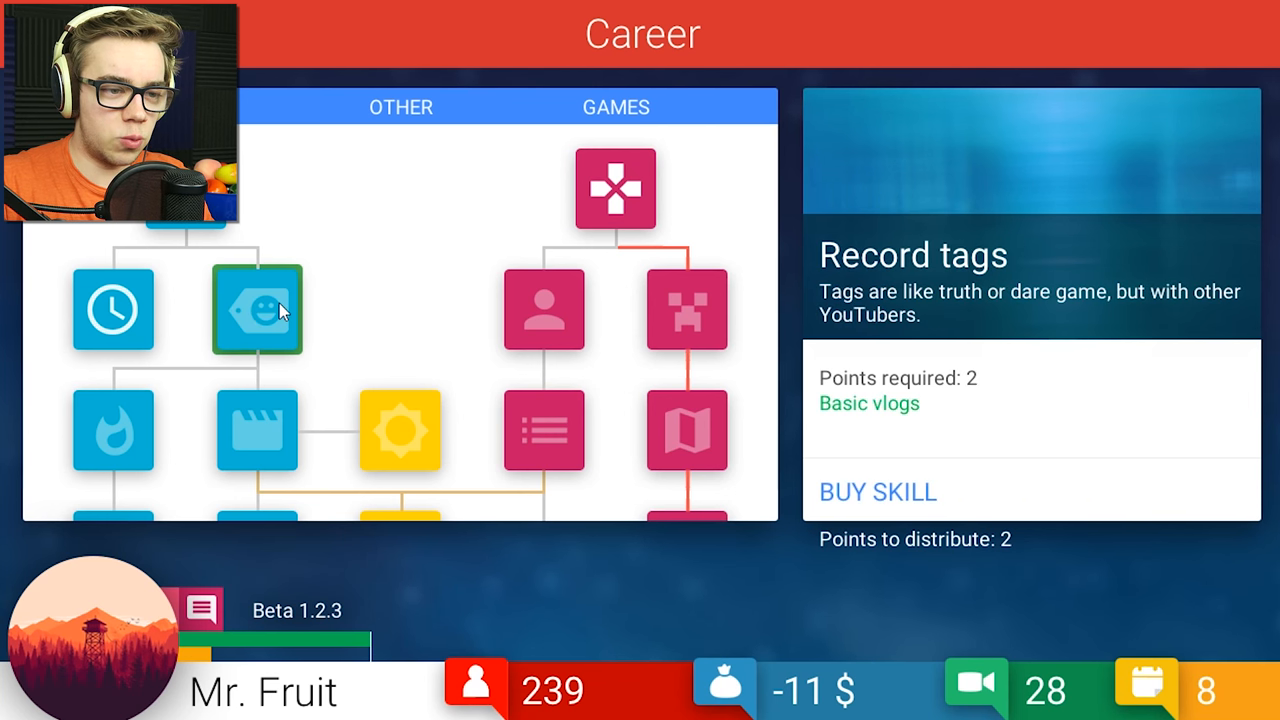
mouse_move(848, 443)
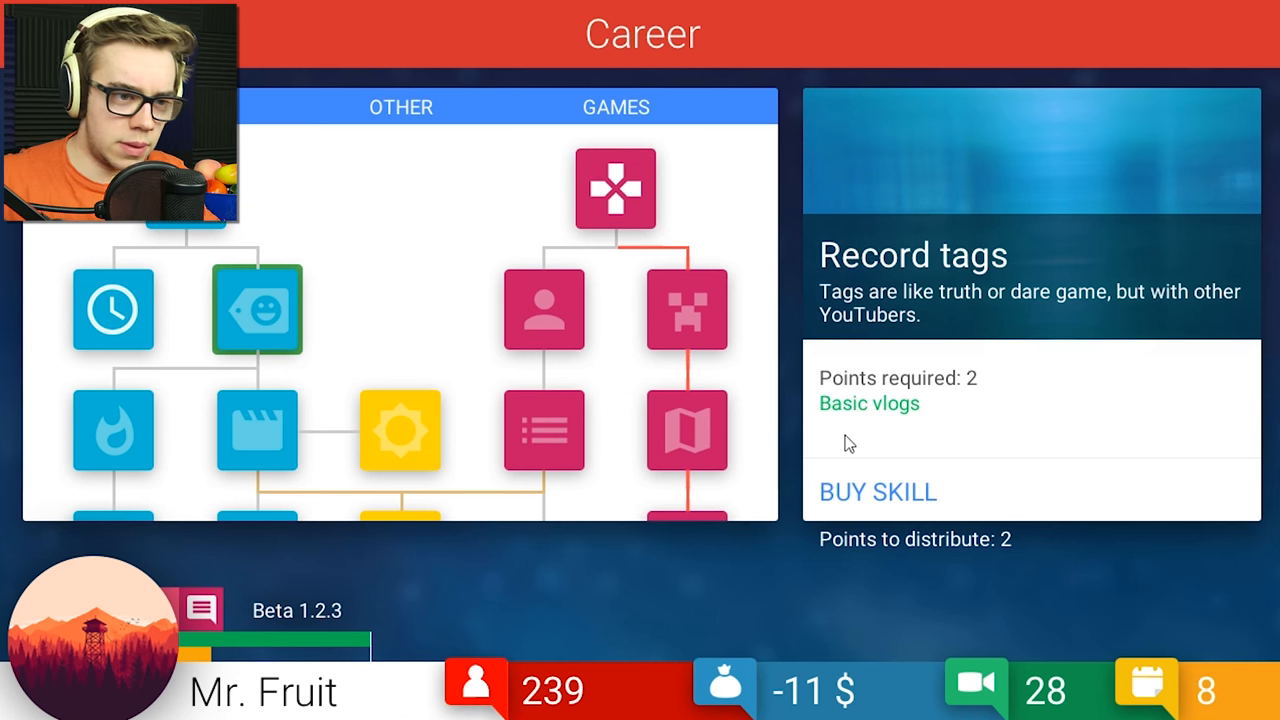
mouse_move(891, 497)
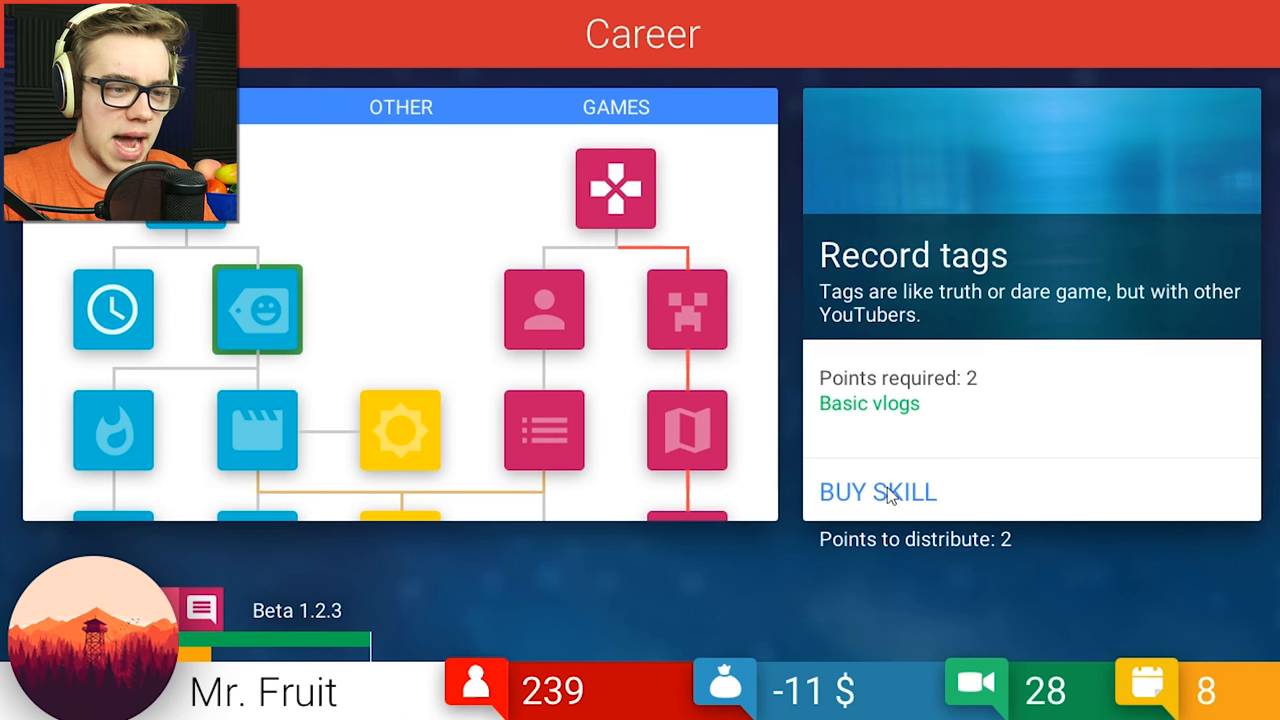
click(876, 491)
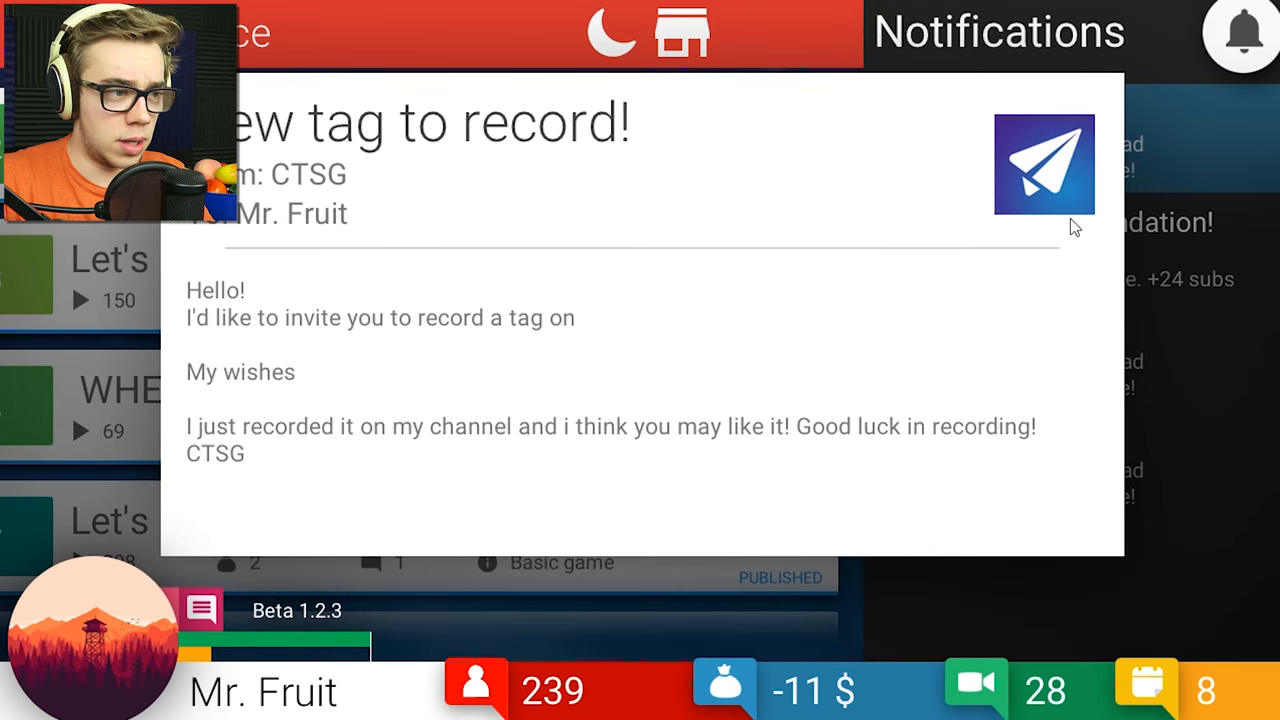
mouse_move(979, 357)
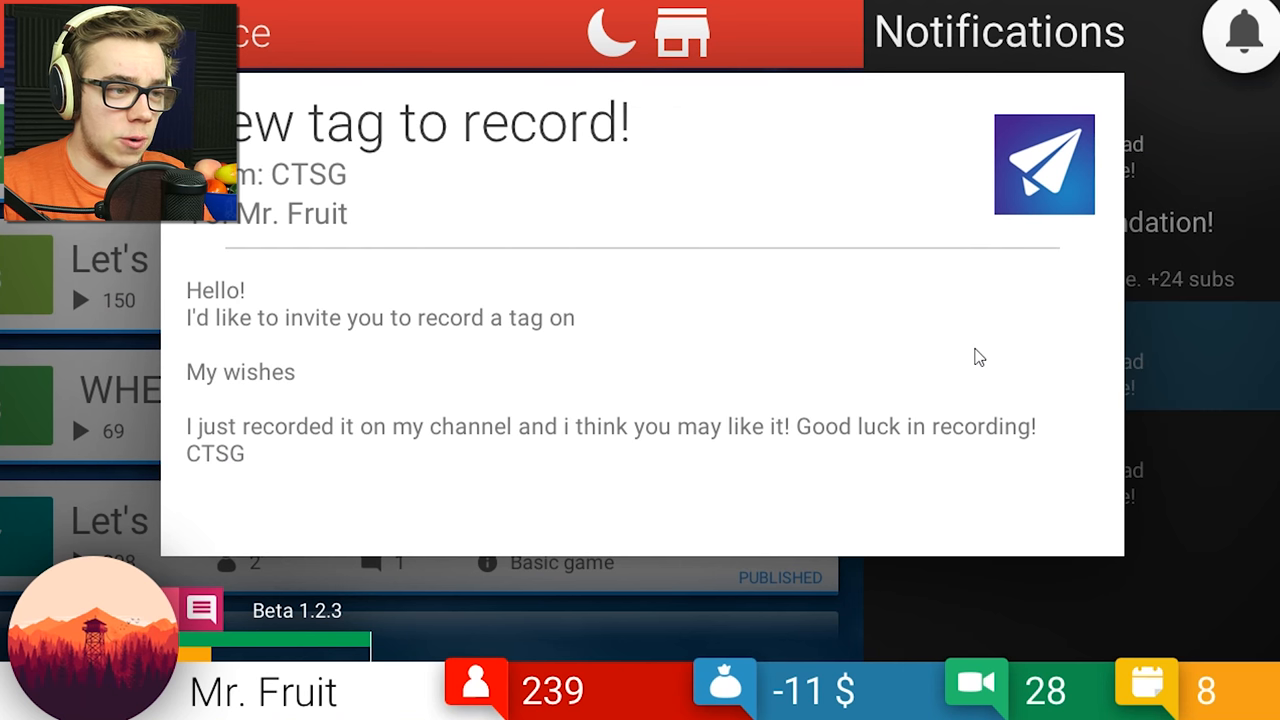
mouse_move(828, 277)
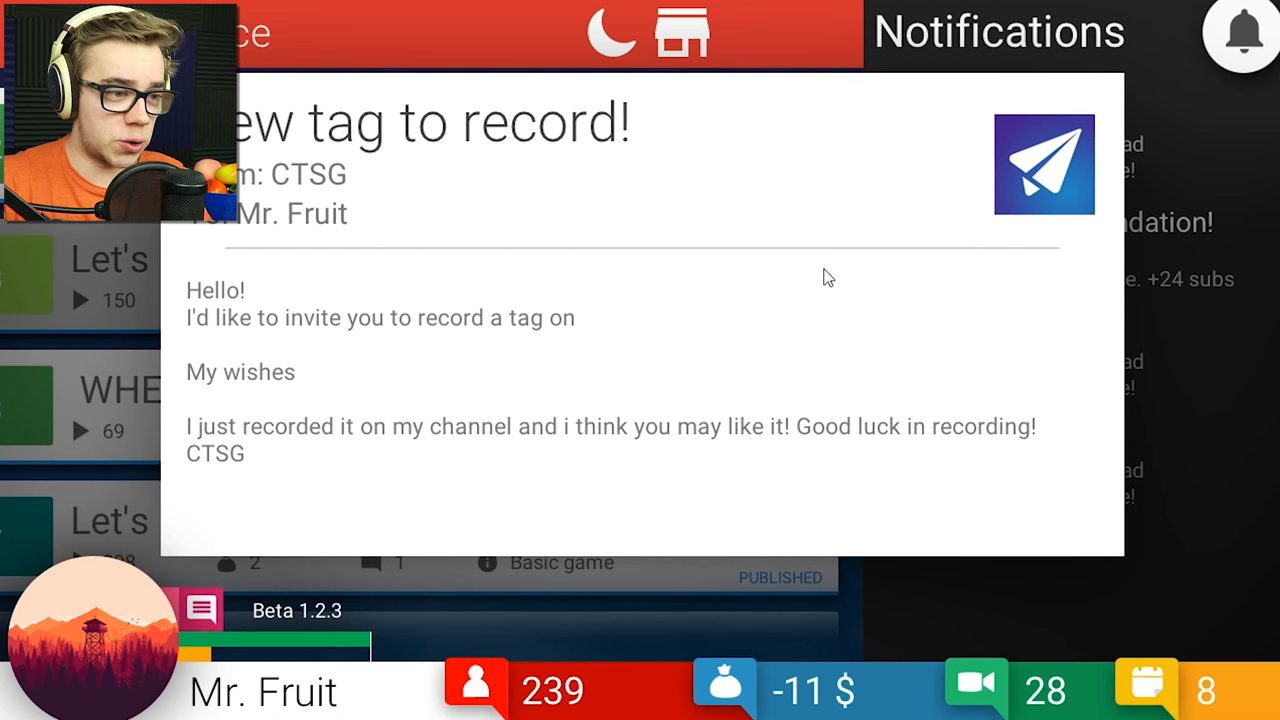
mouse_move(868, 223)
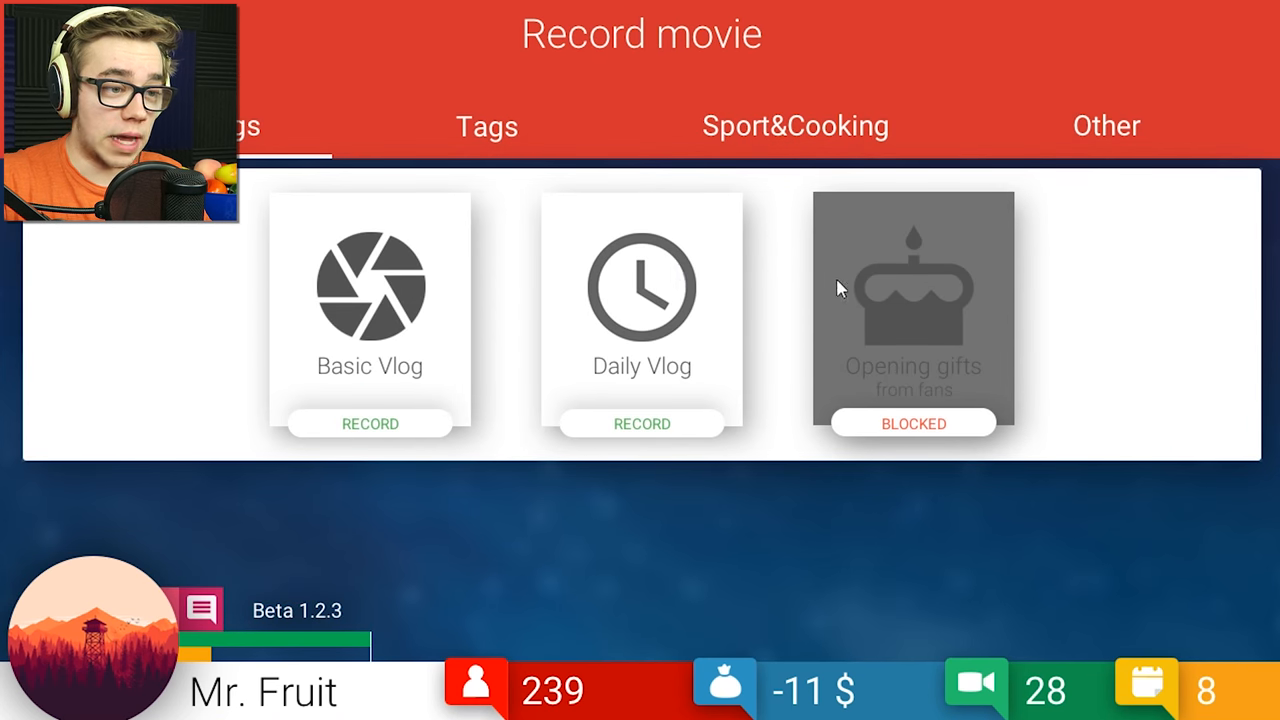
Choose the My wishes topic under Tags and start recording it.
click(487, 126)
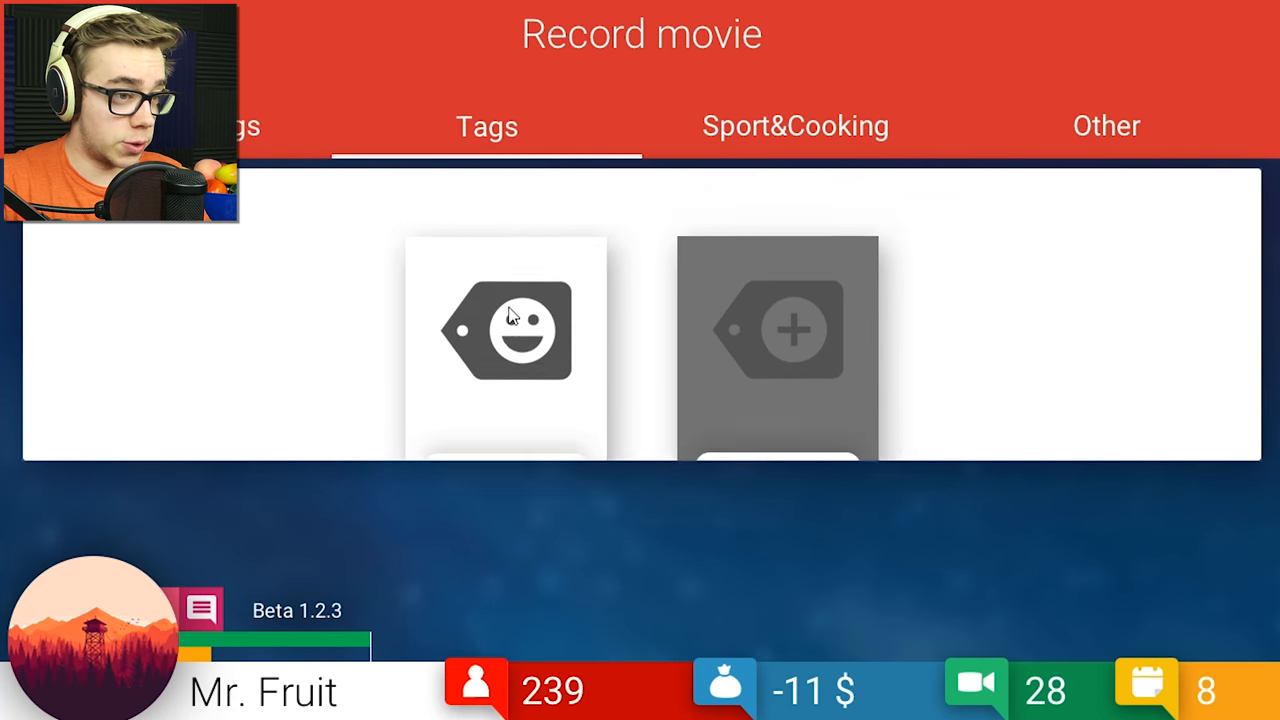
click(508, 330)
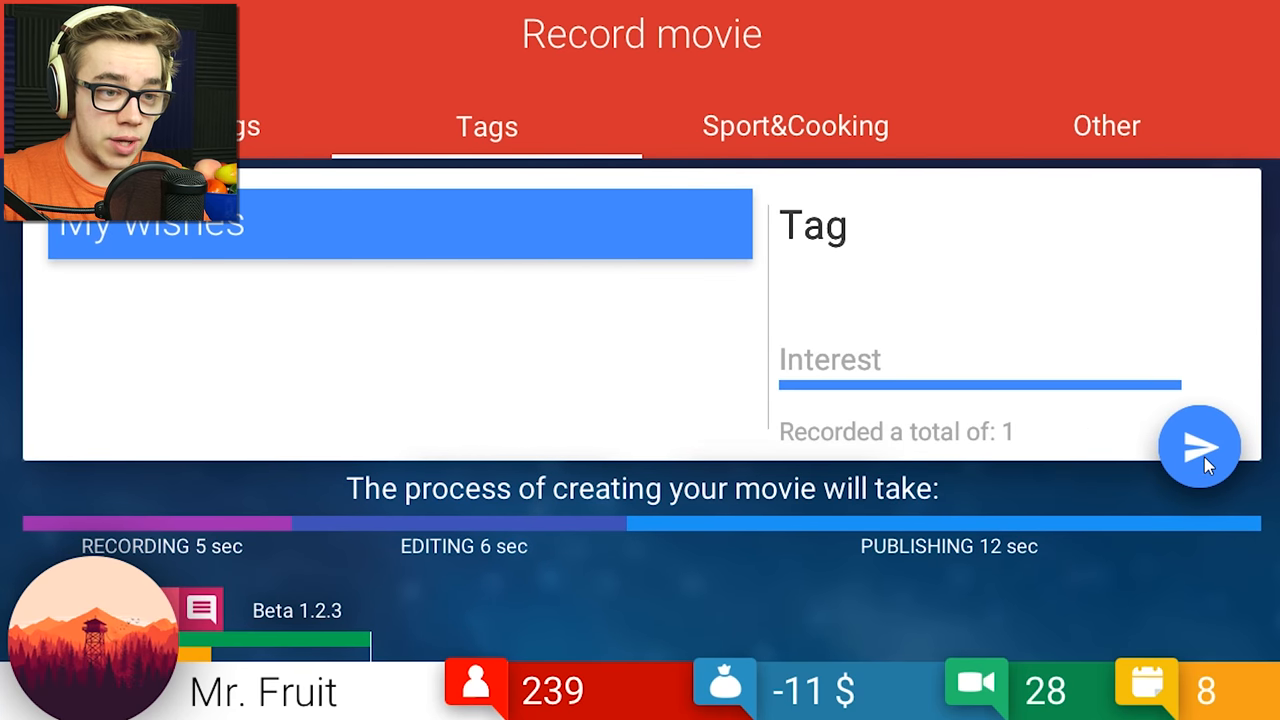
click(1199, 445)
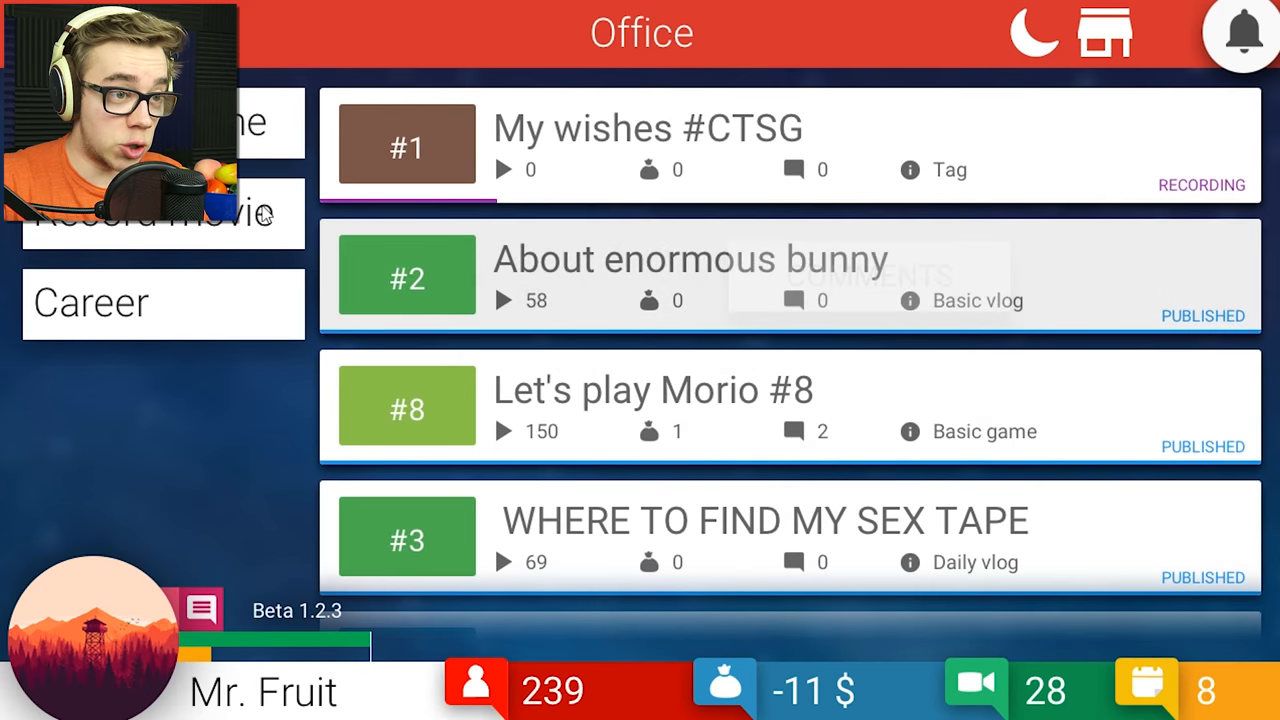
Send Let's play Morio #9 to recording from the game recording screen.
click(160, 210)
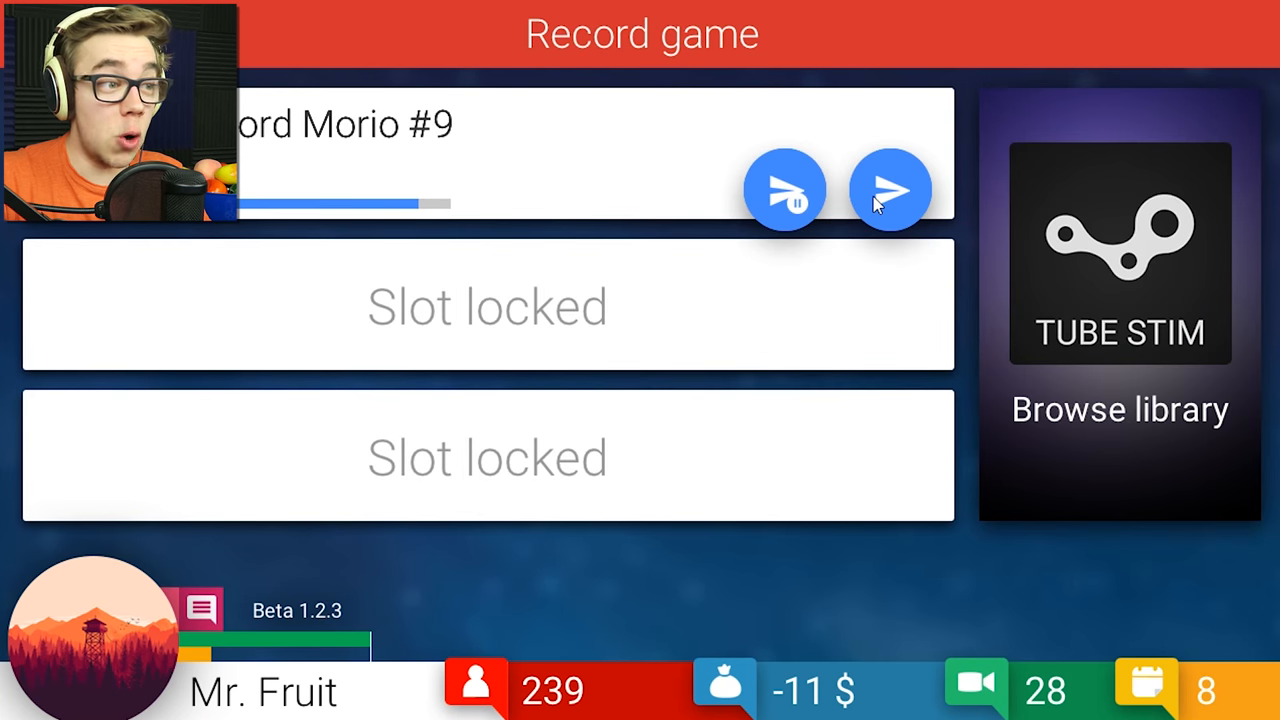
click(888, 188)
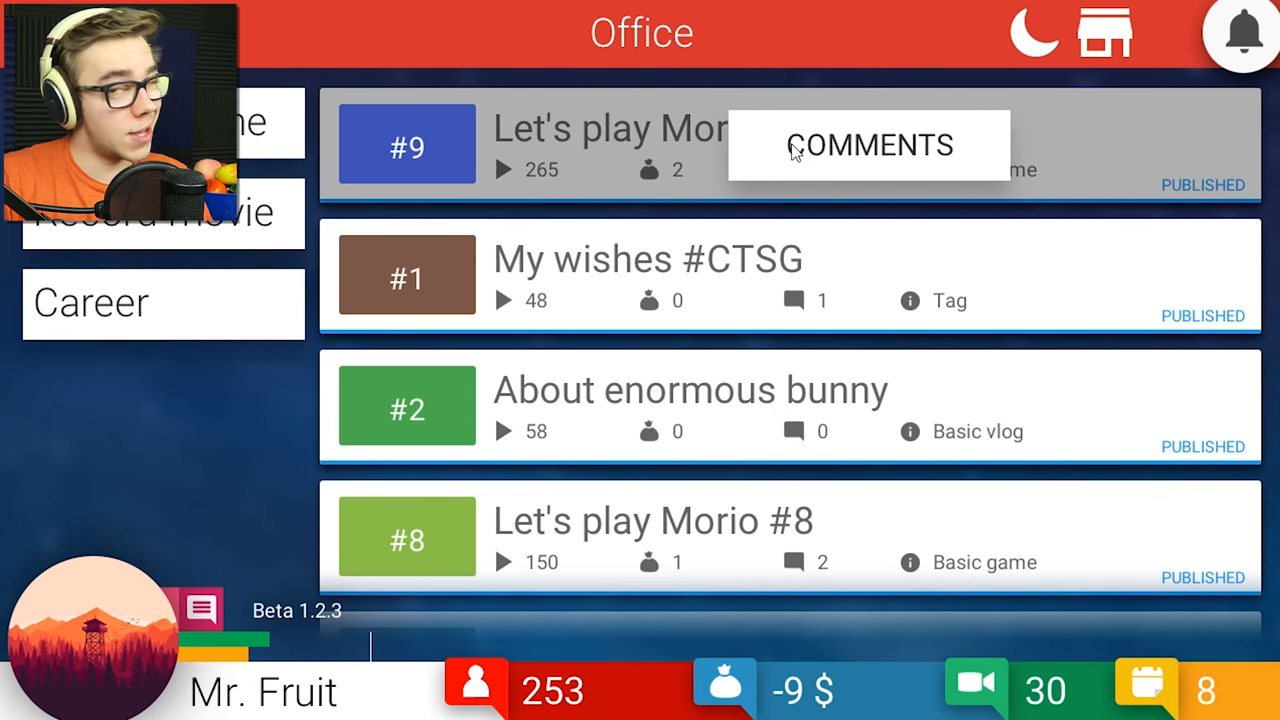
click(869, 145)
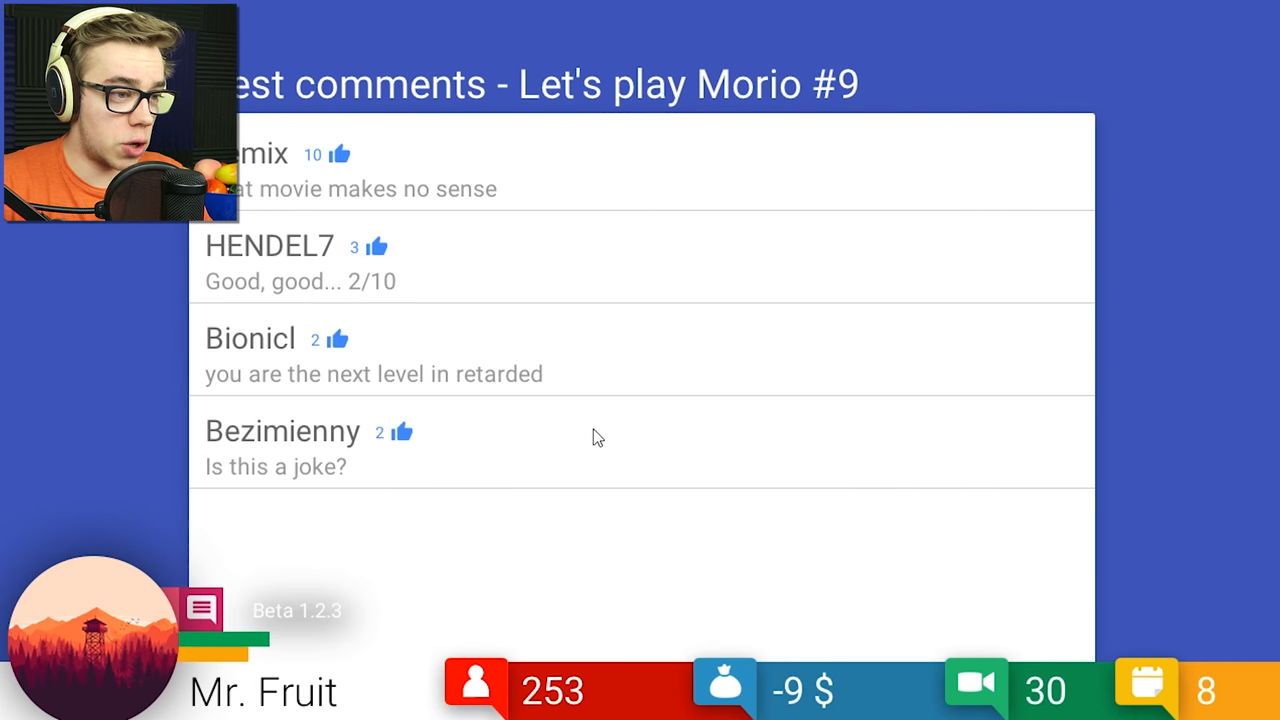
mouse_move(590, 440)
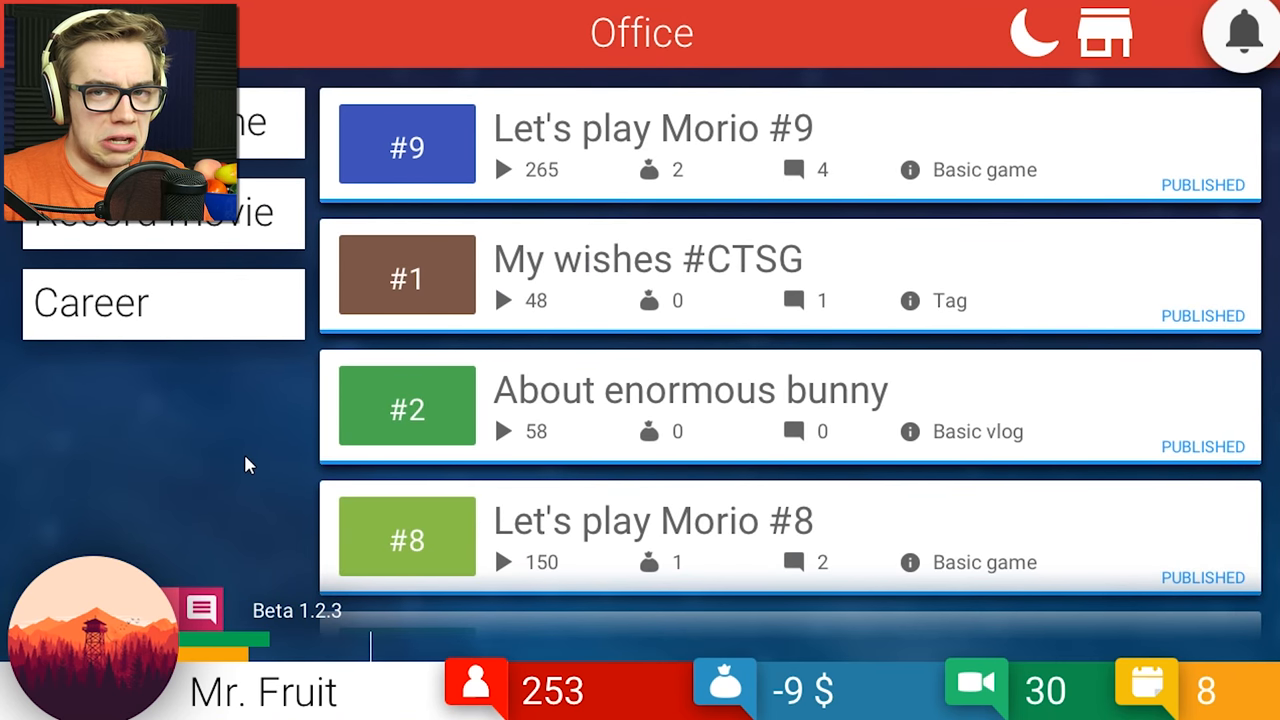
mouse_move(258, 462)
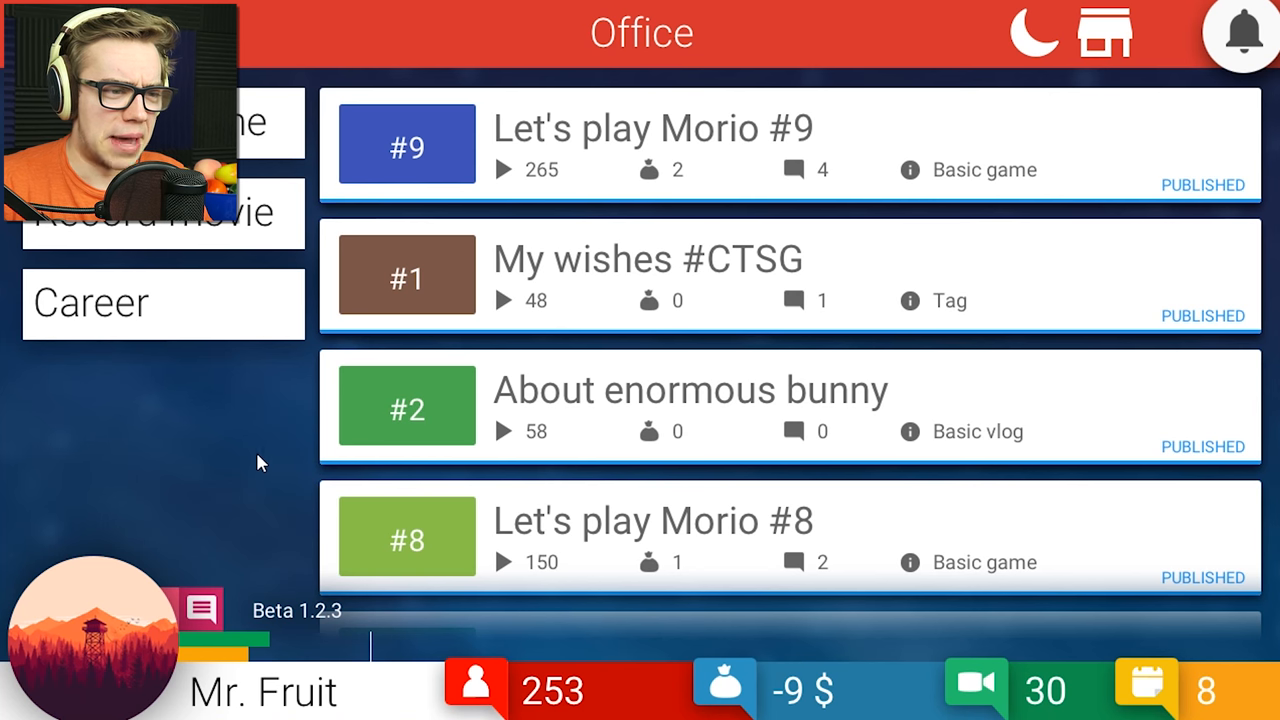
mouse_move(248, 463)
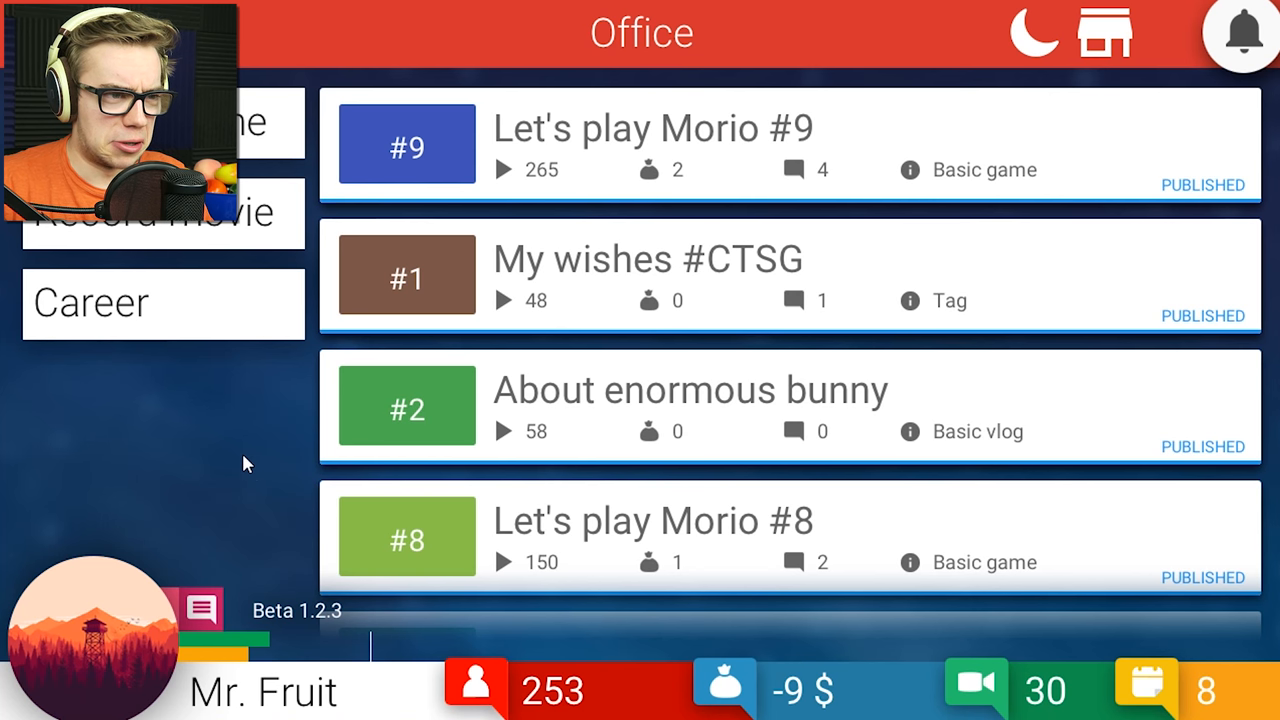
Record Let's play Morio #10 and start a daily vlog titled 'EXPLOSION SHAKES MY HOUSE'.
click(160, 211)
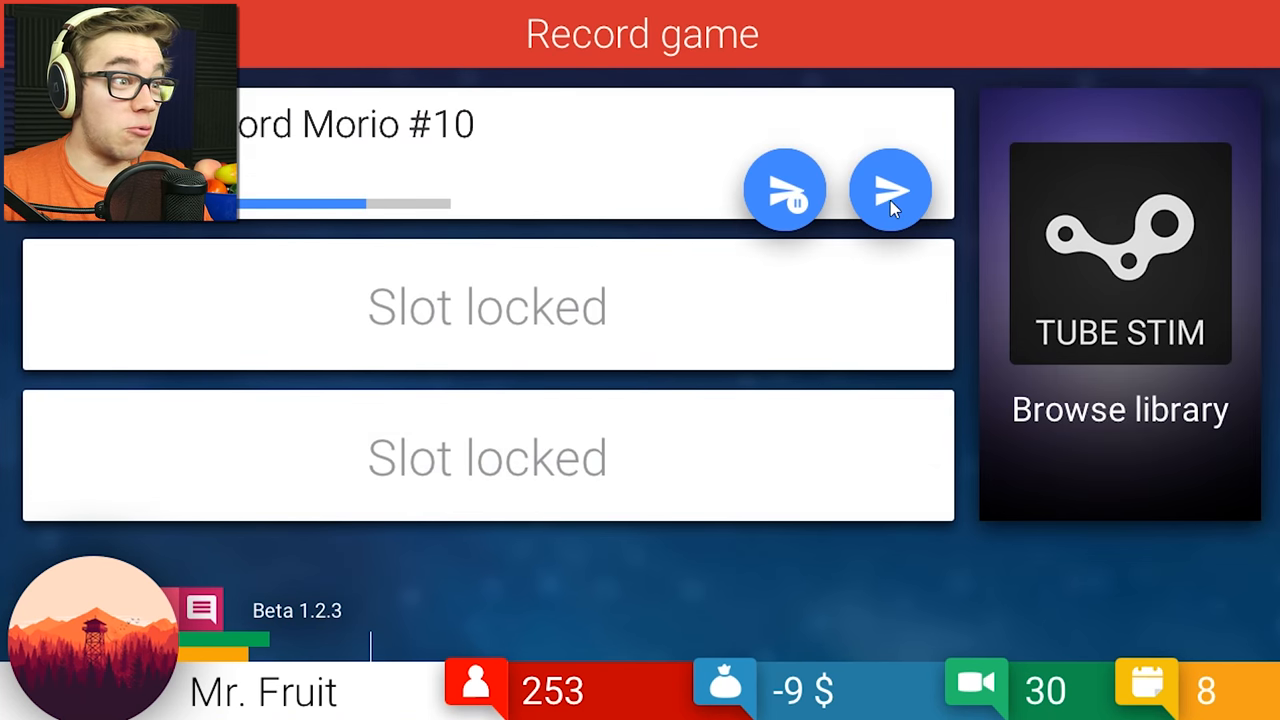
click(889, 189)
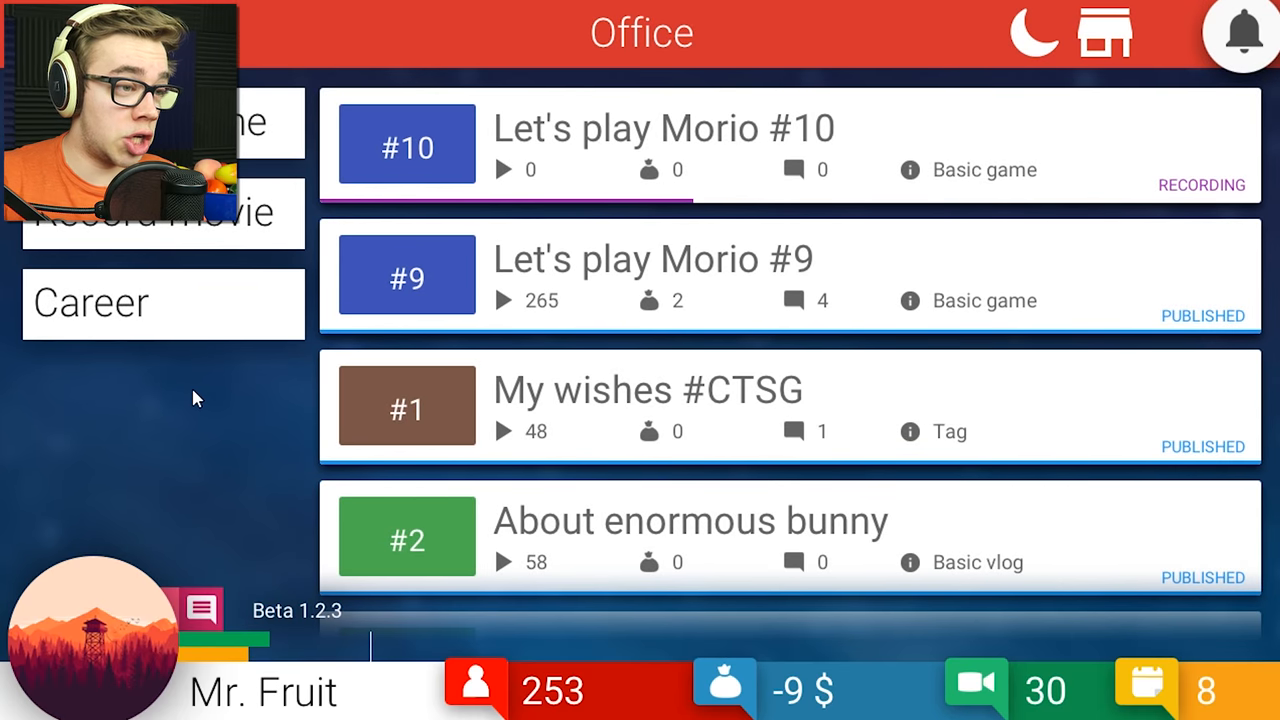
click(160, 212)
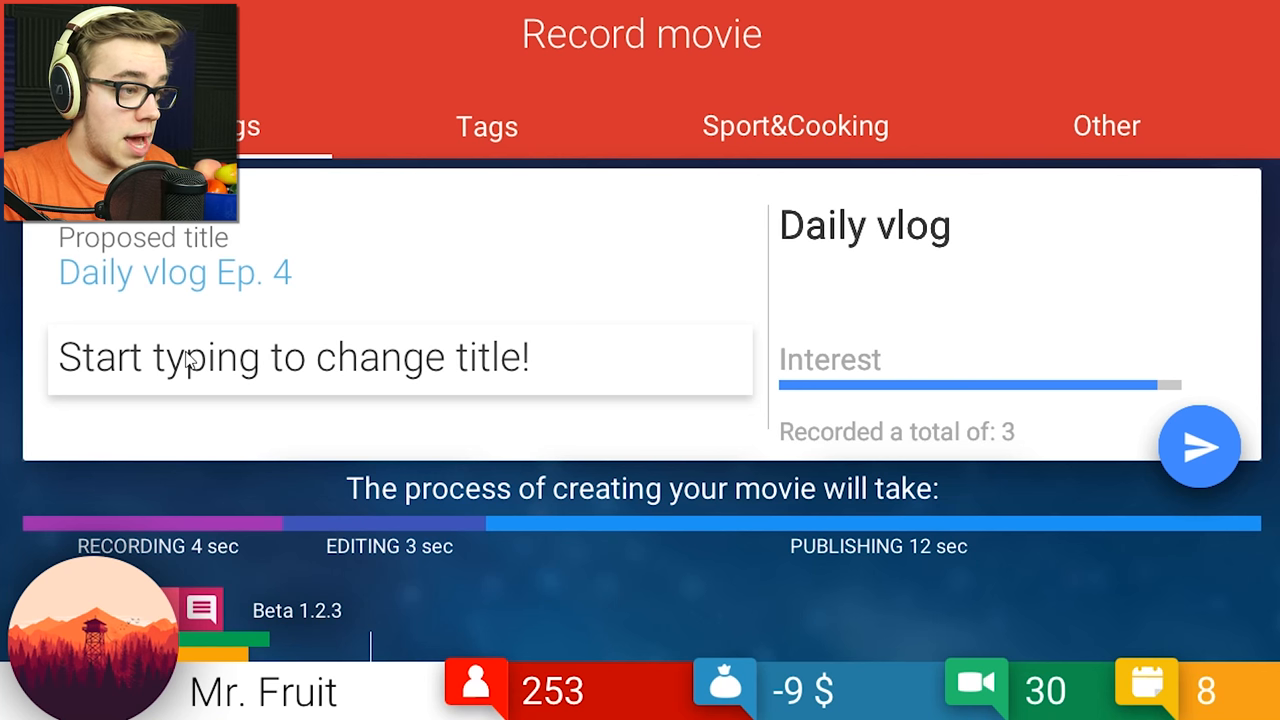
text(EXPL)
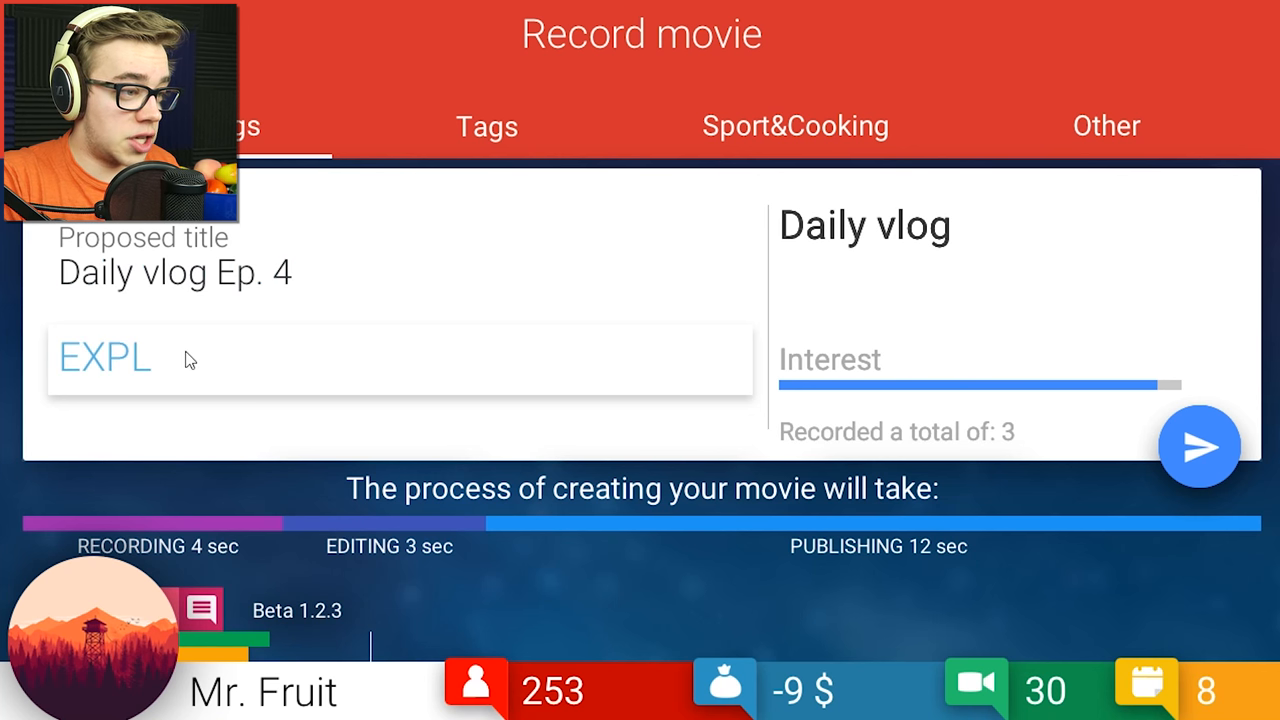
text(OSION SHAKES MY H)
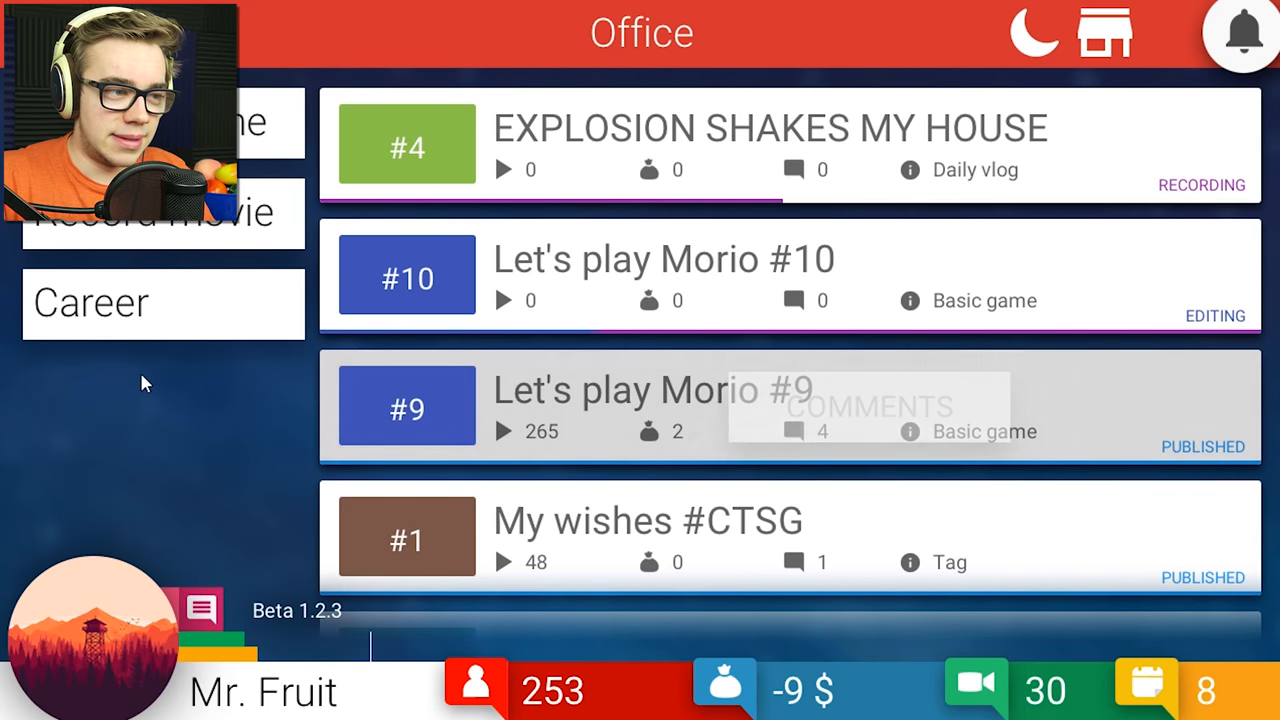
mouse_move(238, 436)
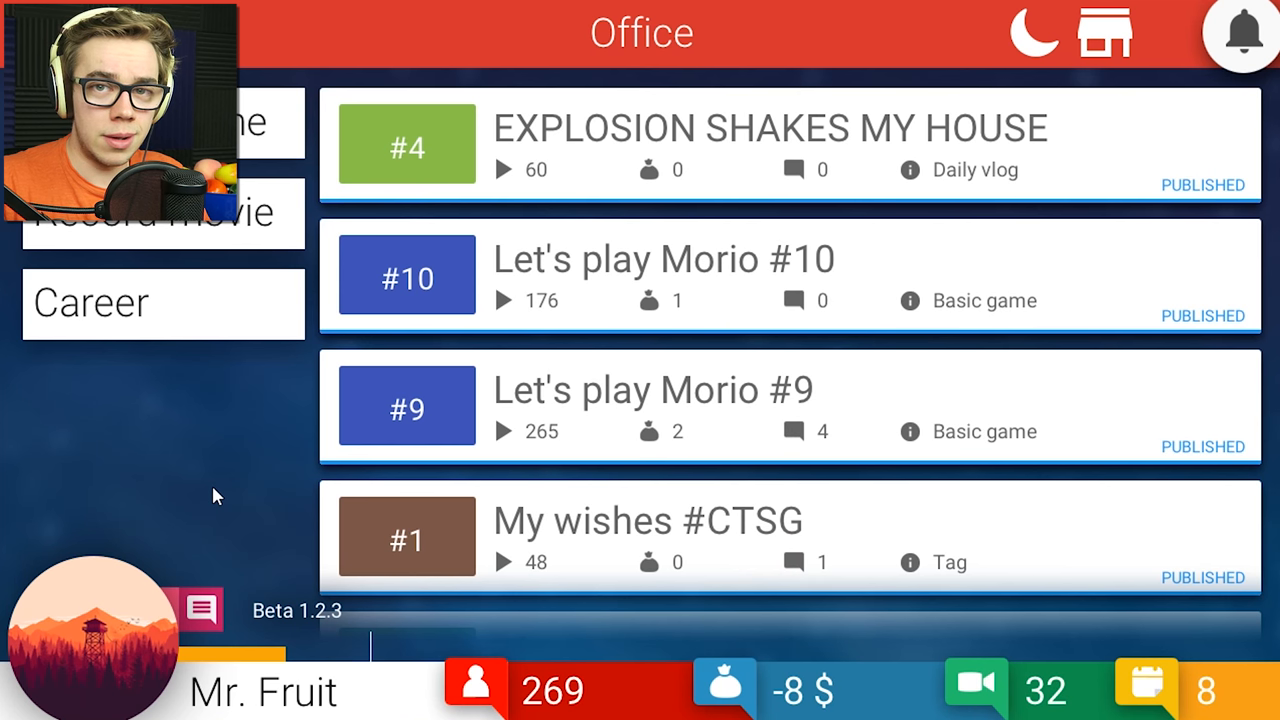
mouse_move(205, 503)
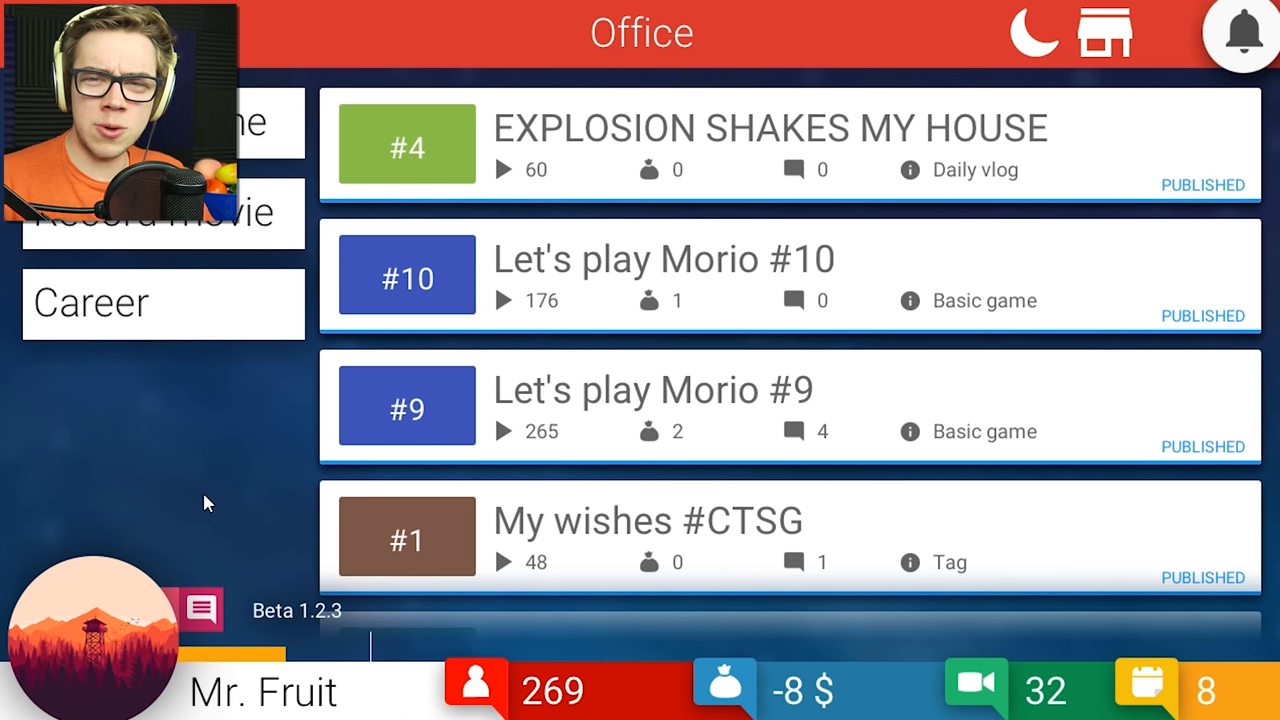
mouse_move(184, 517)
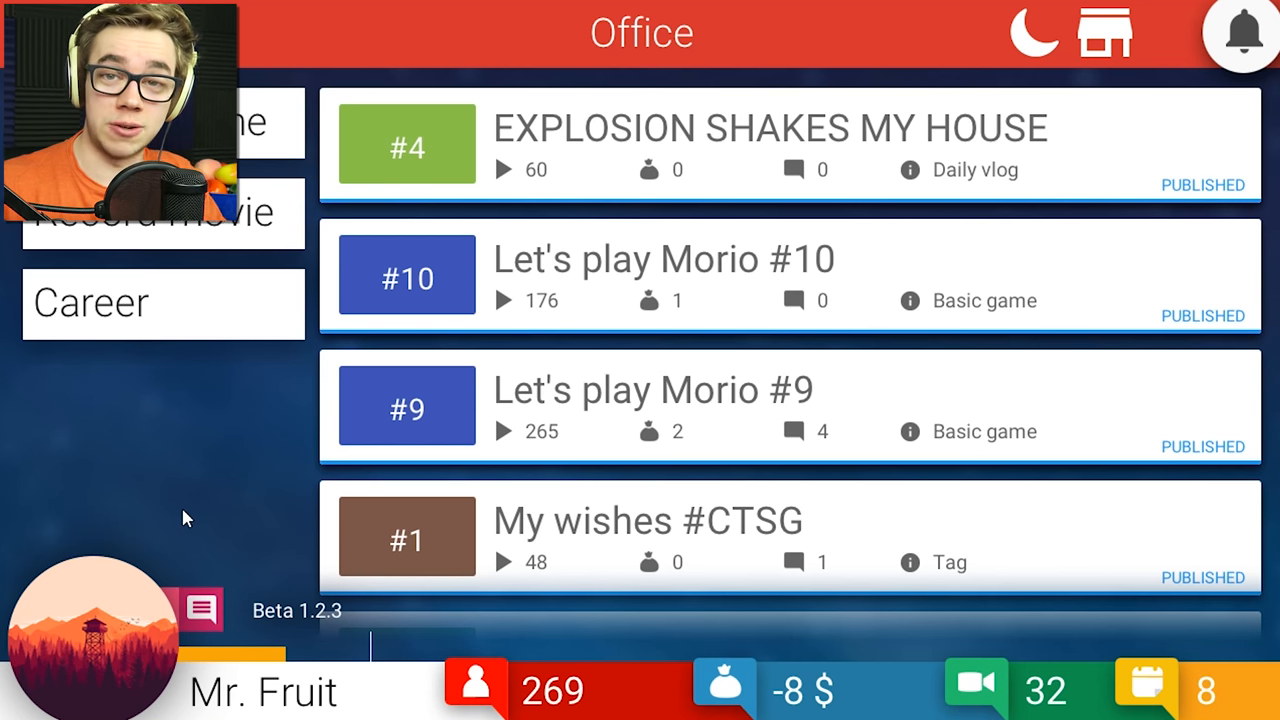
mouse_move(505, 463)
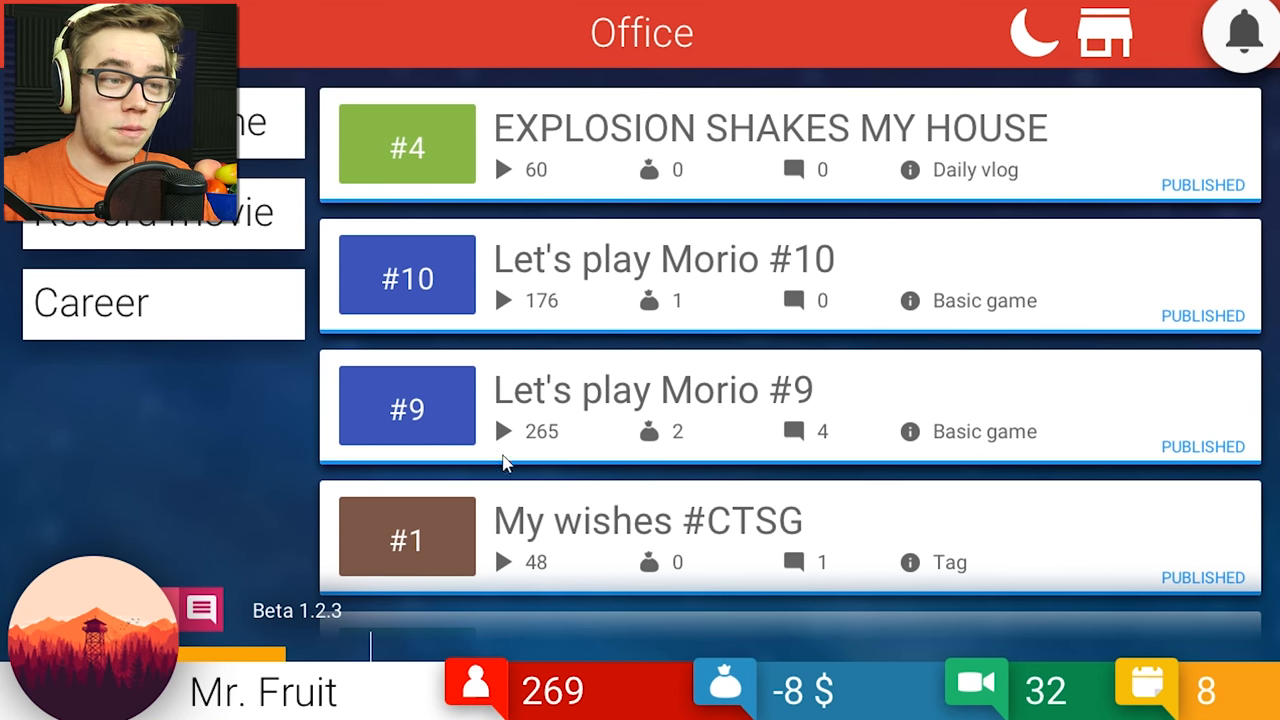
mouse_move(695, 280)
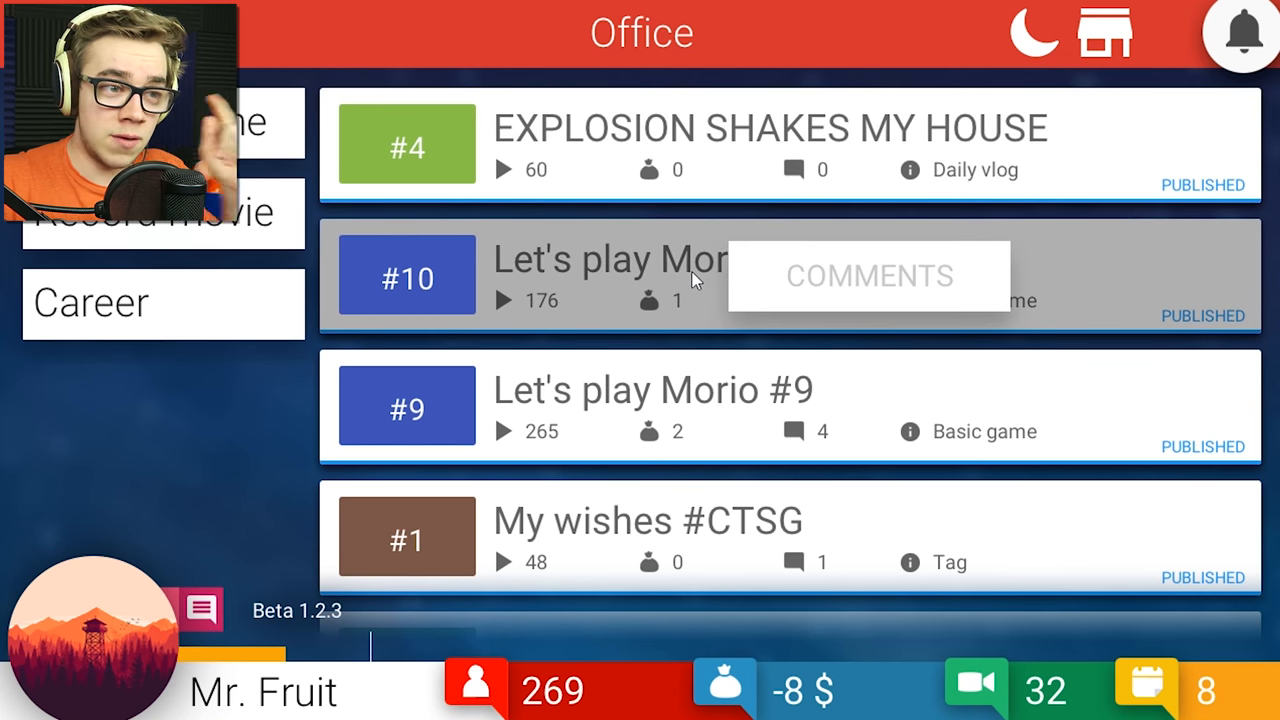
mouse_move(865, 18)
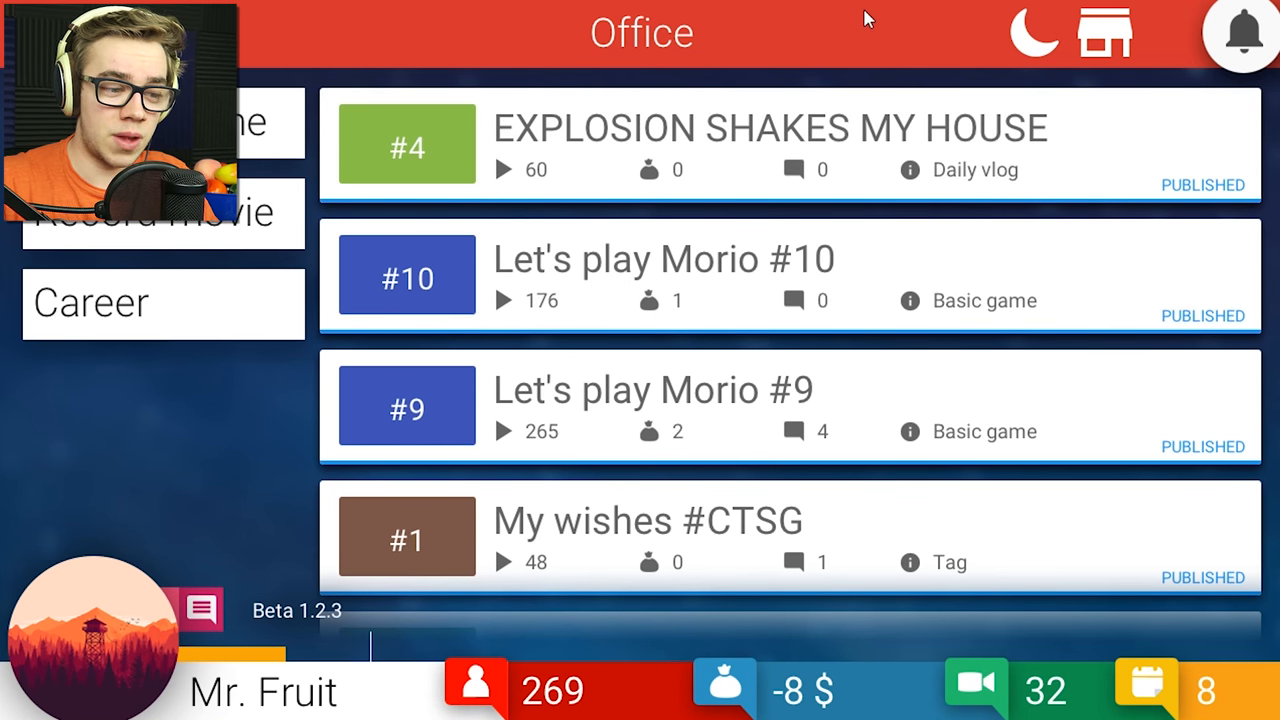
mouse_move(910, 24)
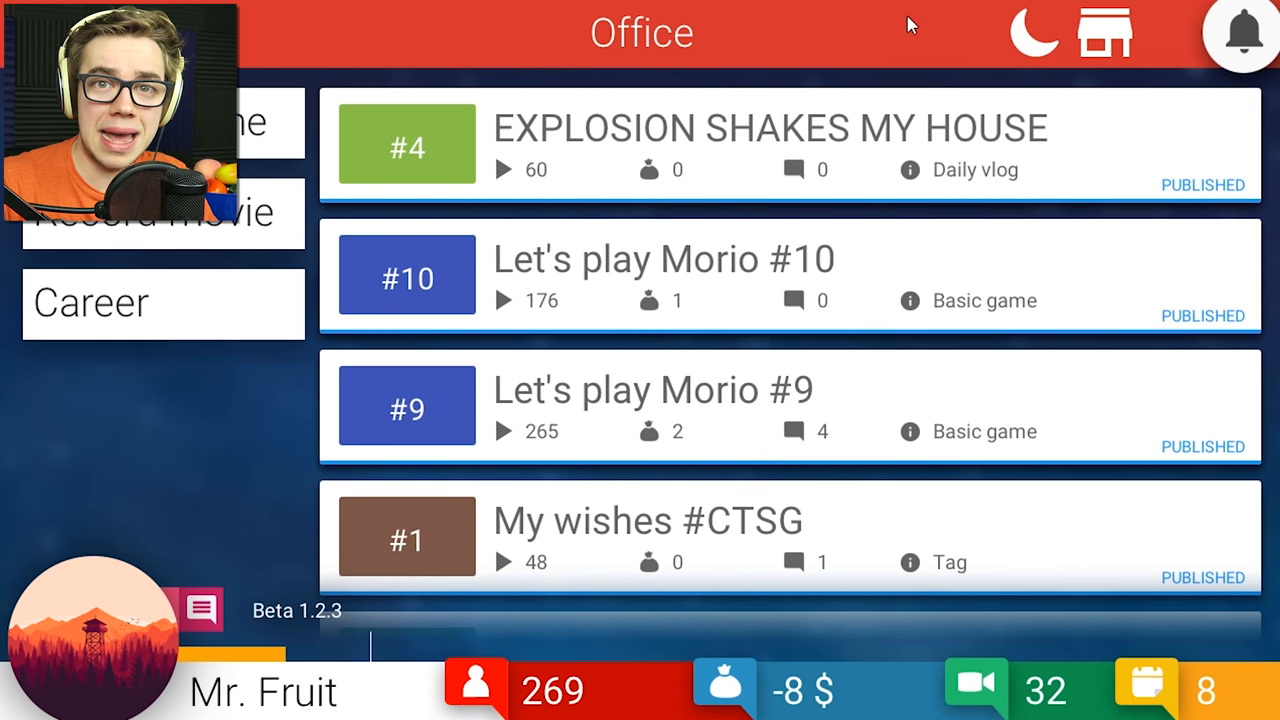
mouse_move(1035, 40)
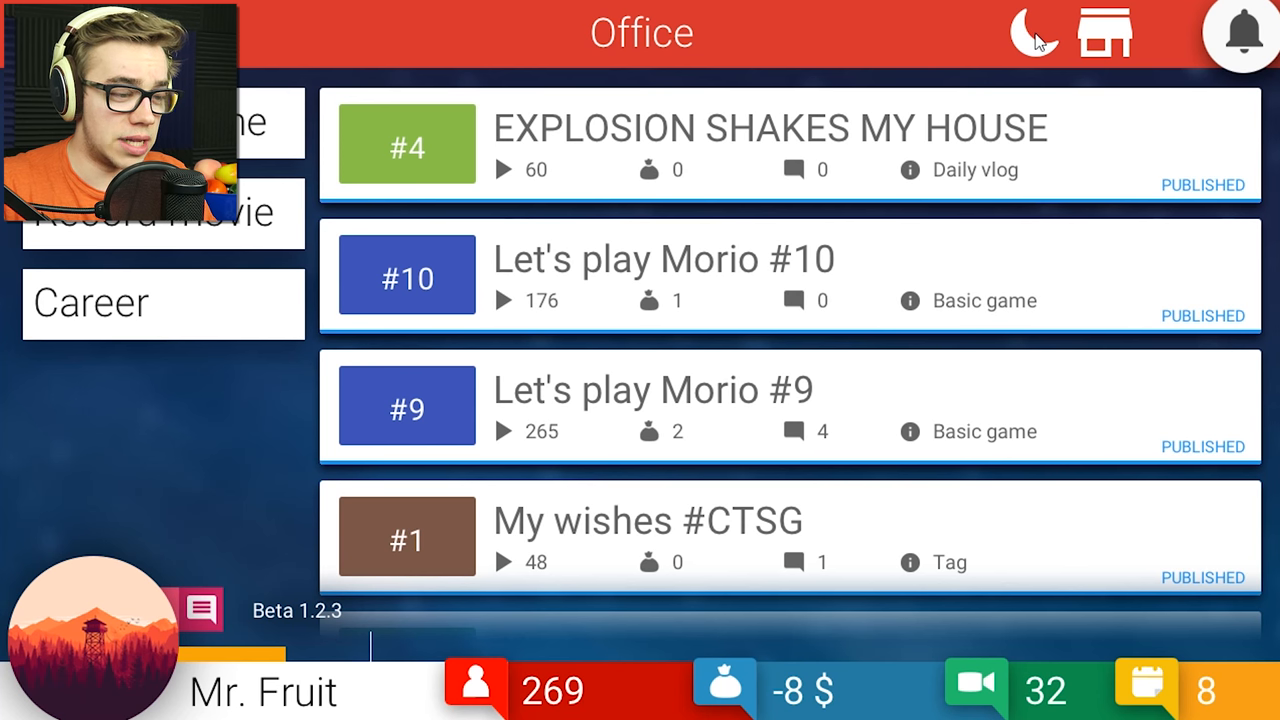
Sleep to end day 8, start day 9, and dismiss the new mail.
click(1031, 33)
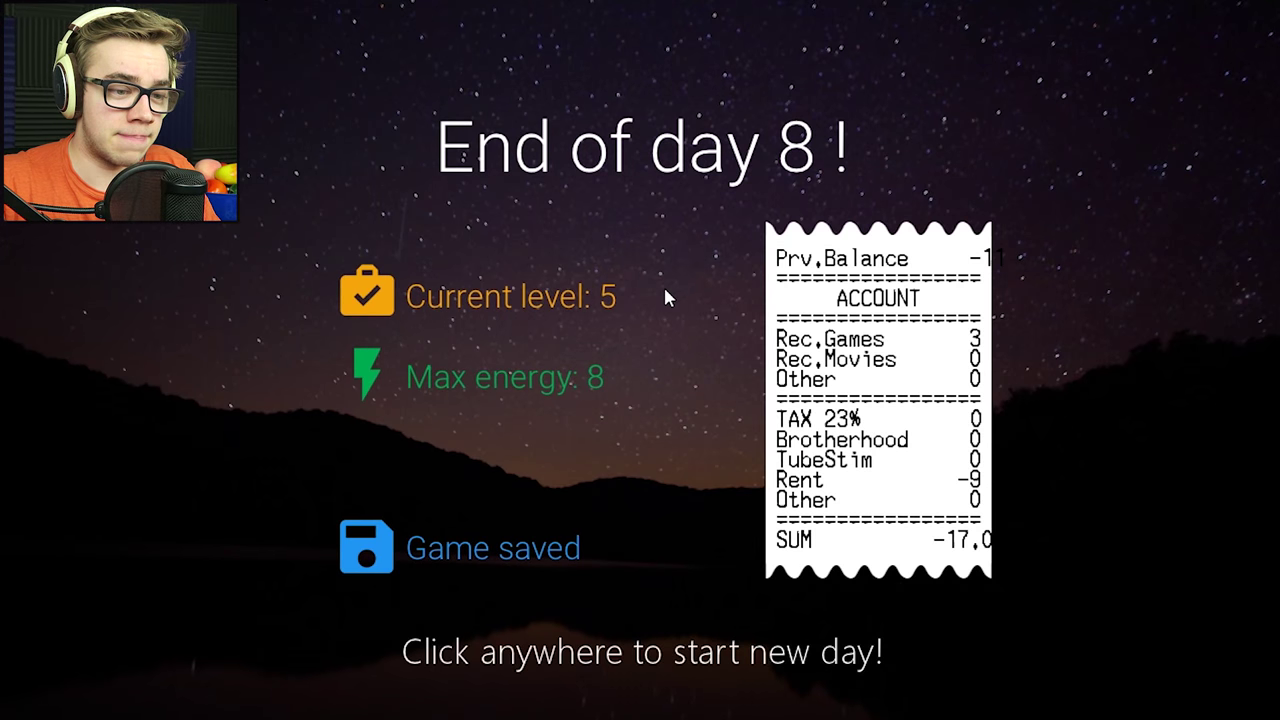
click(668, 297)
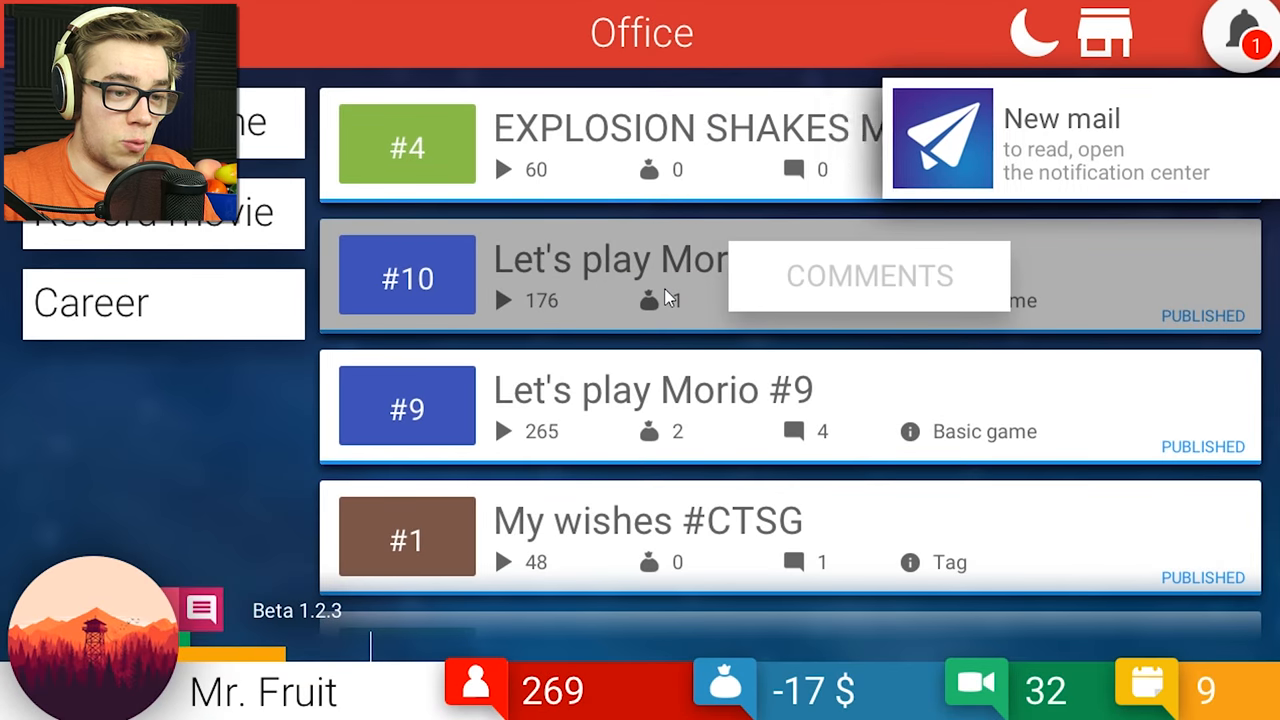
click(1243, 33)
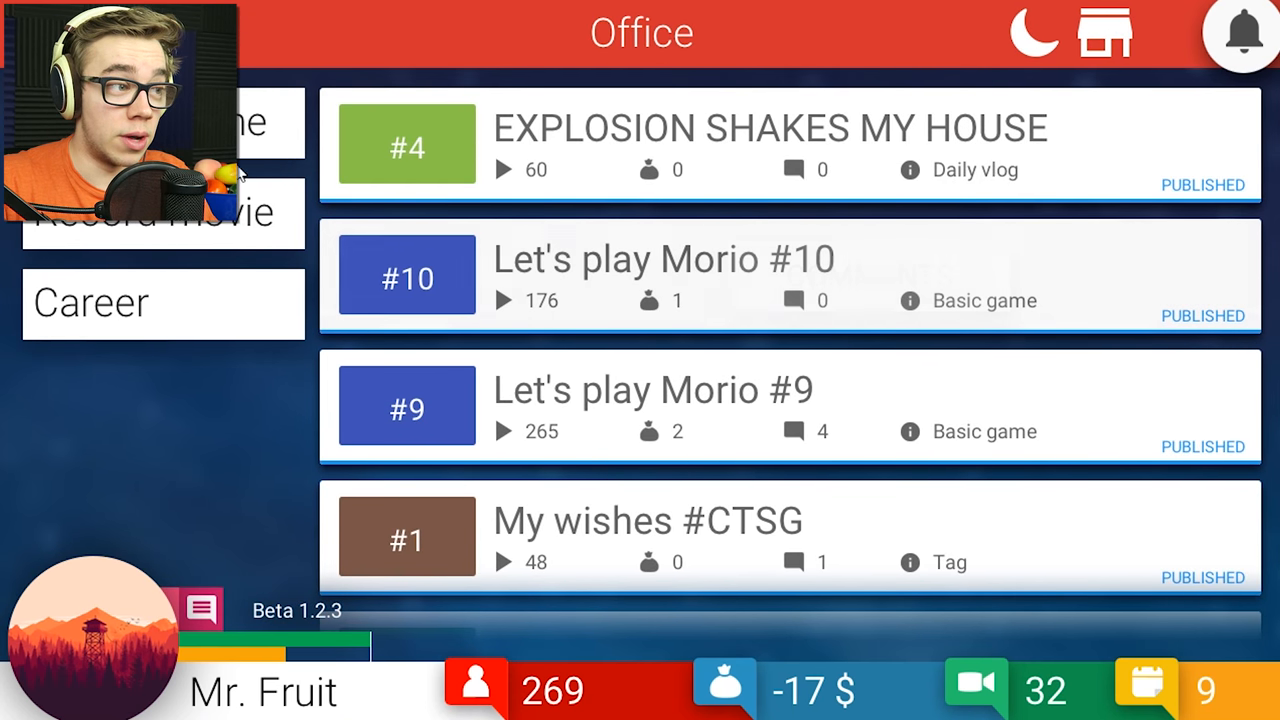
Send the Would you rather? tag, then Let's play Morio #11 and #12, to recording.
click(162, 211)
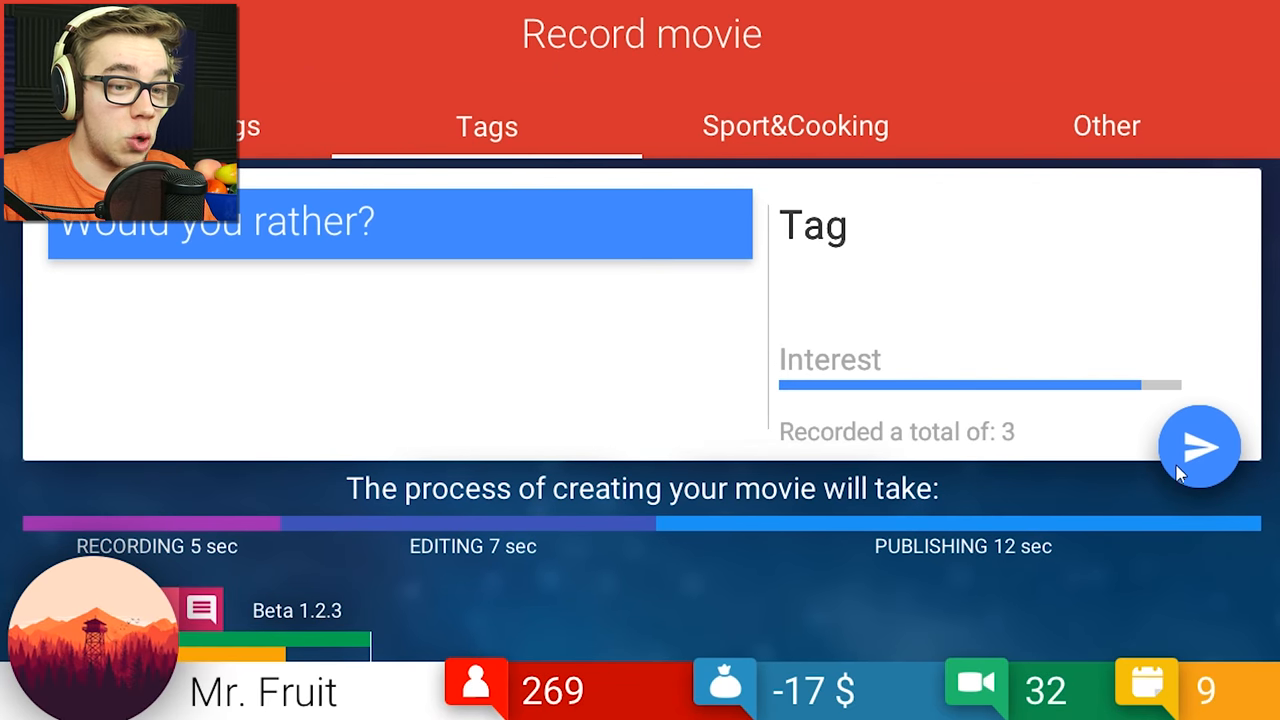
click(1199, 446)
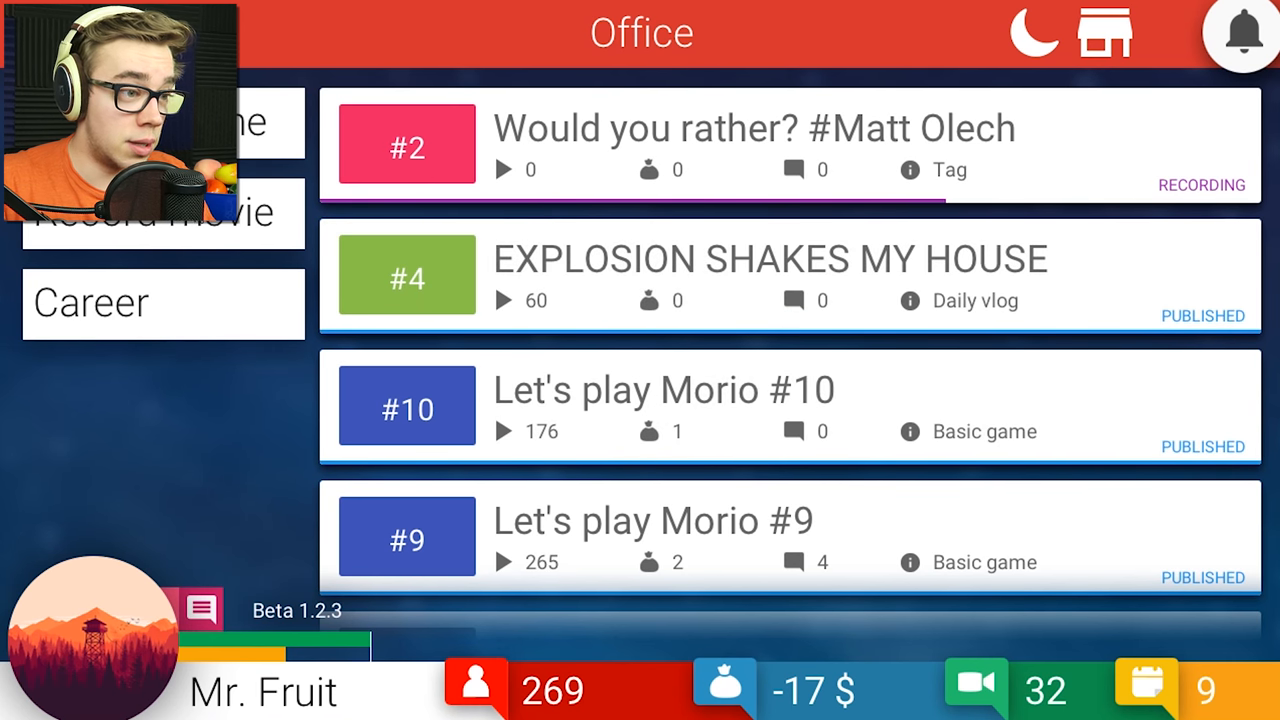
click(163, 211)
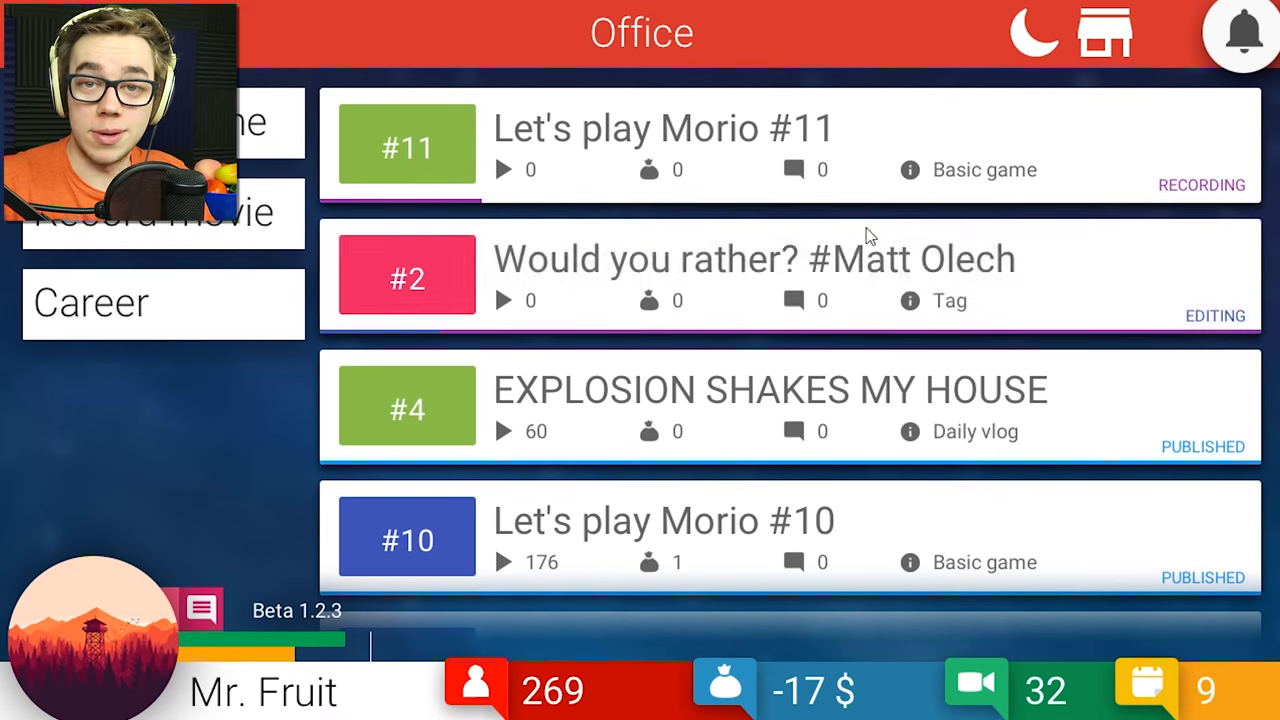
click(160, 212)
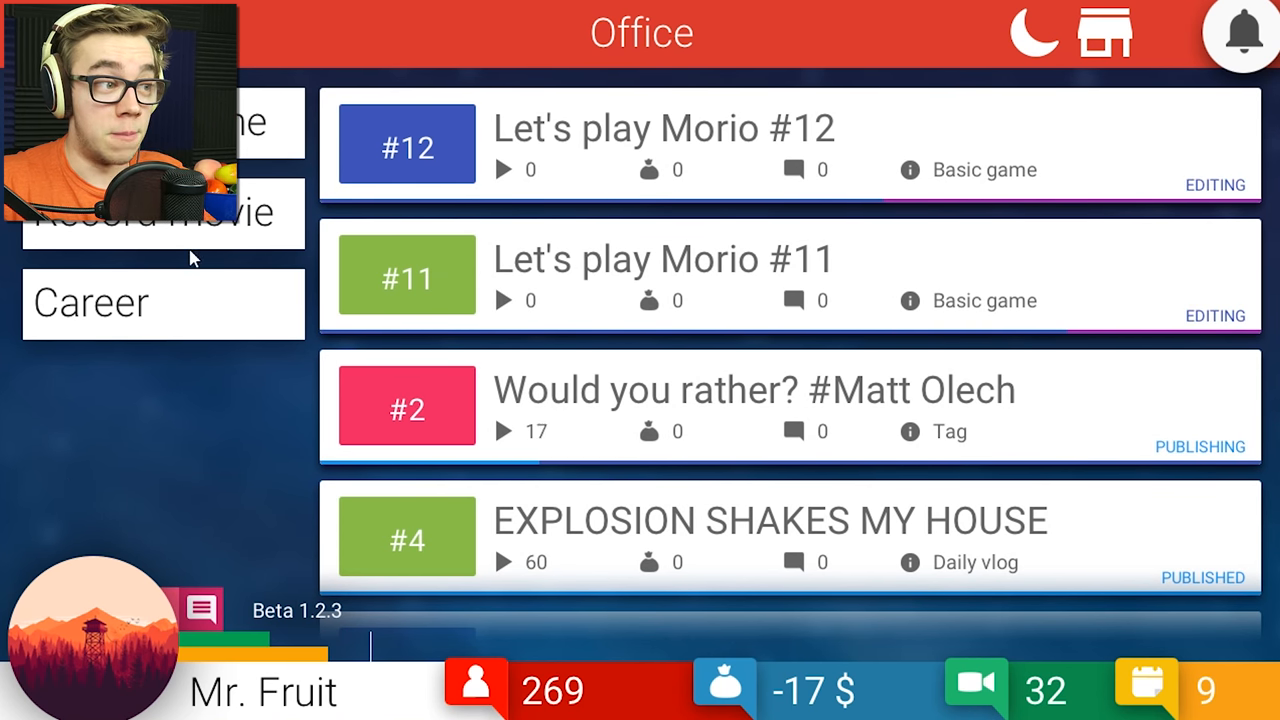
click(160, 211)
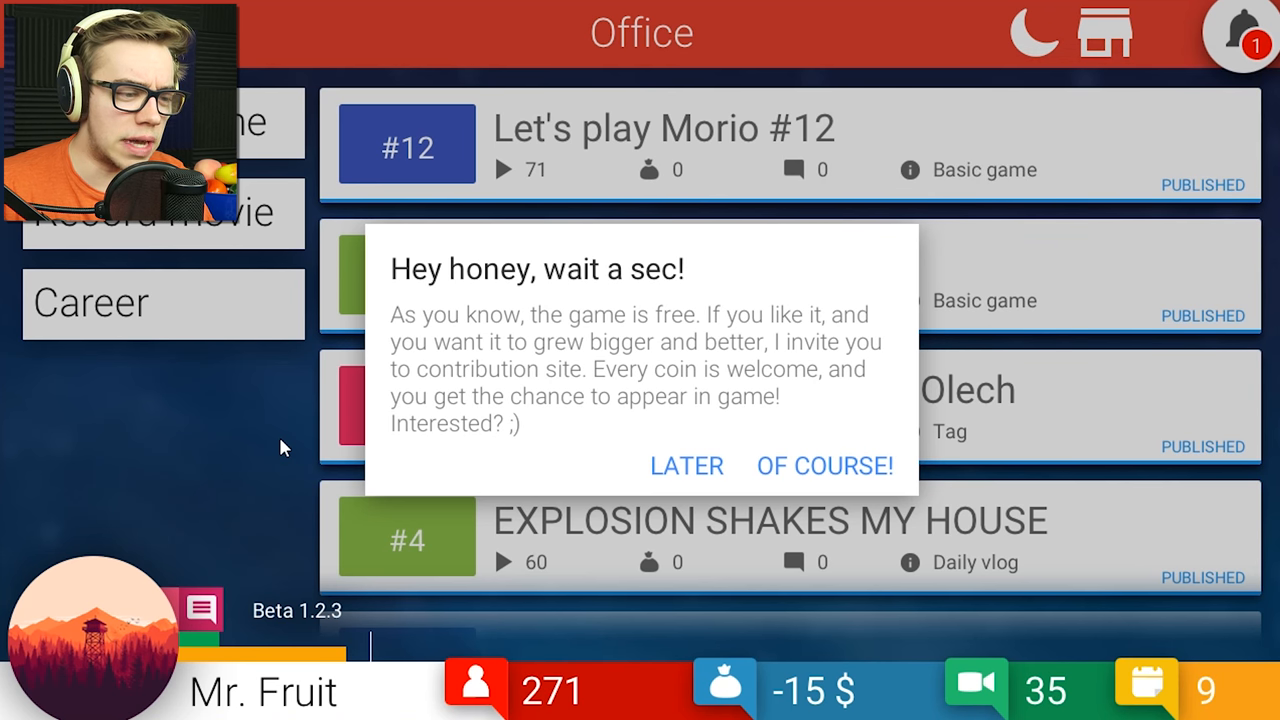
mouse_move(277, 431)
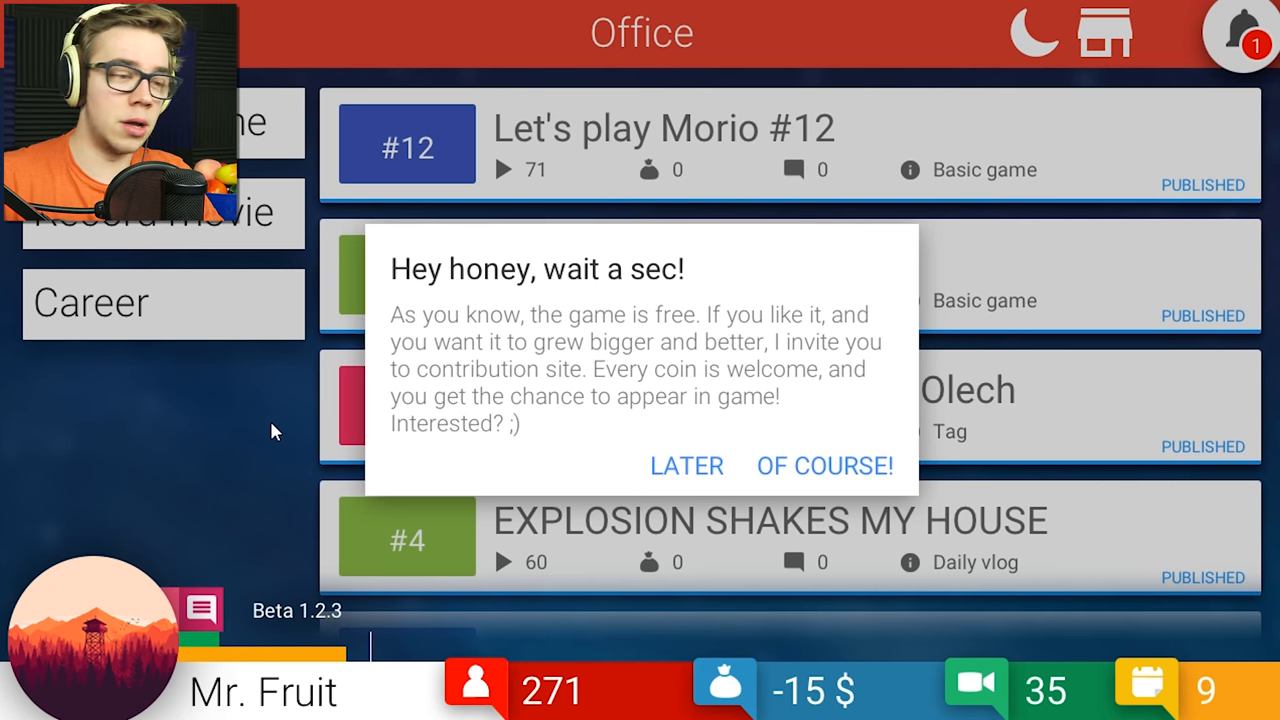
mouse_move(276, 338)
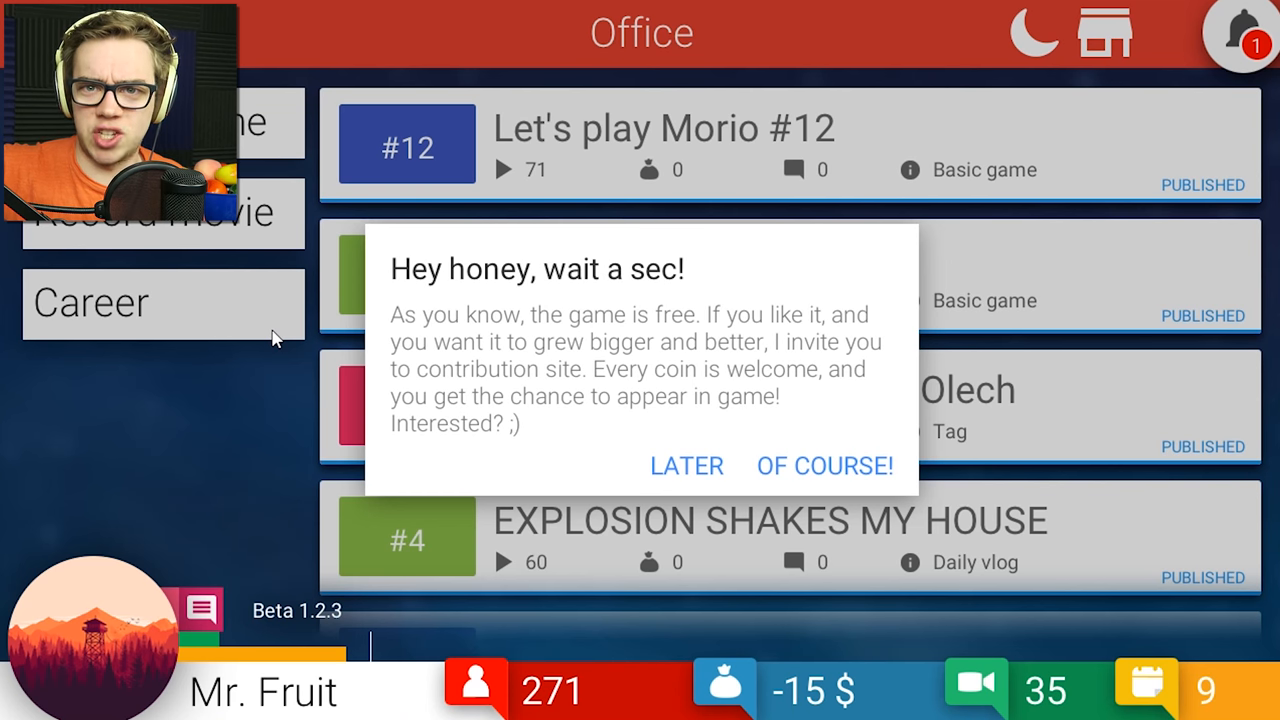
Postpone the contribution request with LATER and start recording Let's play Morio #13.
click(687, 466)
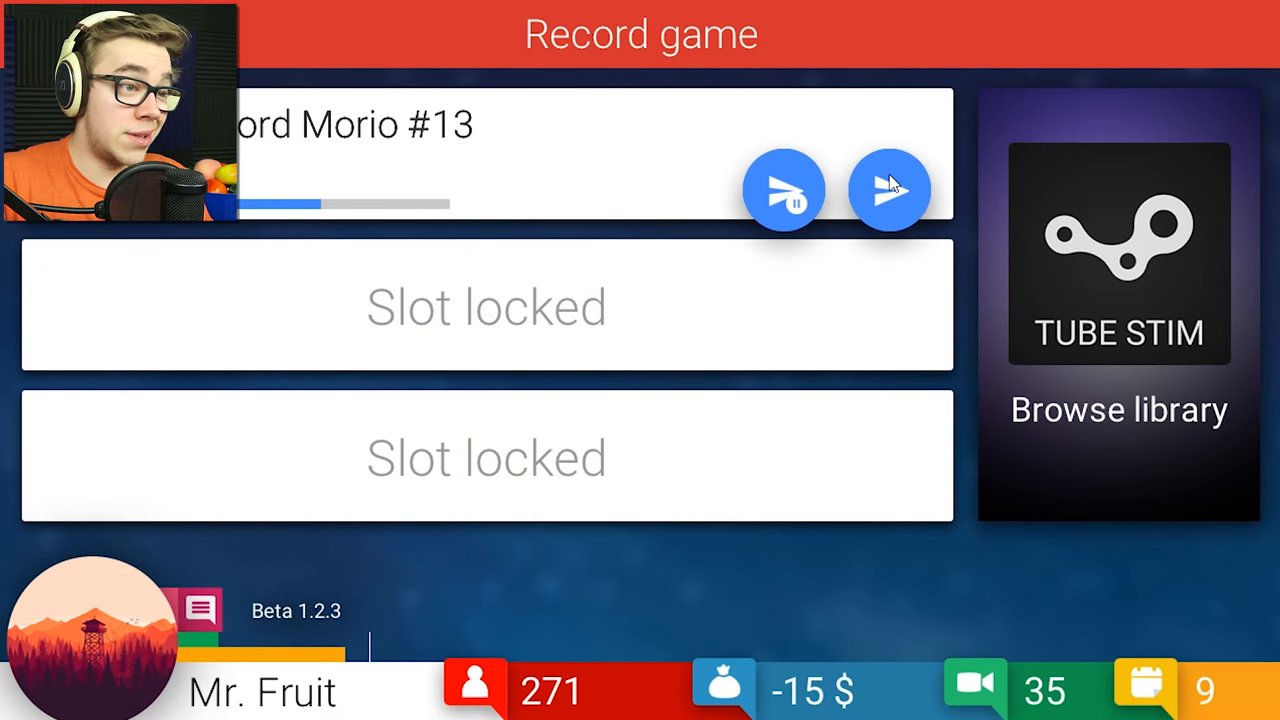
click(888, 189)
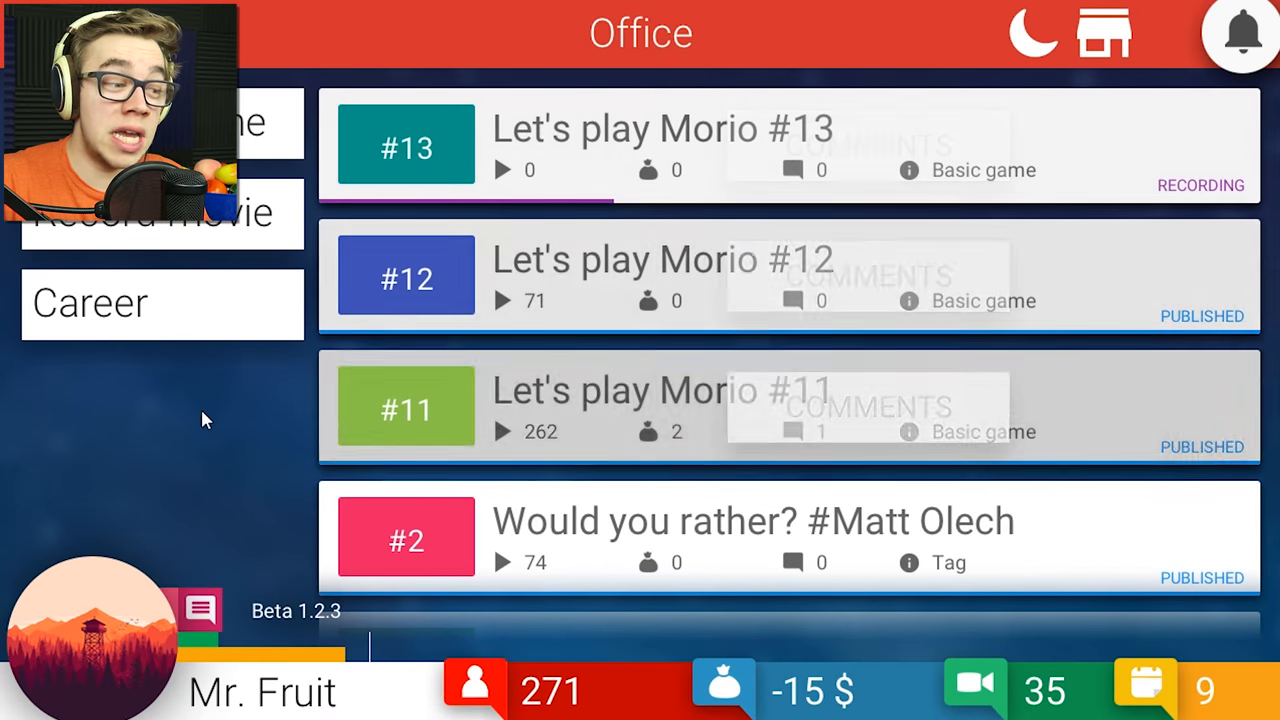
mouse_move(203, 467)
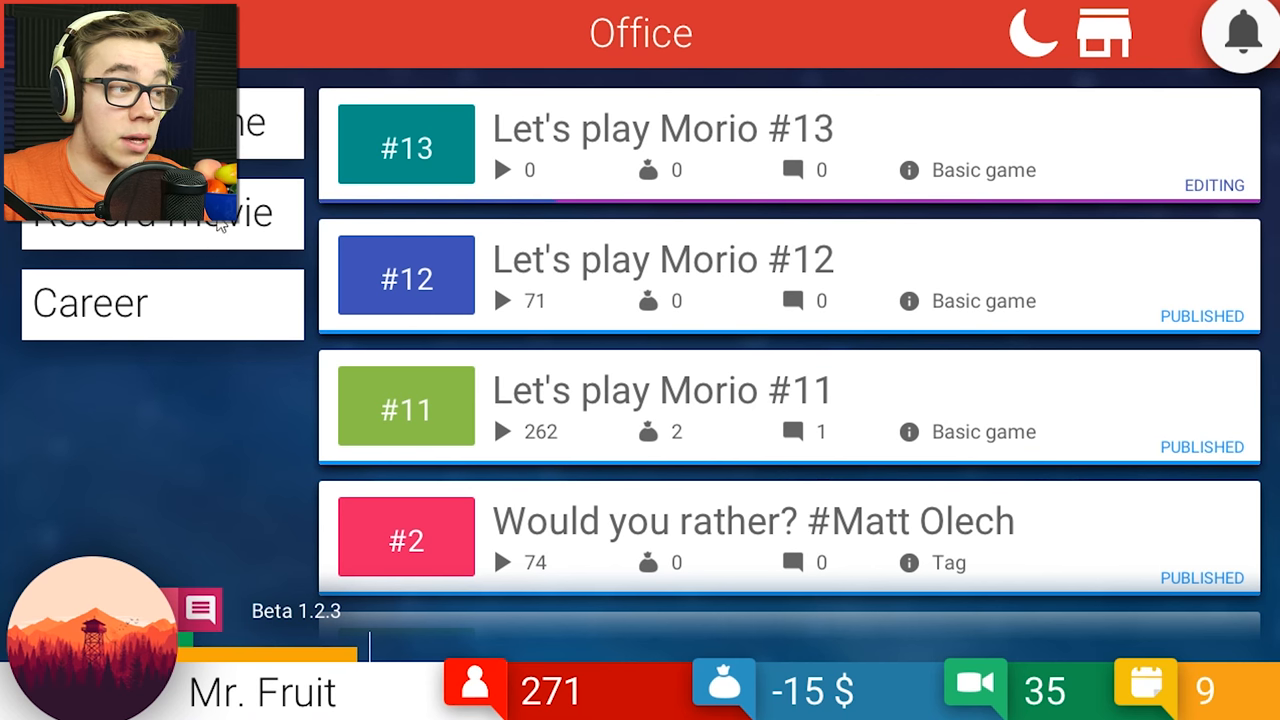
click(160, 212)
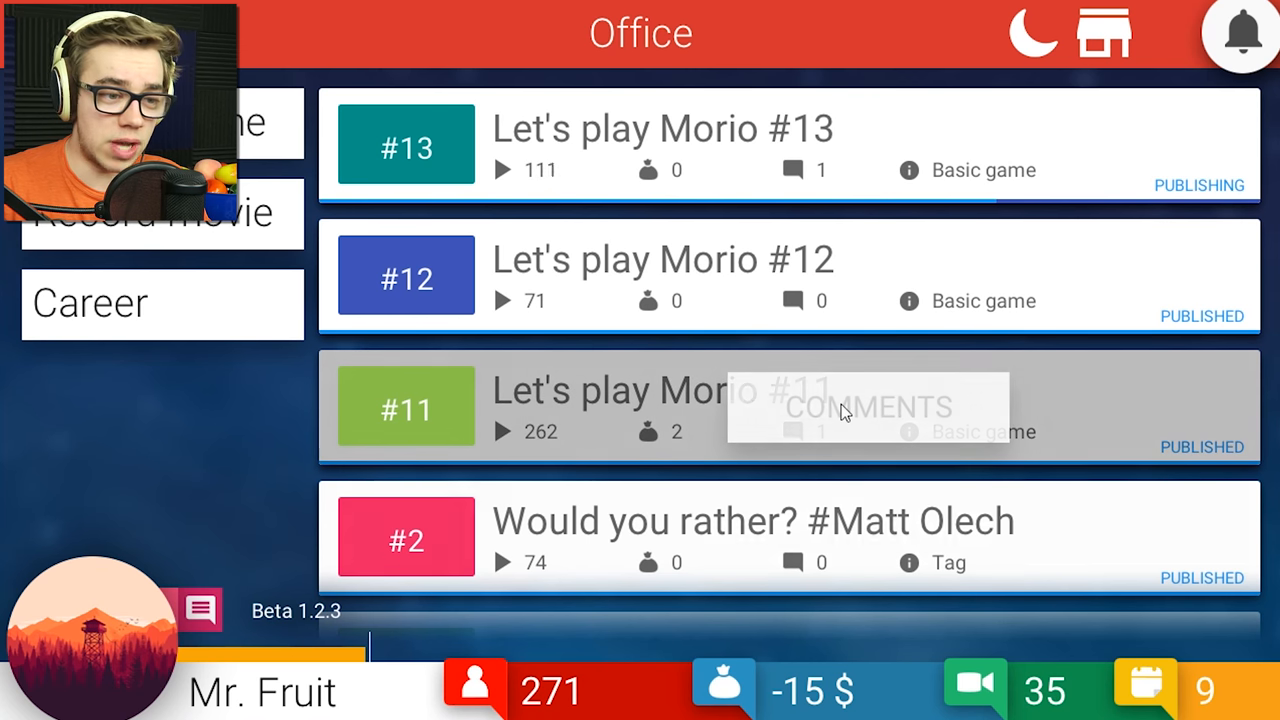
Read and close the Morio #13 viewer comments, then bring up the notifications.
click(867, 407)
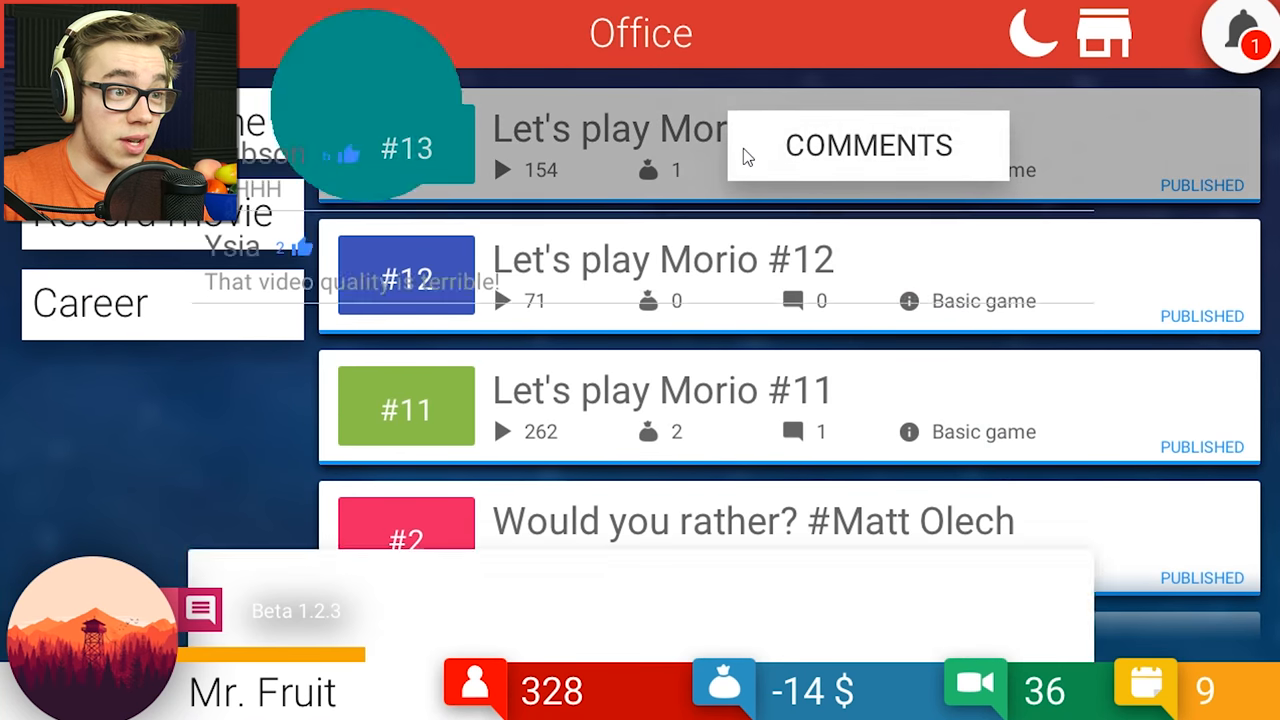
click(868, 146)
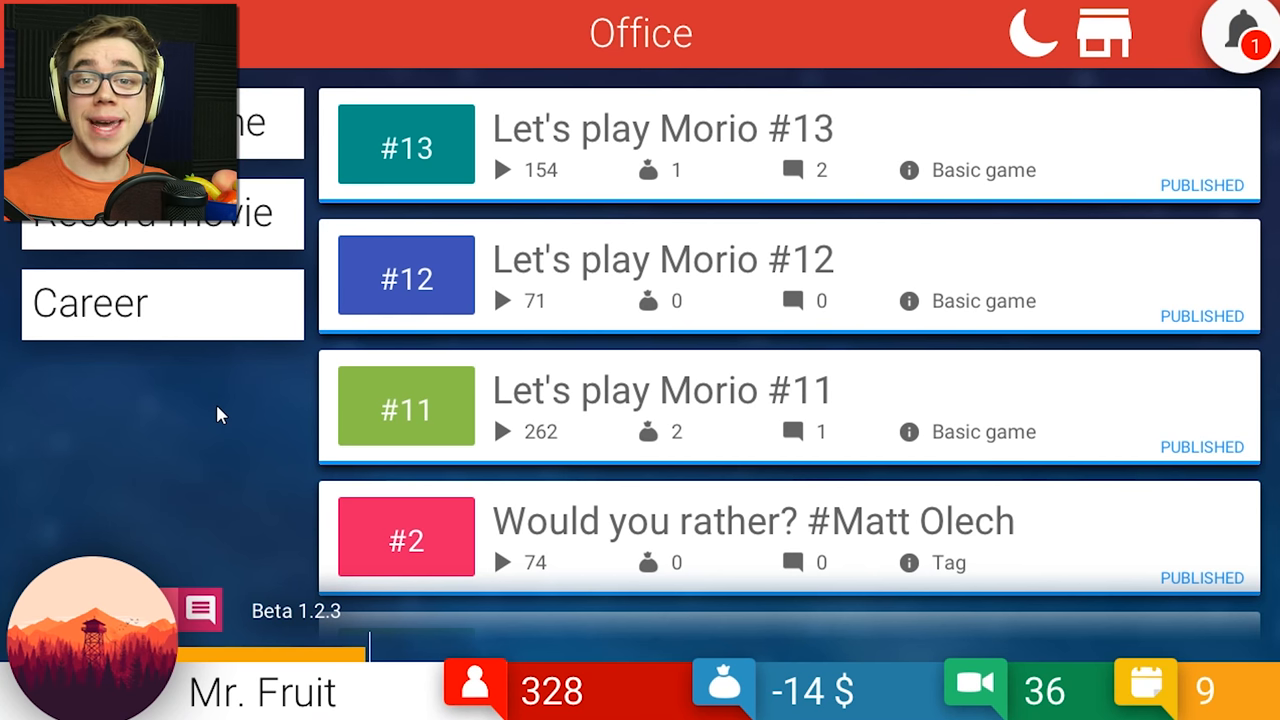
mouse_move(170, 448)
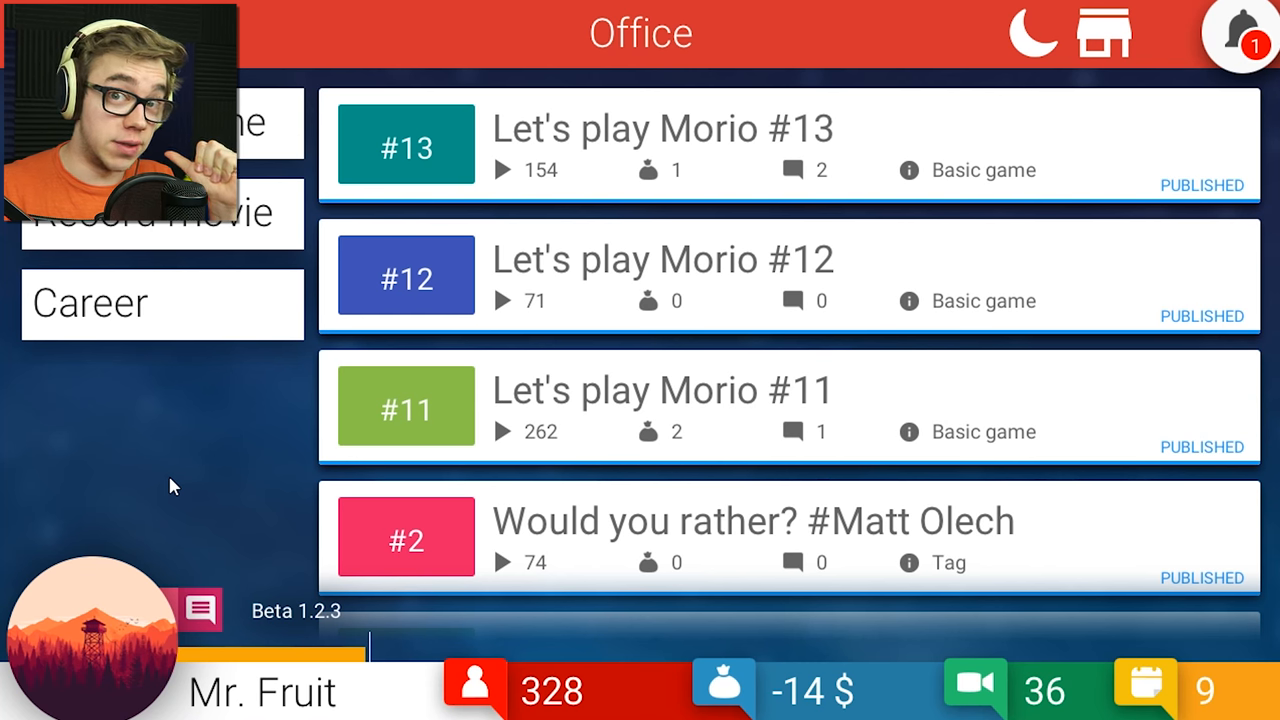
mouse_move(258, 525)
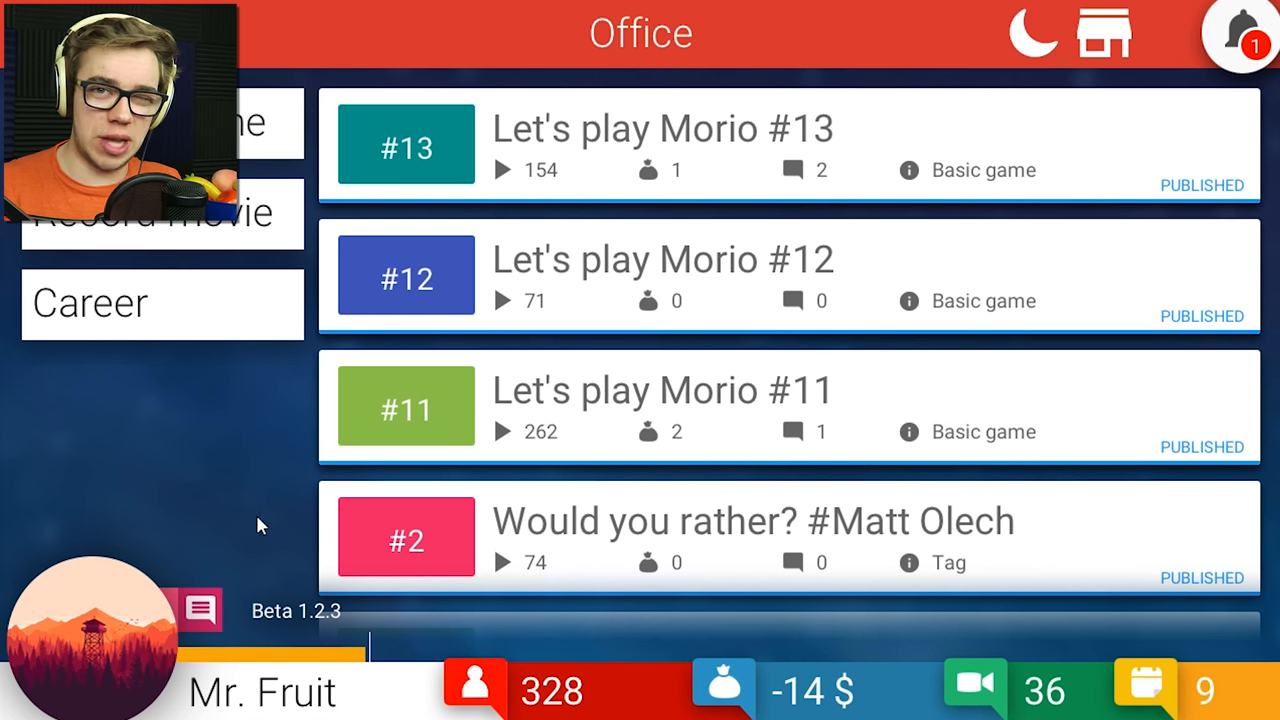
mouse_move(190, 316)
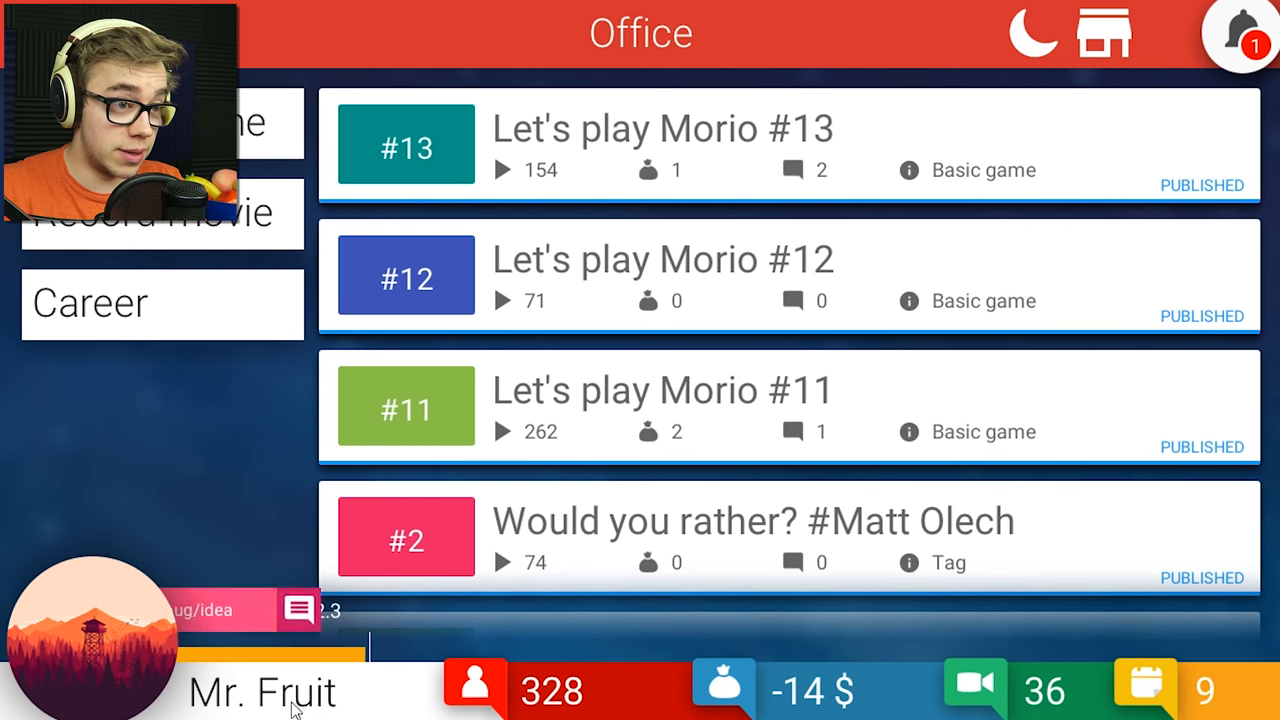
mouse_move(820, 150)
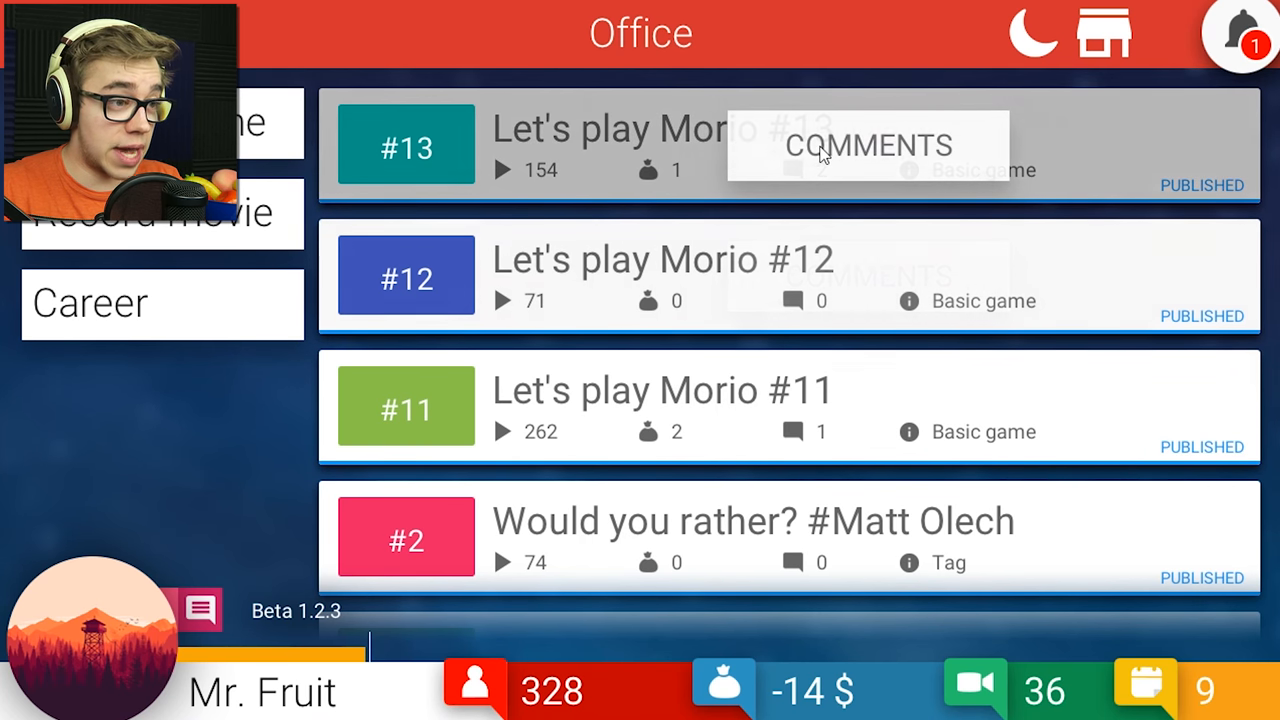
mouse_move(1030, 40)
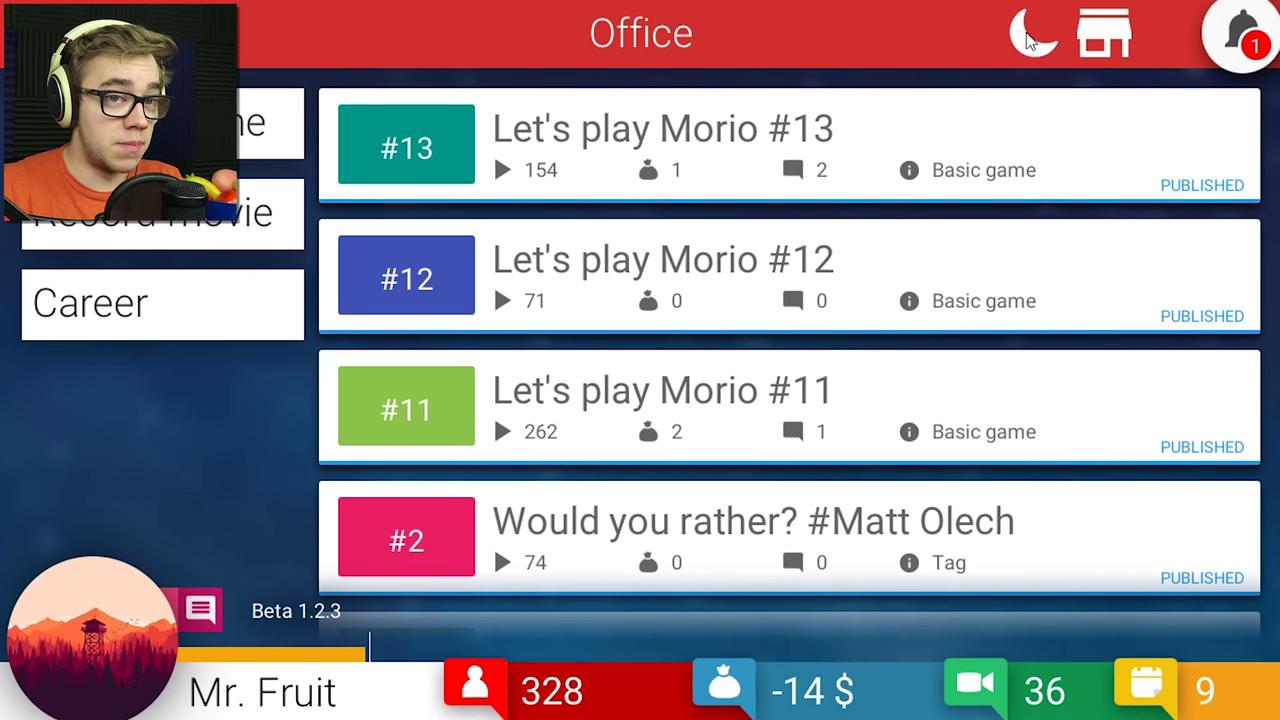
click(1244, 37)
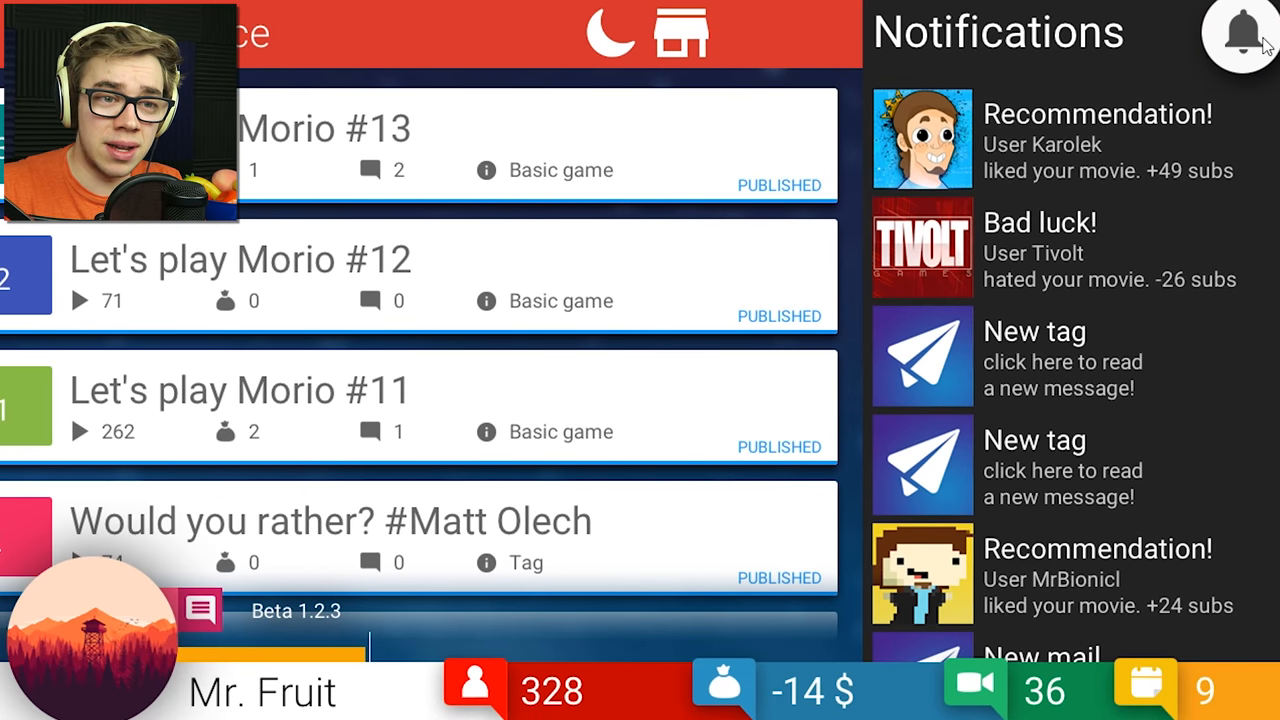
mouse_move(1168, 200)
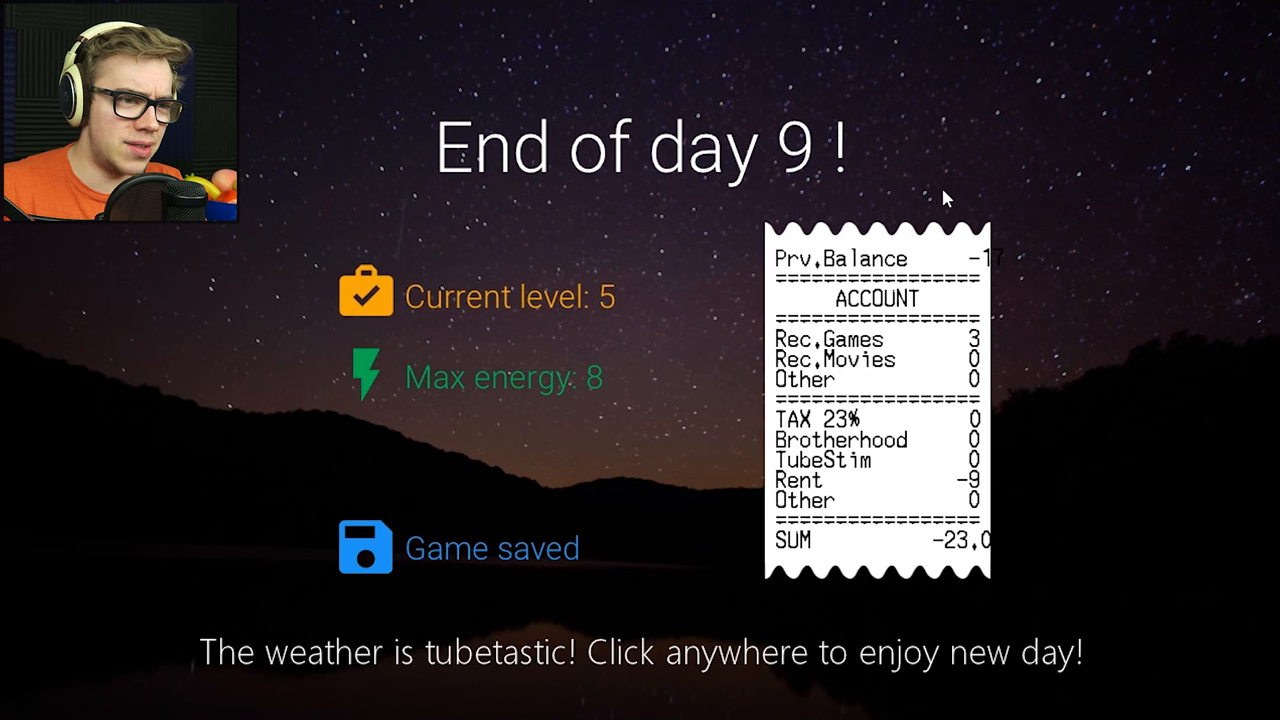
mouse_move(835, 407)
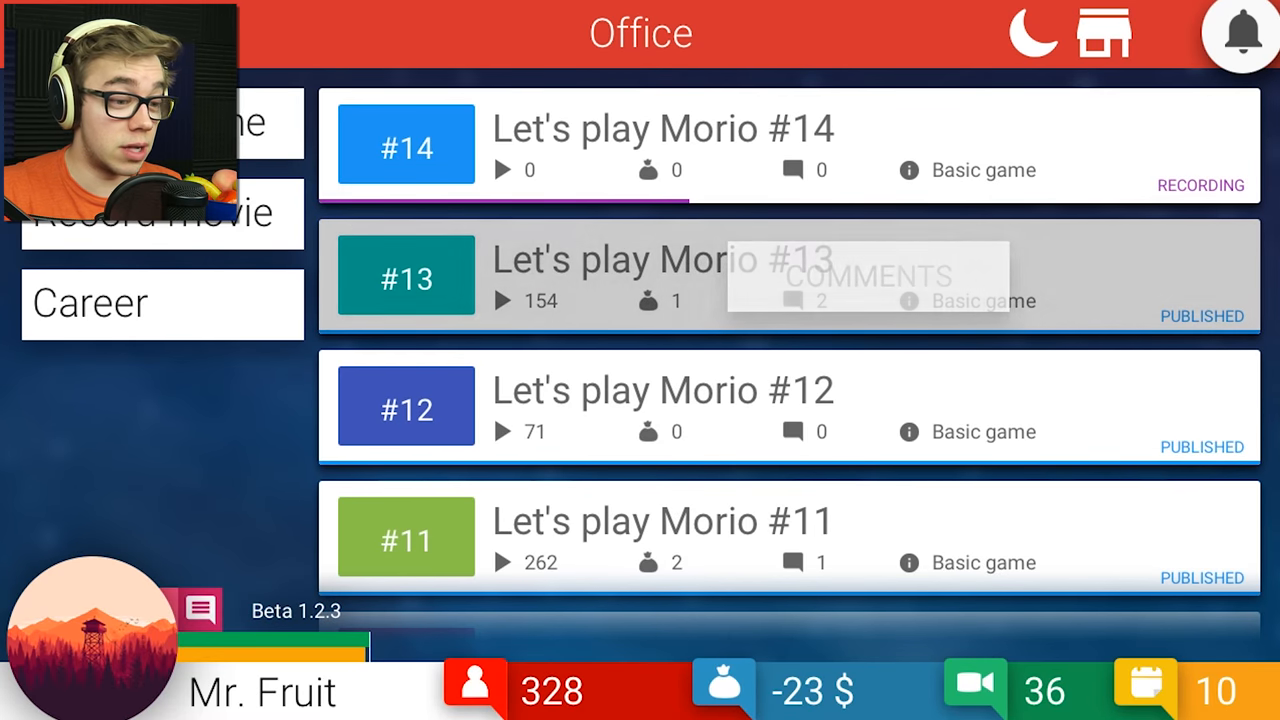
Record a daily vlog titled 'PRANK GONE WRONG GONE SEXUAL'.
click(160, 212)
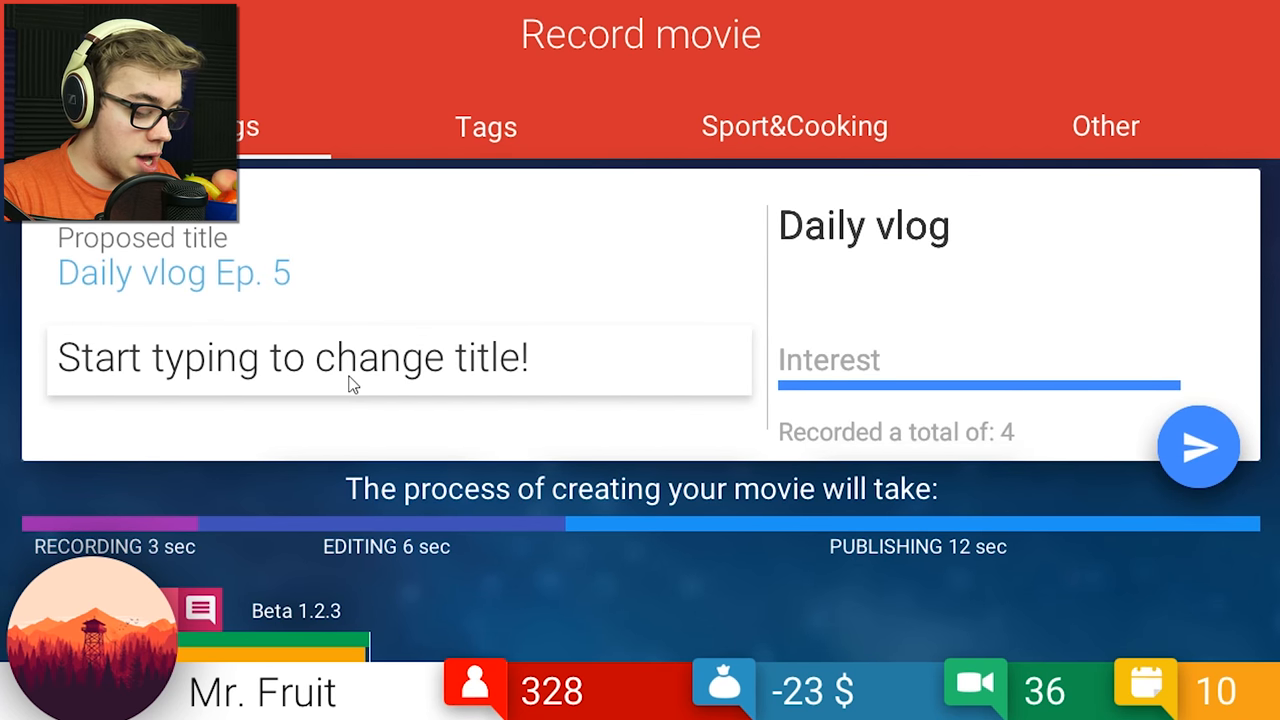
text(p)
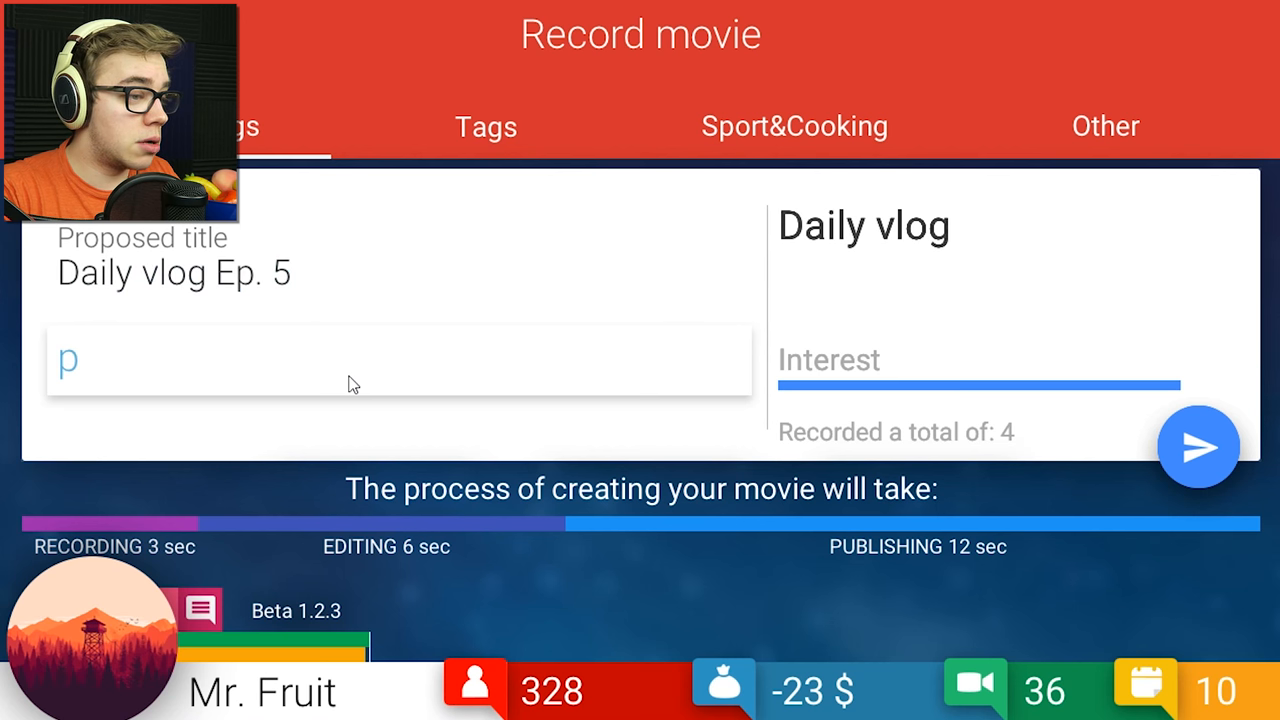
text(RANK)
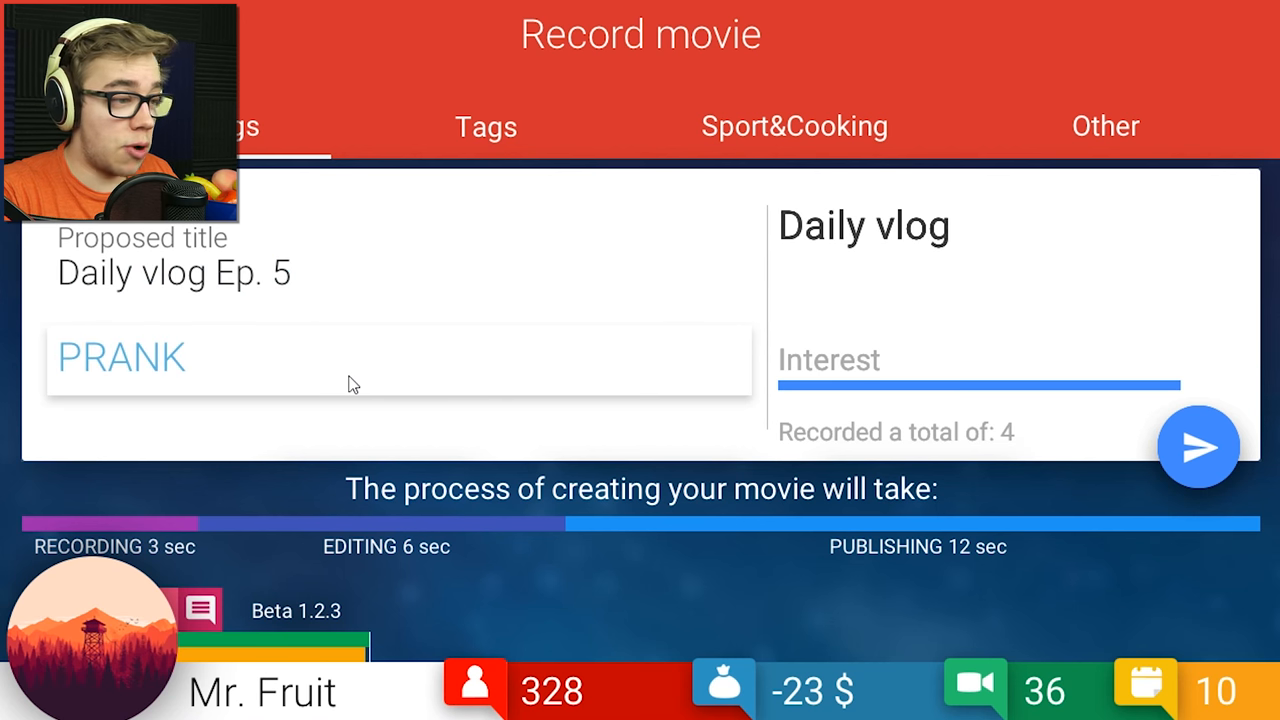
text(GONE WRONG)
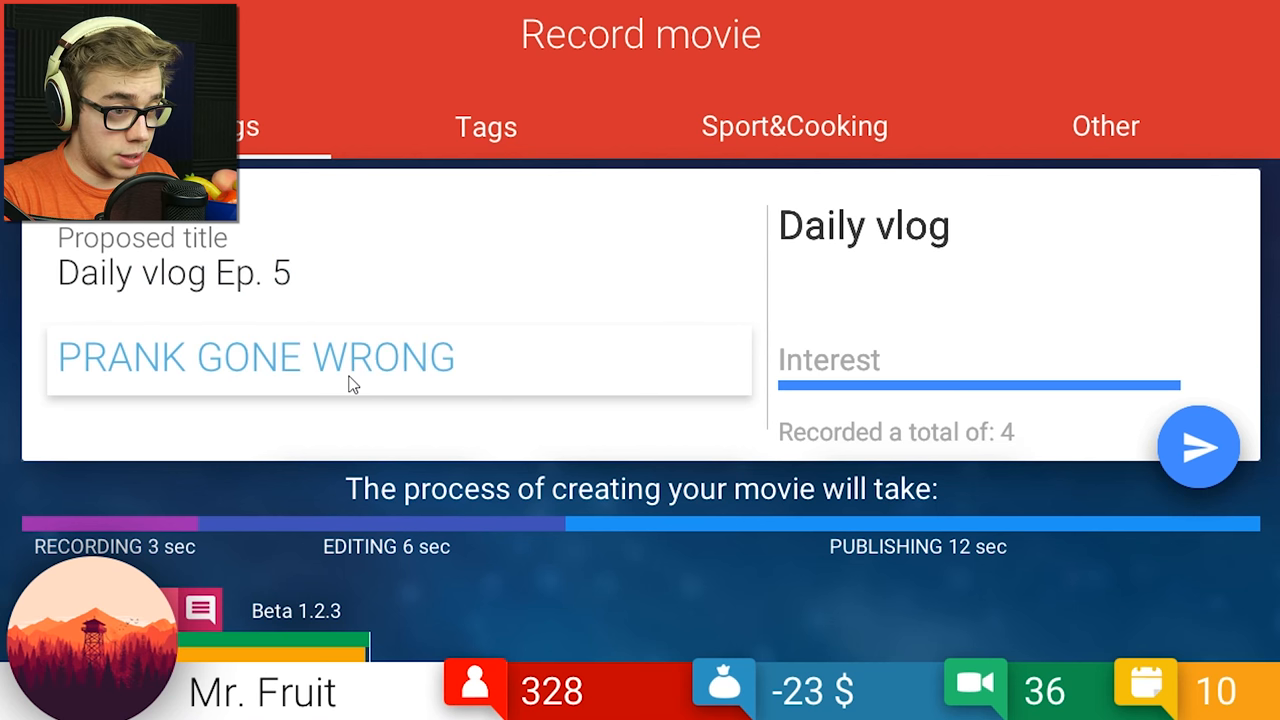
text(GONE SEXUAL)
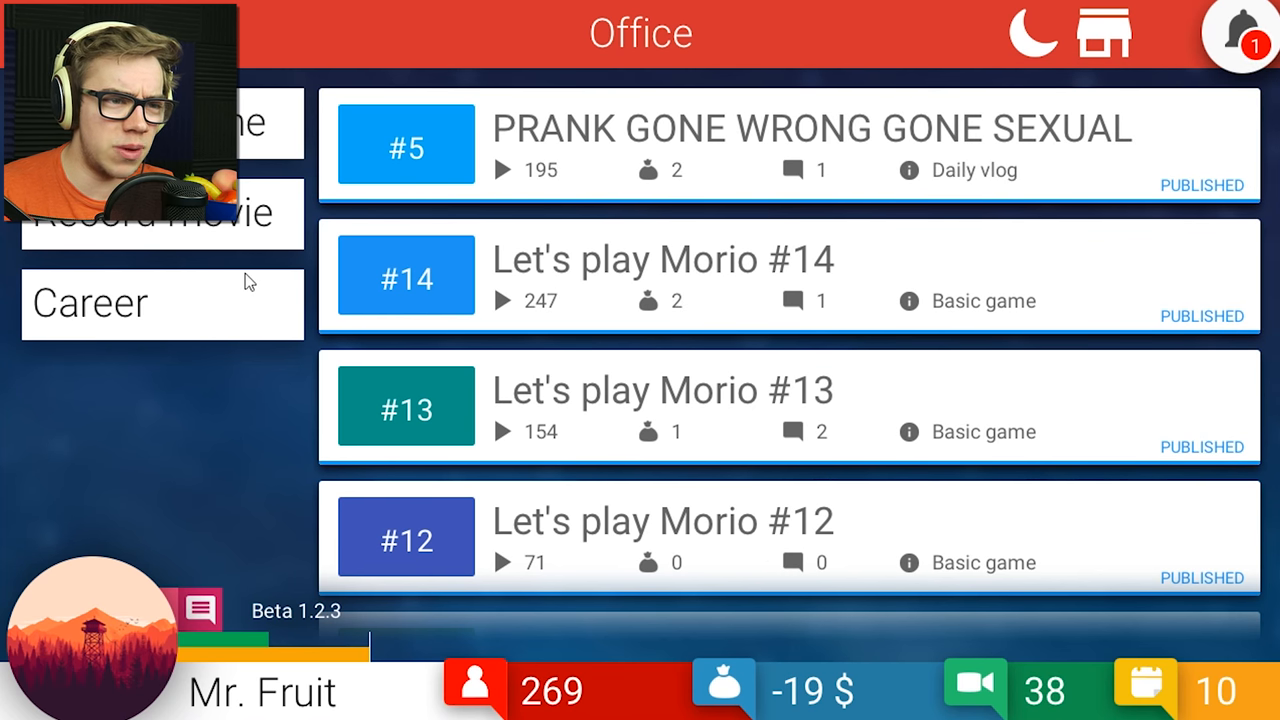
mouse_move(230, 293)
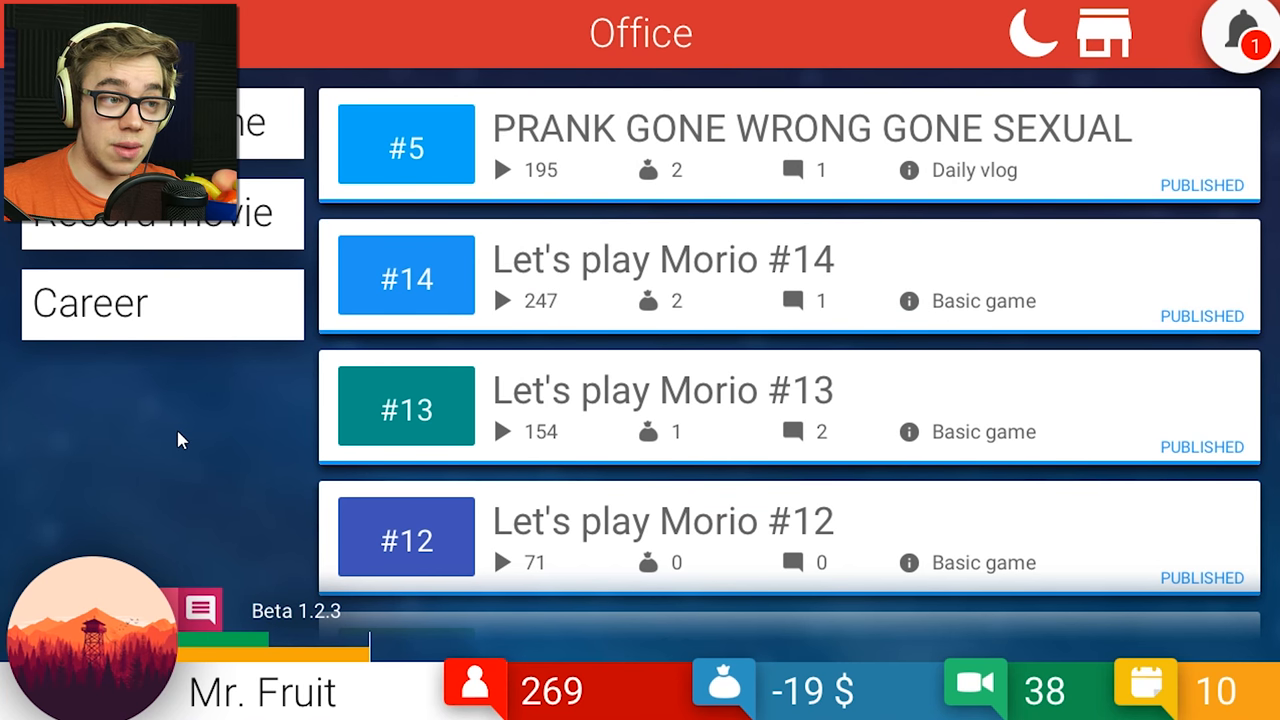
Open the notifications panel to see which viewers liked or hated the videos.
click(1245, 35)
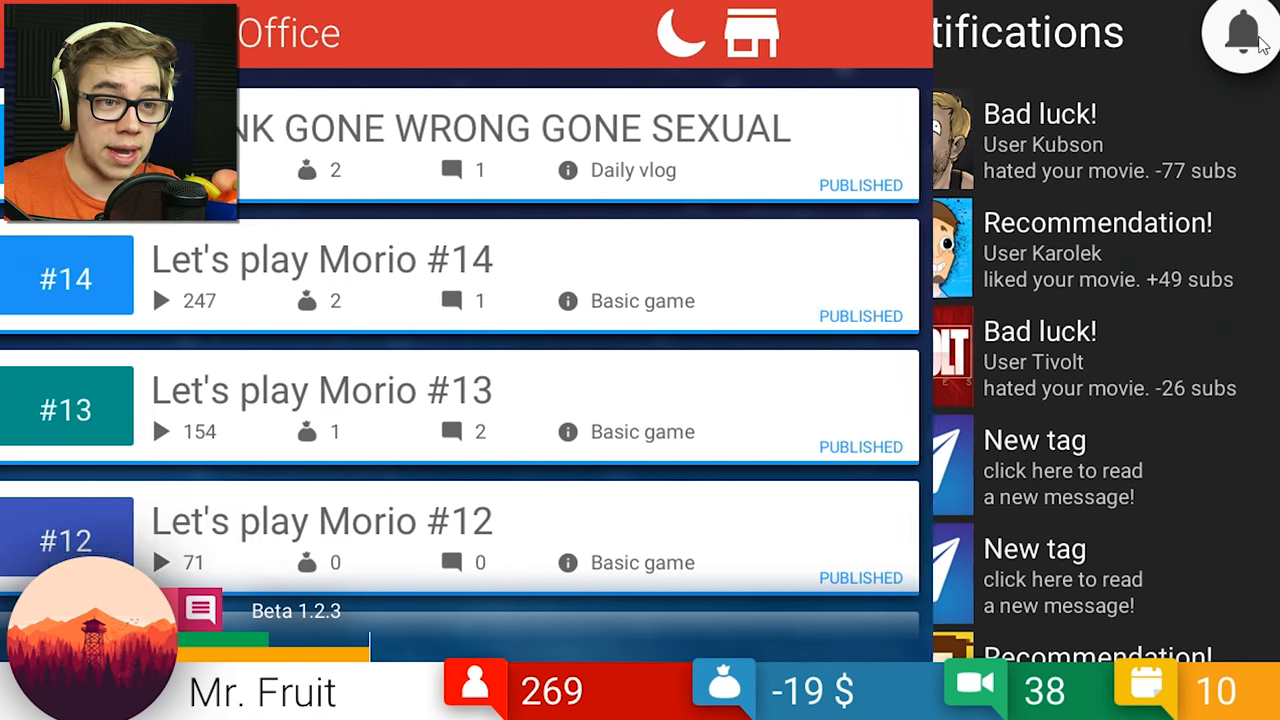